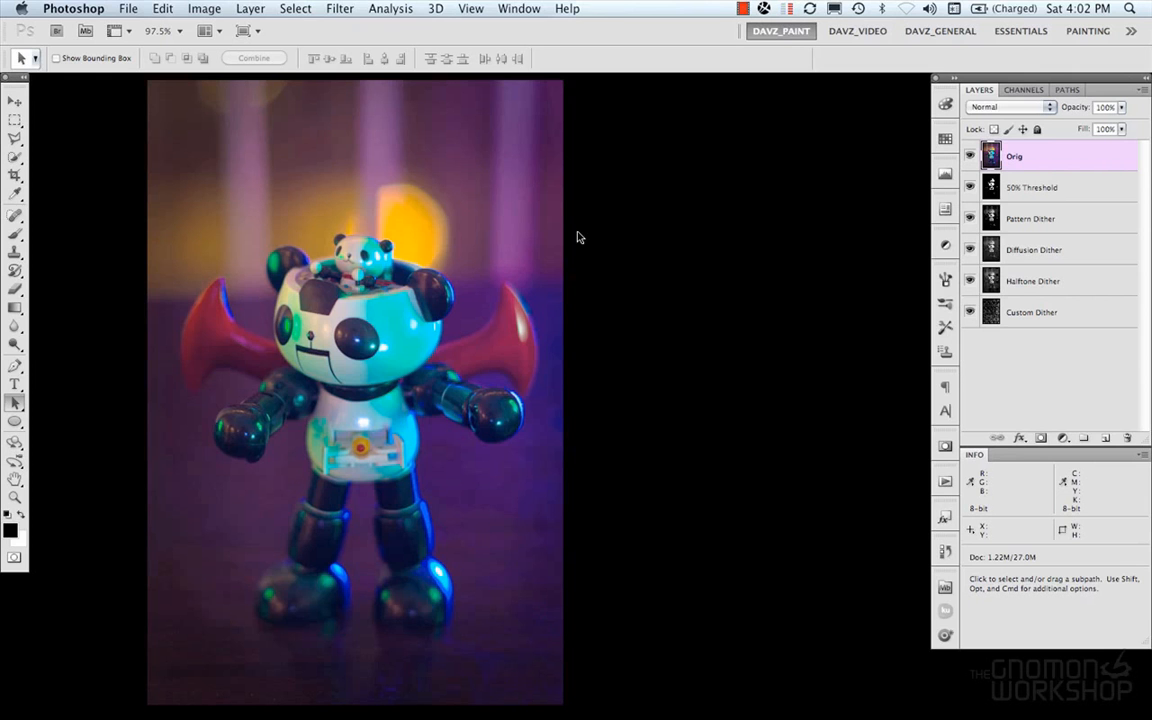
mouse_move(700, 186)
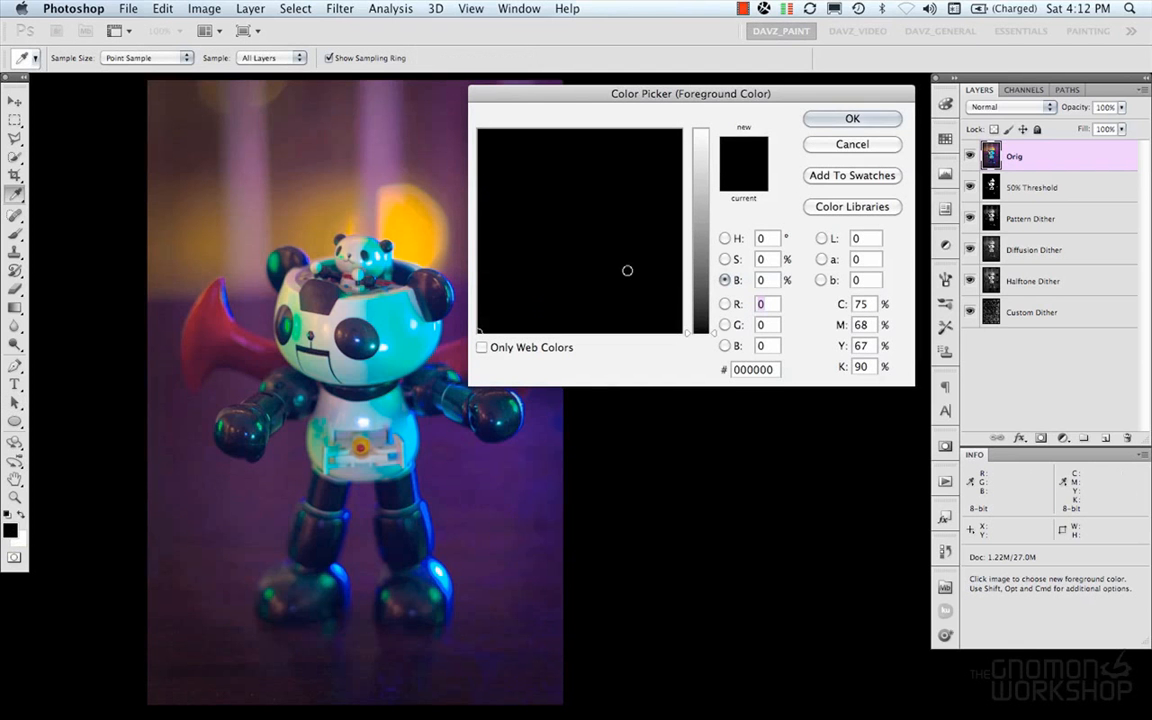
mouse_move(342, 212)
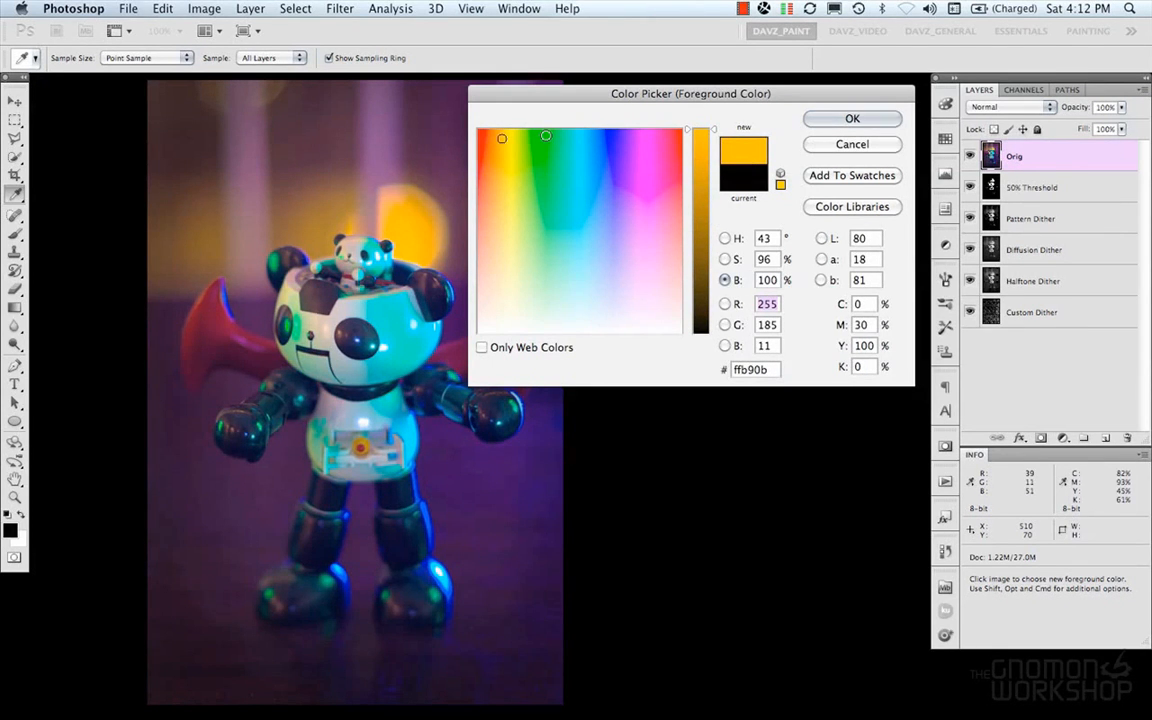
Try green and blue picks while arranging the colour field by different components, landing on a dusty purple
click(536, 216)
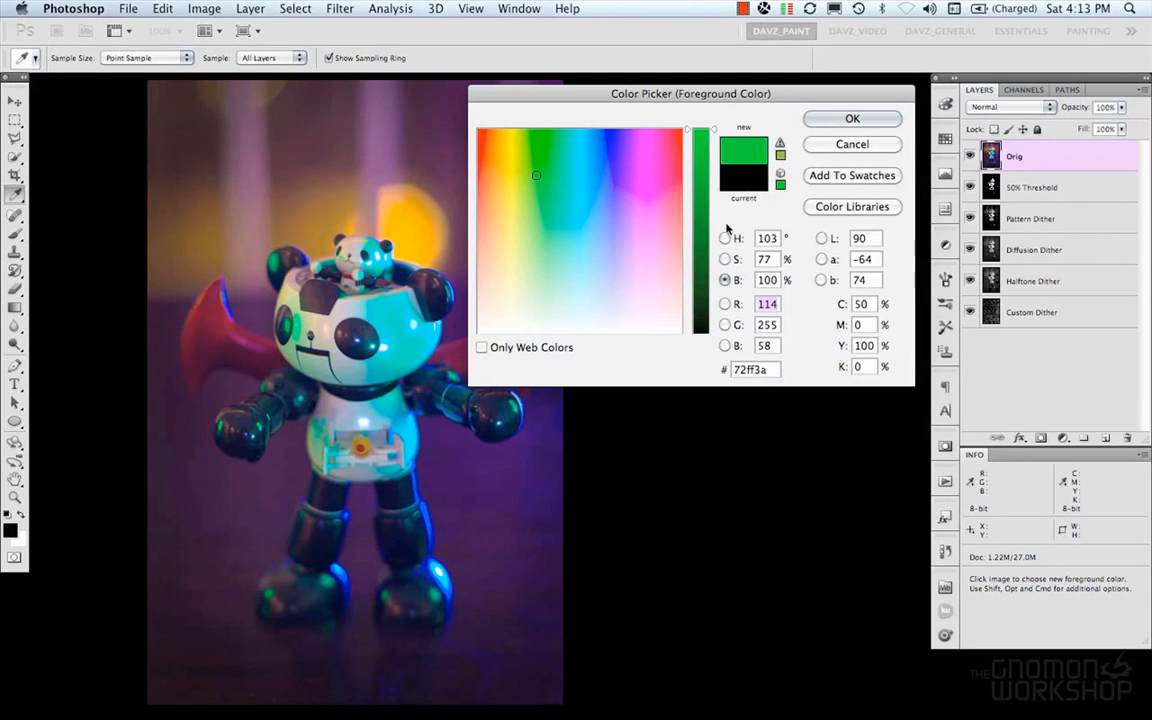
click(726, 260)
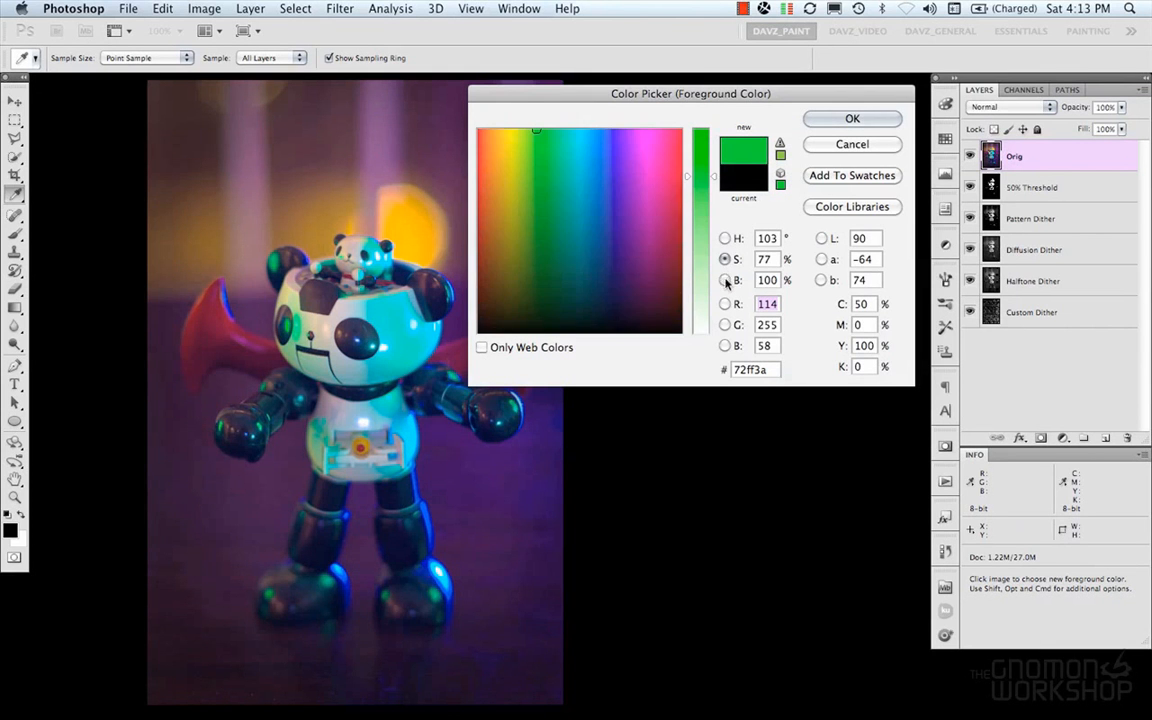
click(700, 182)
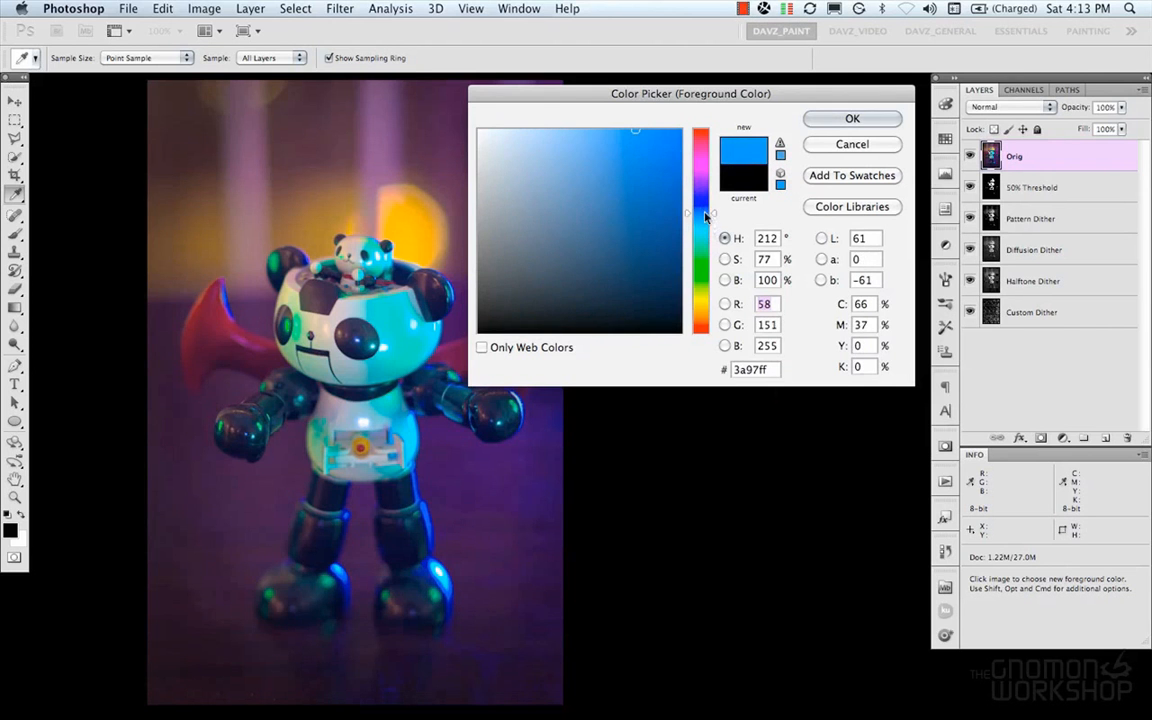
click(724, 260)
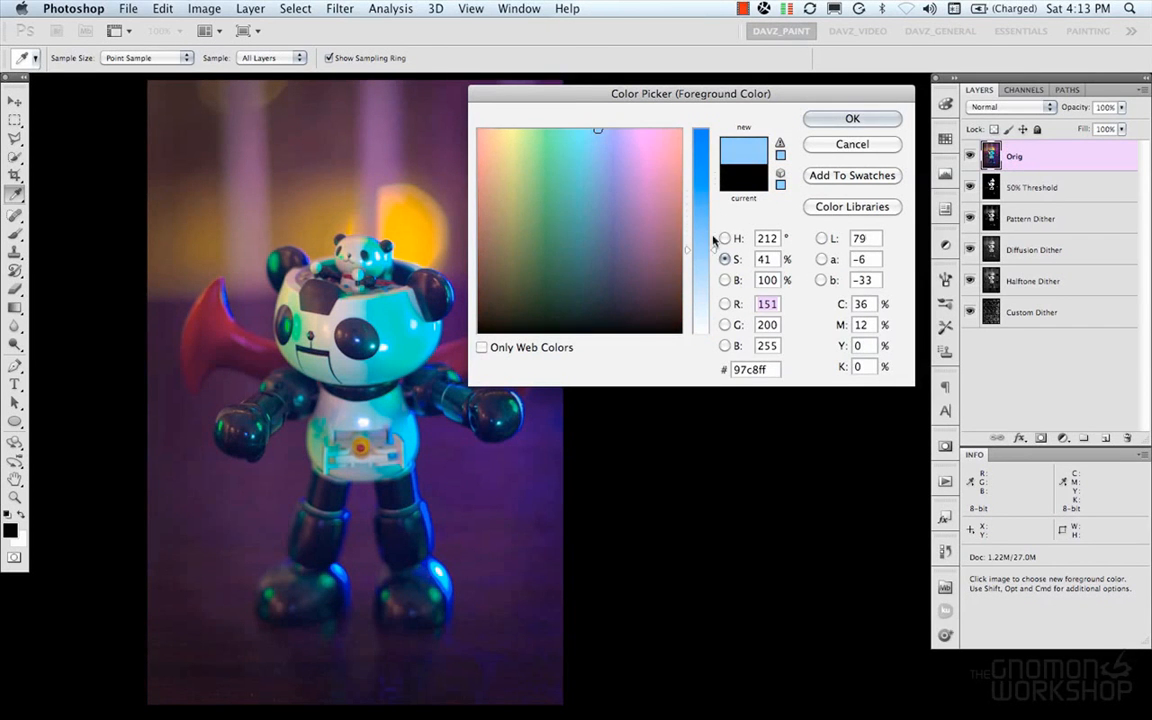
click(724, 280)
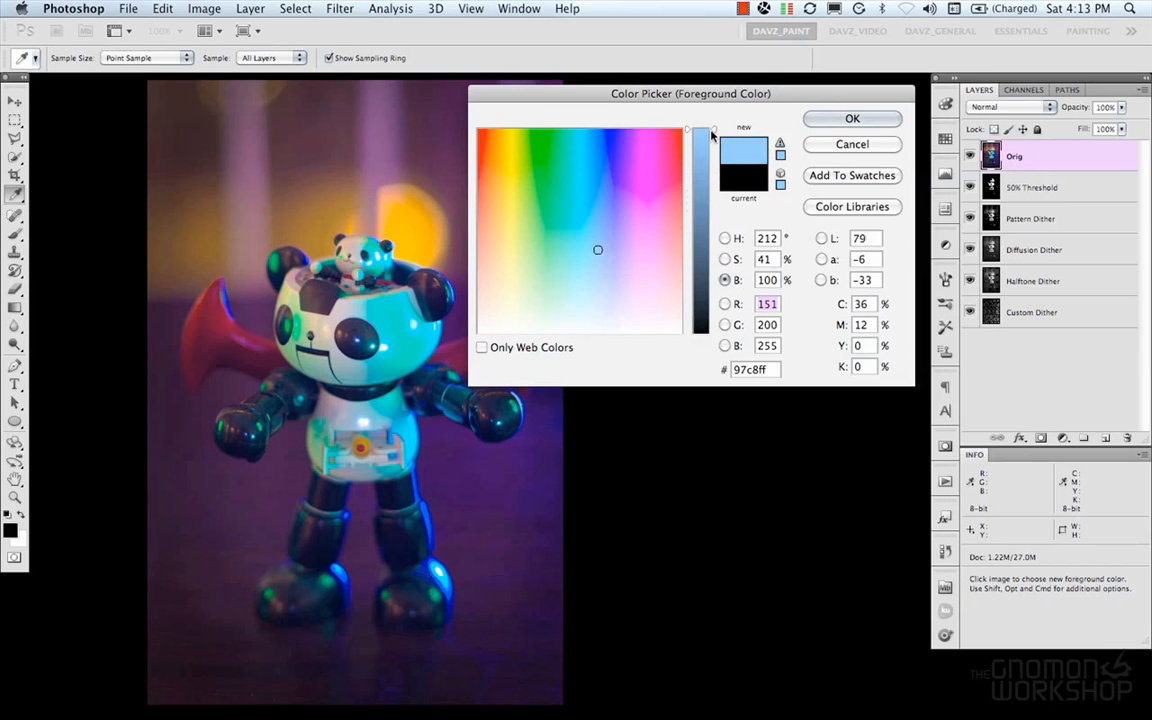
drag(700, 136, 700, 216)
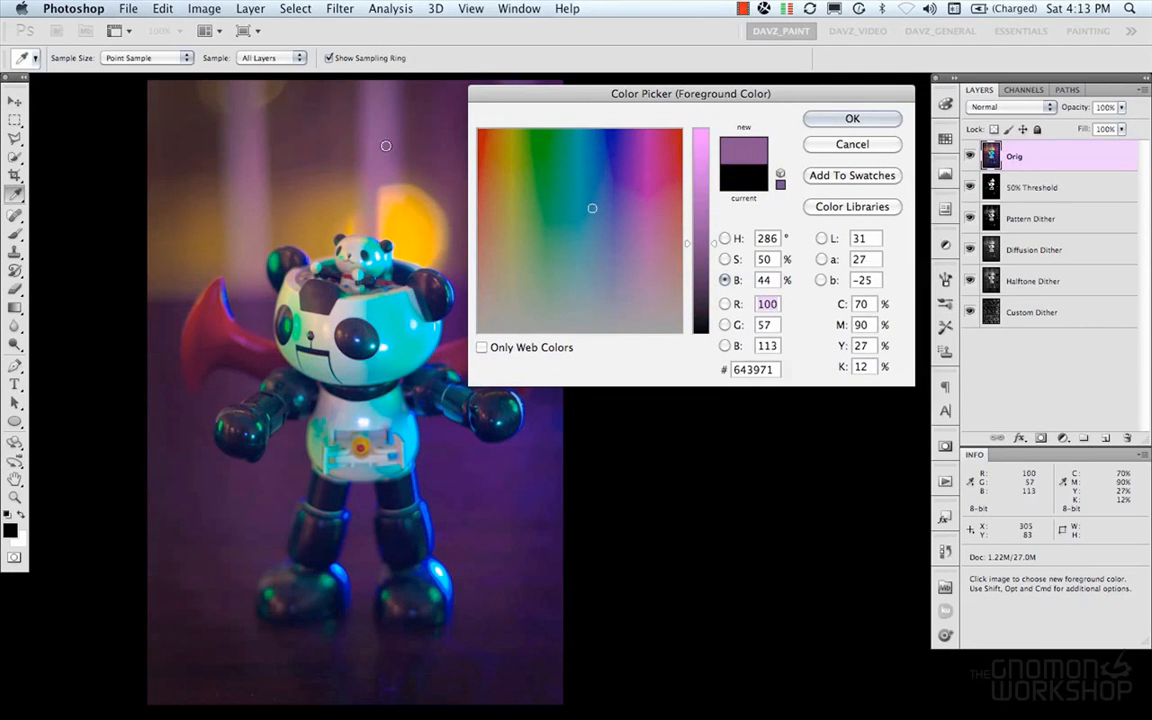
Refine the purple around #5c3871, check the green, blue and hue arrangements, and confirm it as foreground
click(636, 230)
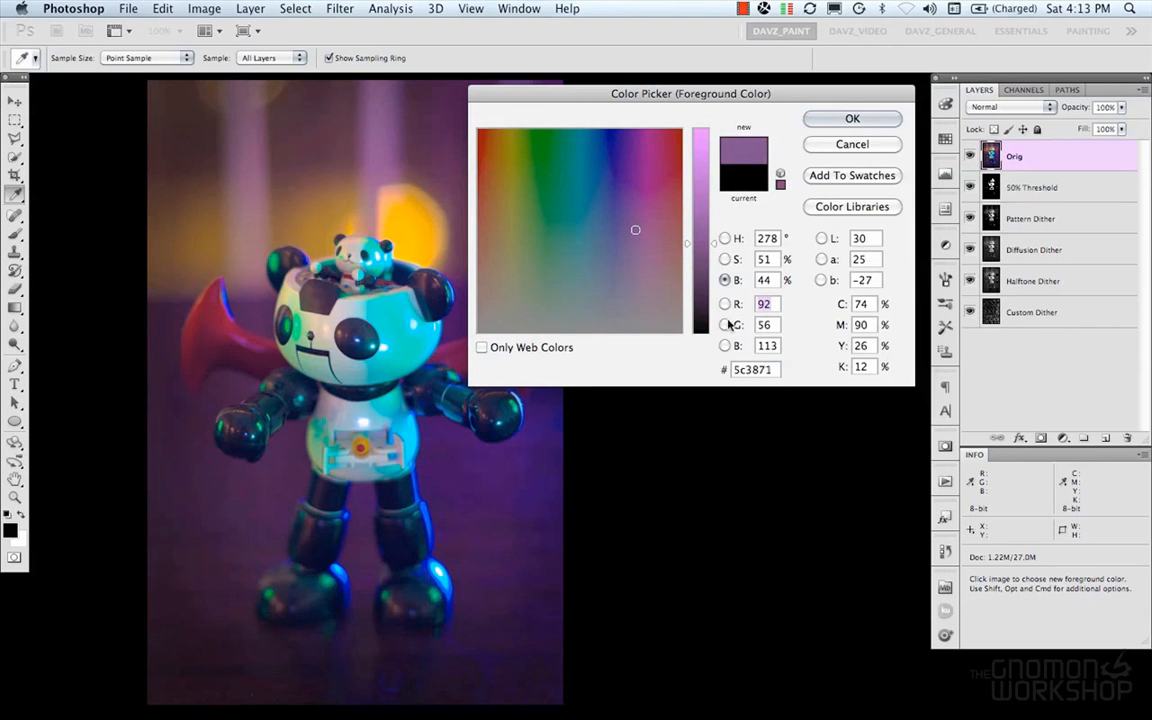
click(724, 324)
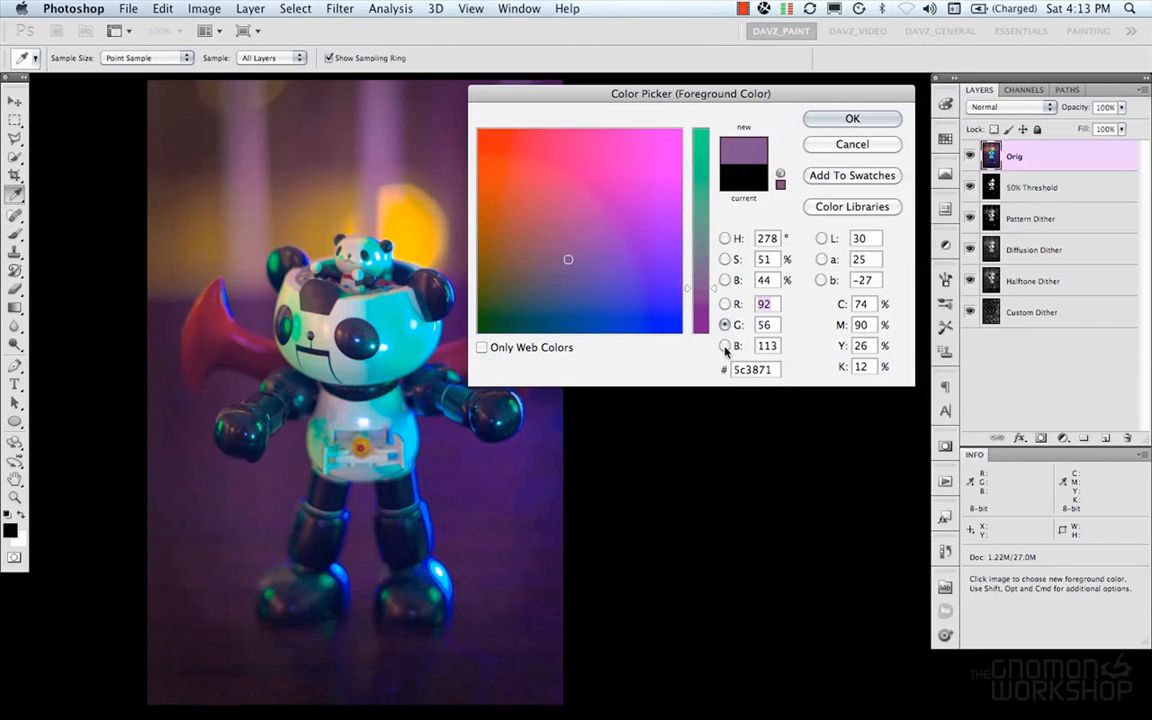
click(724, 344)
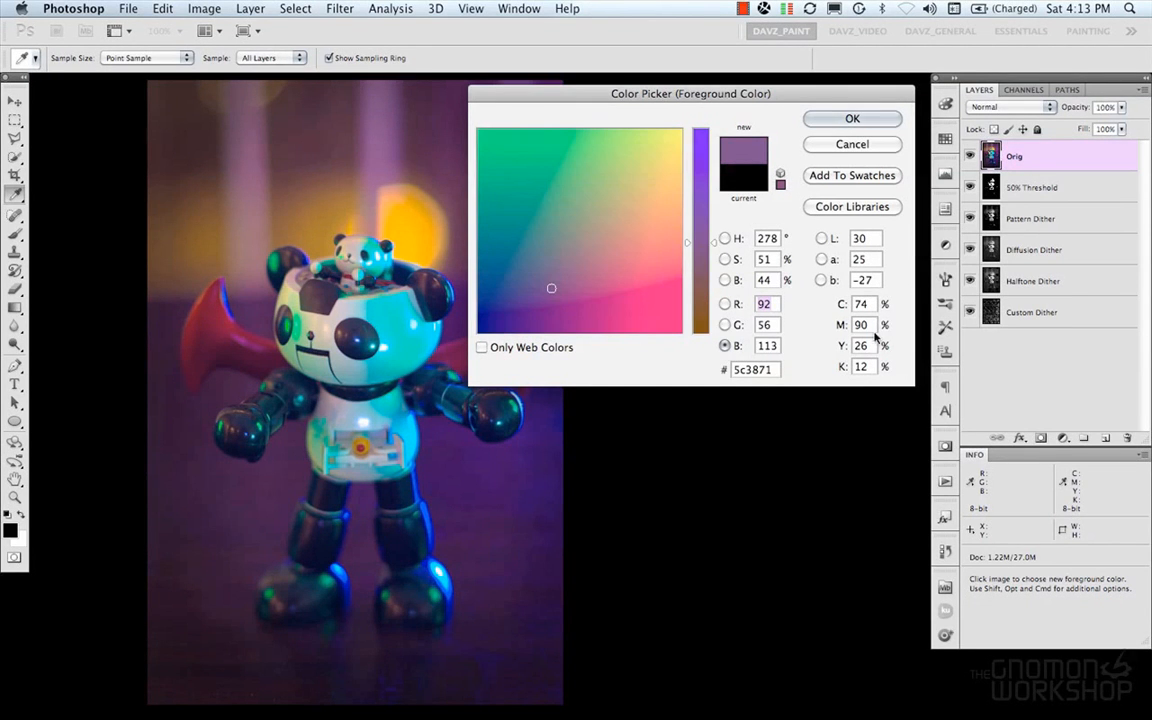
triple_click(752, 368)
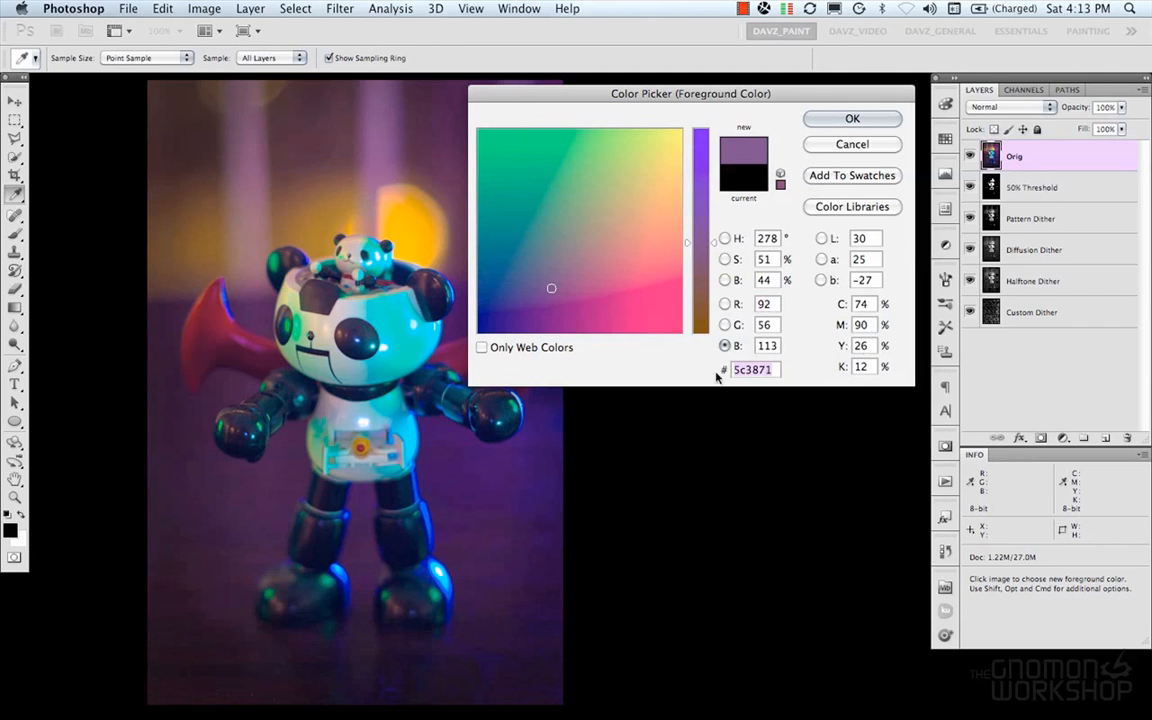
click(724, 238)
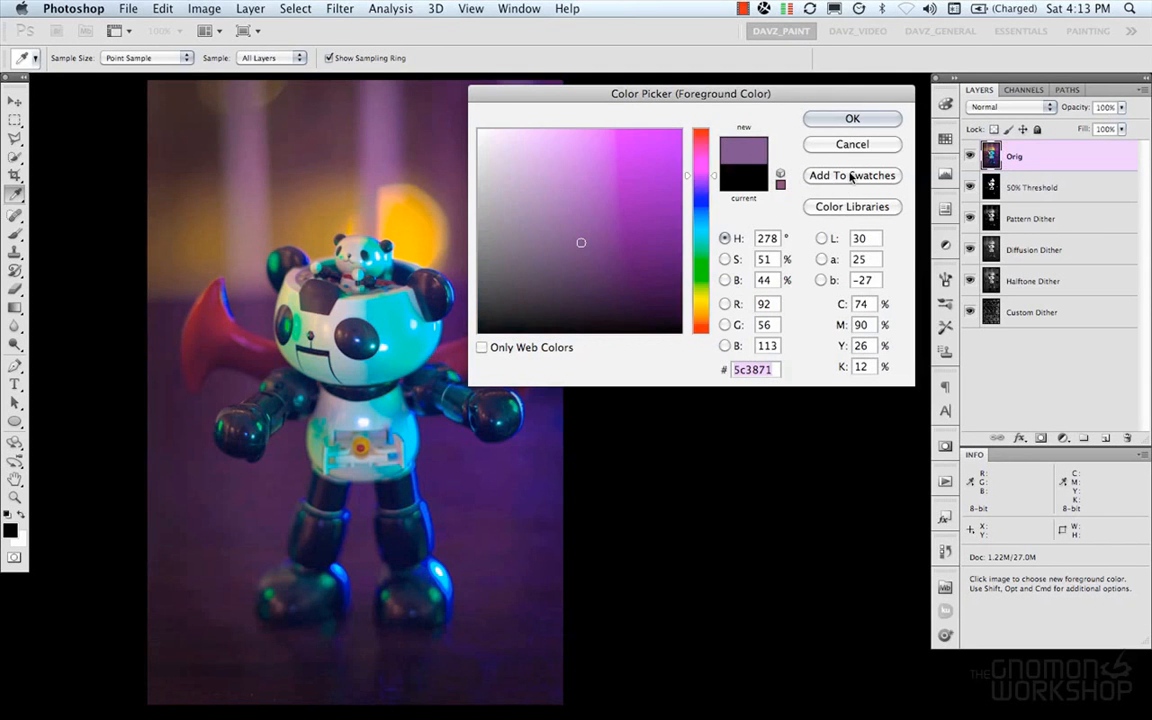
click(632, 200)
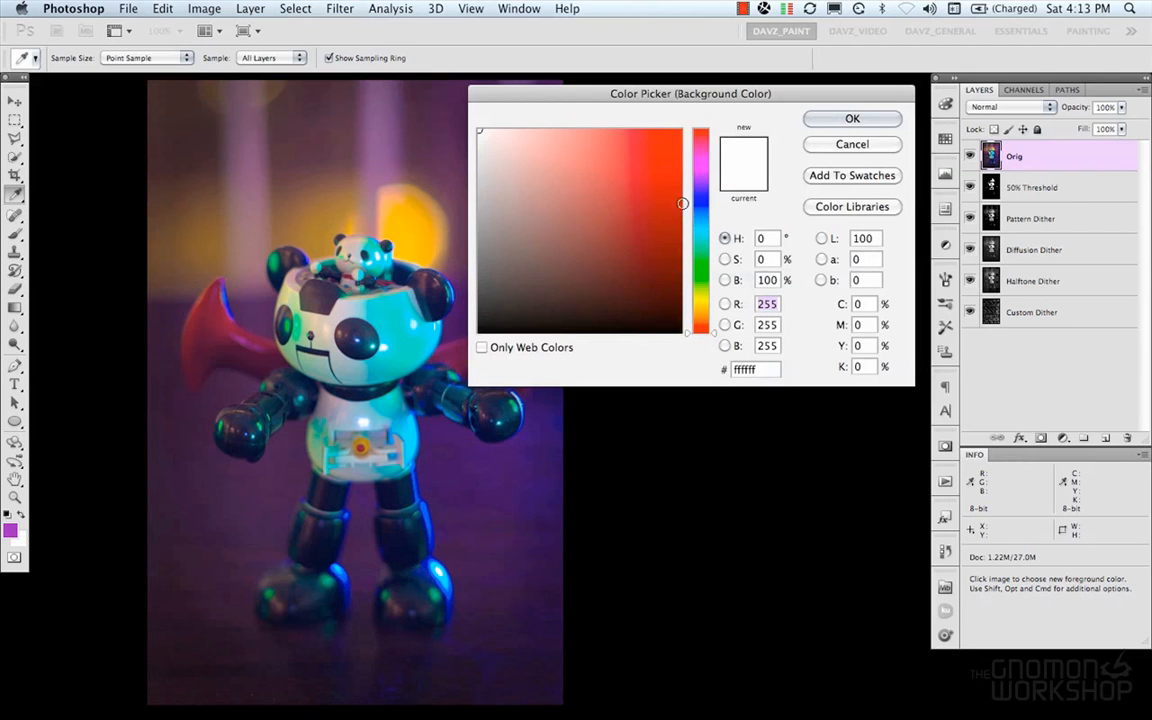
Confirm a deep blue background, paint a test stroke over the robot's head, then undo and restore black and white
click(642, 190)
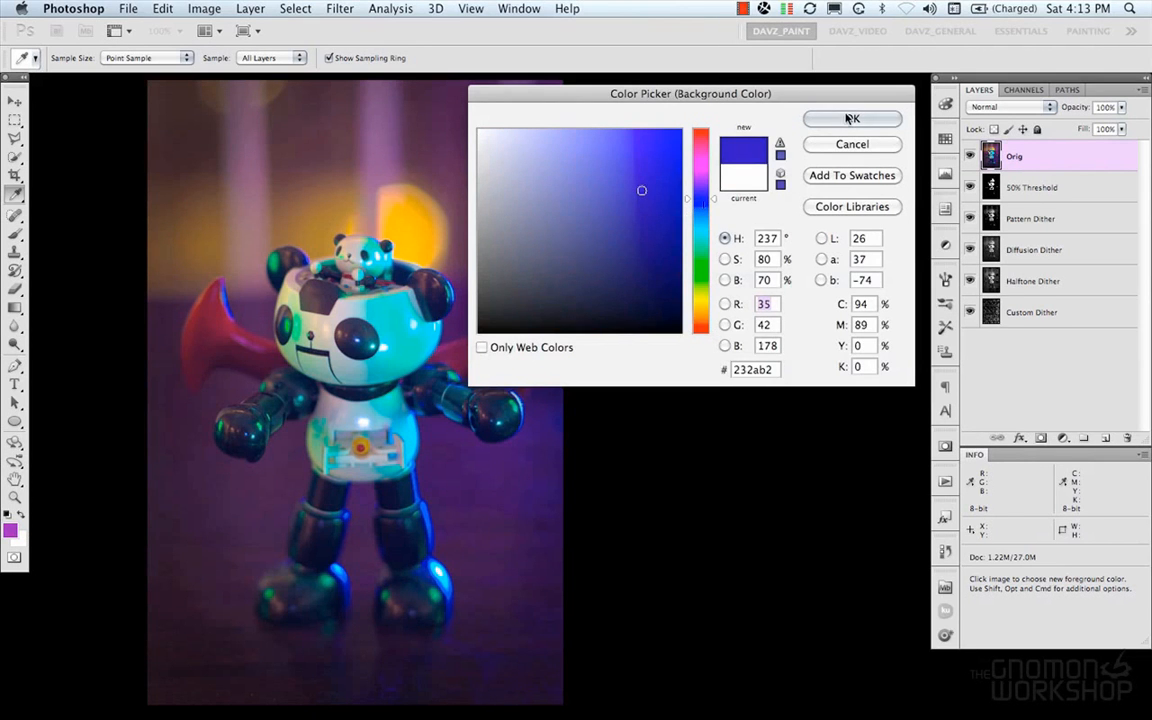
click(852, 118)
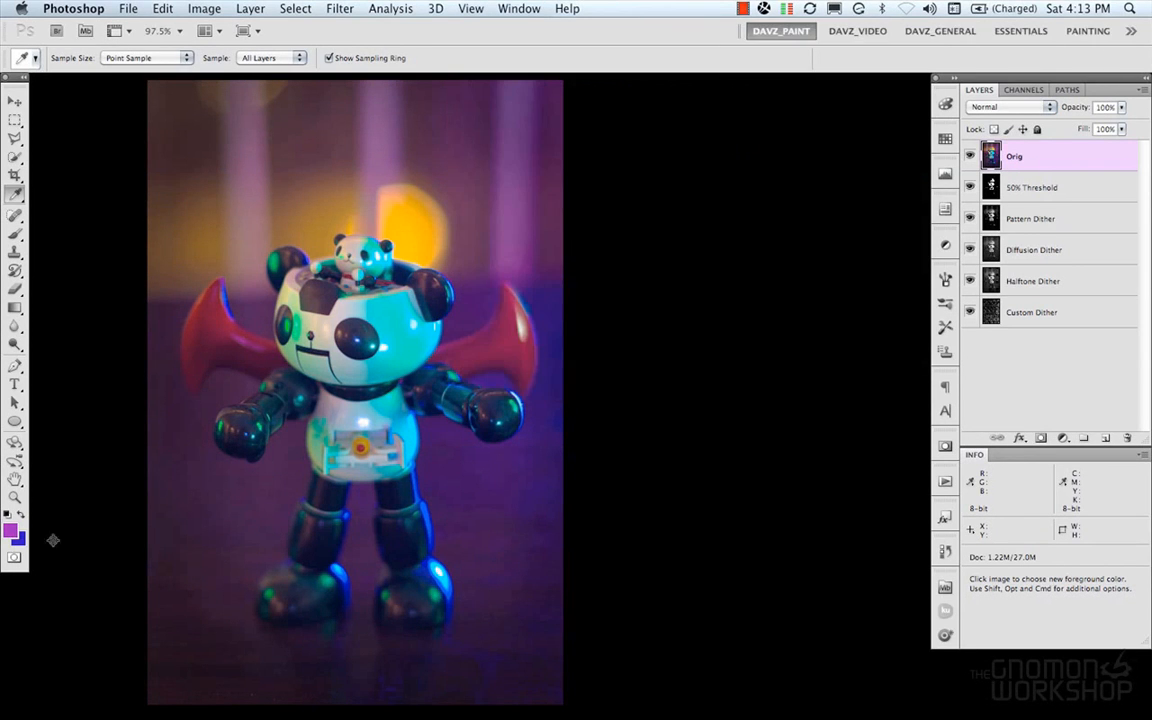
mouse_move(160, 496)
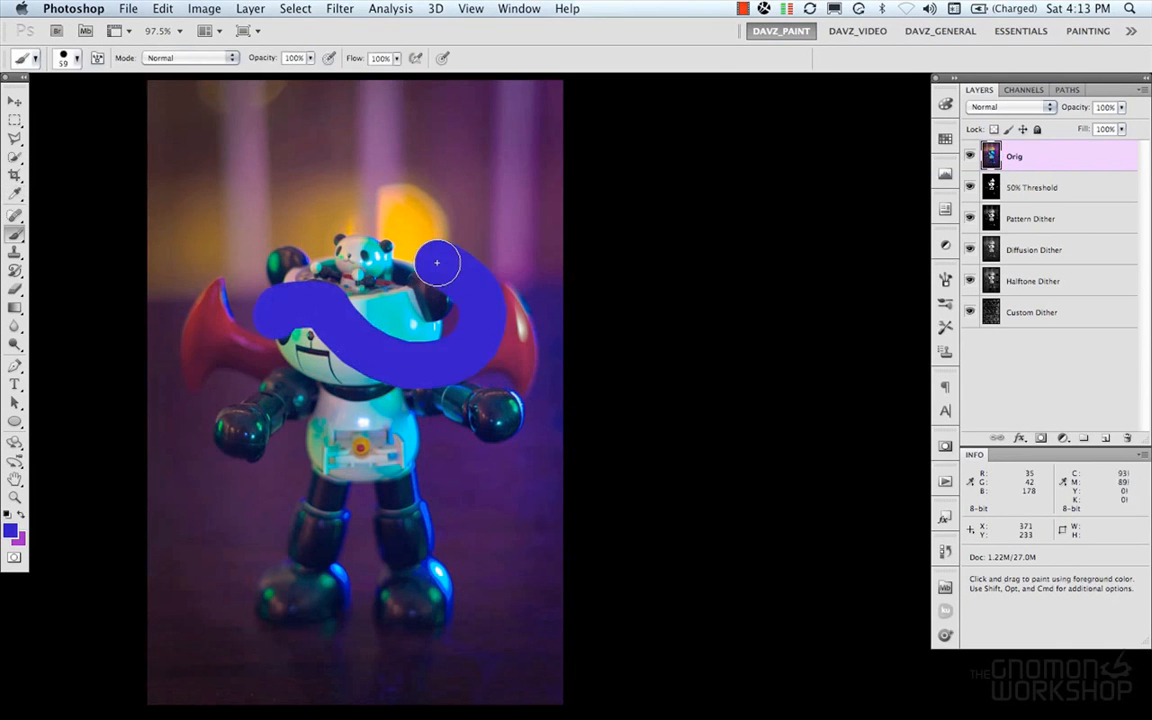
drag(436, 264, 404, 240)
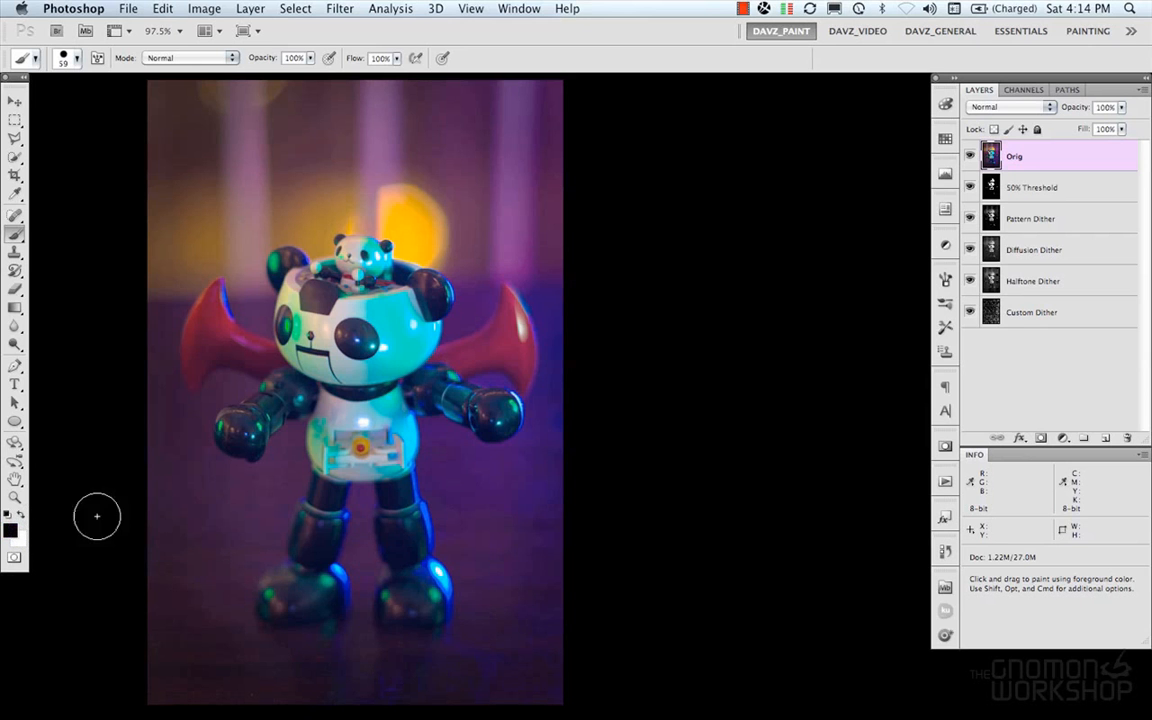
mouse_move(372, 420)
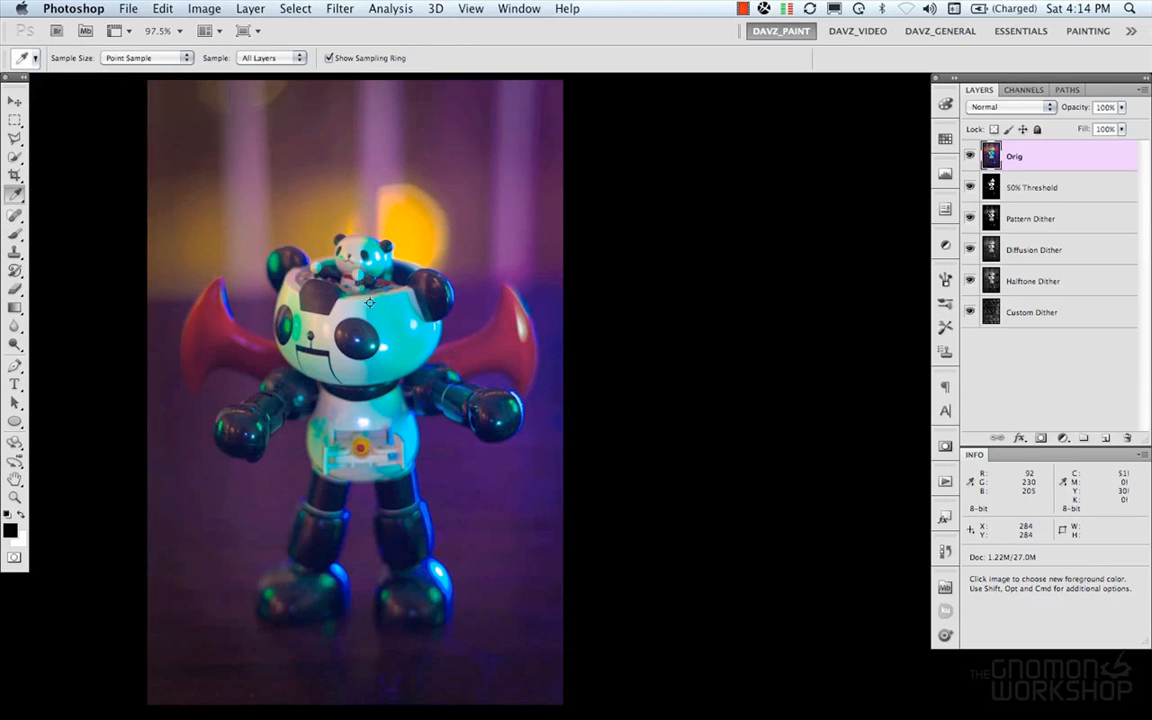
click(380, 330)
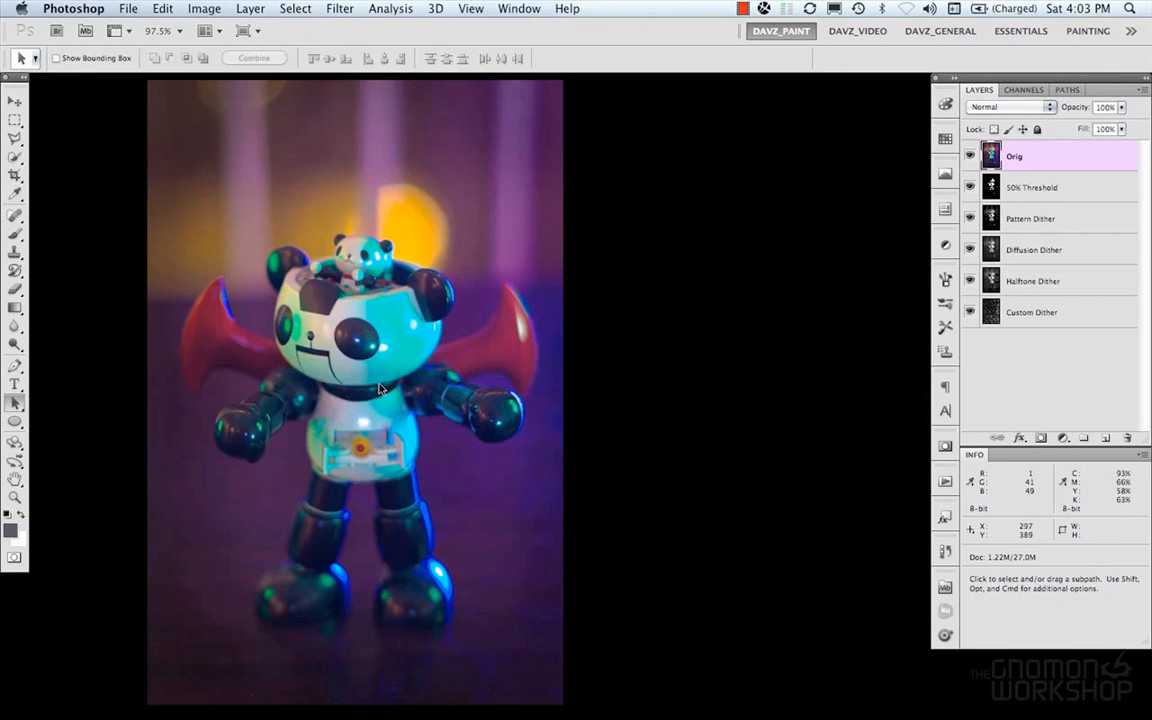
mouse_move(332, 404)
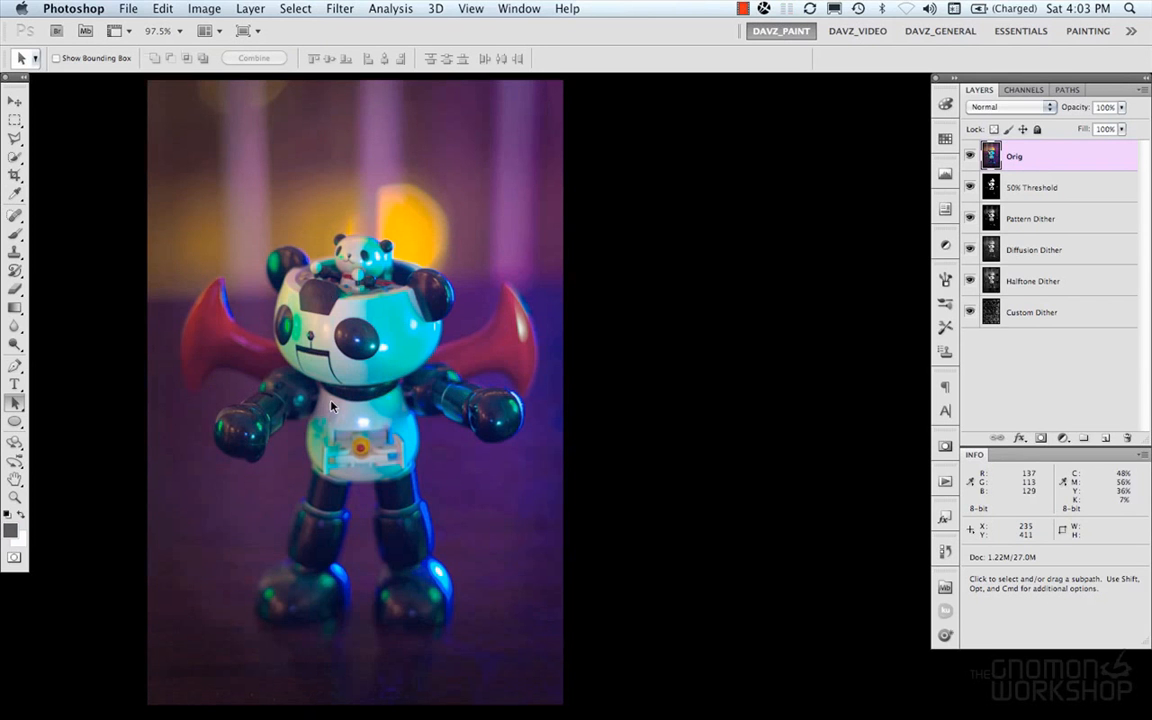
mouse_move(832, 152)
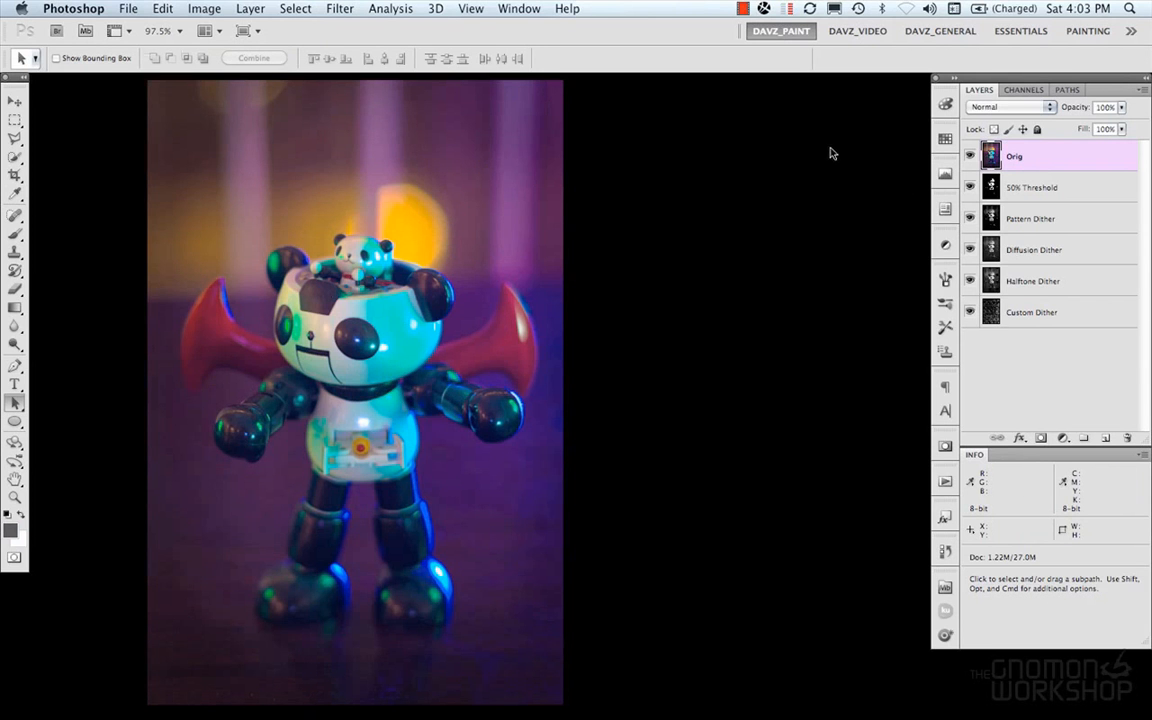
Show the compact colour sliders panel and sample the cyan of the robot's face as foreground
click(518, 8)
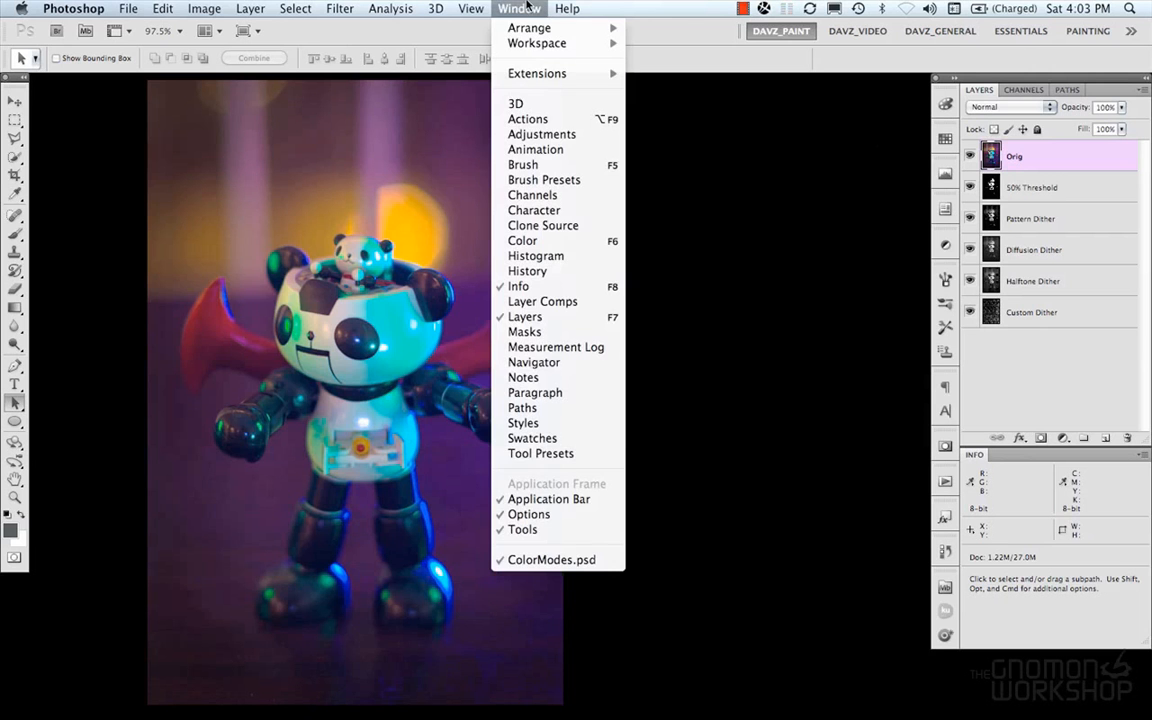
mouse_move(540, 452)
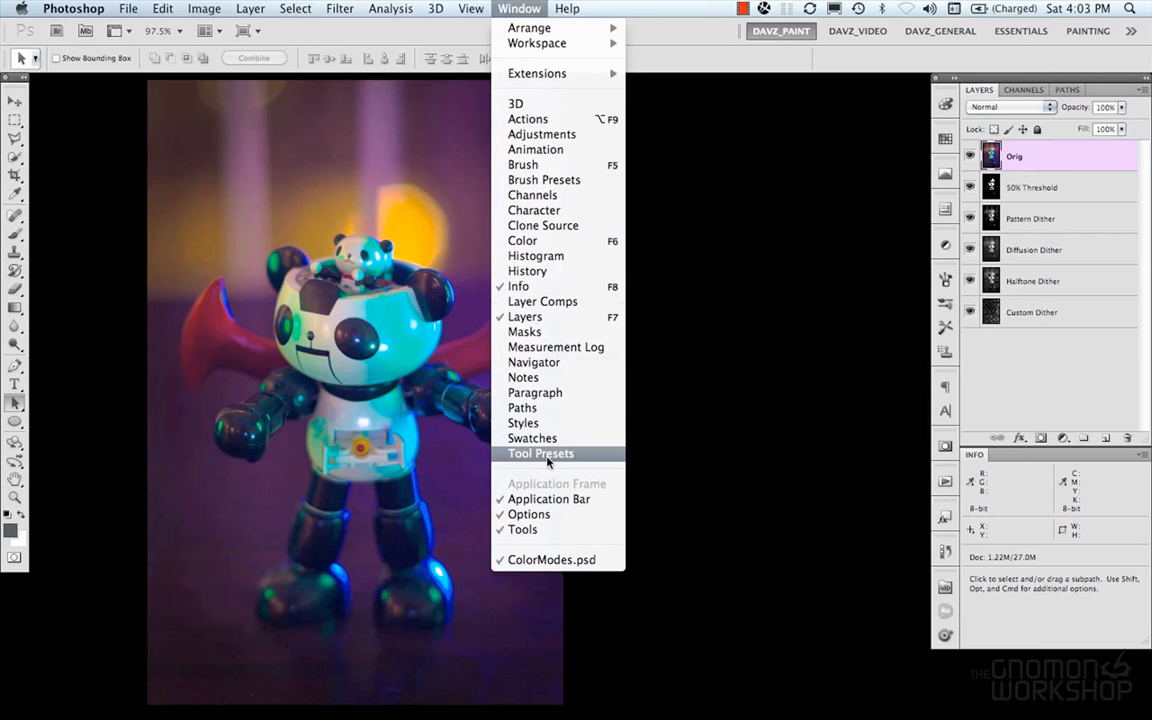
mouse_move(522, 240)
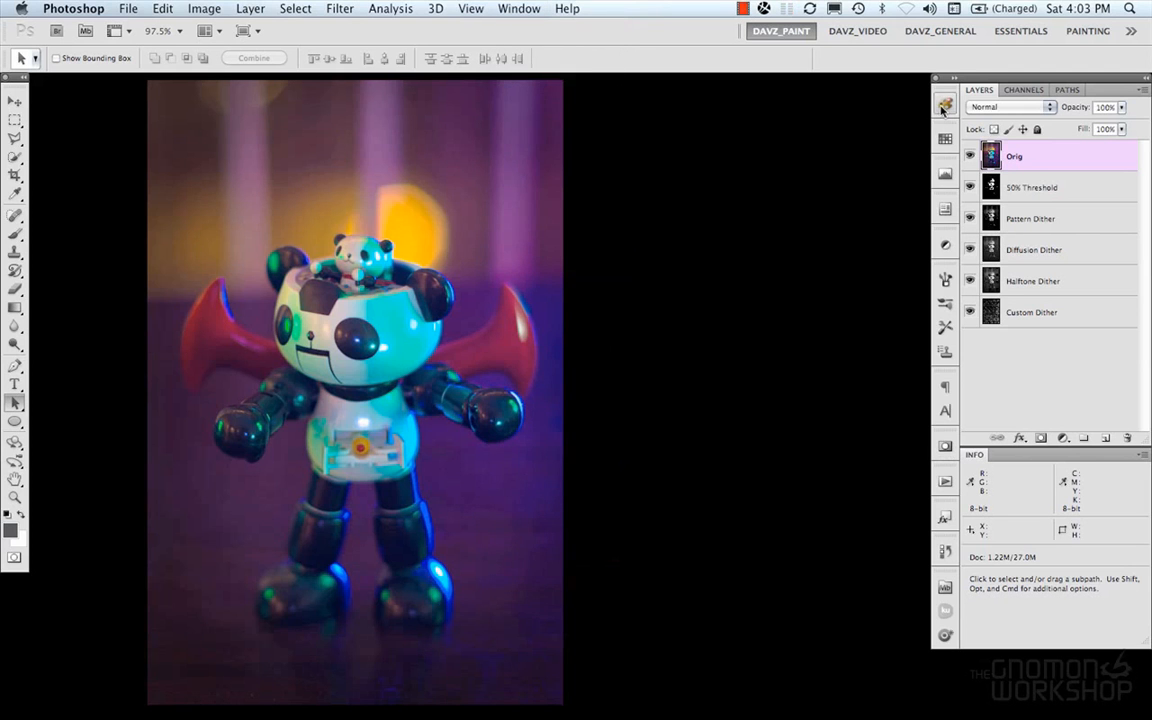
click(944, 104)
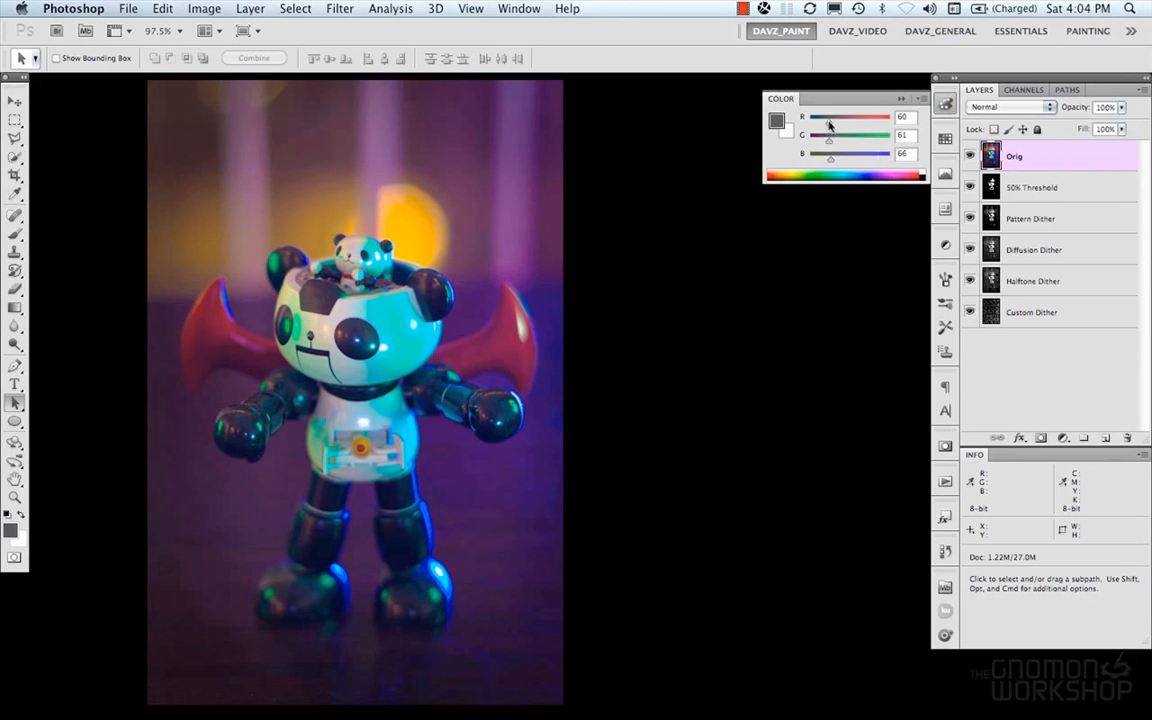
mouse_move(420, 356)
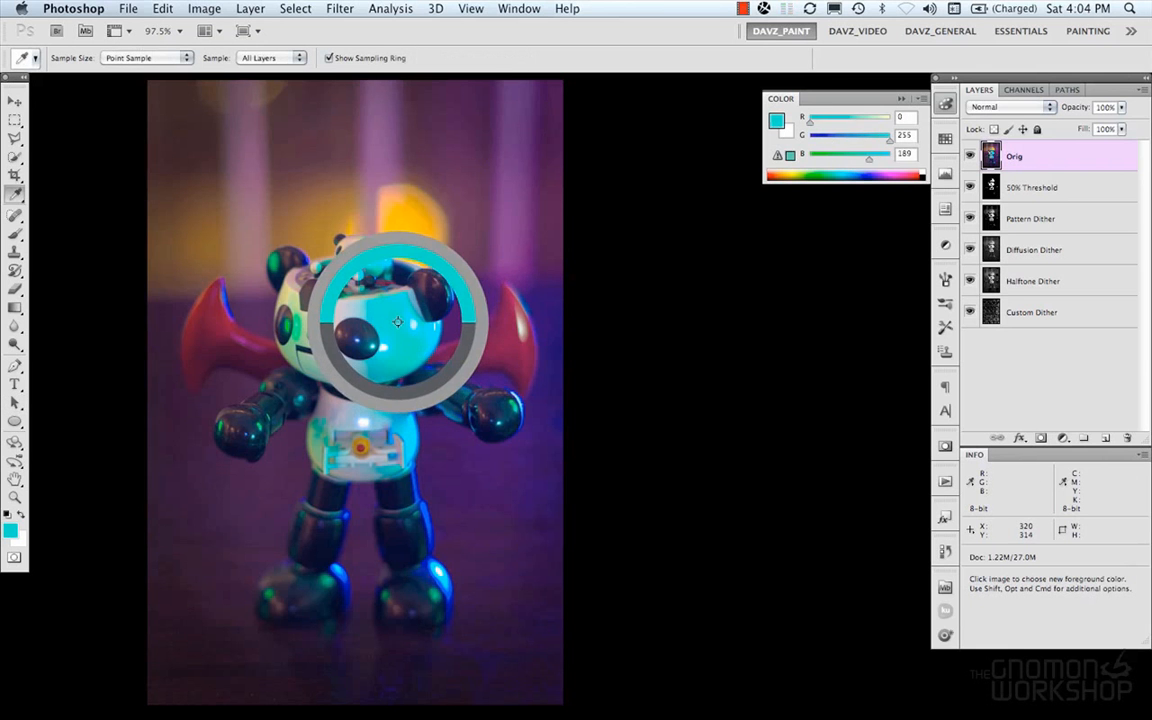
click(408, 290)
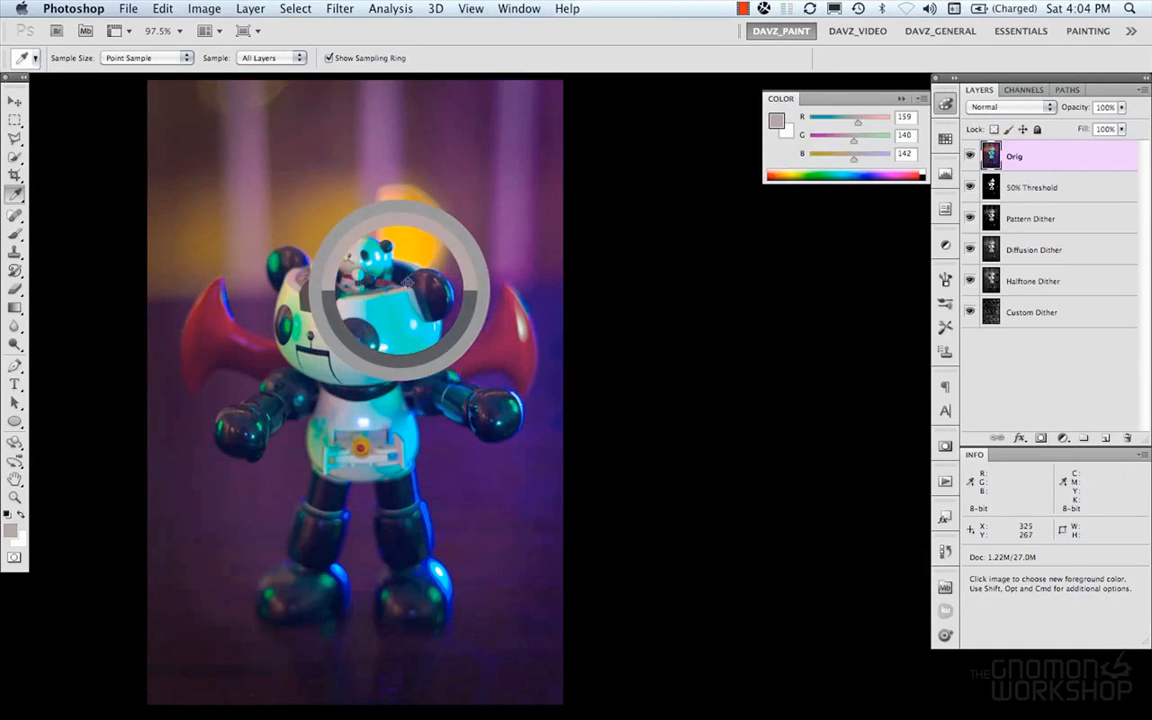
click(408, 312)
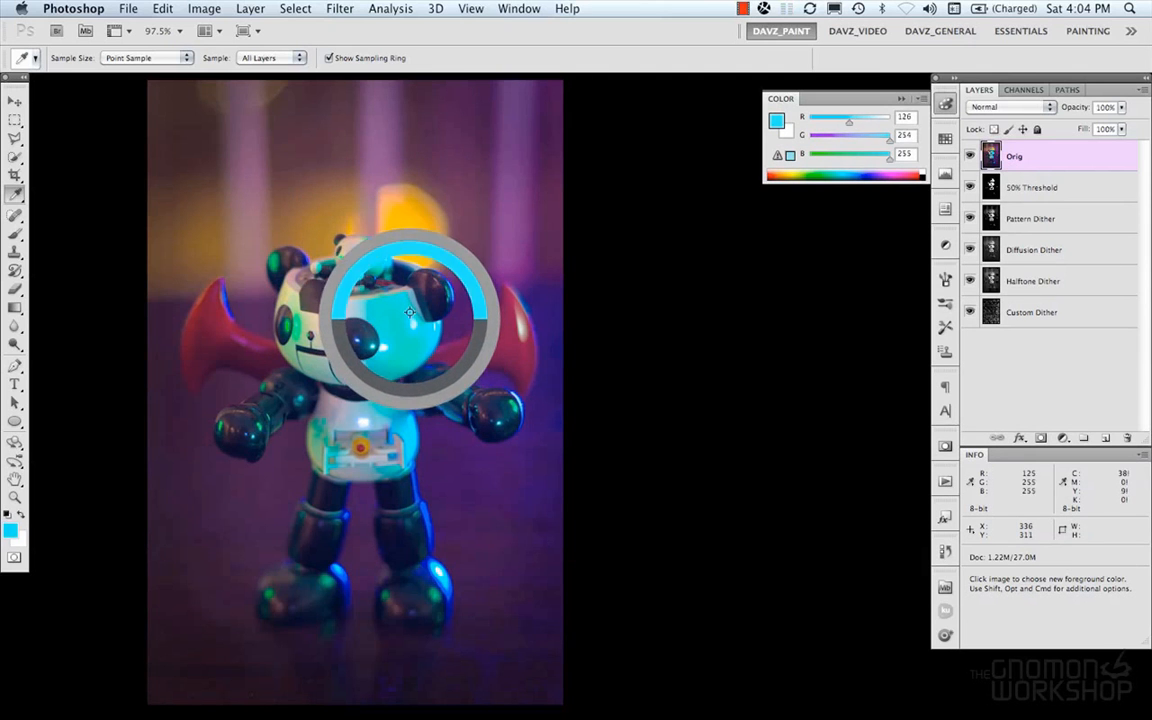
mouse_move(392, 320)
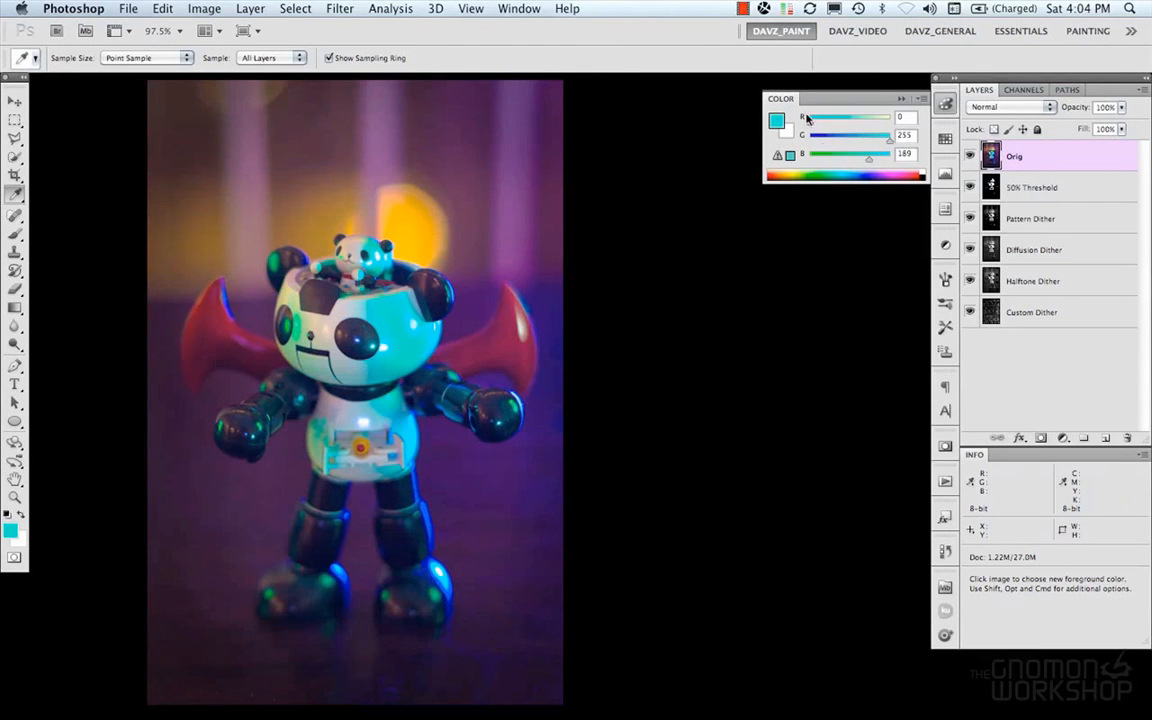
Nudge two channel sliders to shift the teal foreground toward green
drag(890, 136, 868, 136)
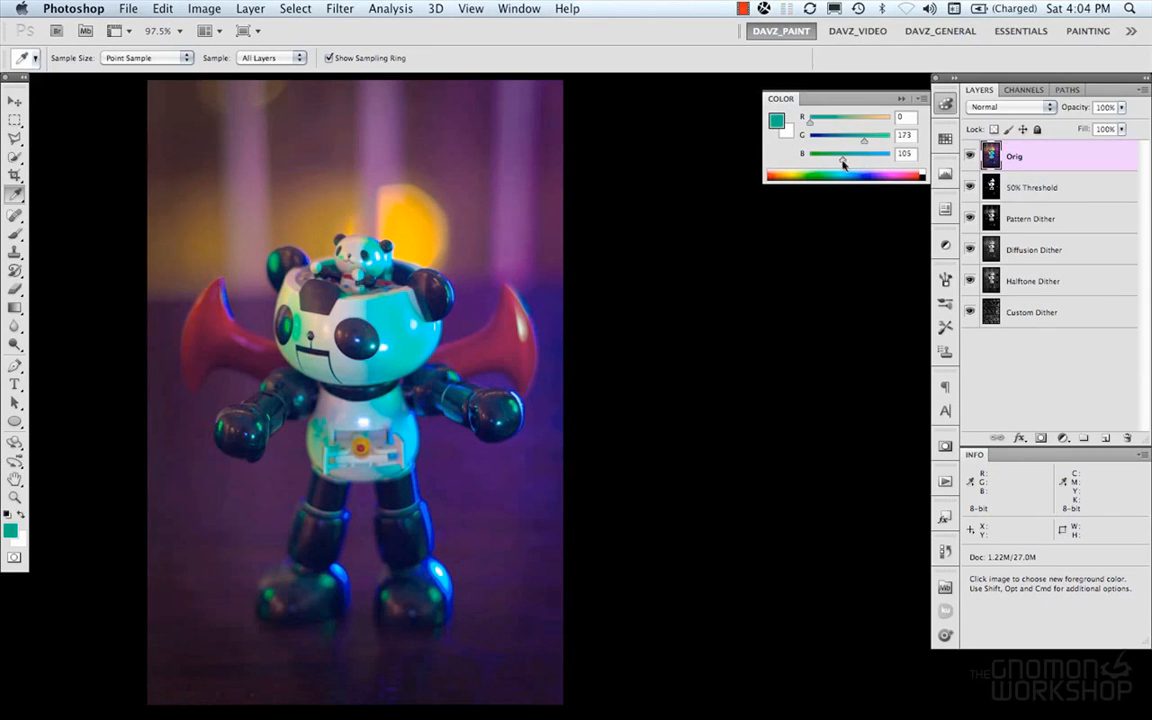
drag(864, 152, 846, 152)
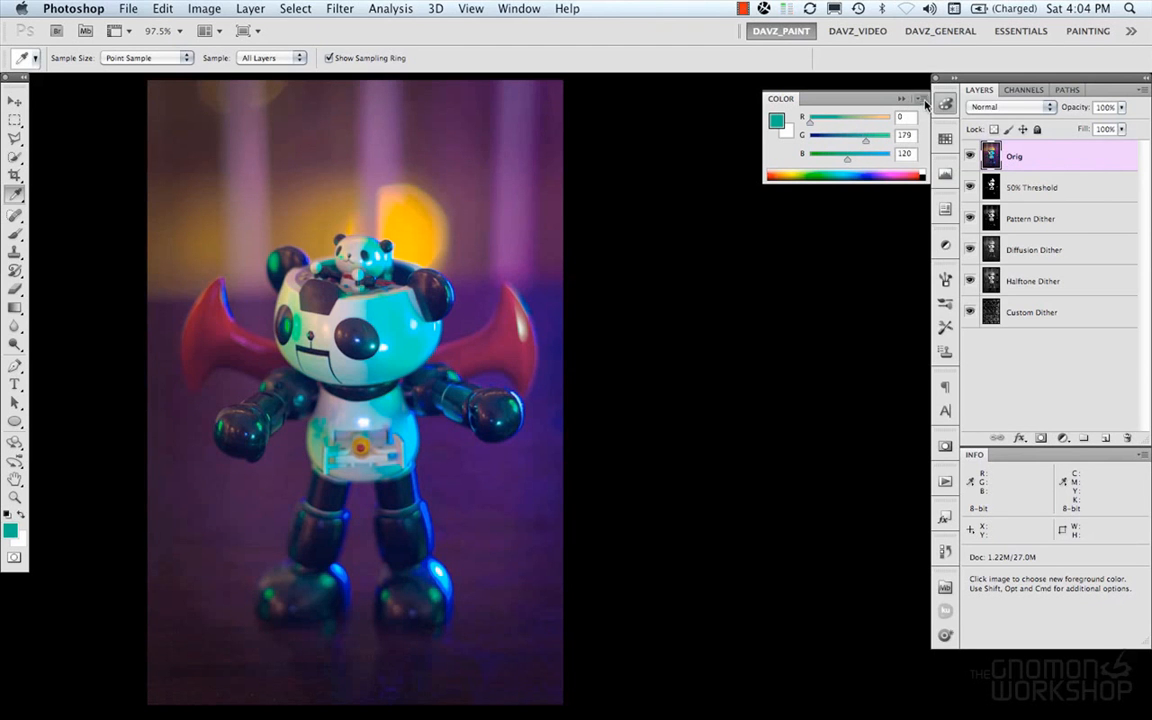
Switch the colour mixer from RGB sliders to hue, saturation and brightness sliders
click(920, 98)
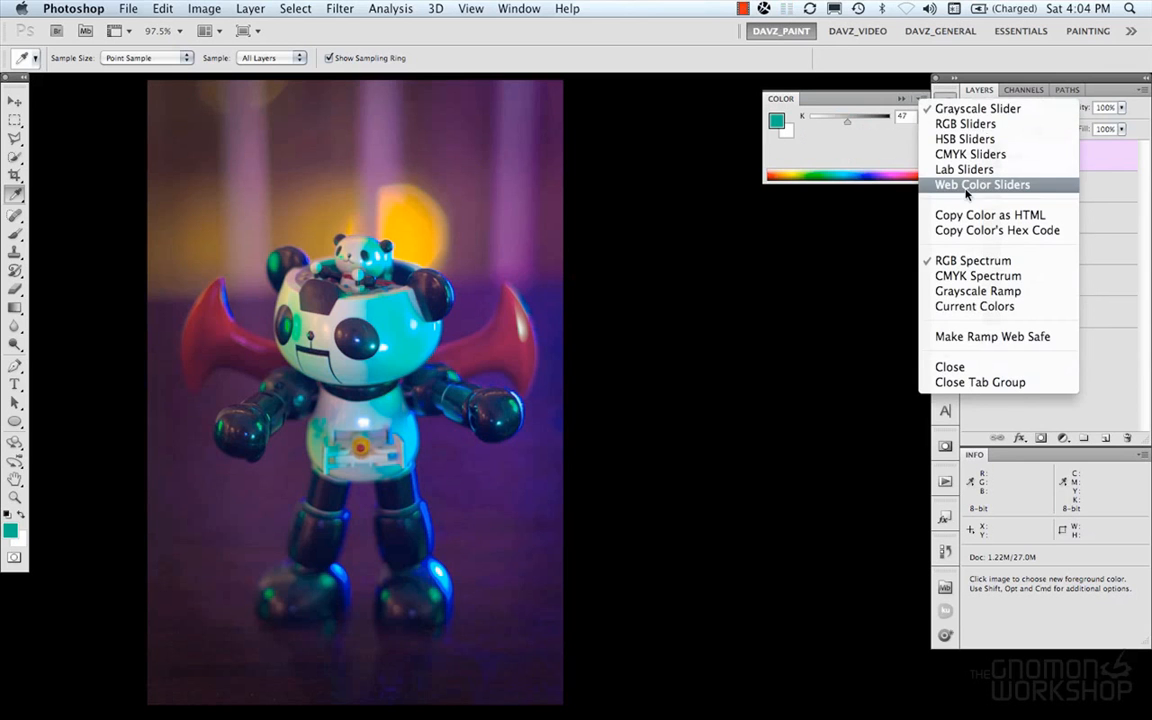
mouse_move(976, 108)
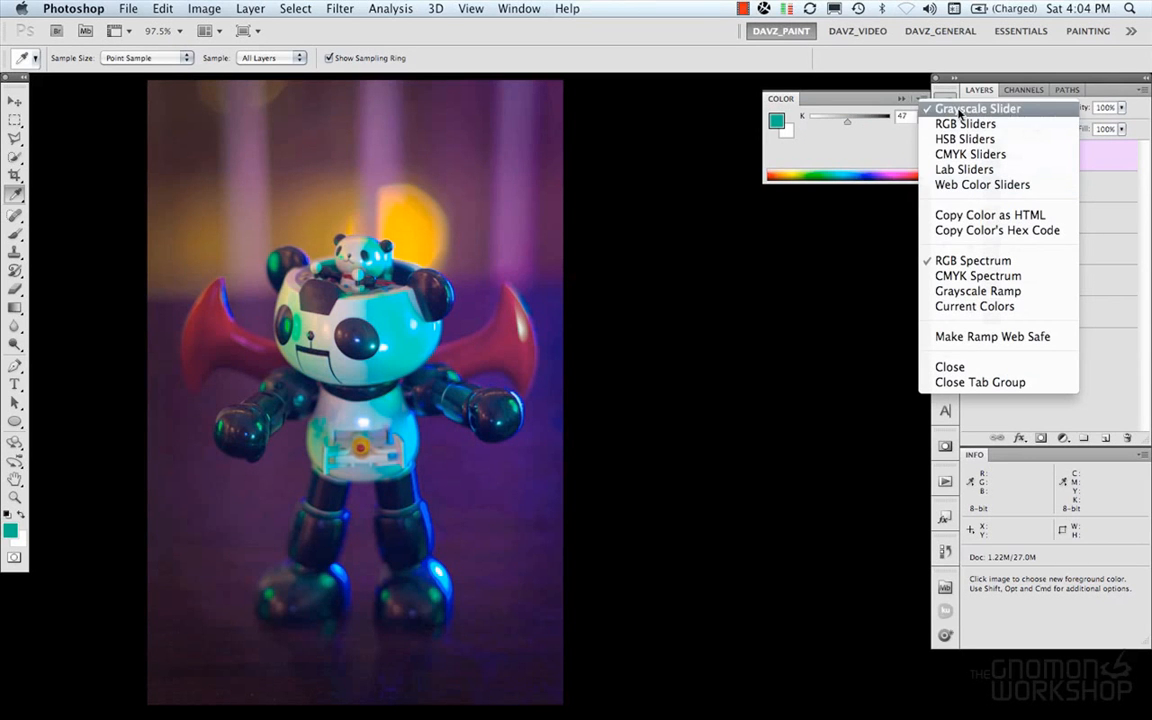
mouse_move(964, 124)
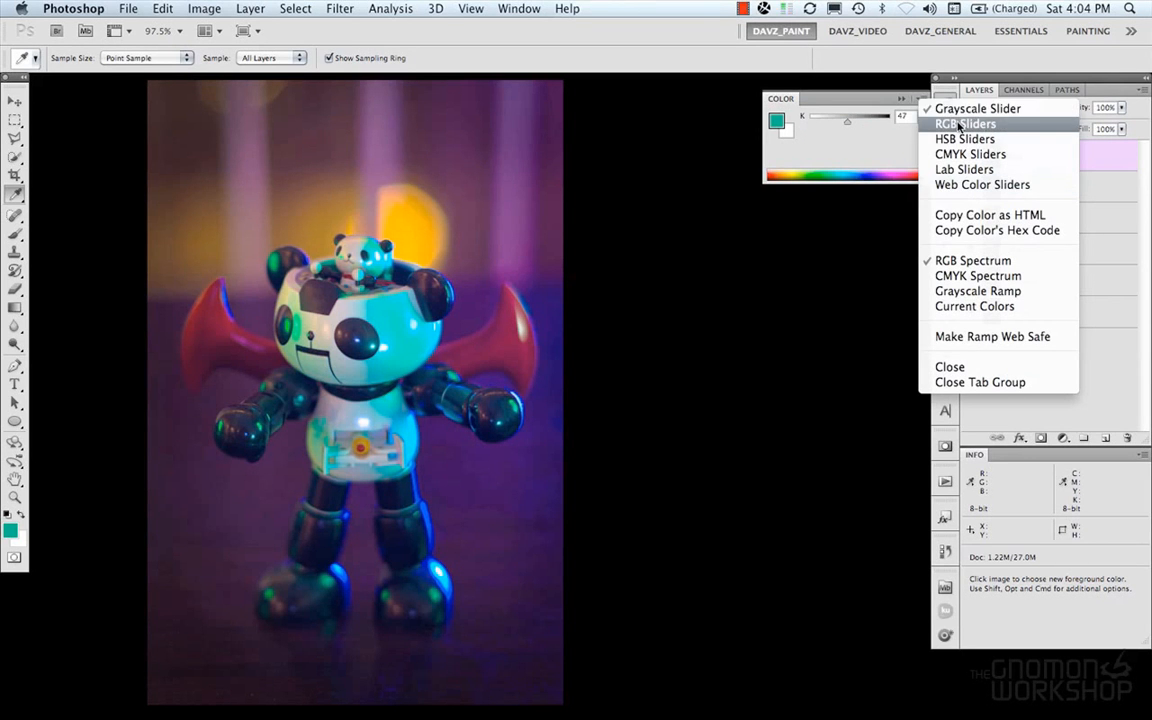
click(966, 124)
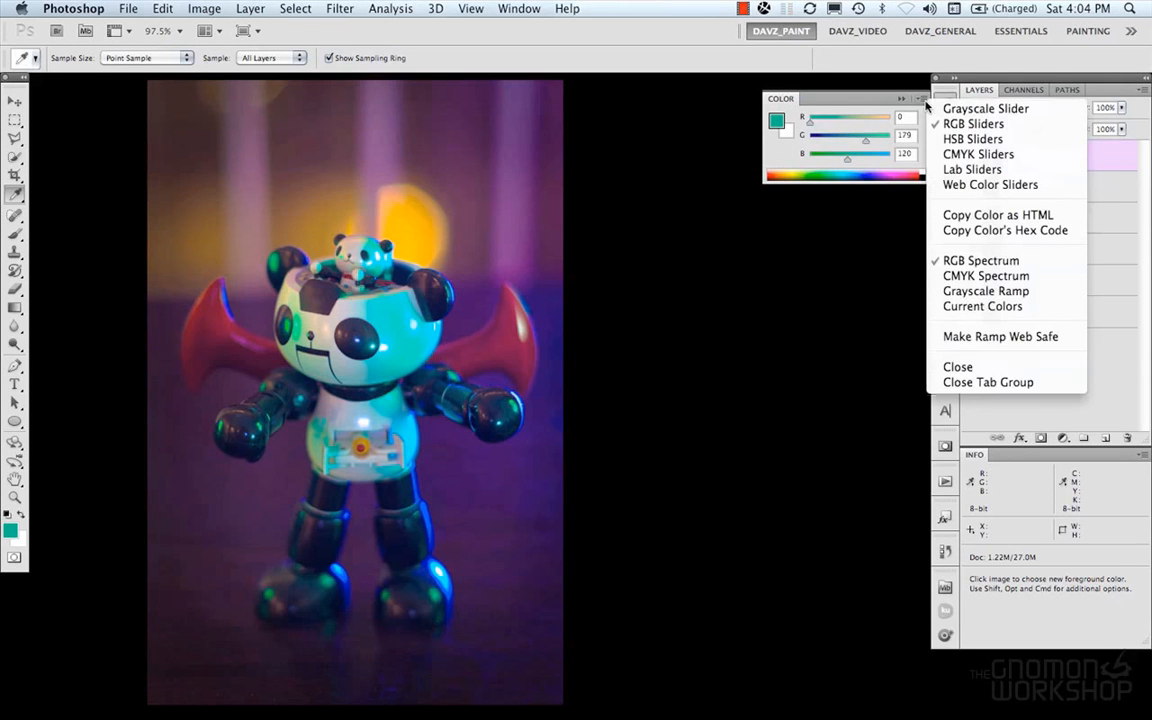
mouse_move(972, 168)
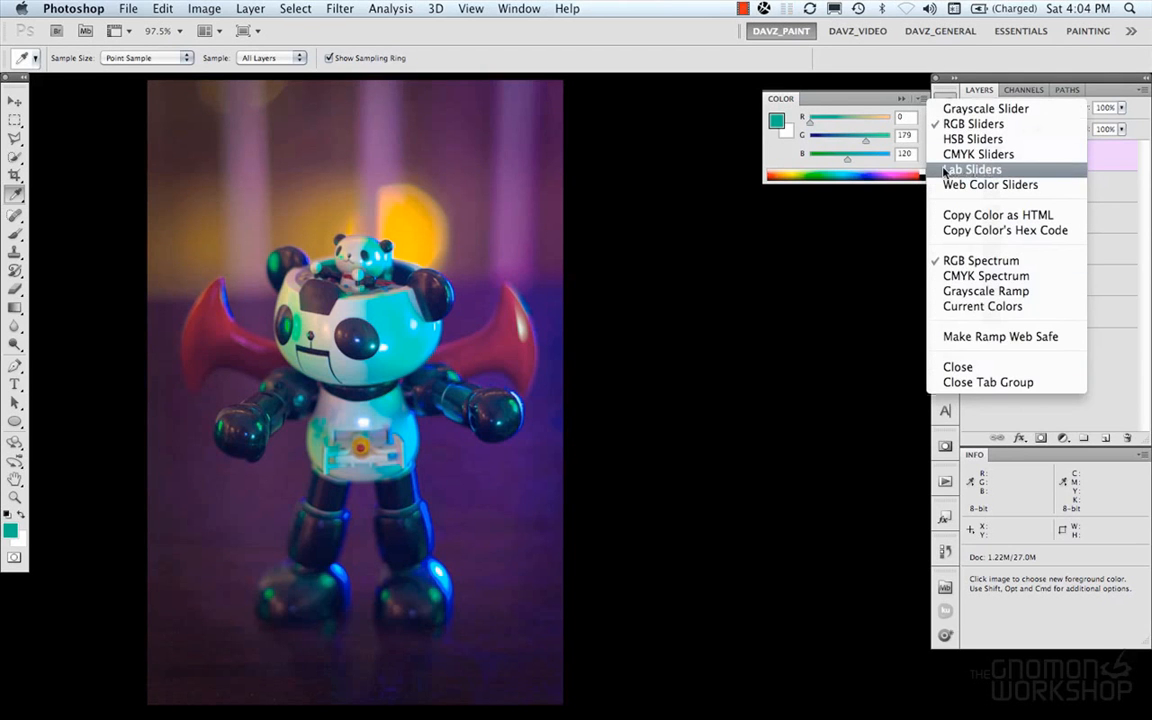
mouse_move(990, 184)
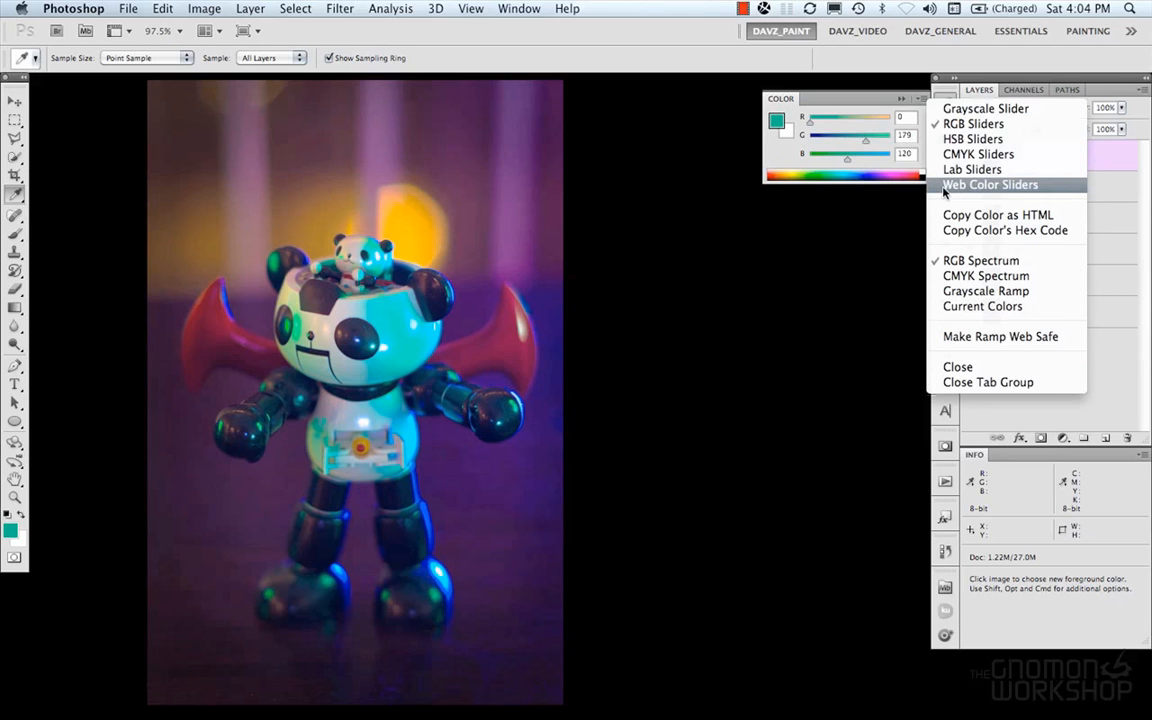
mouse_move(972, 140)
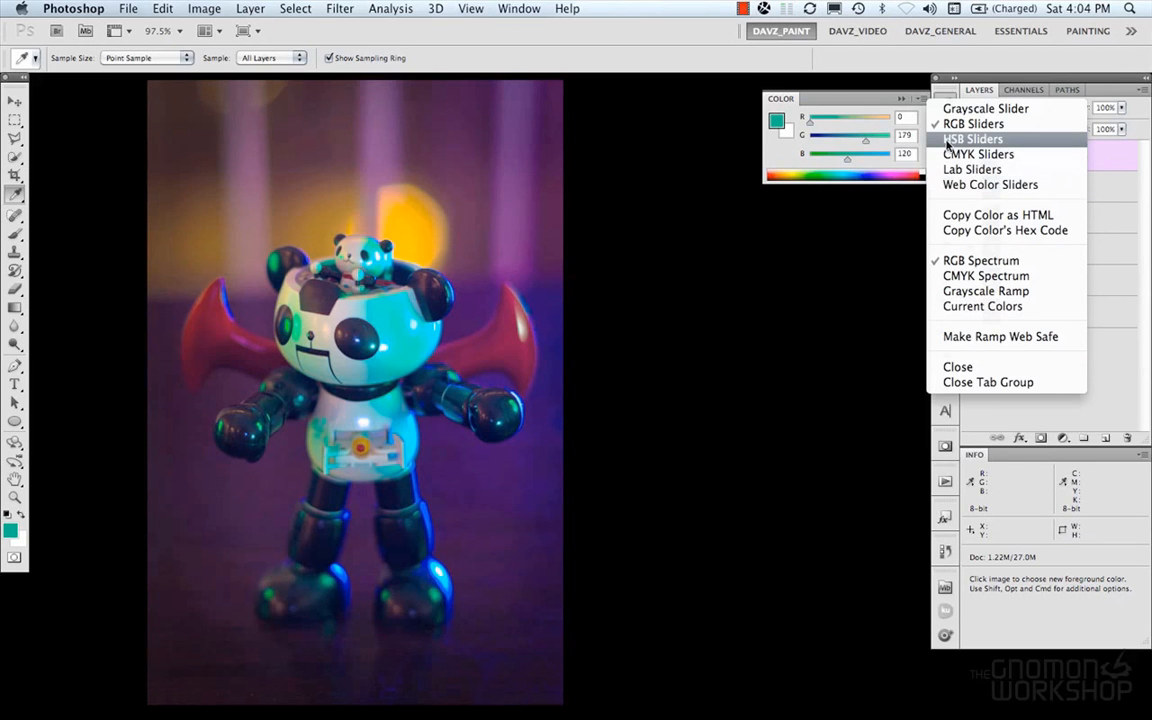
click(972, 138)
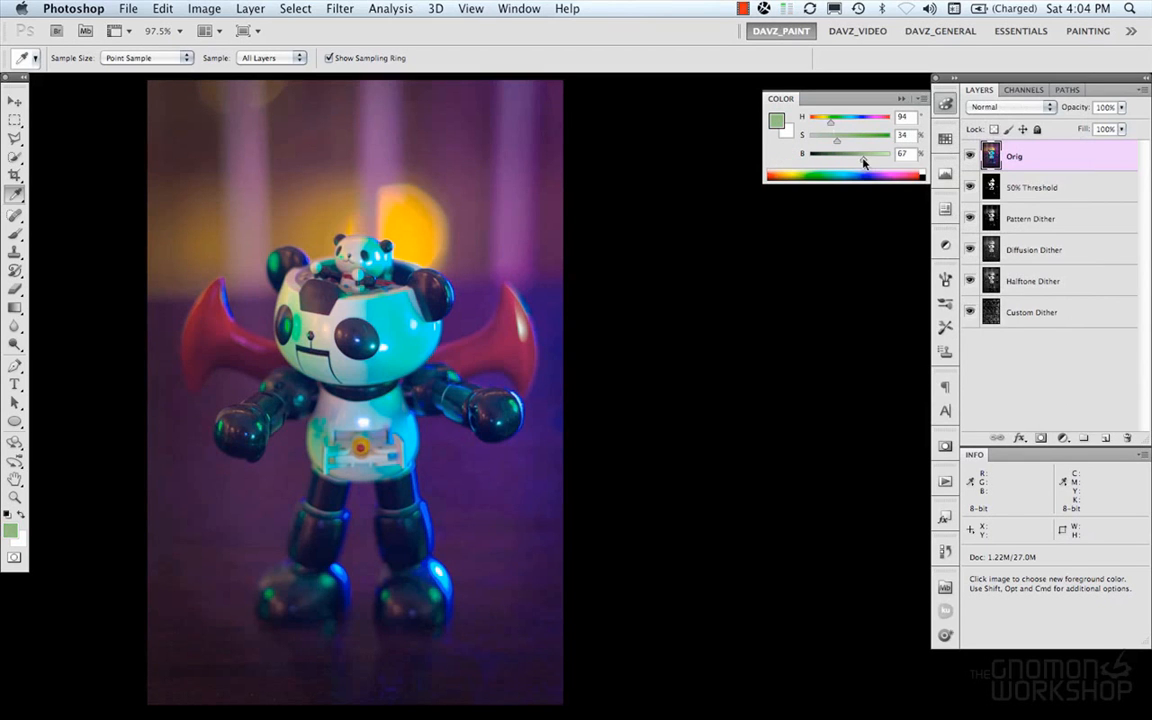
mouse_move(944, 104)
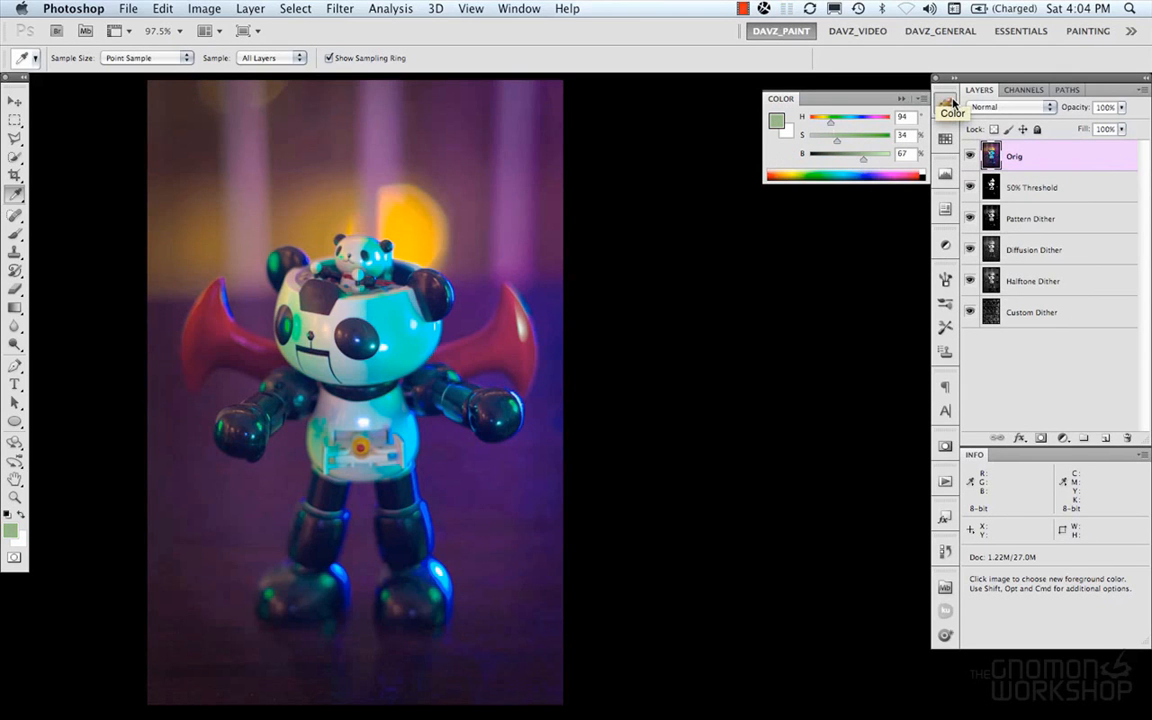
mouse_move(944, 104)
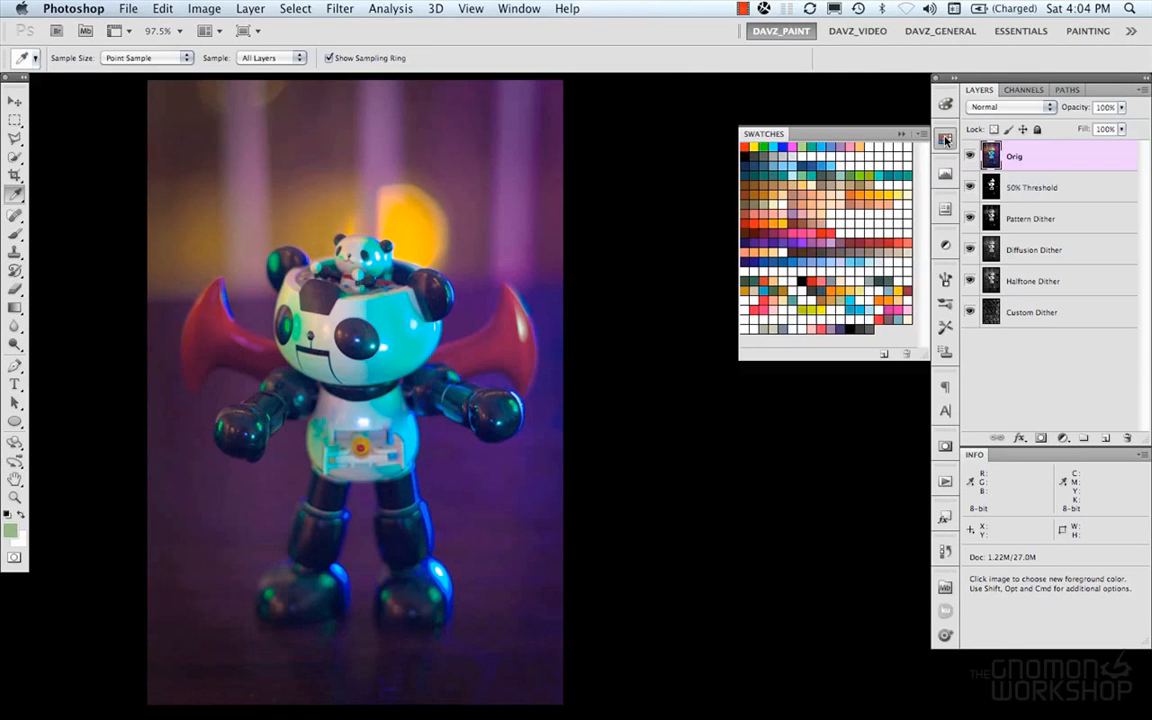
mouse_move(764, 168)
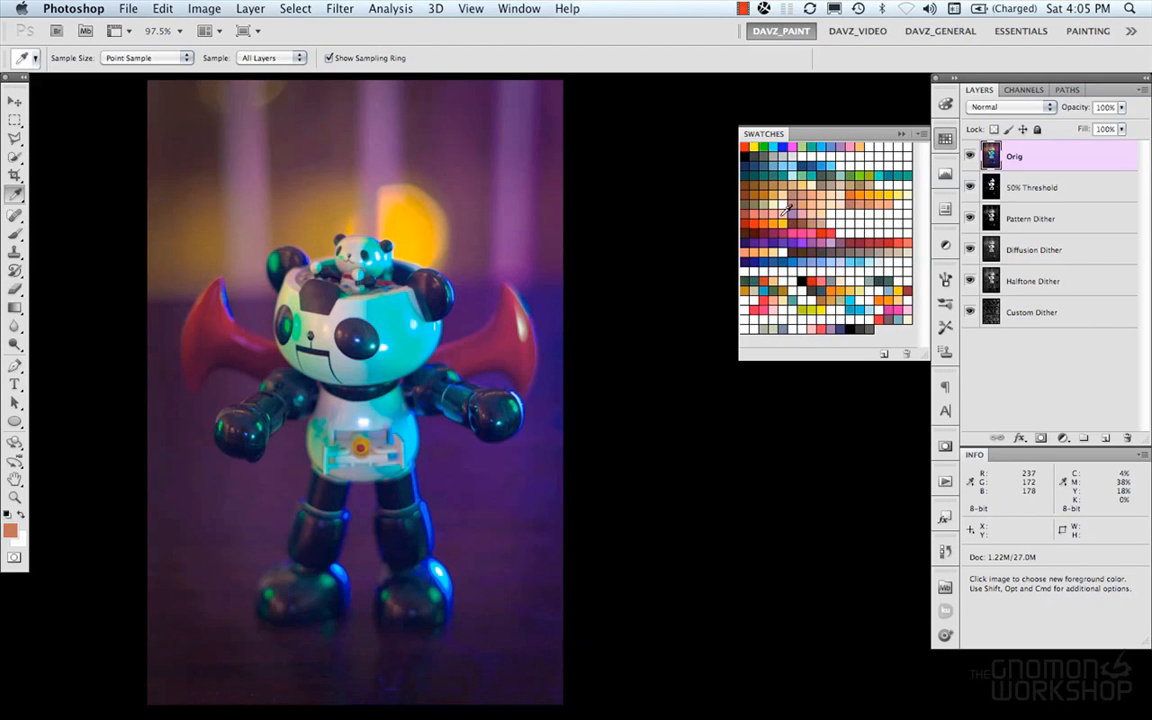
mouse_move(840, 244)
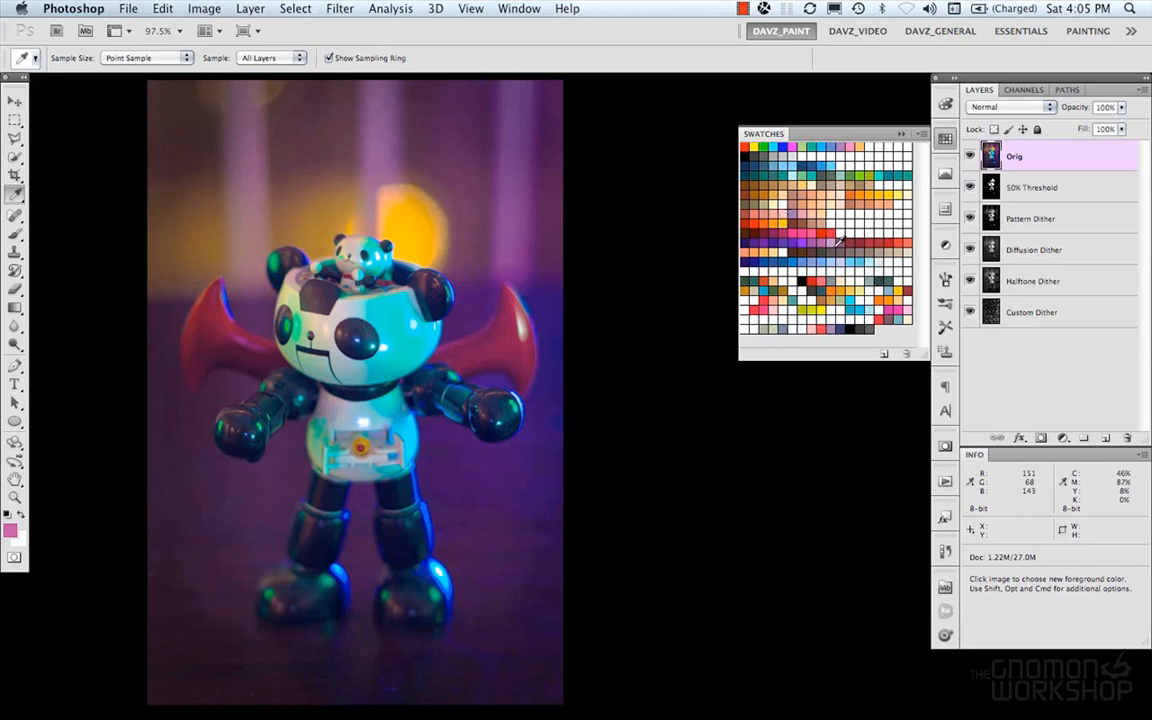
mouse_move(532, 312)
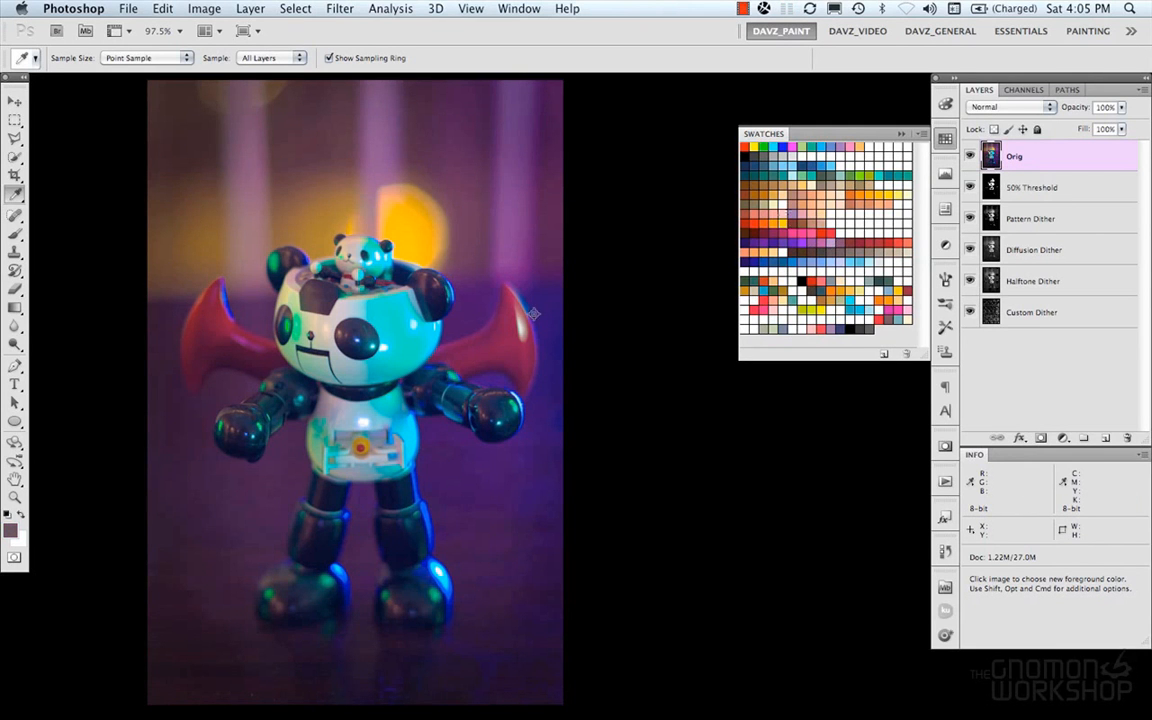
mouse_move(516, 198)
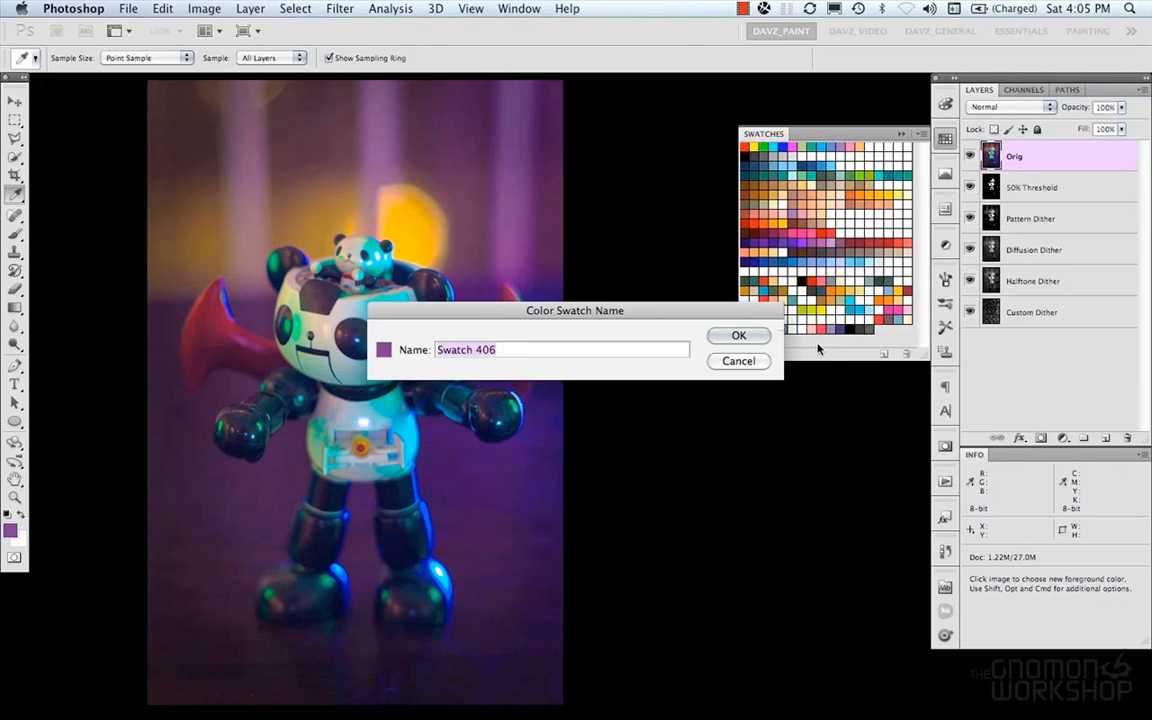
Name the new swatch 'Pu' and save the purple foreground colour into the swatch collection
text(Pu)
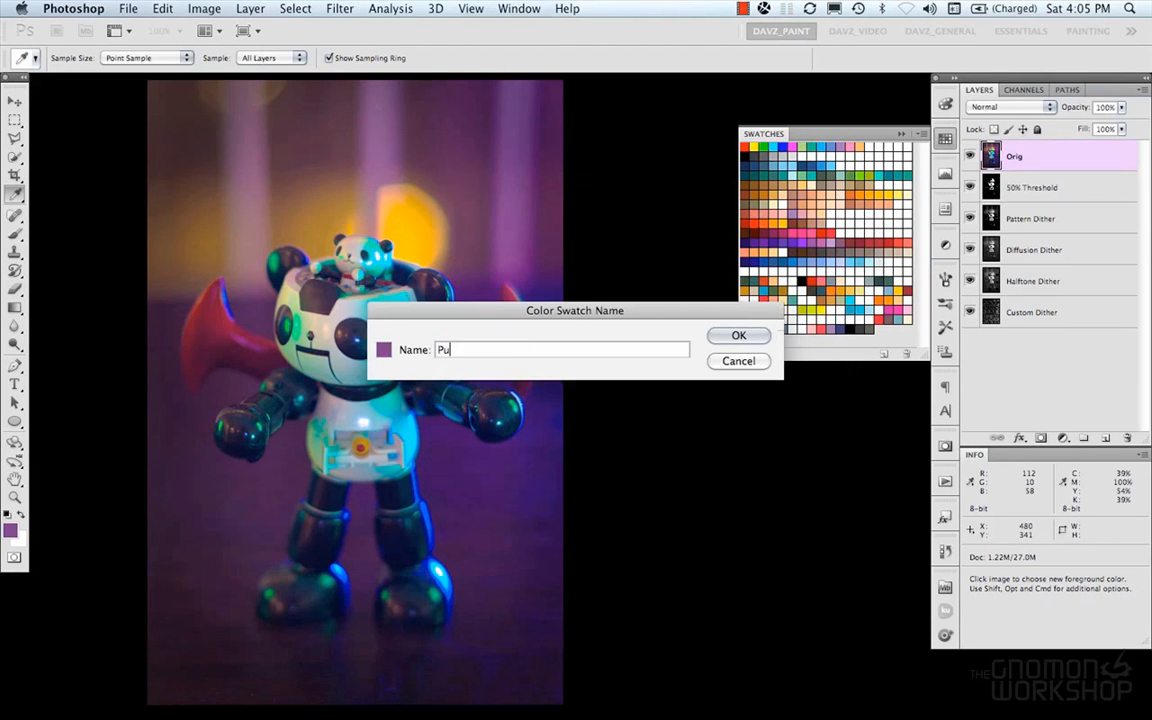
click(738, 336)
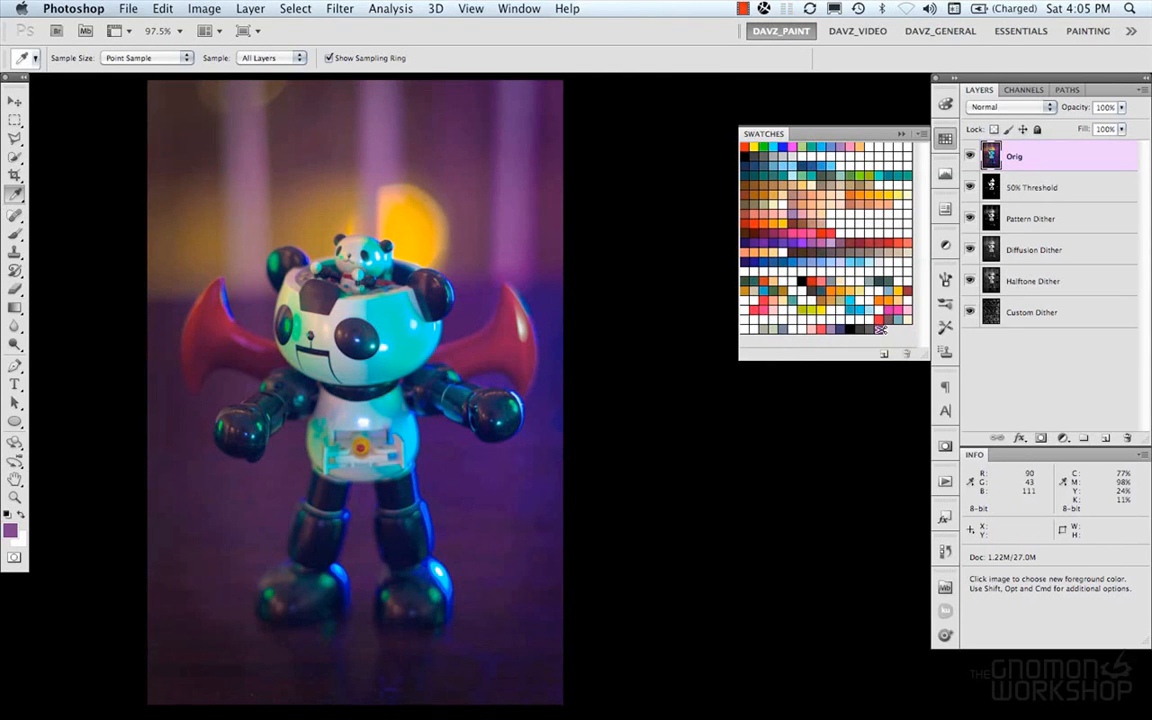
mouse_move(872, 328)
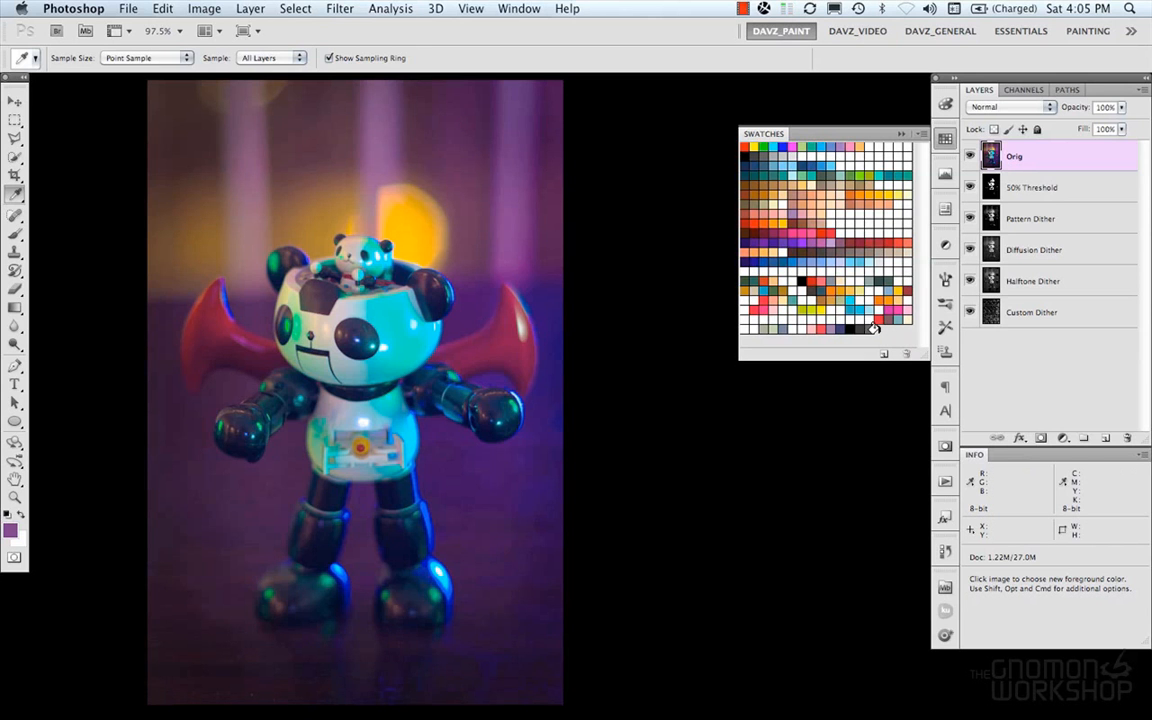
mouse_move(876, 328)
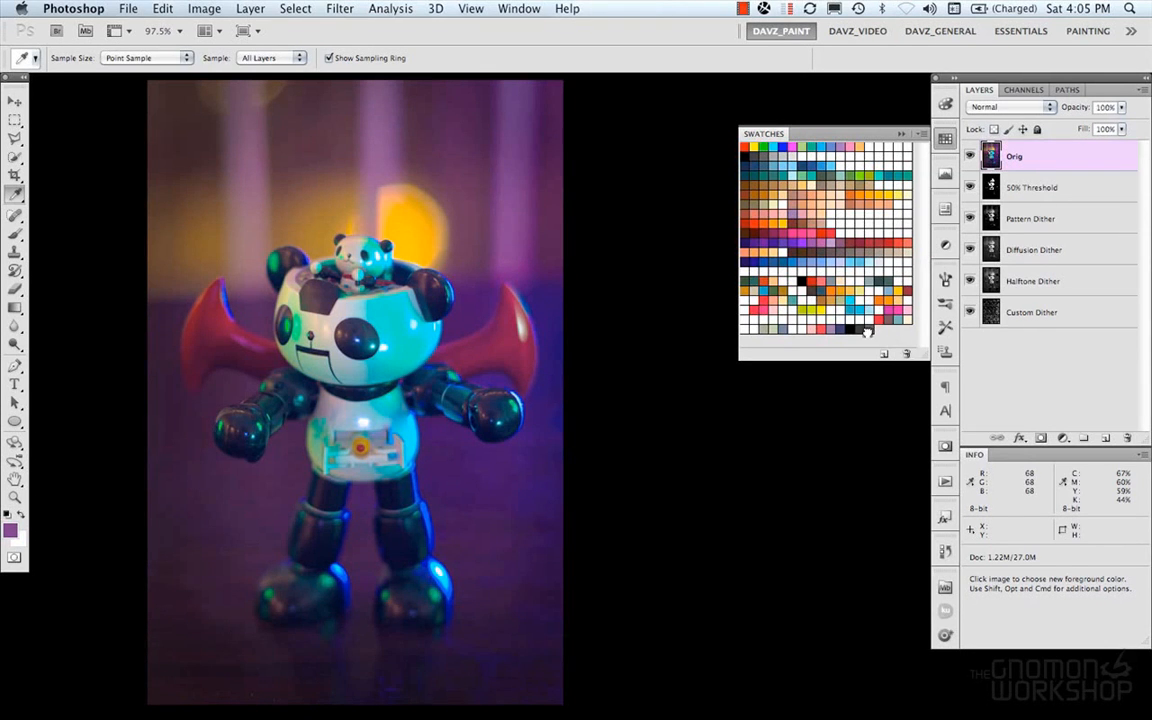
mouse_move(868, 268)
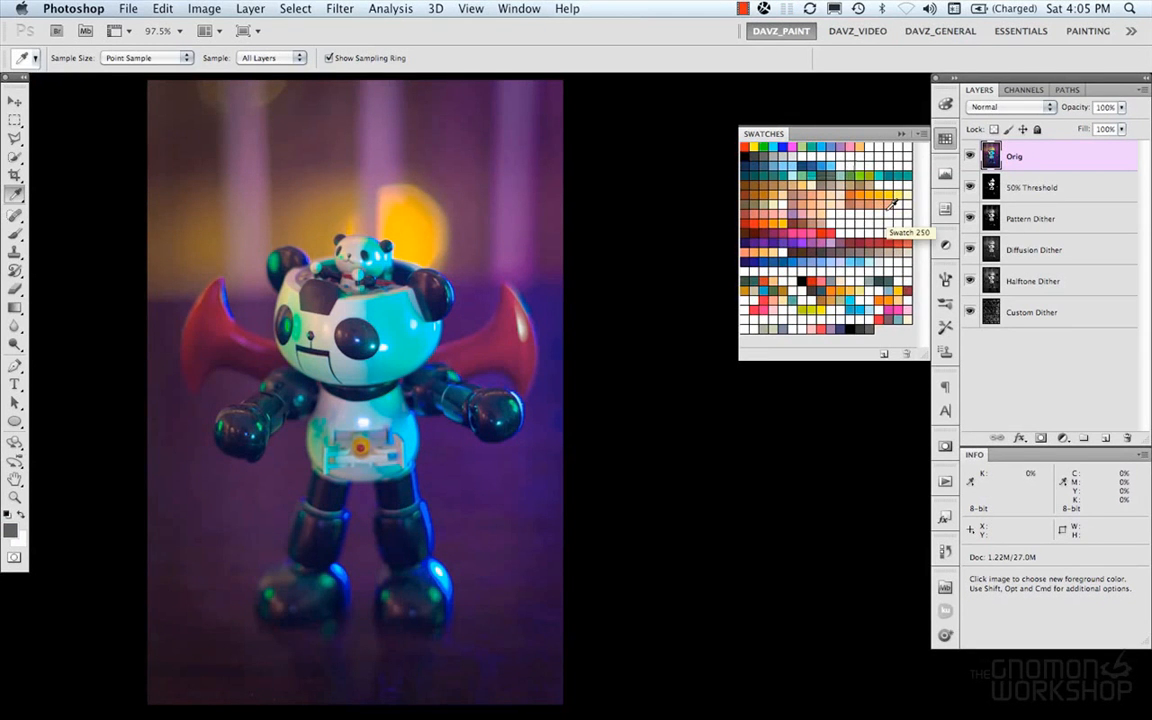
Show the swatches as a named Small List, then return them to Small Thumbnail view
click(918, 132)
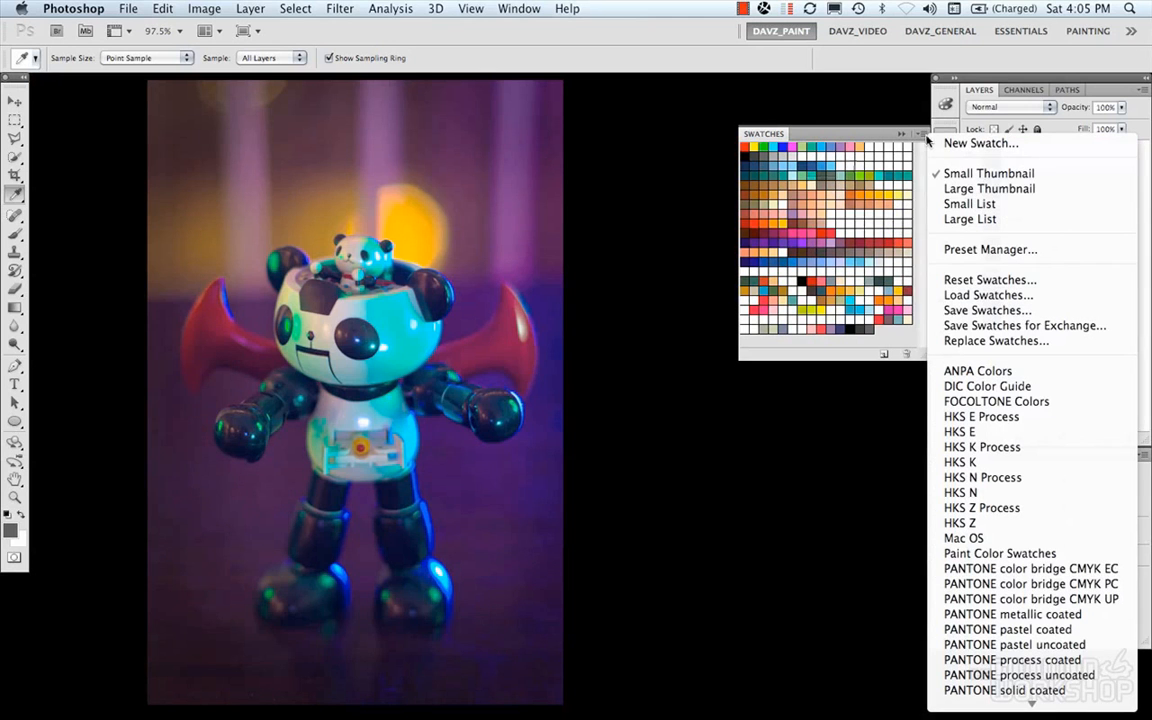
mouse_move(1012, 280)
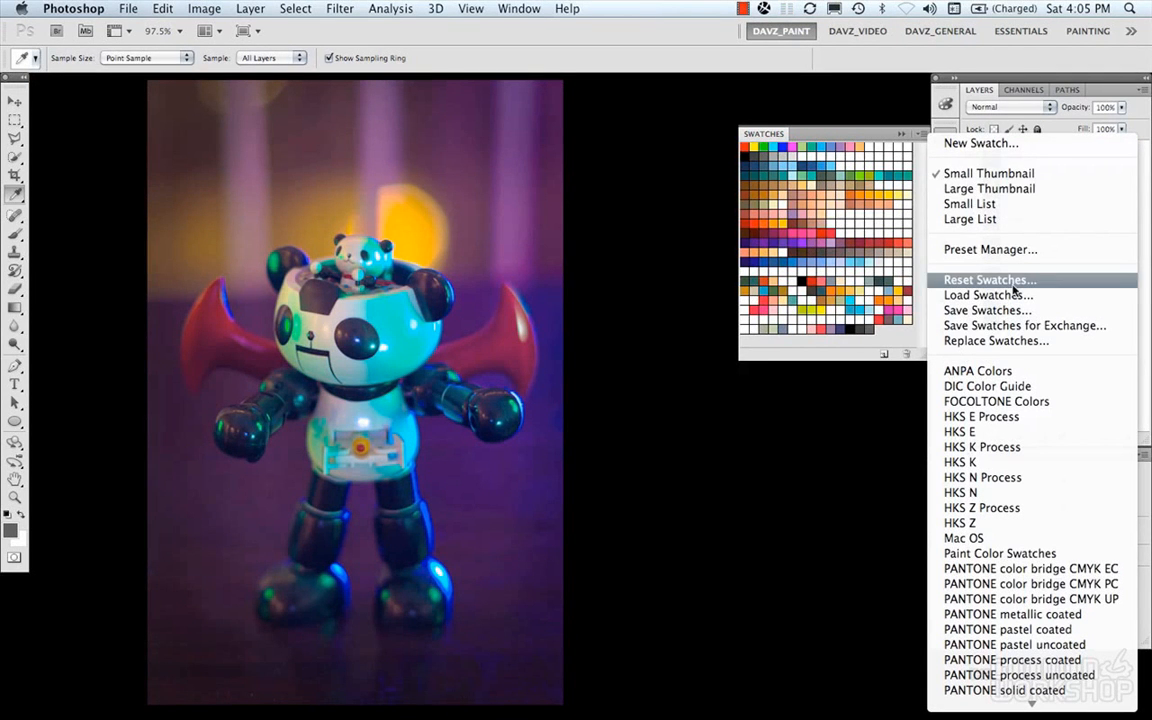
mouse_move(988, 188)
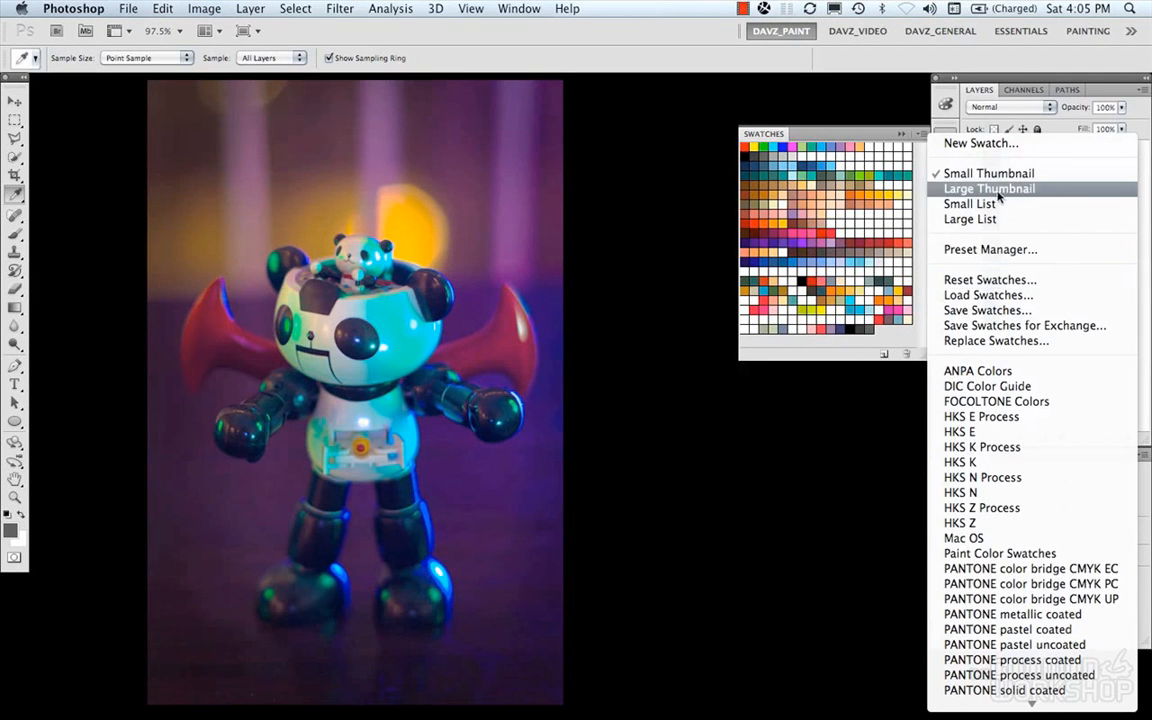
click(988, 188)
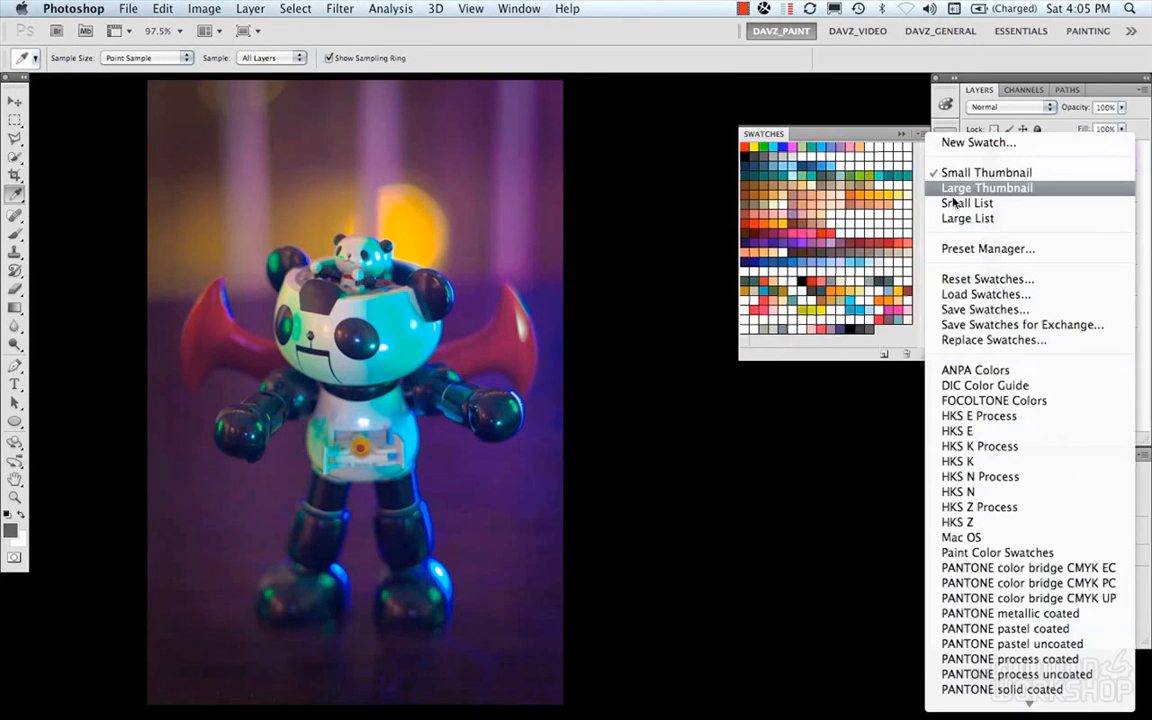
click(968, 202)
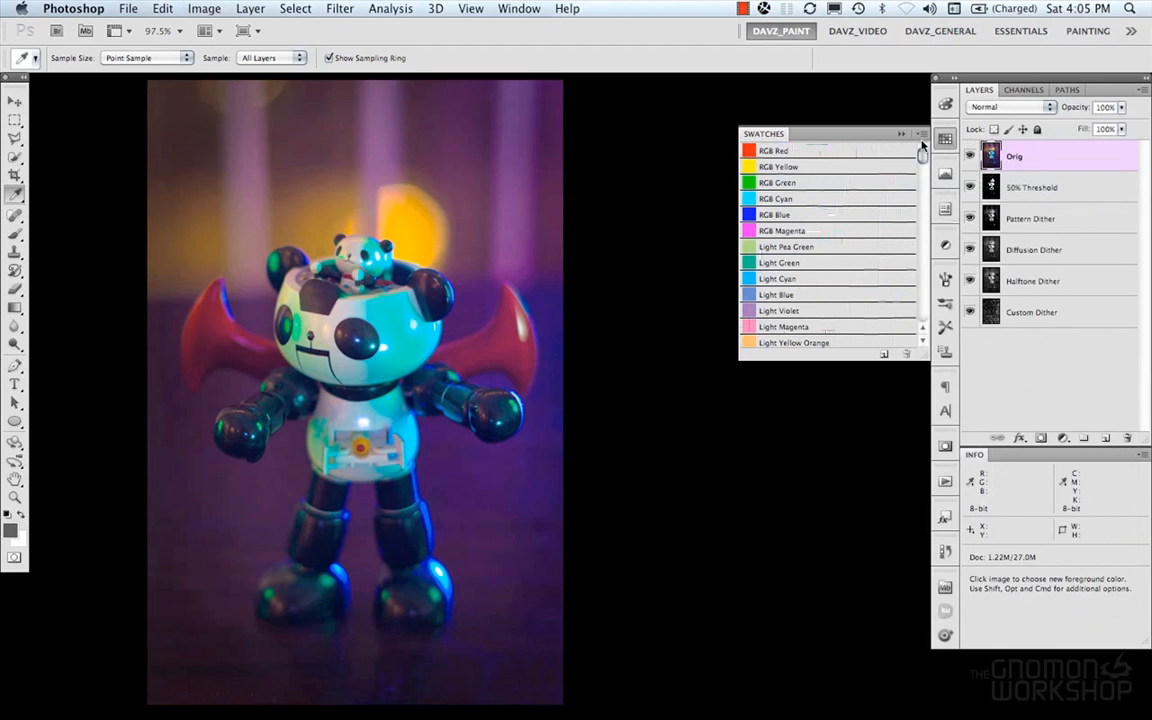
click(920, 144)
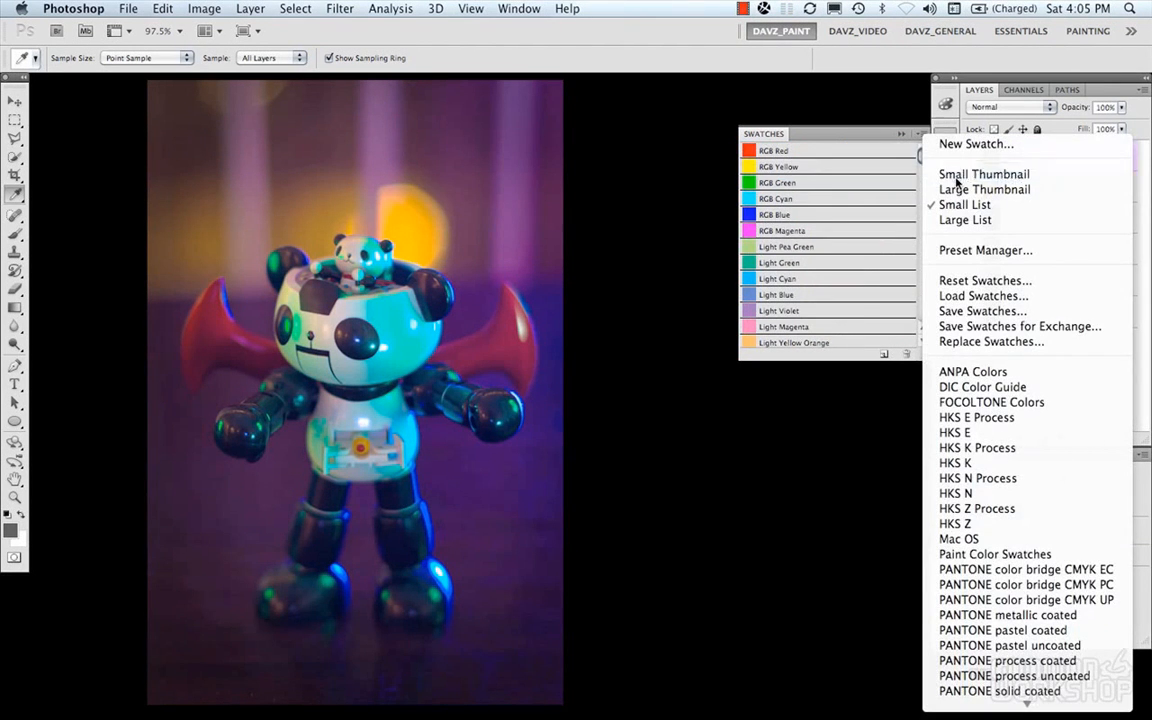
click(984, 174)
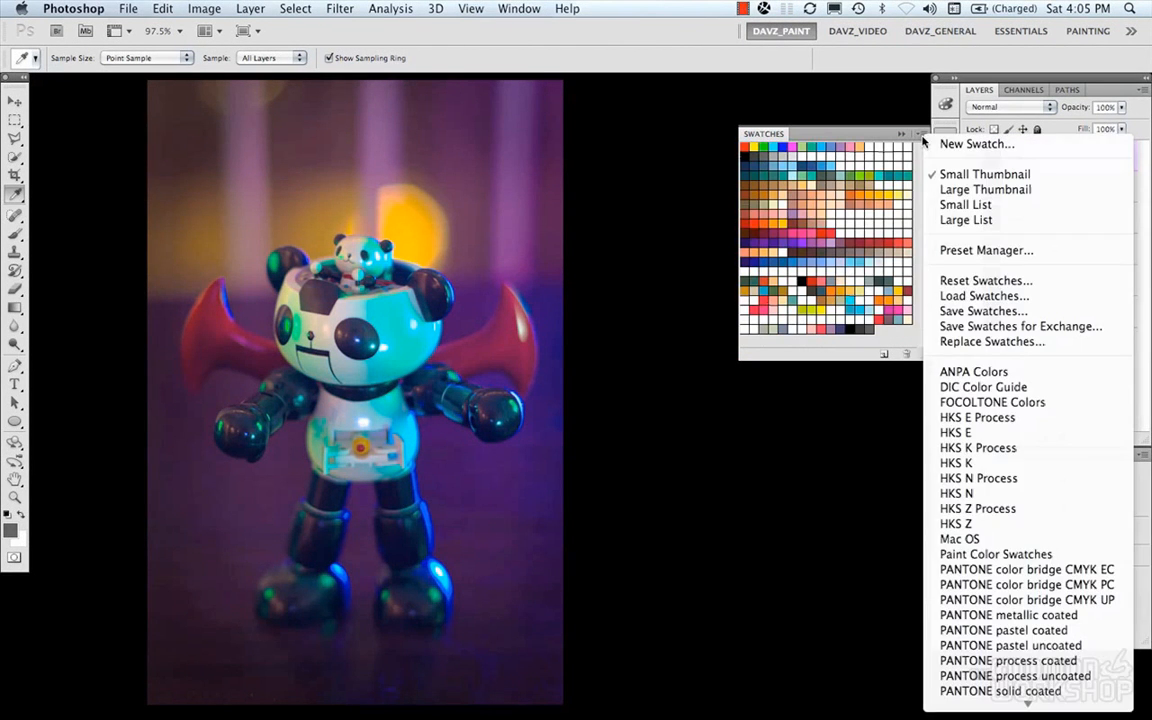
Load the saved .aco swatch file through the Preset Manager and finish with Done
click(986, 250)
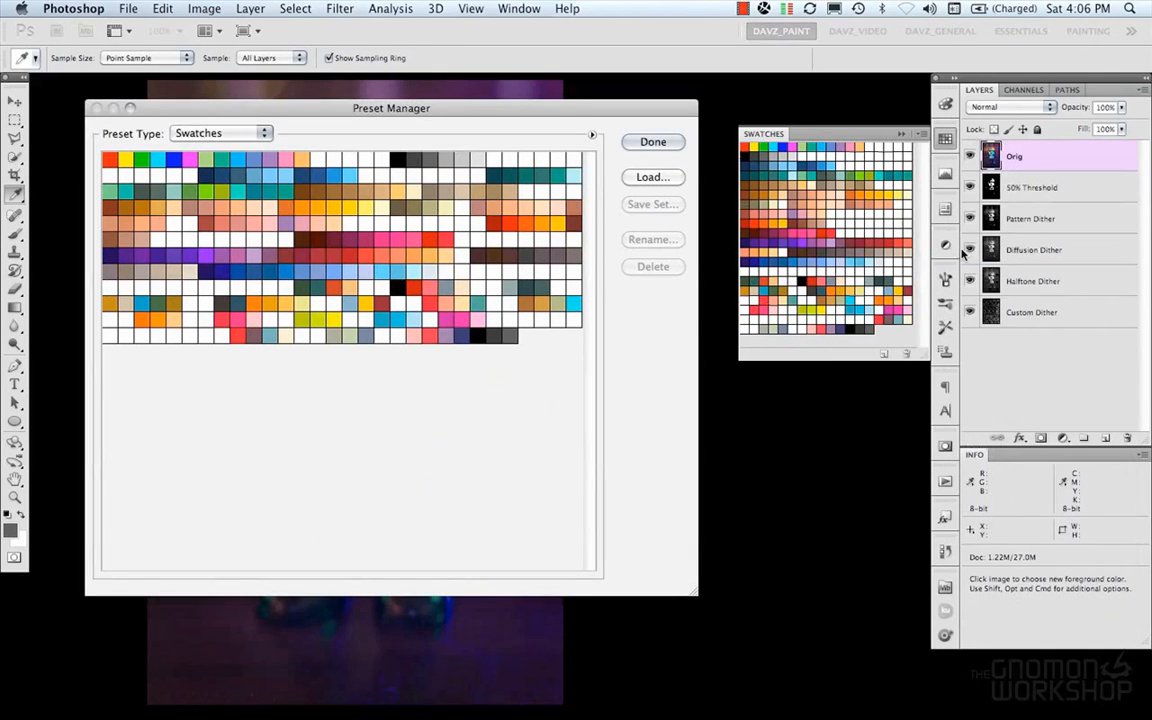
mouse_move(246, 232)
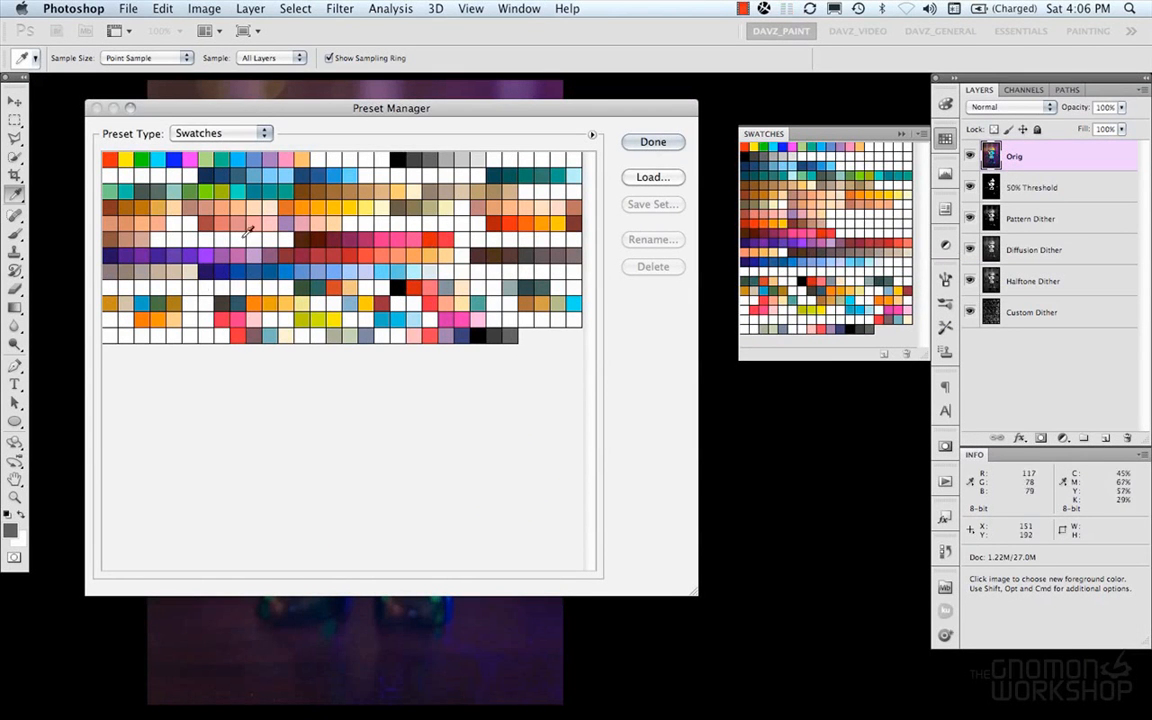
mouse_move(536, 240)
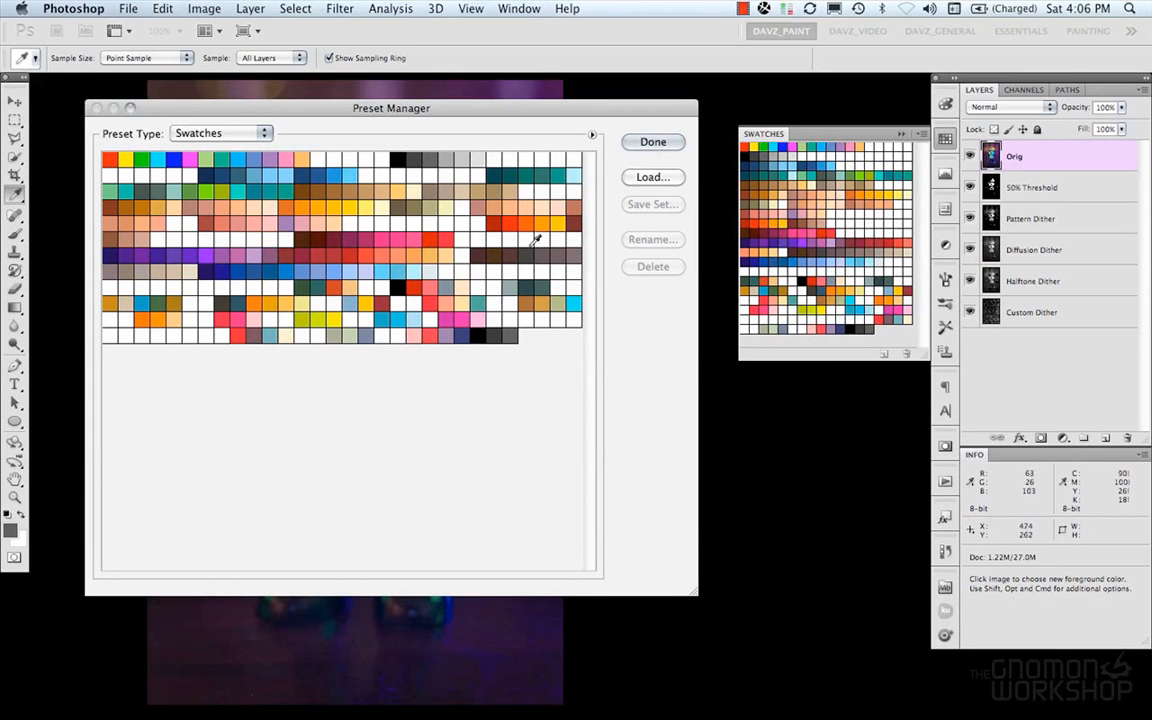
click(652, 176)
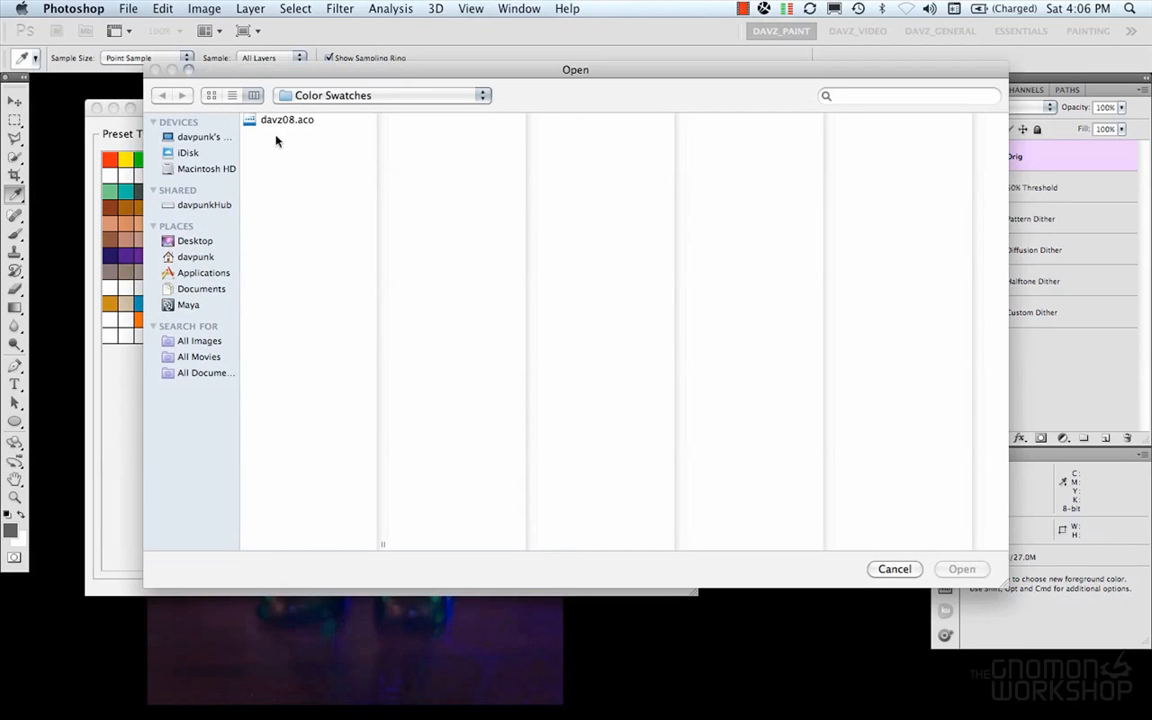
mouse_move(196, 76)
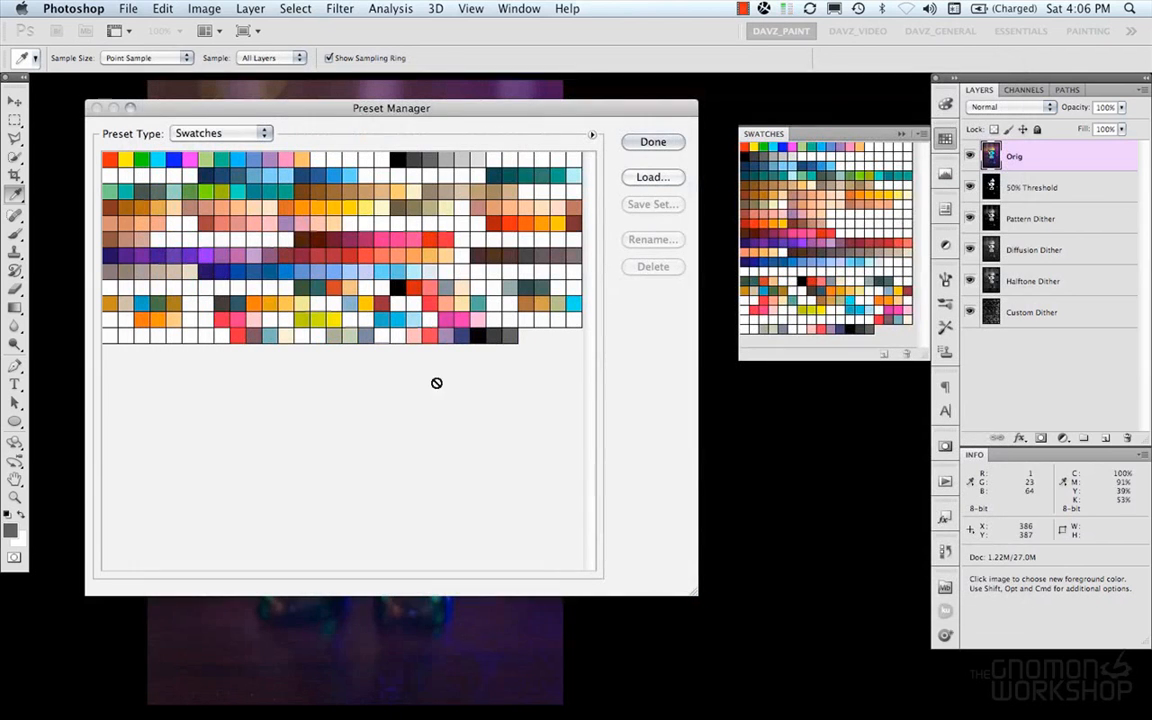
mouse_move(292, 276)
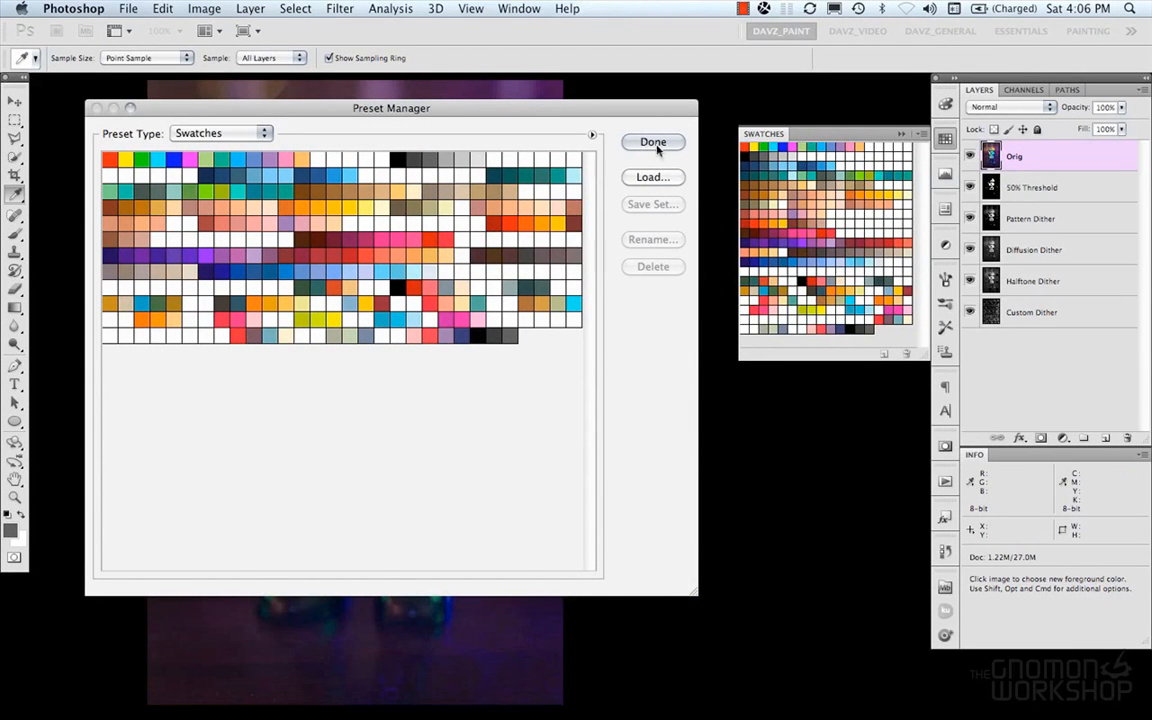
click(652, 140)
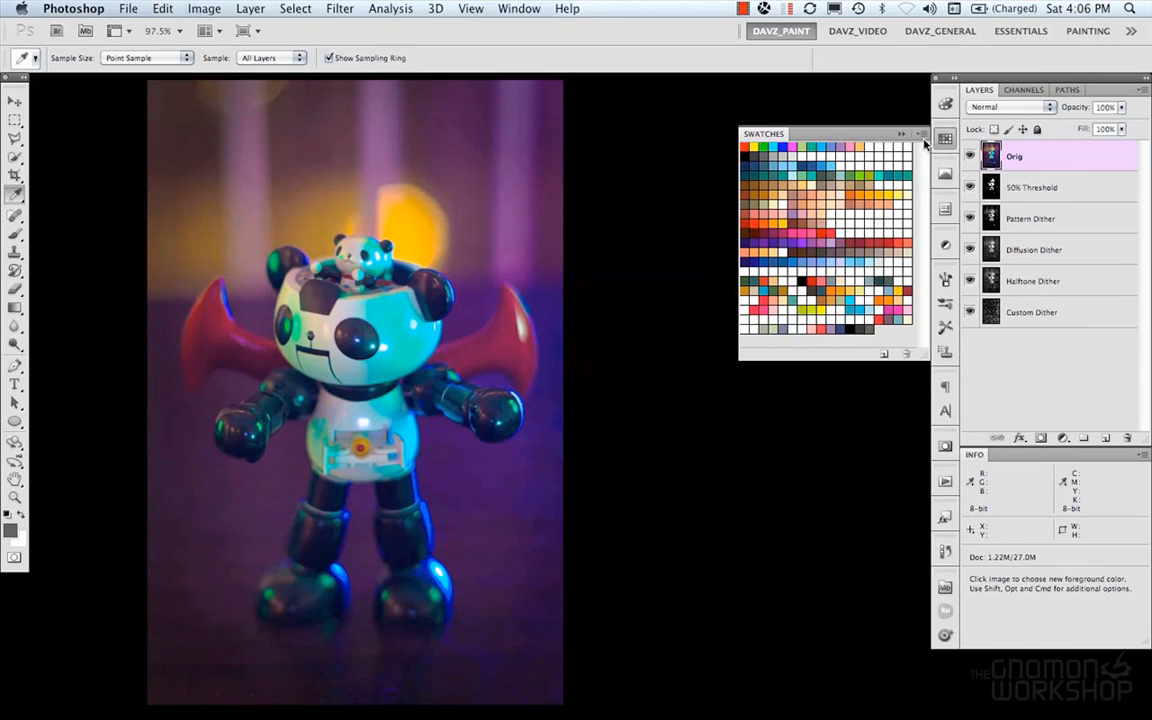
Browse the built-in swatch libraries in the Swatches panel menu
click(920, 132)
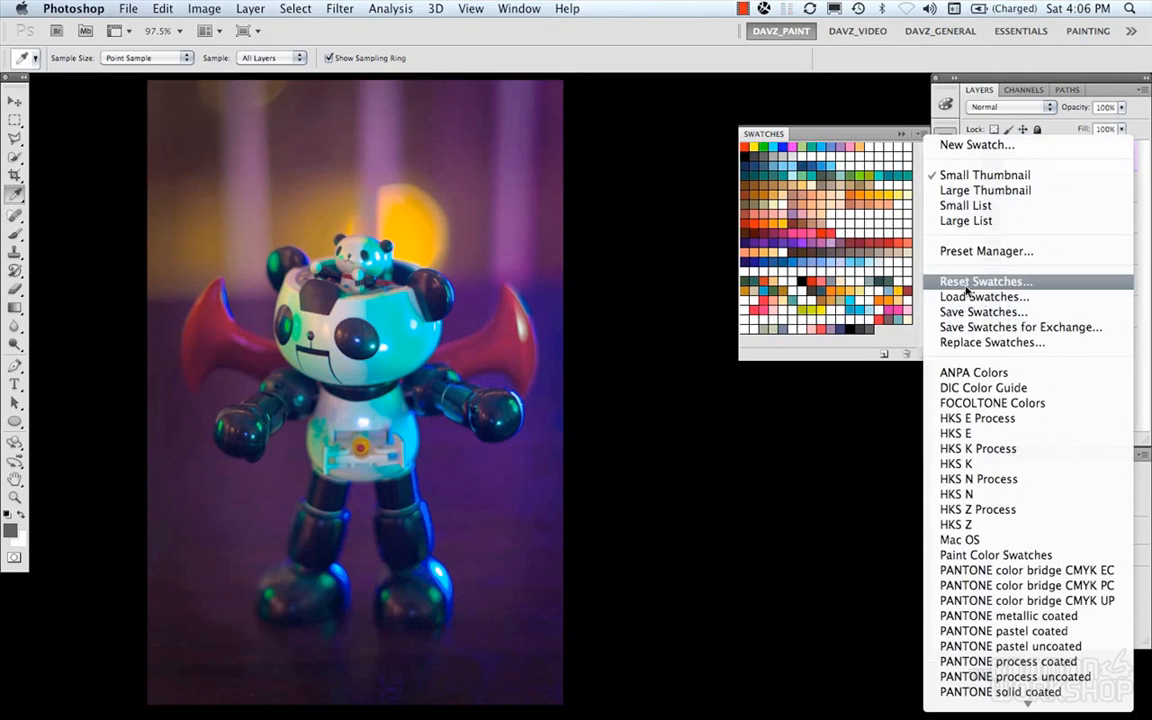
mouse_move(1020, 328)
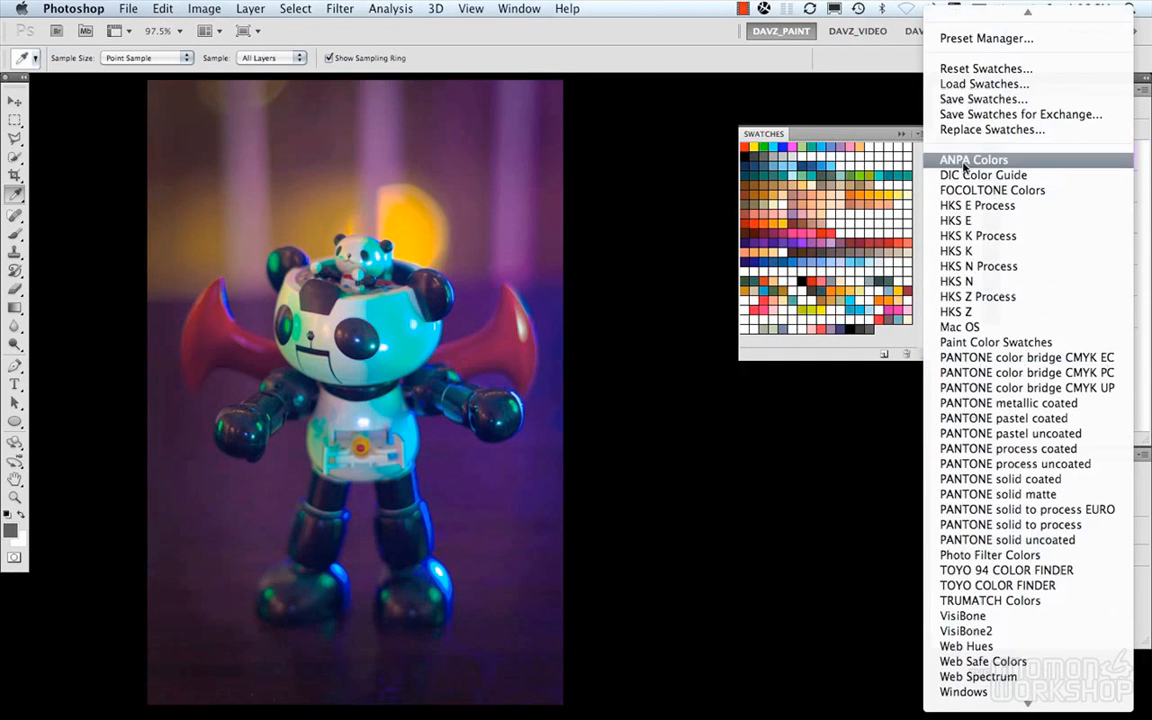
mouse_move(956, 312)
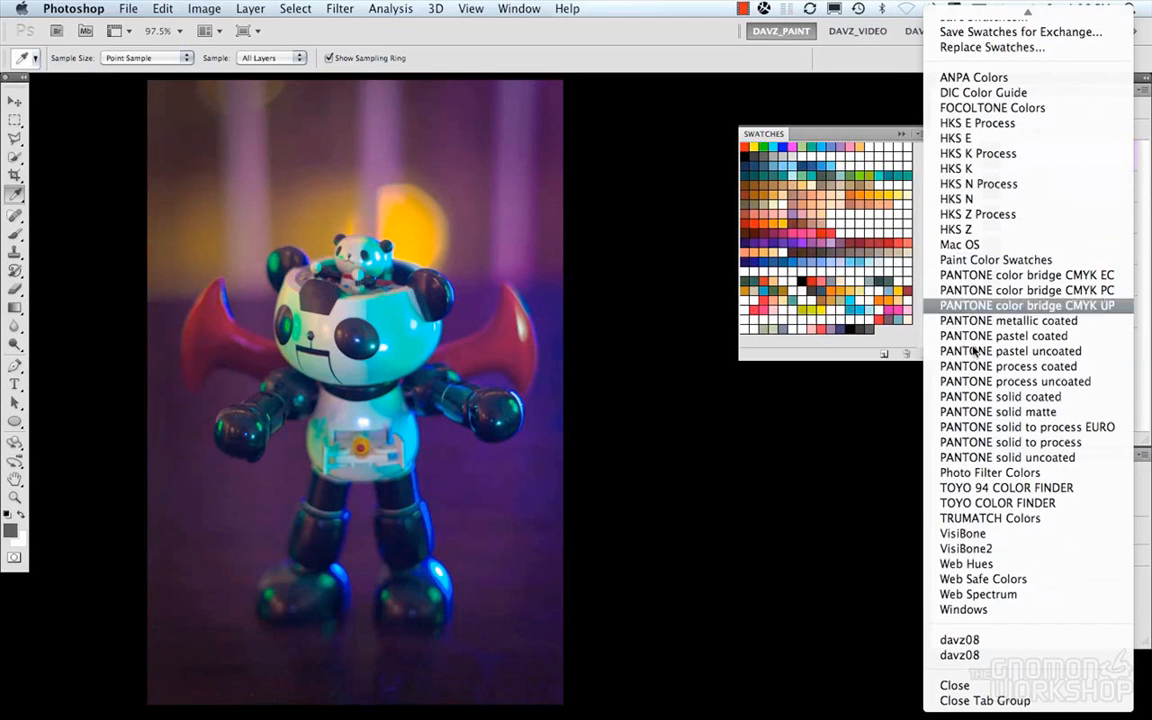
mouse_move(1010, 352)
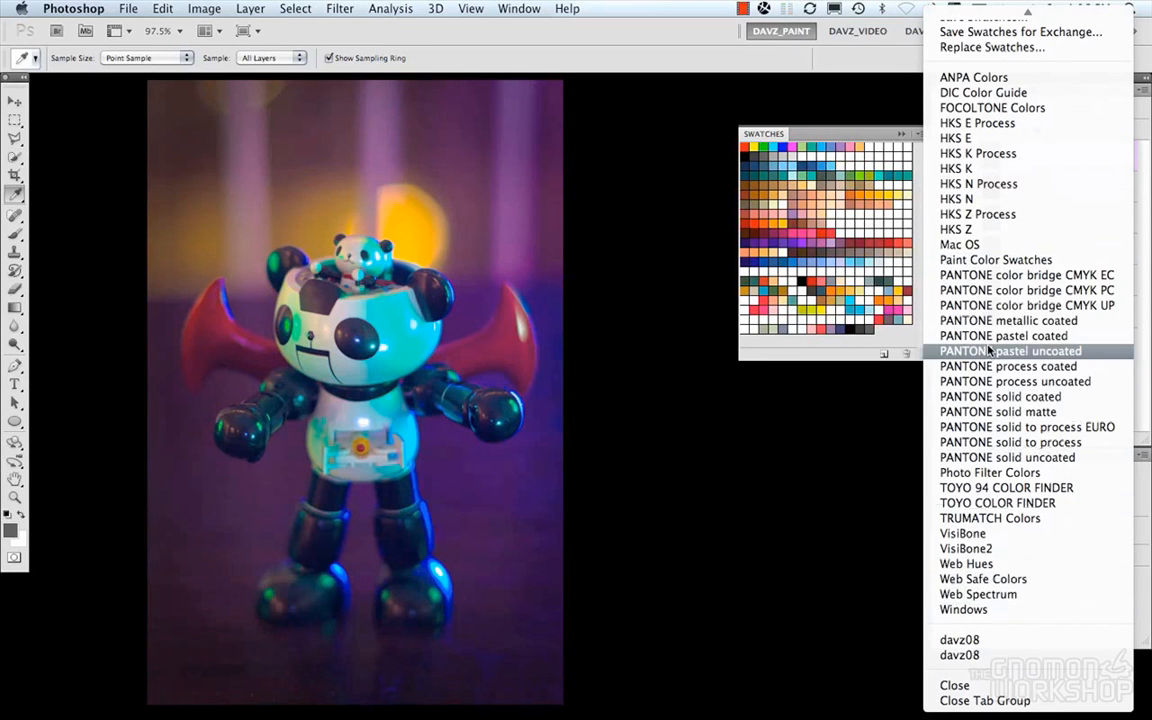
mouse_move(998, 640)
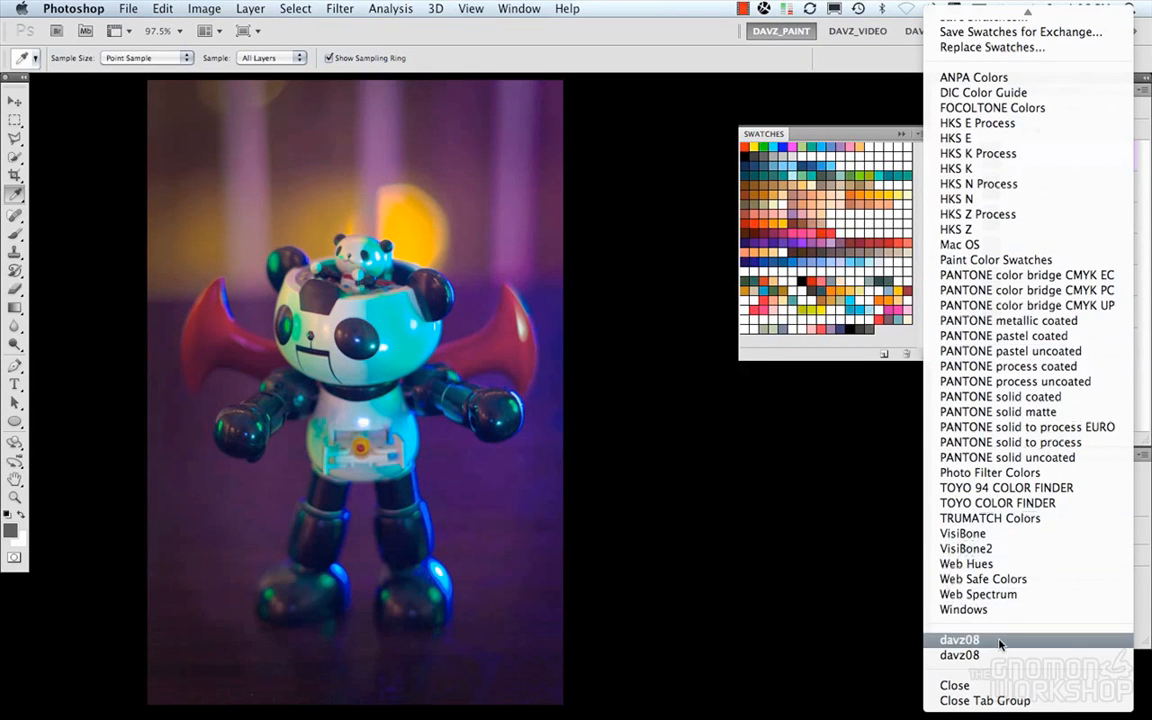
mouse_move(996, 640)
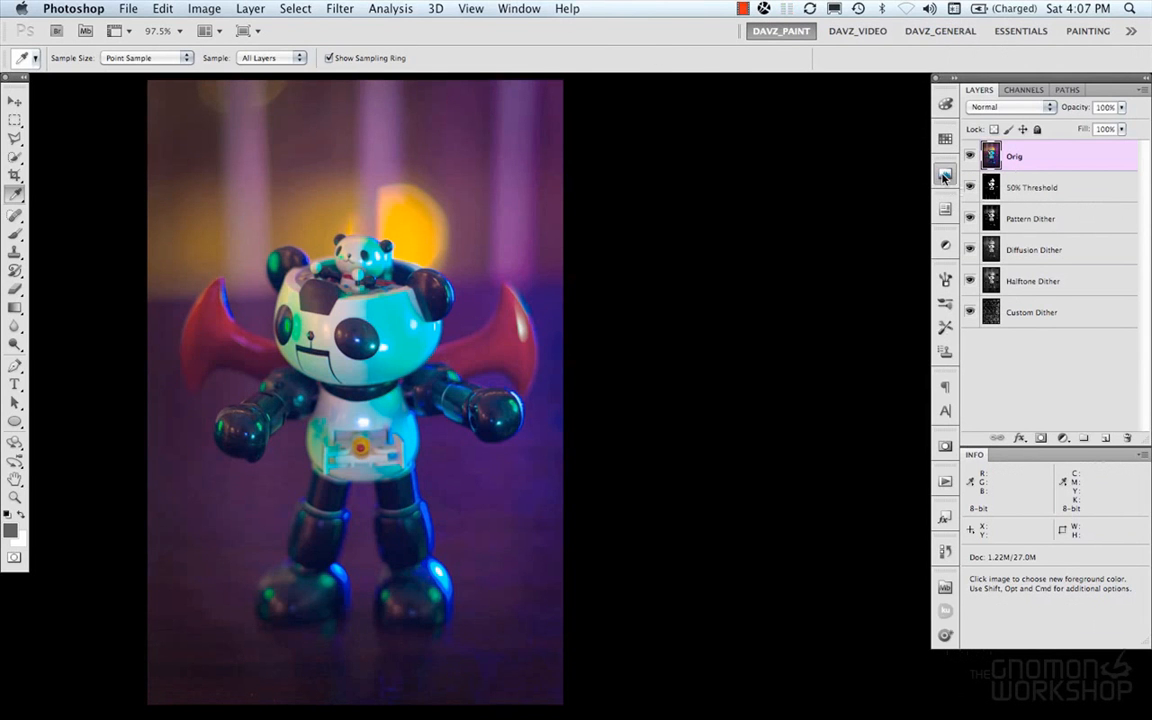
Show the Histogram, read it as Luminosity then back to Colors, with the source kept as Entire Image
click(944, 172)
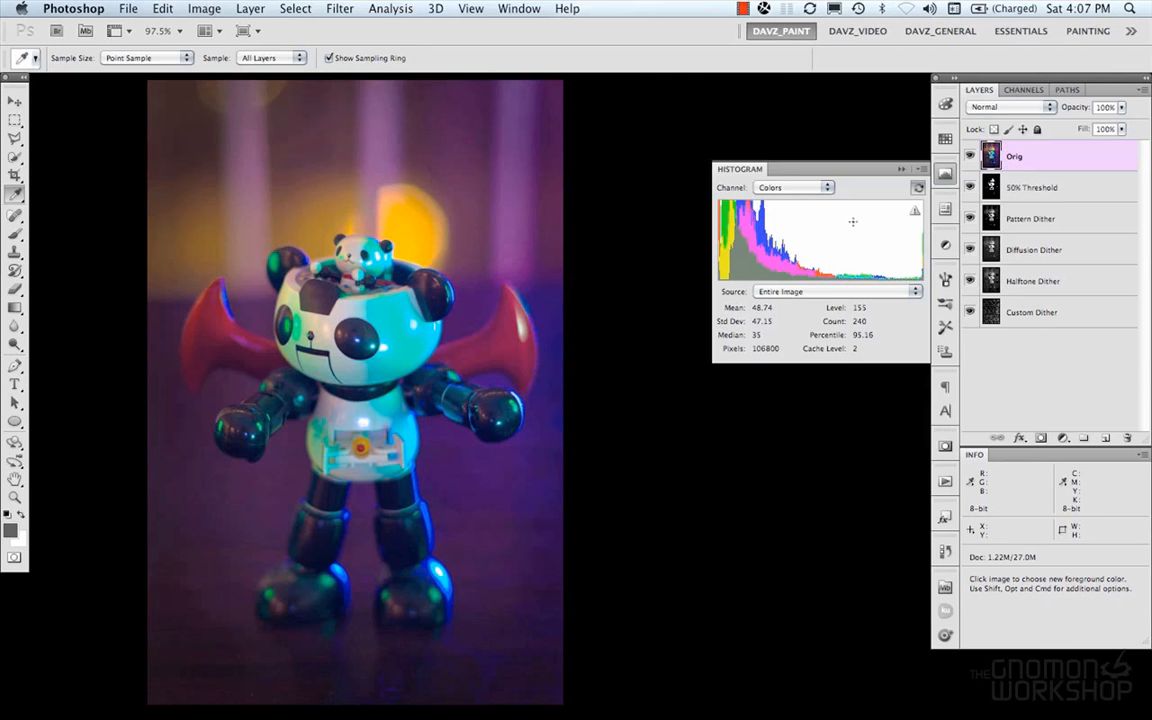
mouse_move(828, 228)
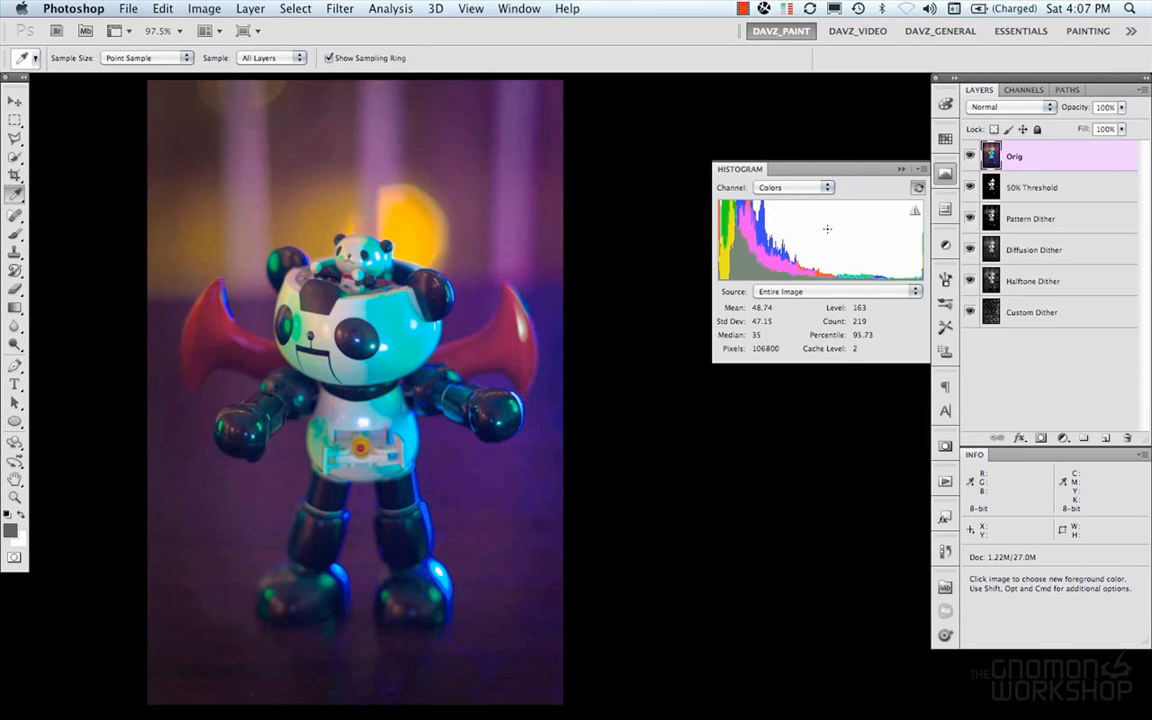
mouse_move(866, 232)
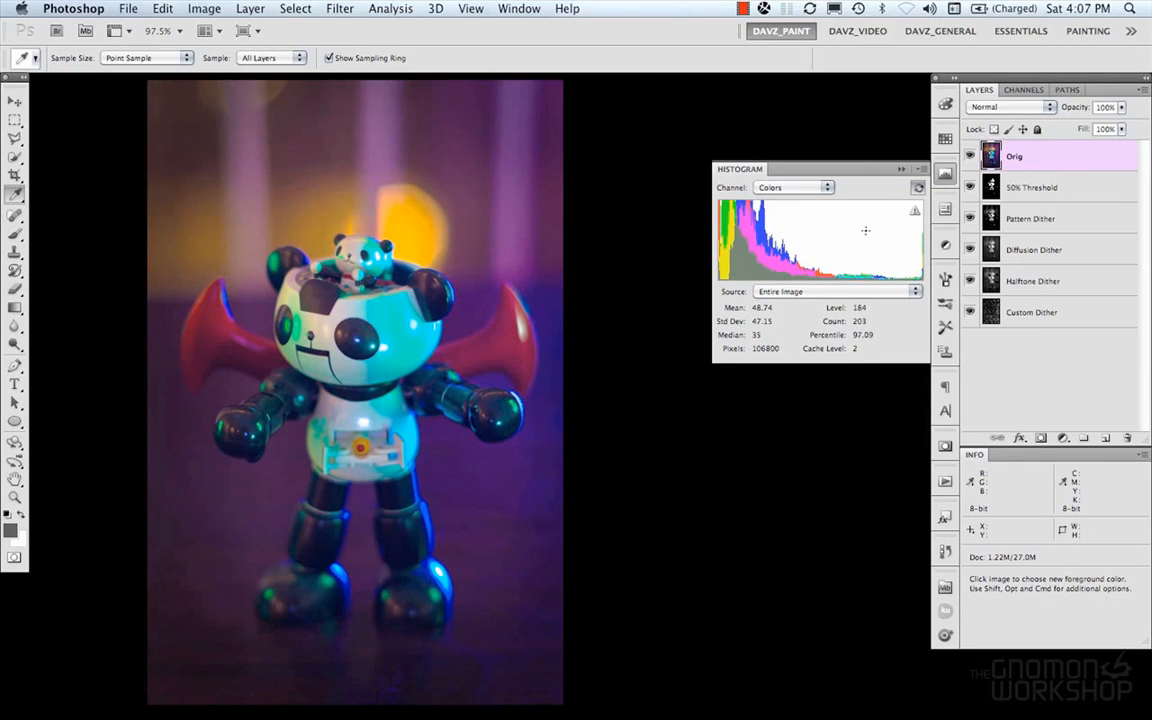
click(792, 188)
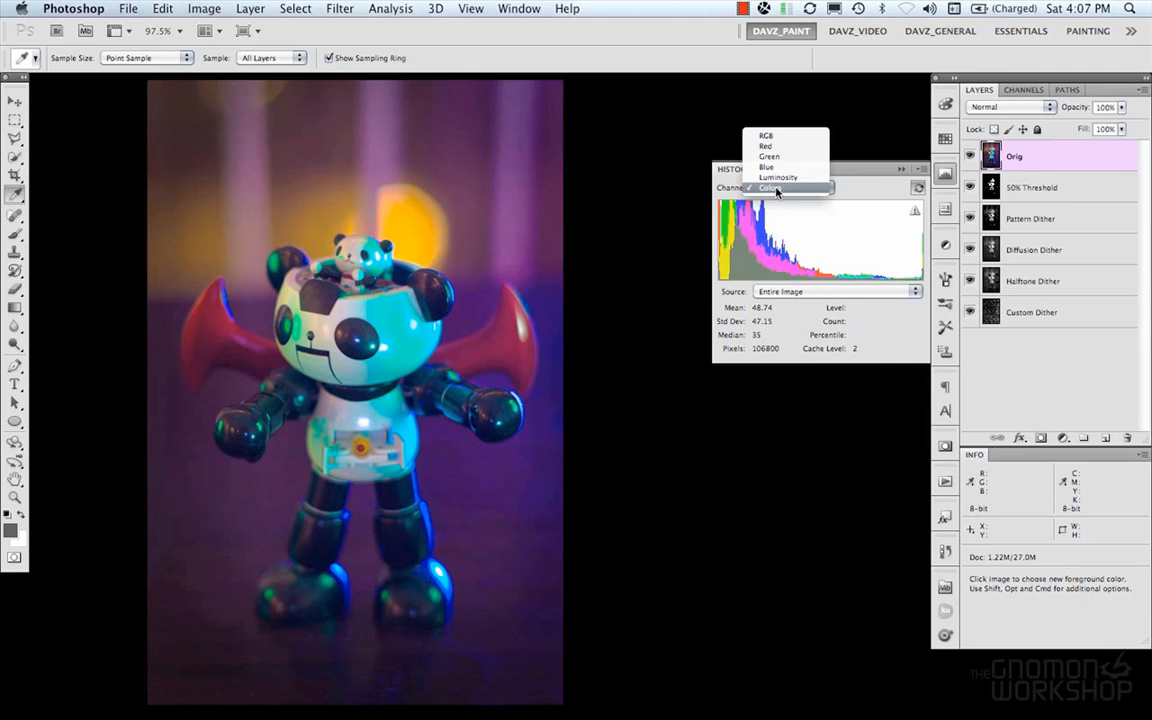
mouse_move(778, 176)
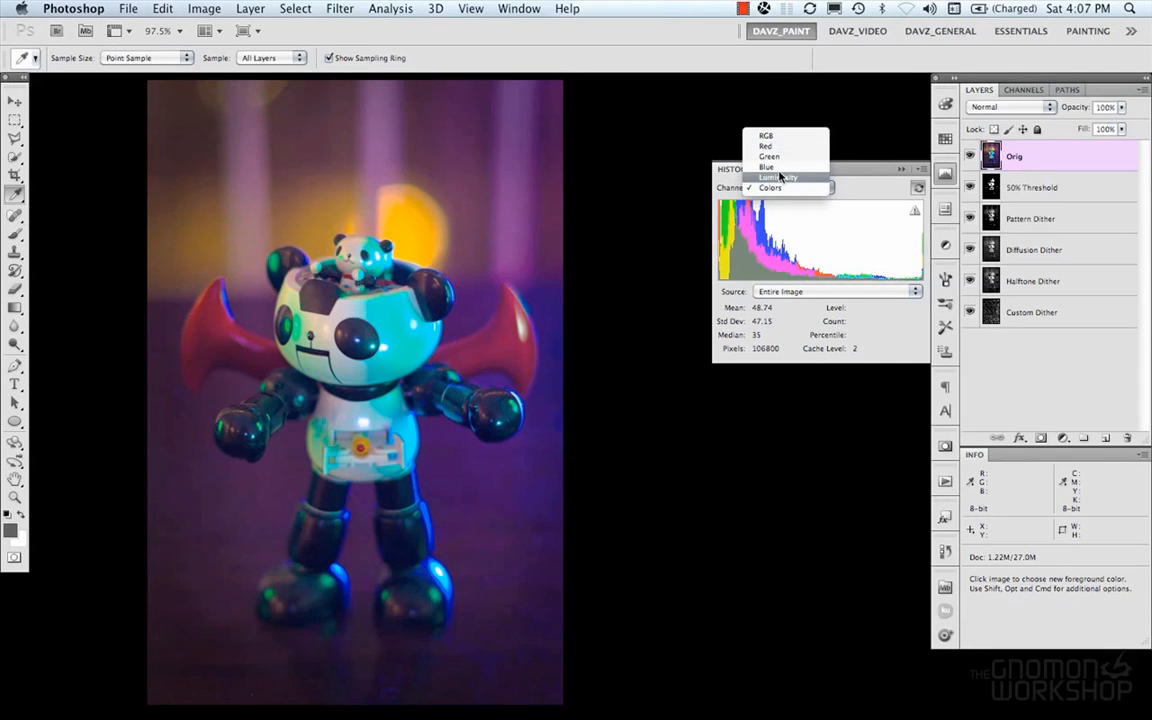
click(778, 188)
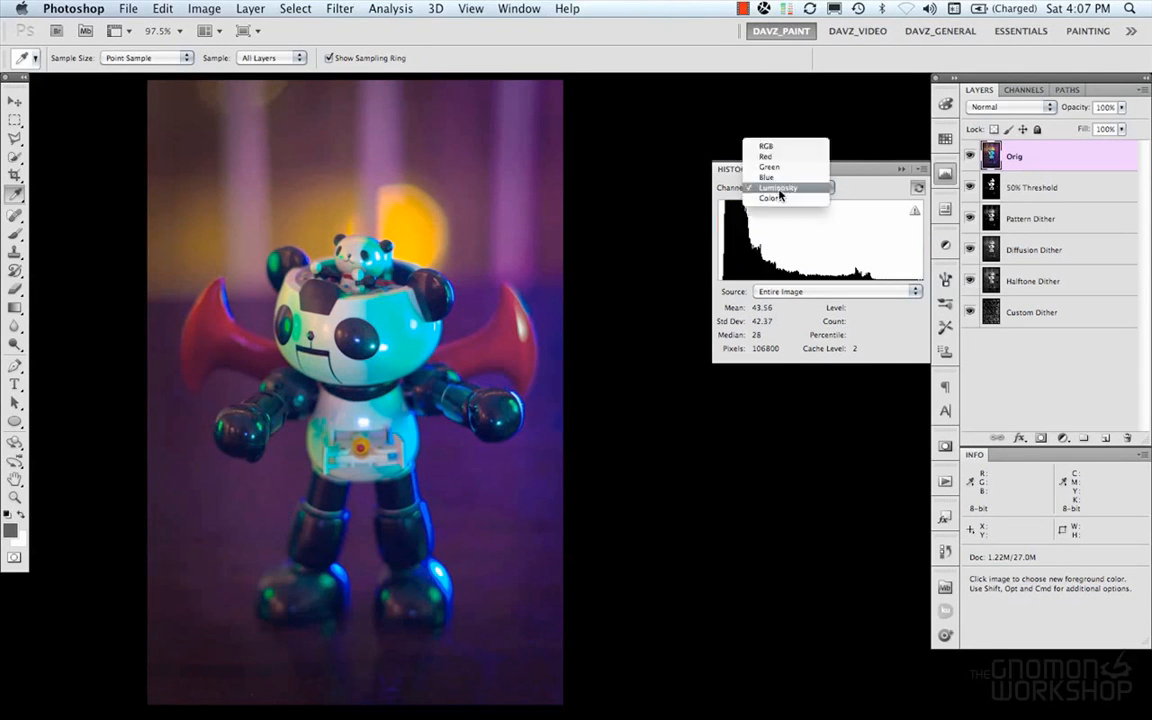
click(772, 198)
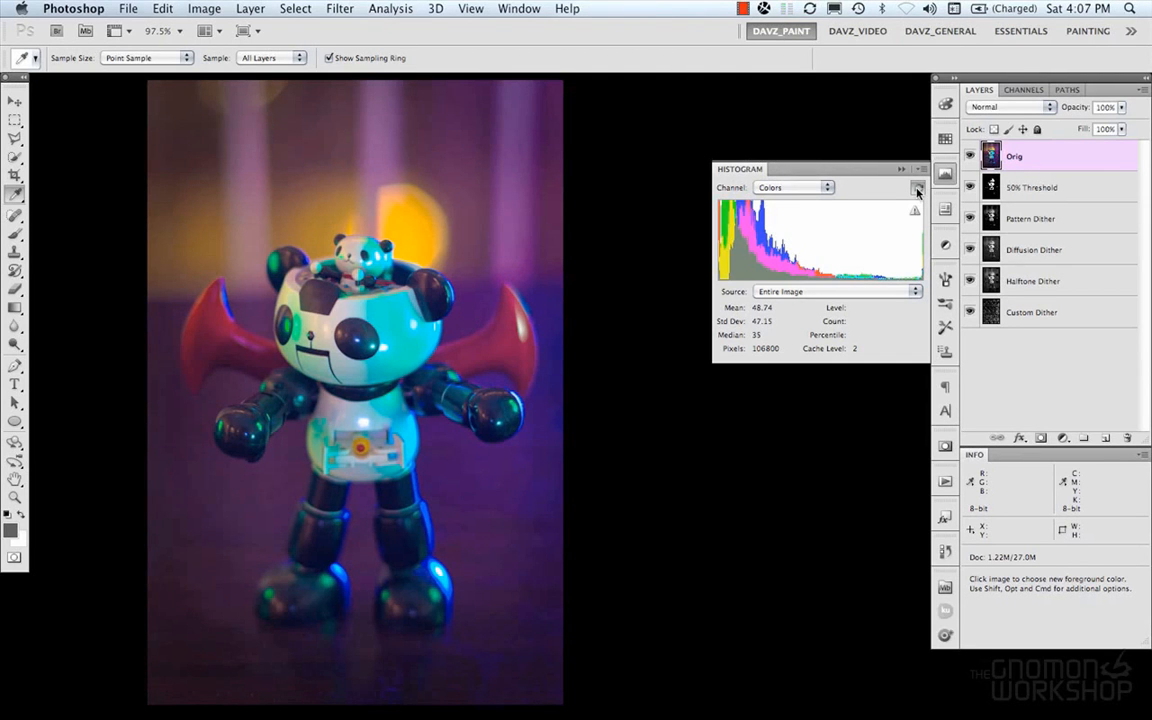
click(916, 190)
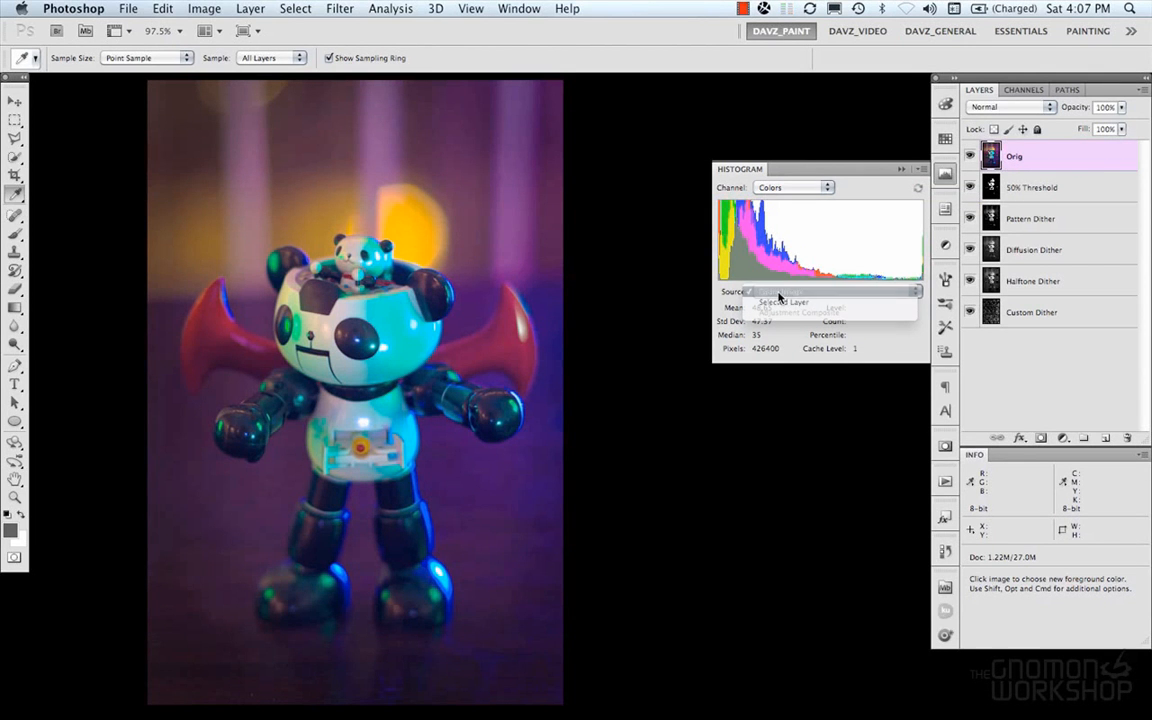
click(784, 300)
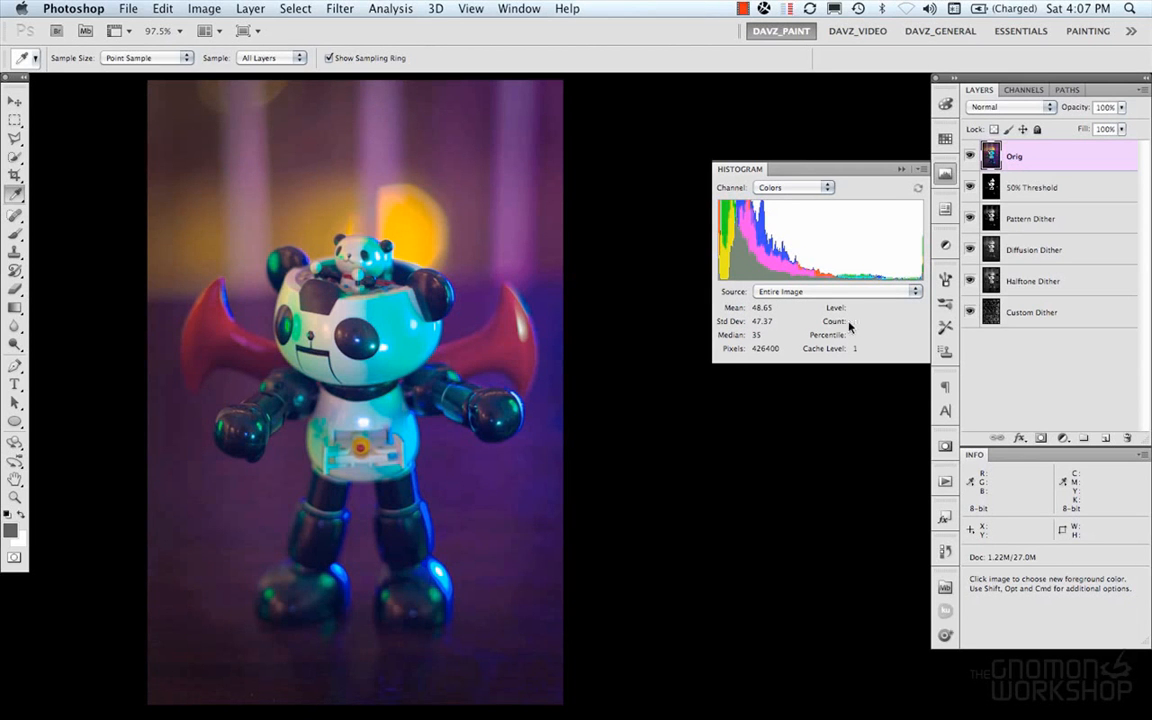
mouse_move(810, 328)
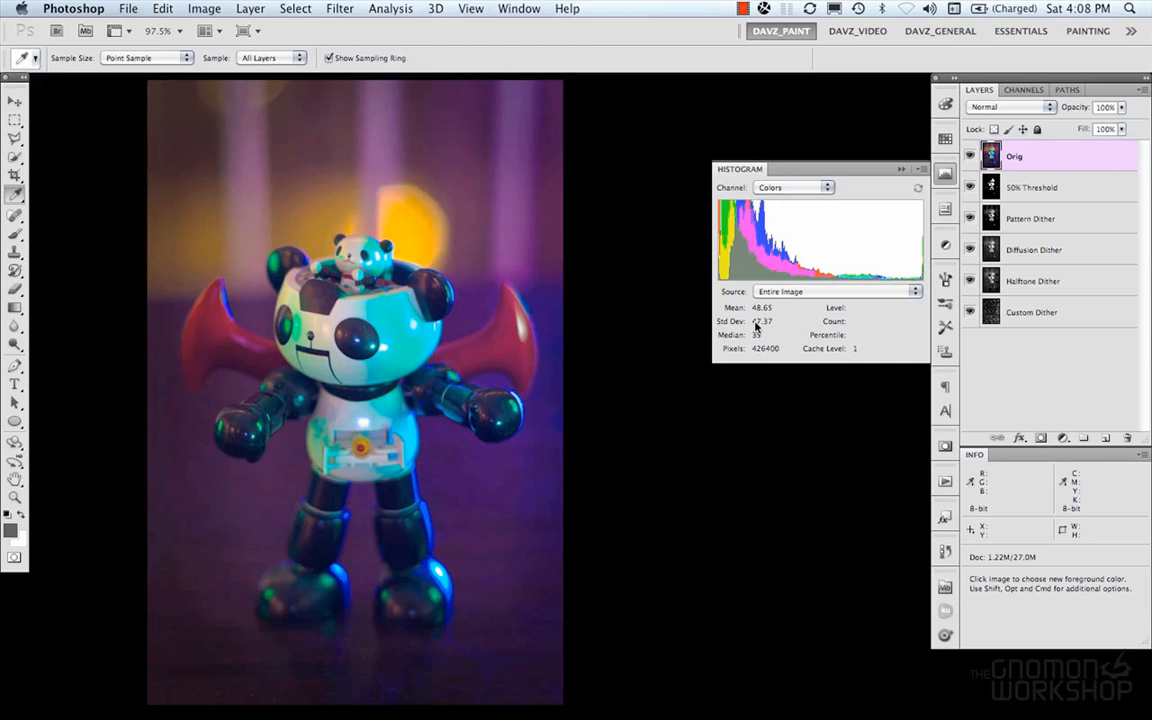
mouse_move(776, 324)
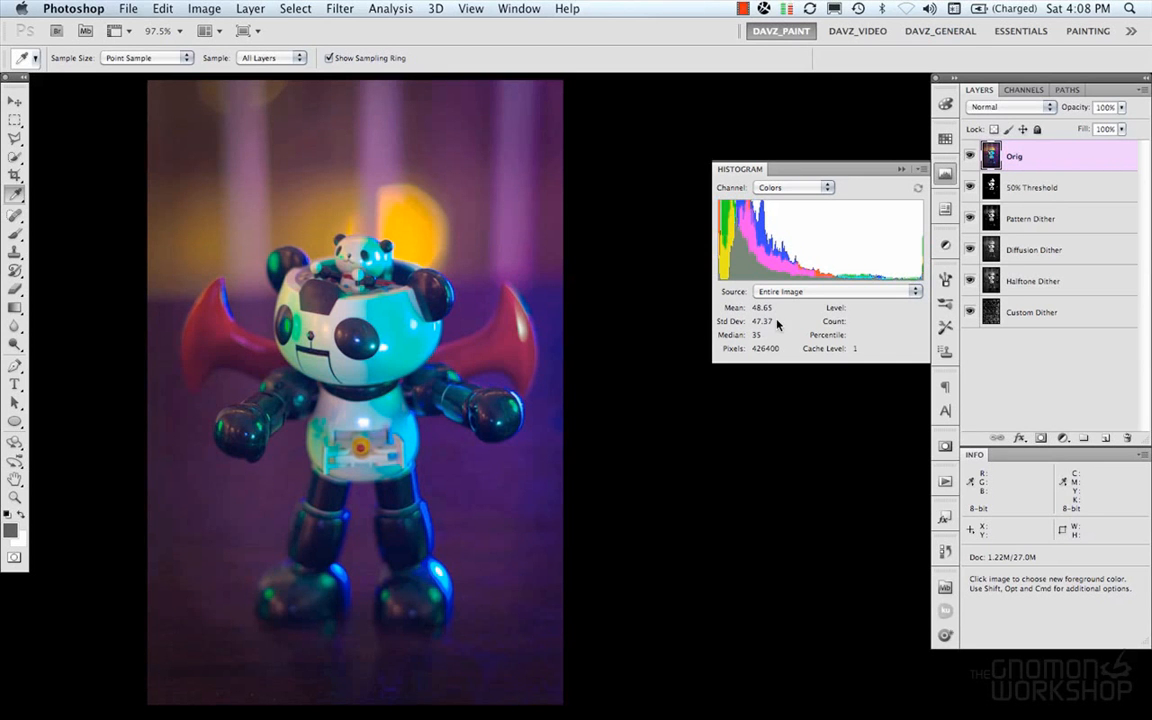
mouse_move(760, 336)
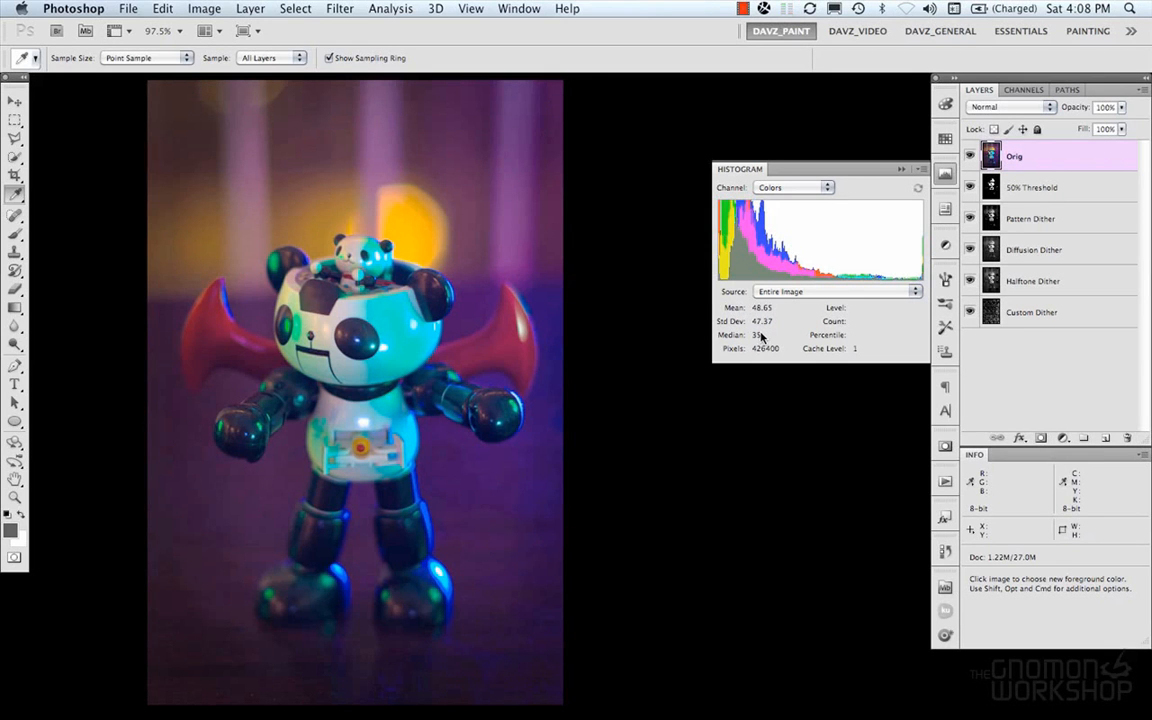
mouse_move(756, 352)
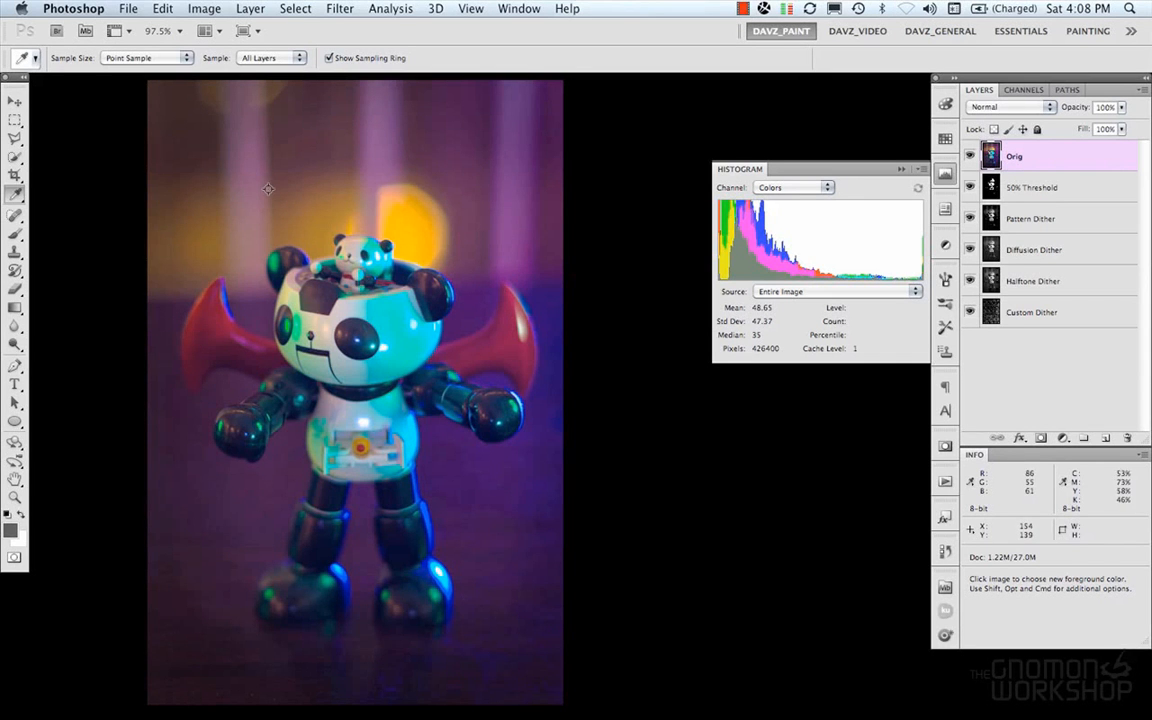
mouse_move(824, 332)
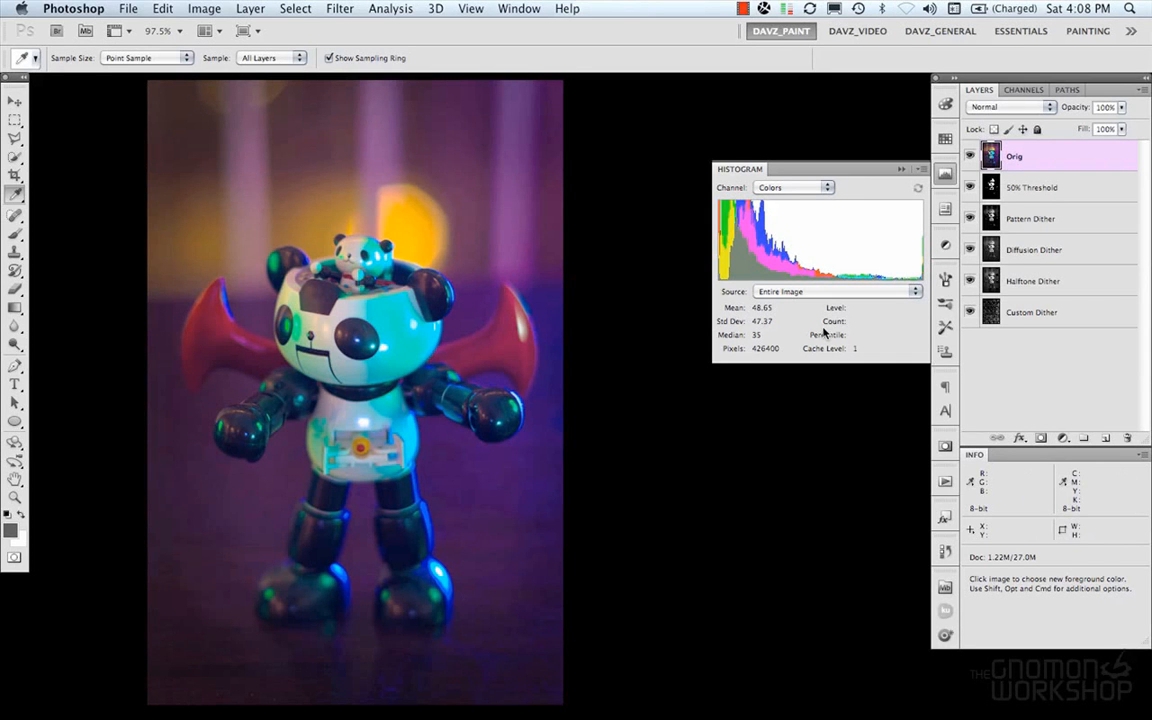
mouse_move(860, 328)
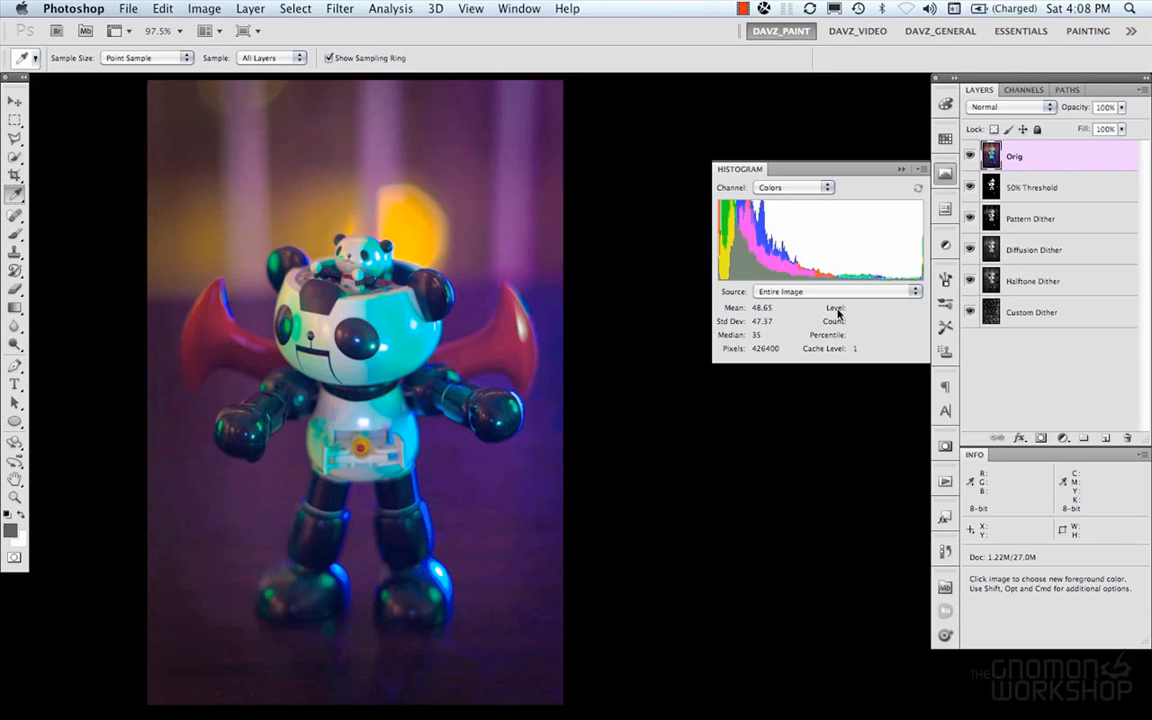
drag(792, 240, 828, 240)
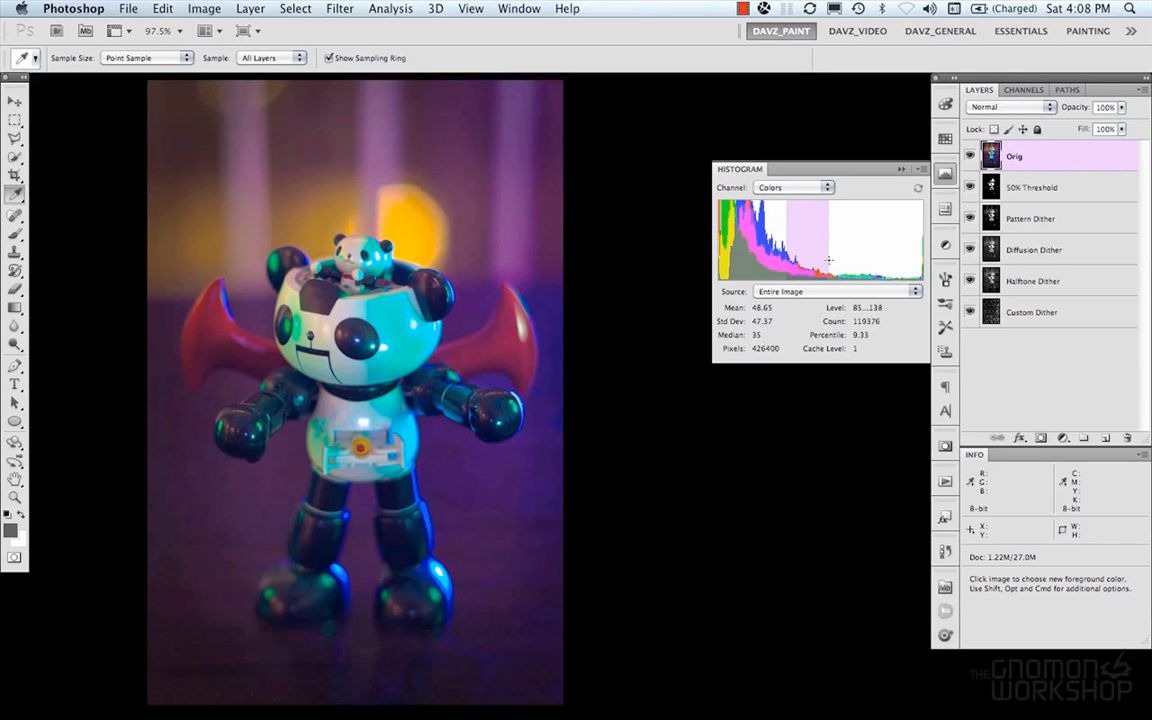
drag(830, 240, 880, 260)
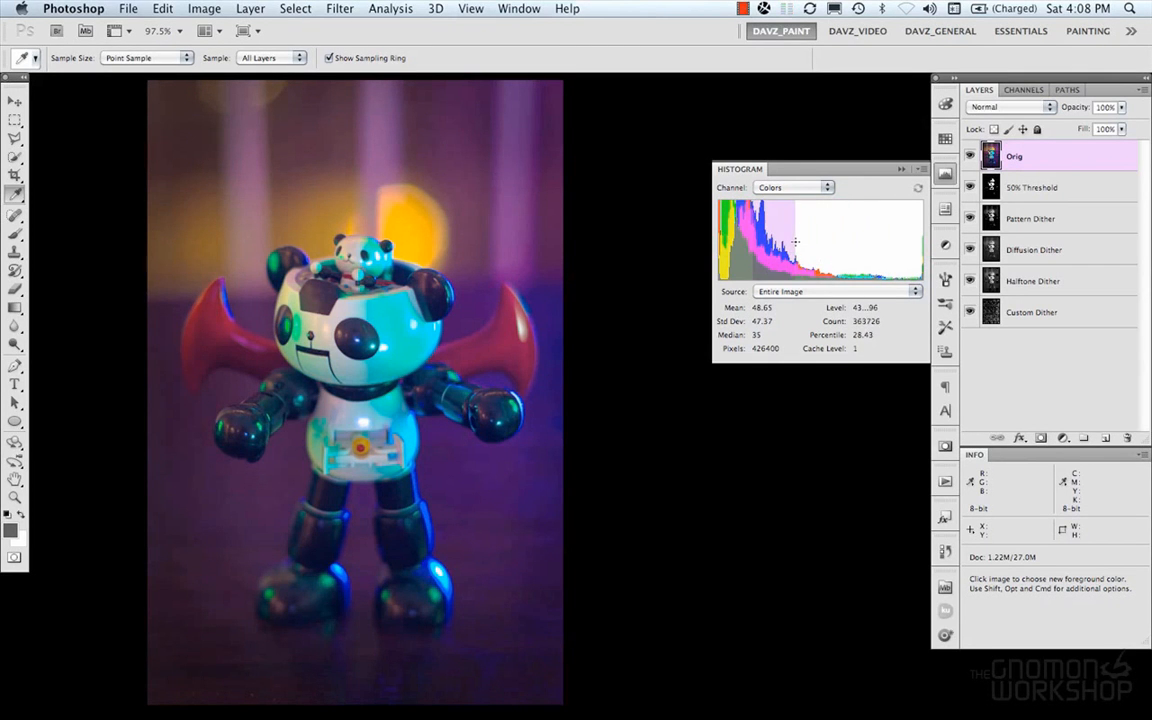
drag(796, 242, 818, 242)
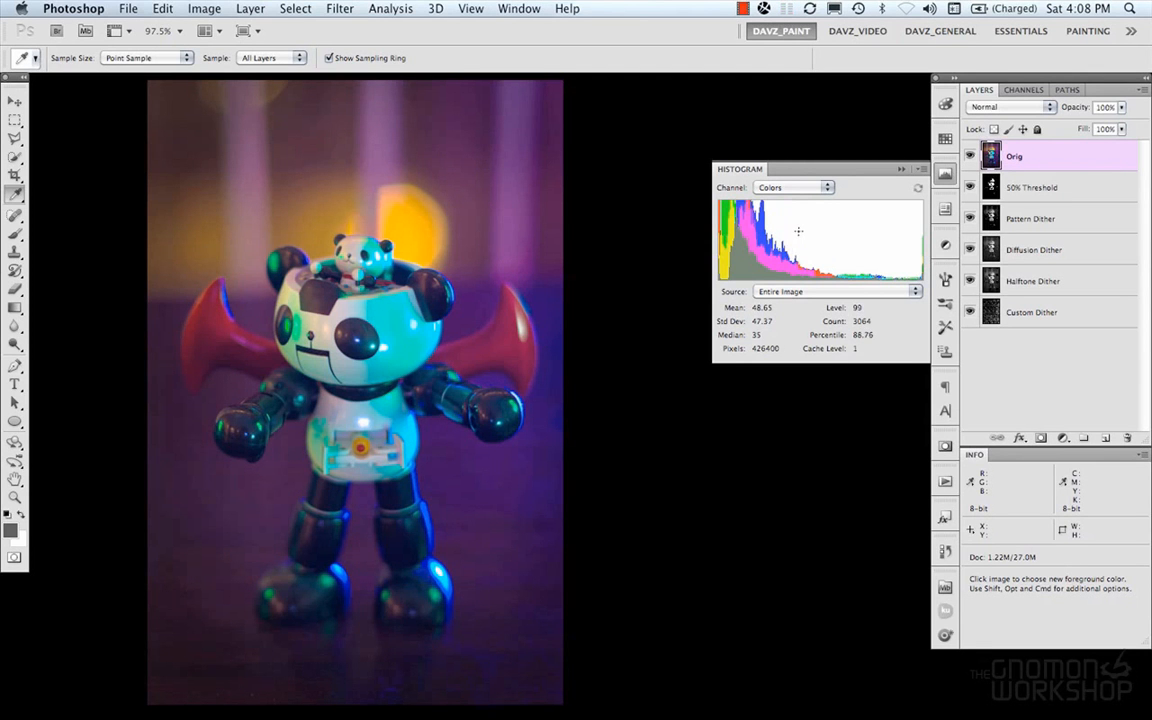
mouse_move(800, 232)
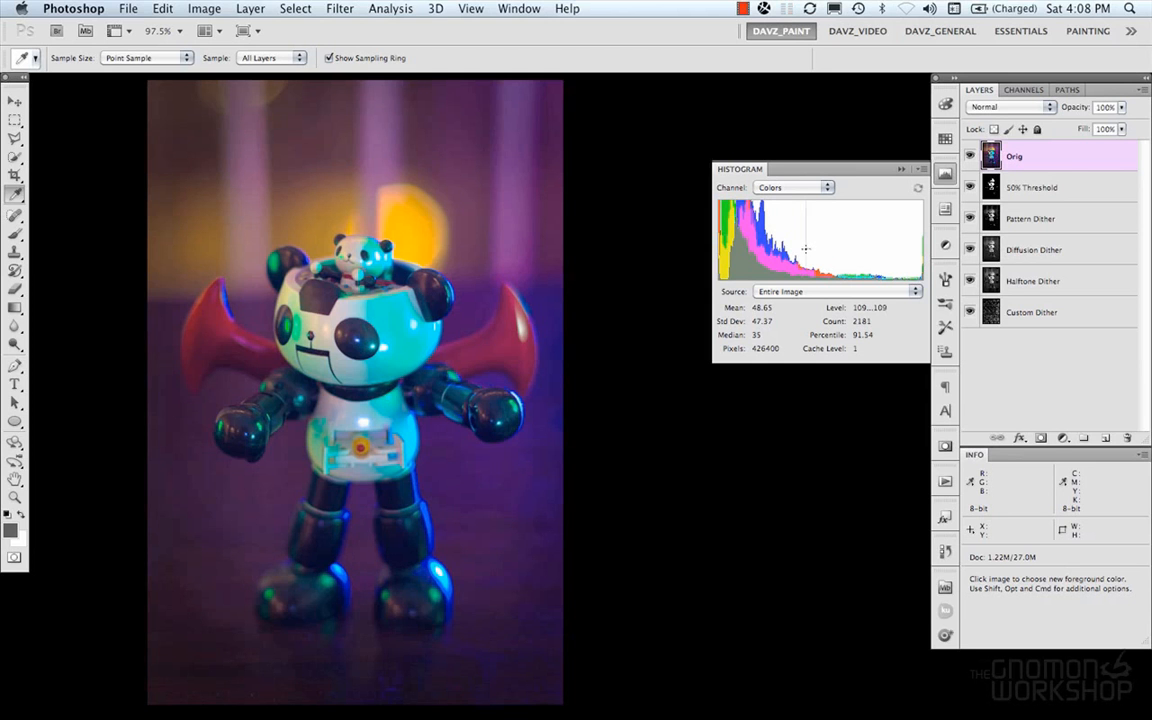
drag(804, 248, 820, 248)
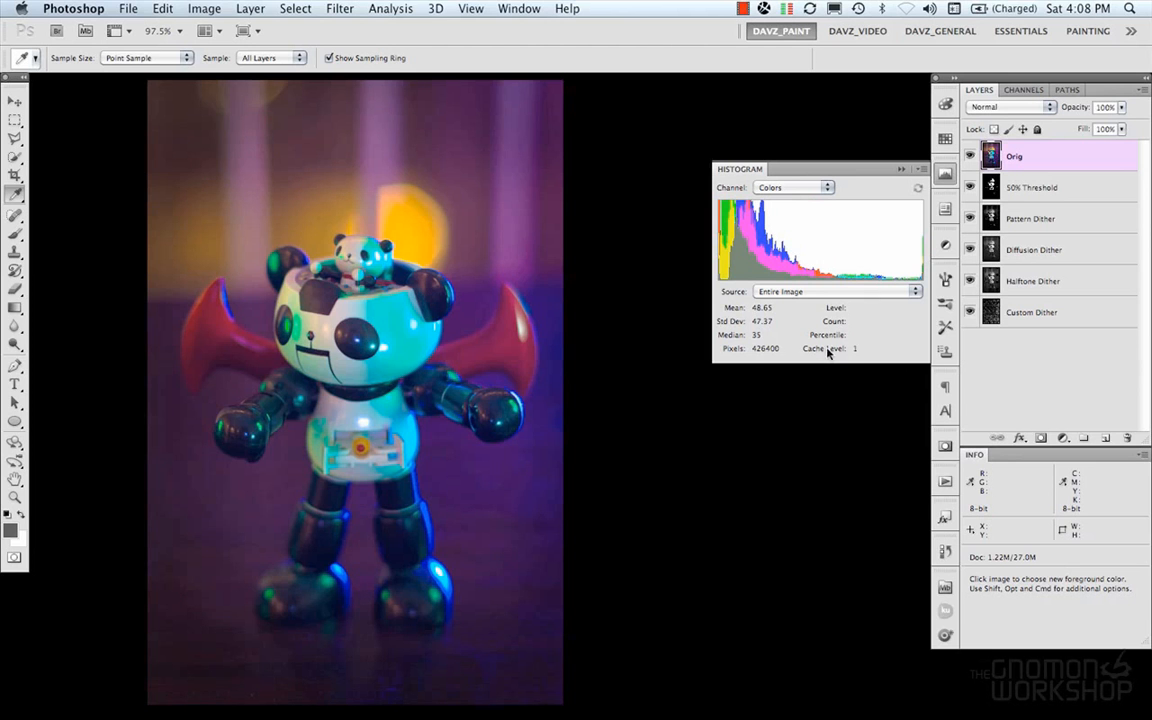
mouse_move(858, 352)
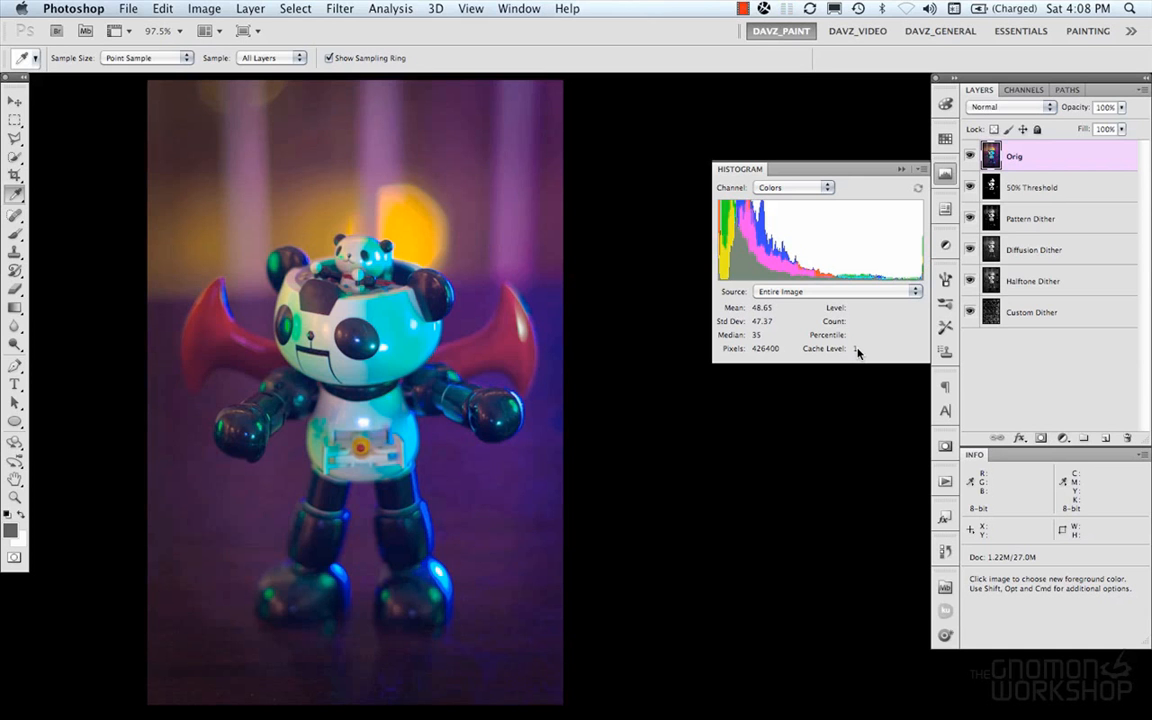
mouse_move(840, 352)
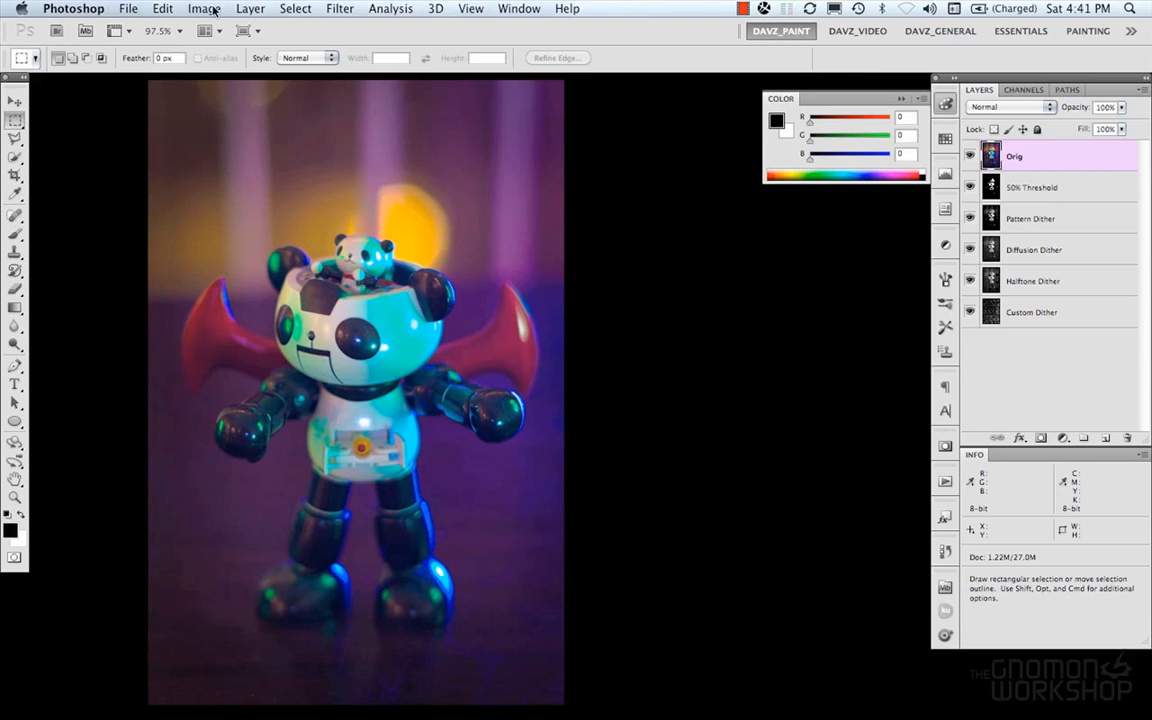
click(204, 8)
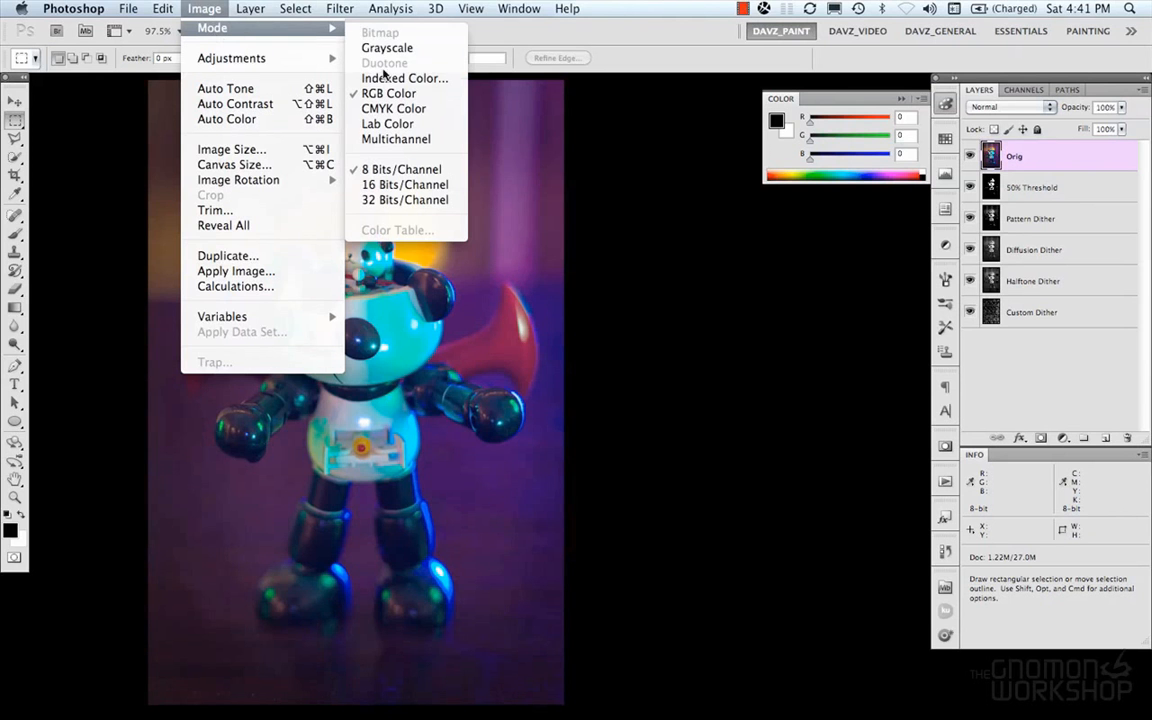
mouse_move(402, 38)
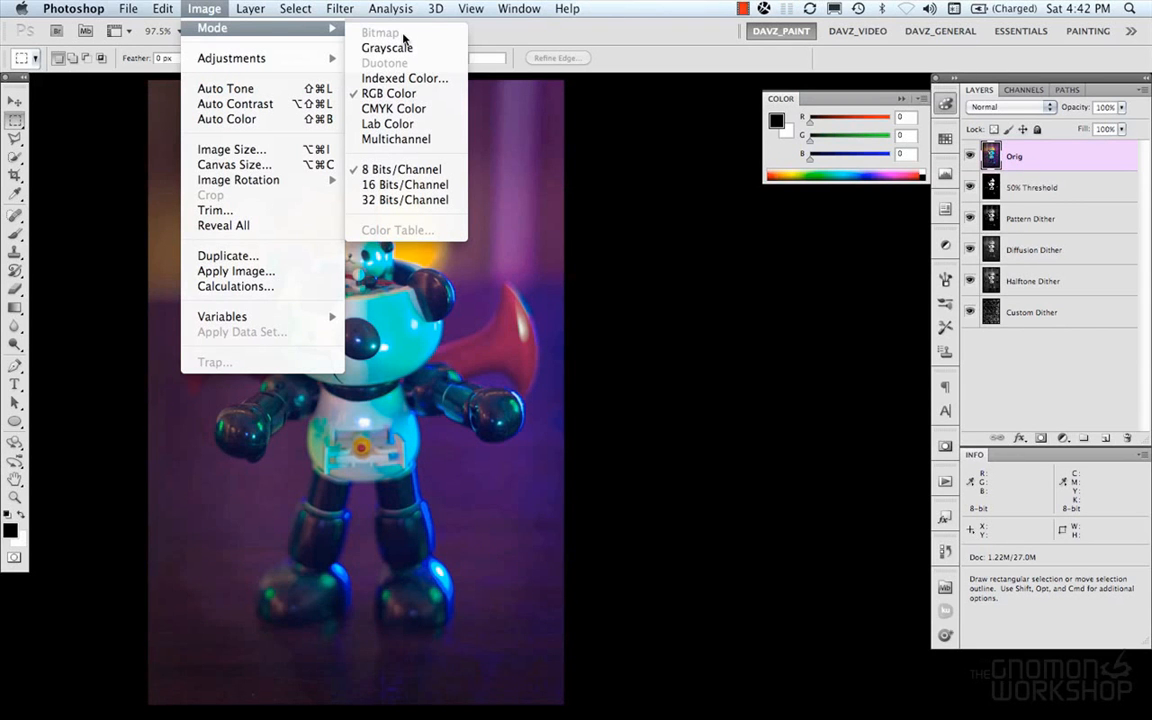
mouse_move(404, 64)
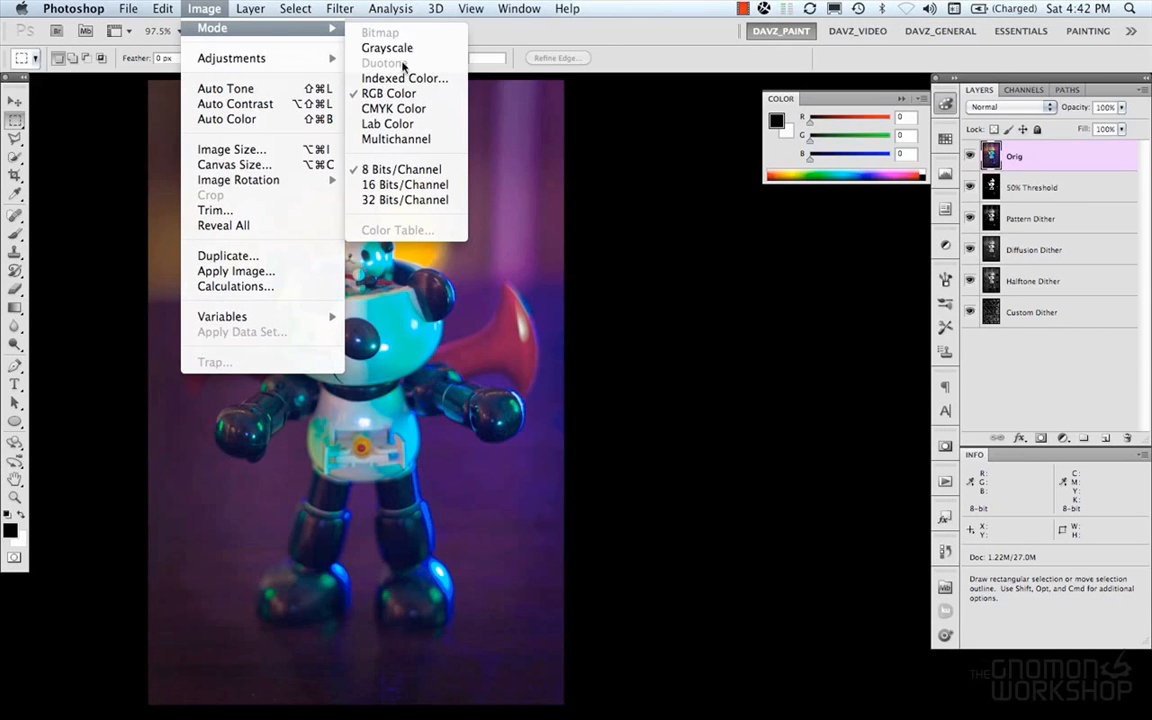
mouse_move(388, 94)
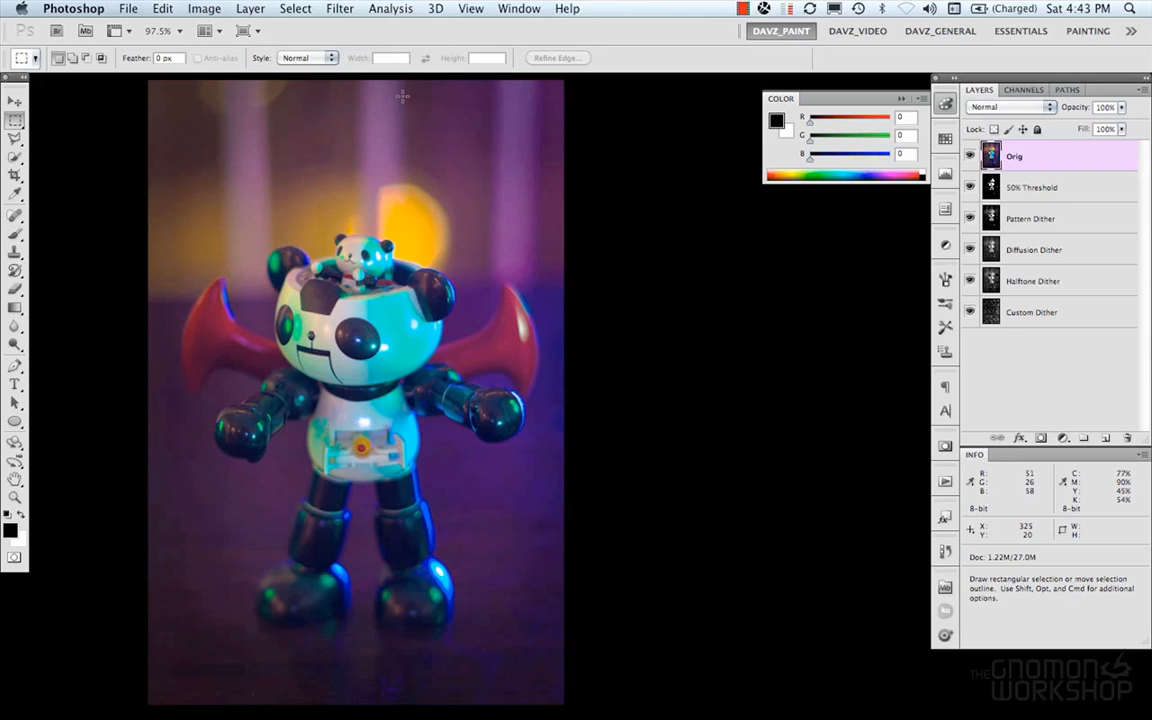
mouse_move(232, 8)
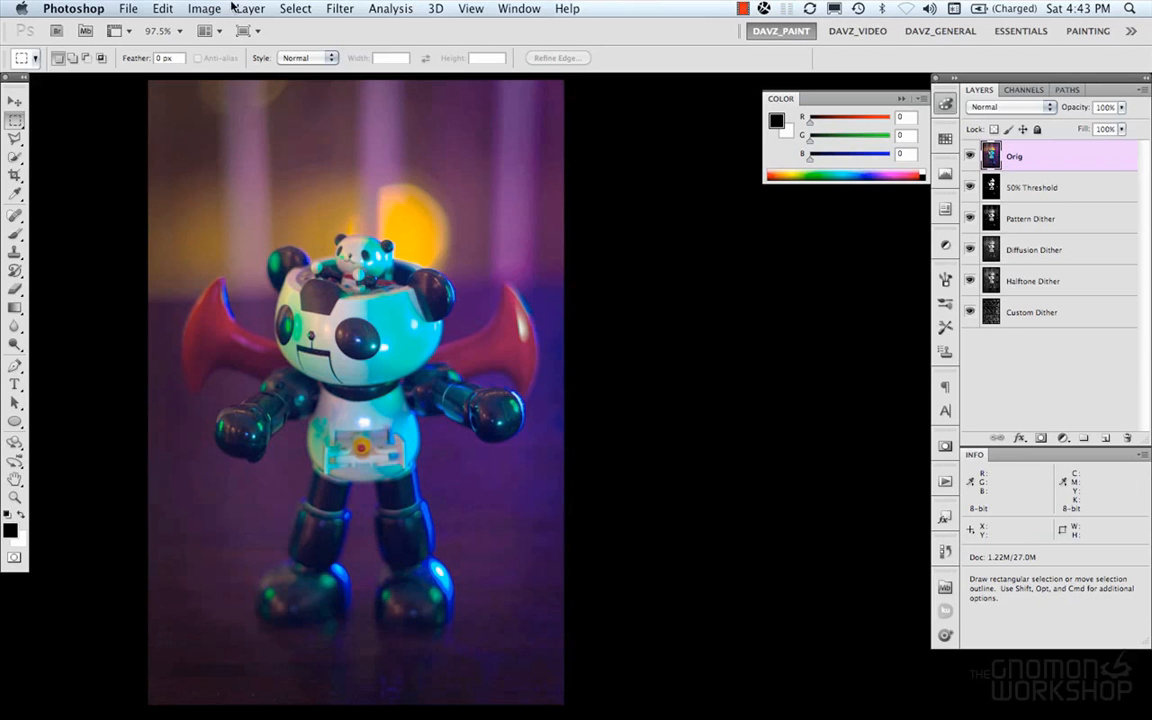
click(204, 8)
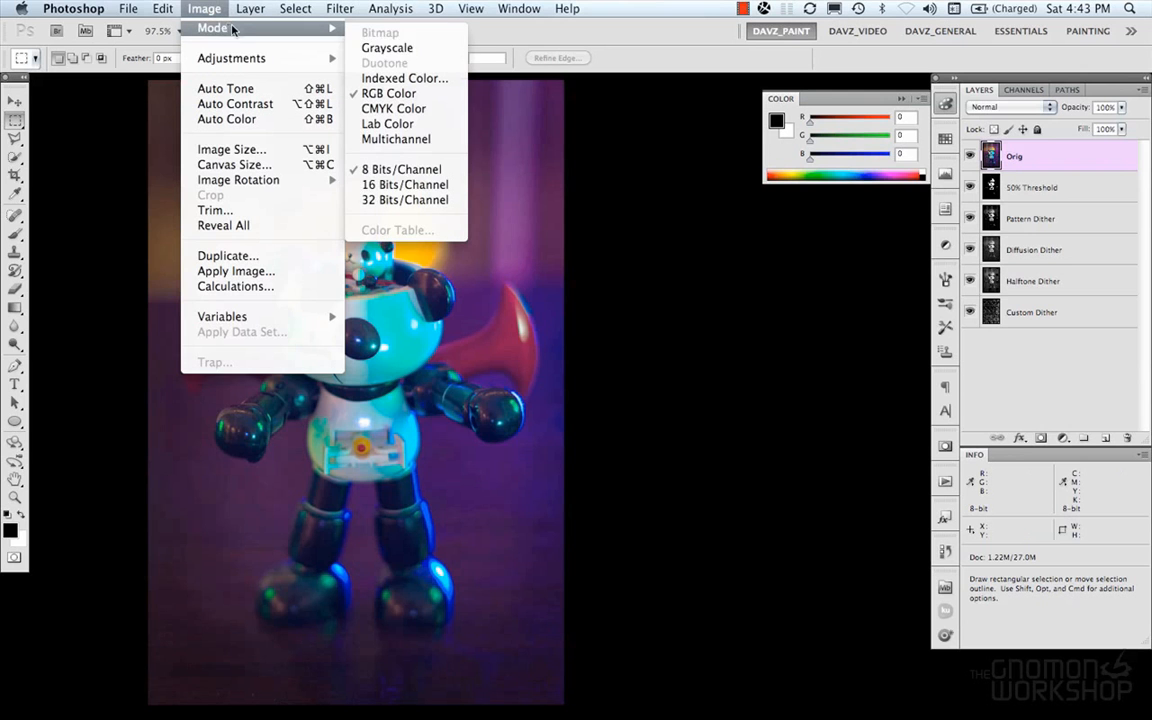
mouse_move(404, 184)
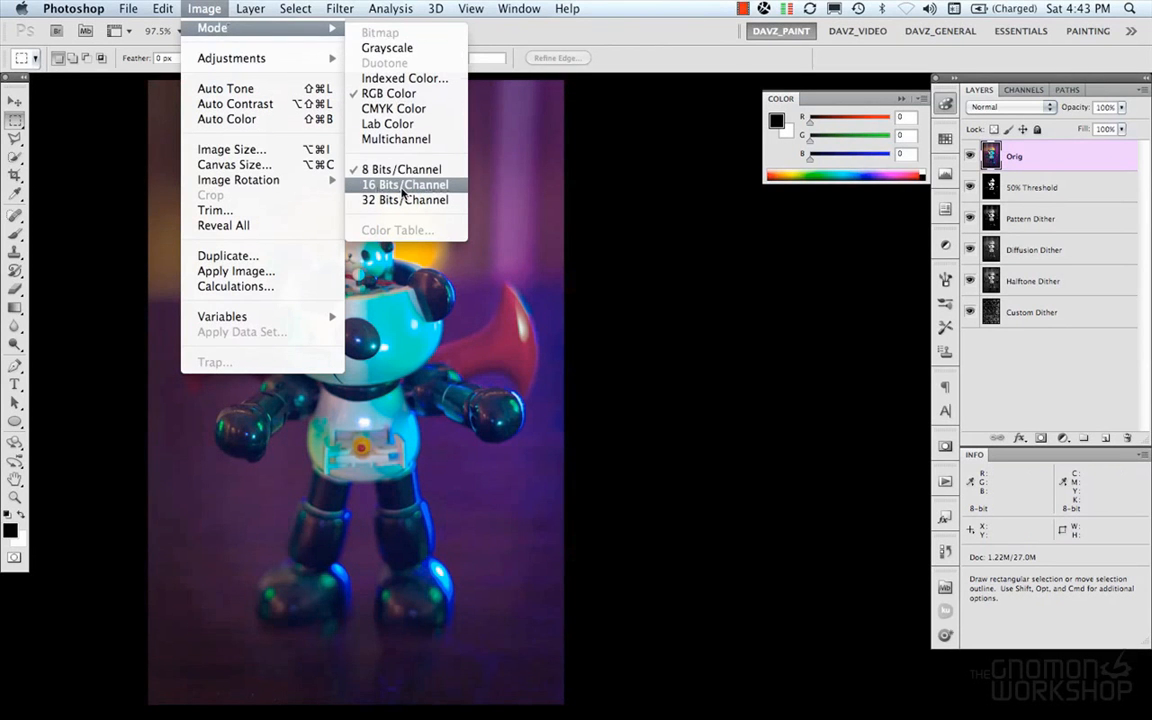
mouse_move(404, 200)
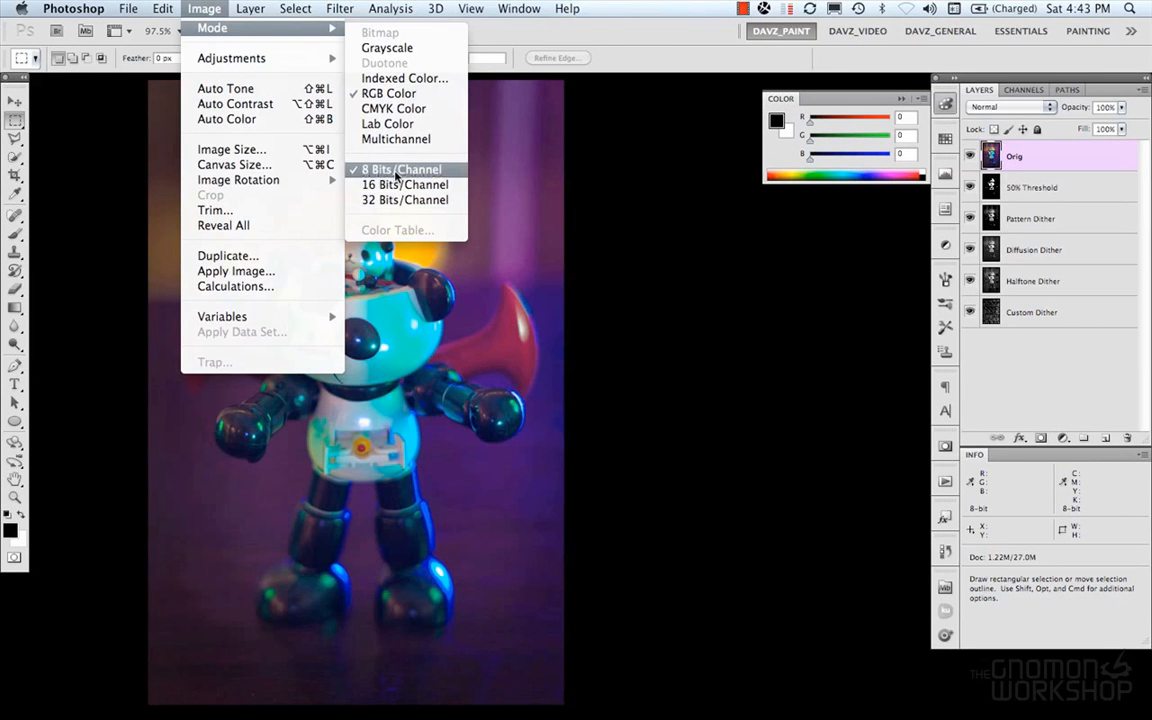
mouse_move(404, 200)
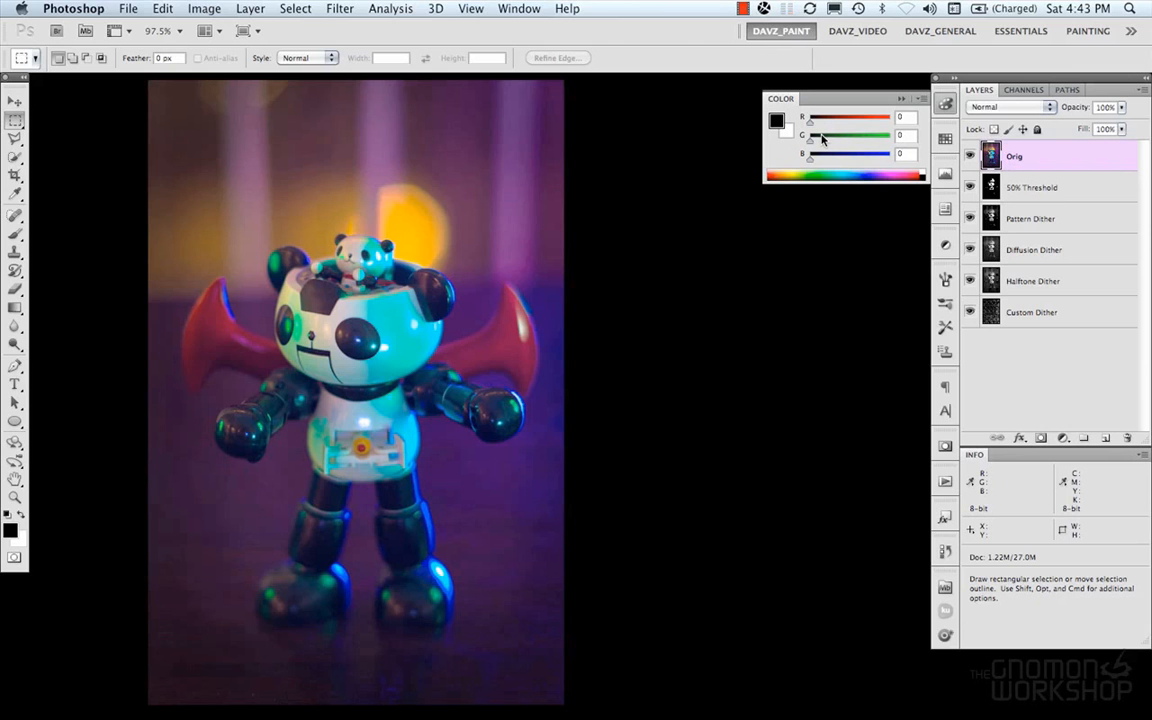
mouse_move(836, 116)
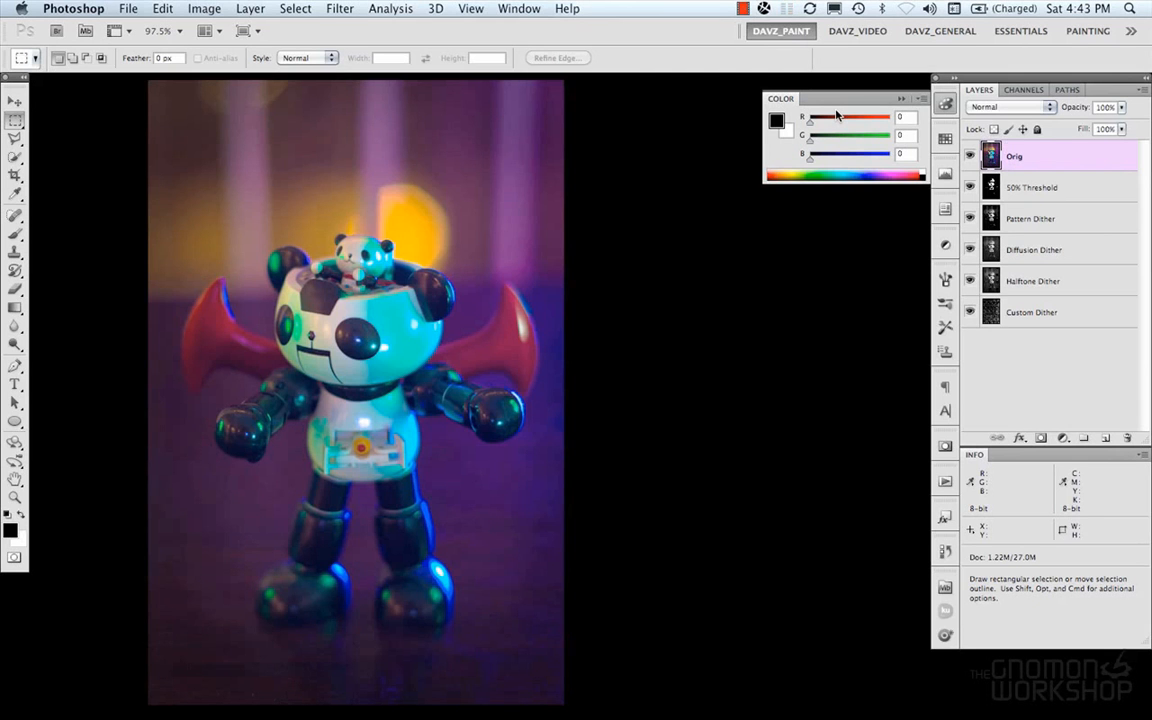
mouse_move(814, 128)
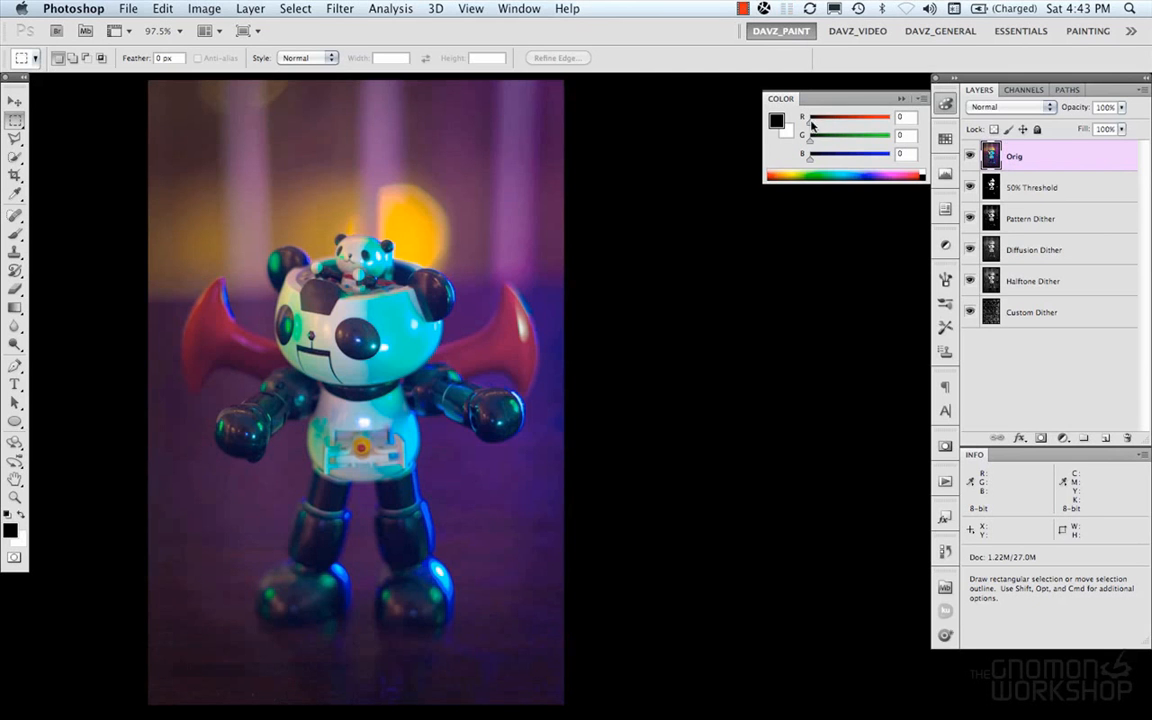
drag(810, 116, 856, 116)
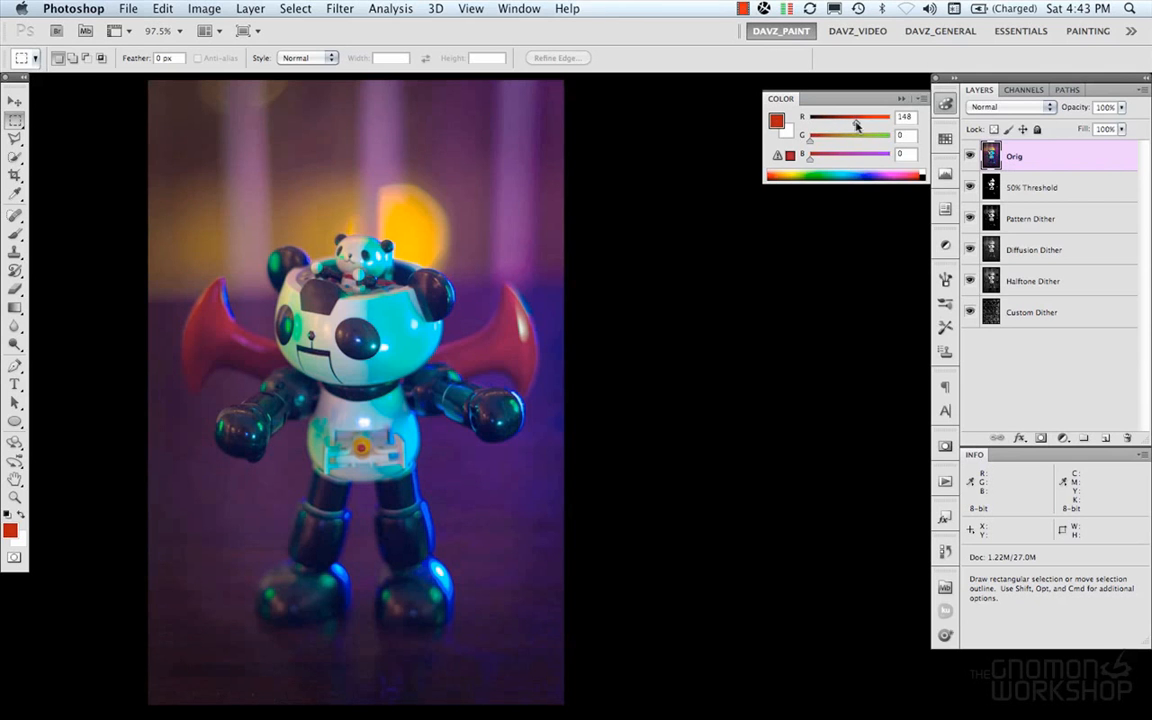
drag(856, 116, 890, 116)
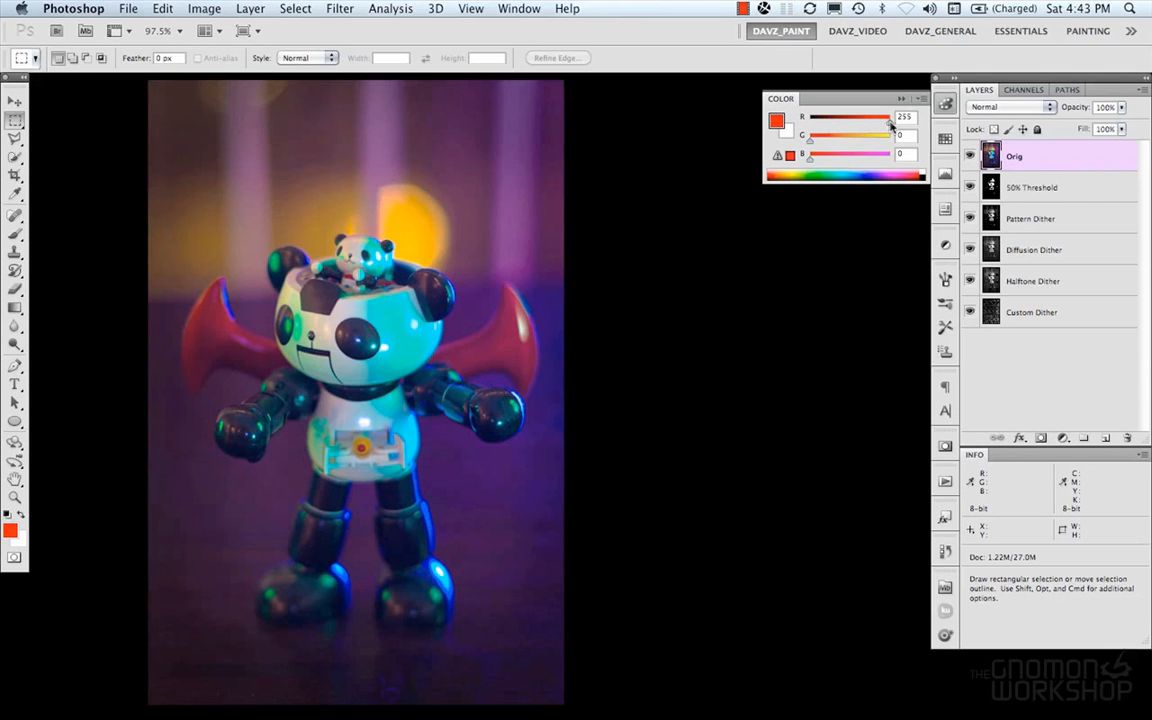
drag(890, 116, 812, 116)
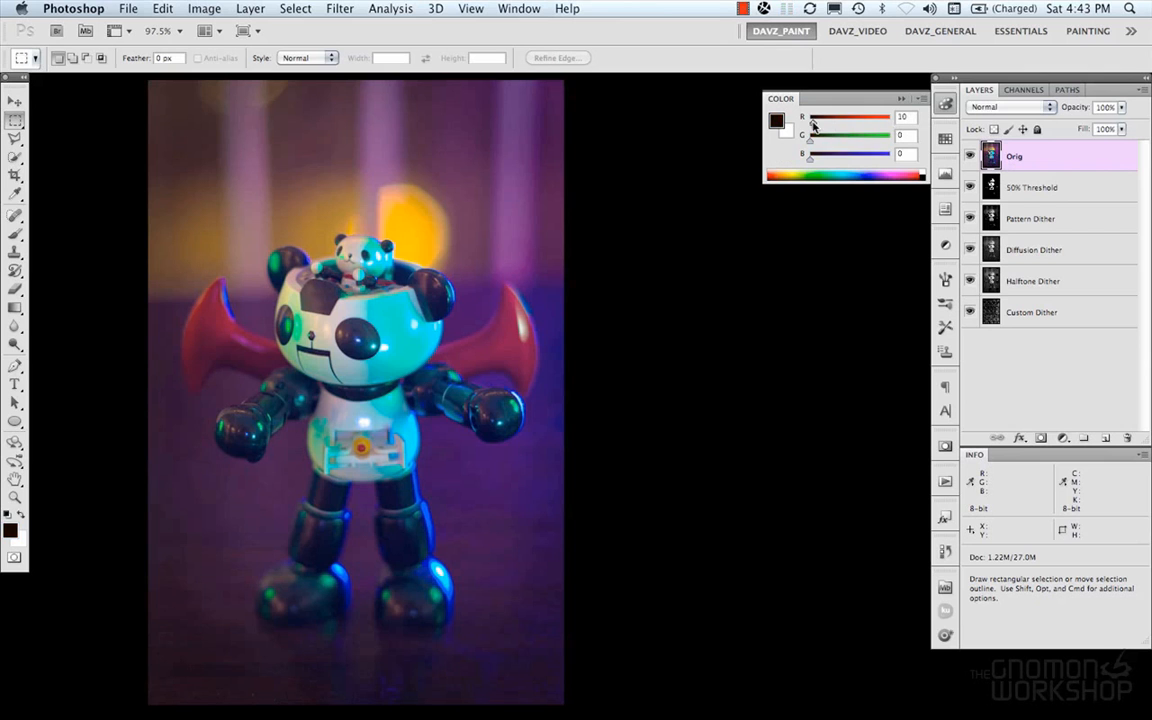
drag(812, 116, 800, 116)
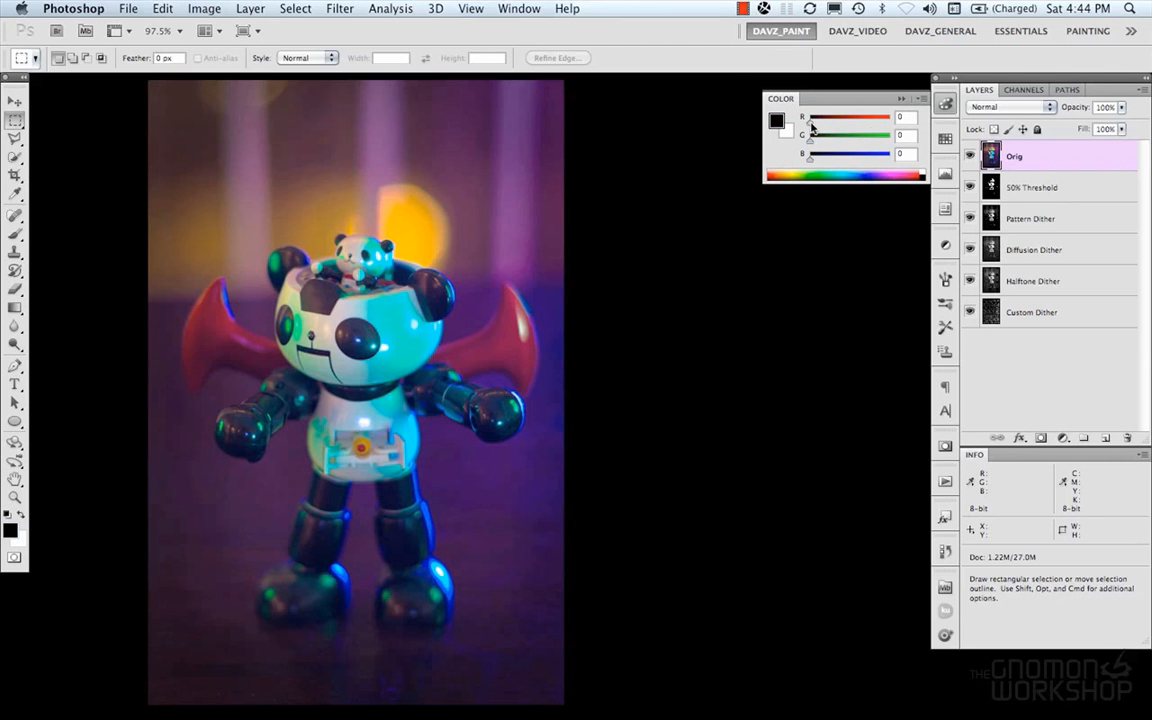
drag(810, 120, 870, 120)
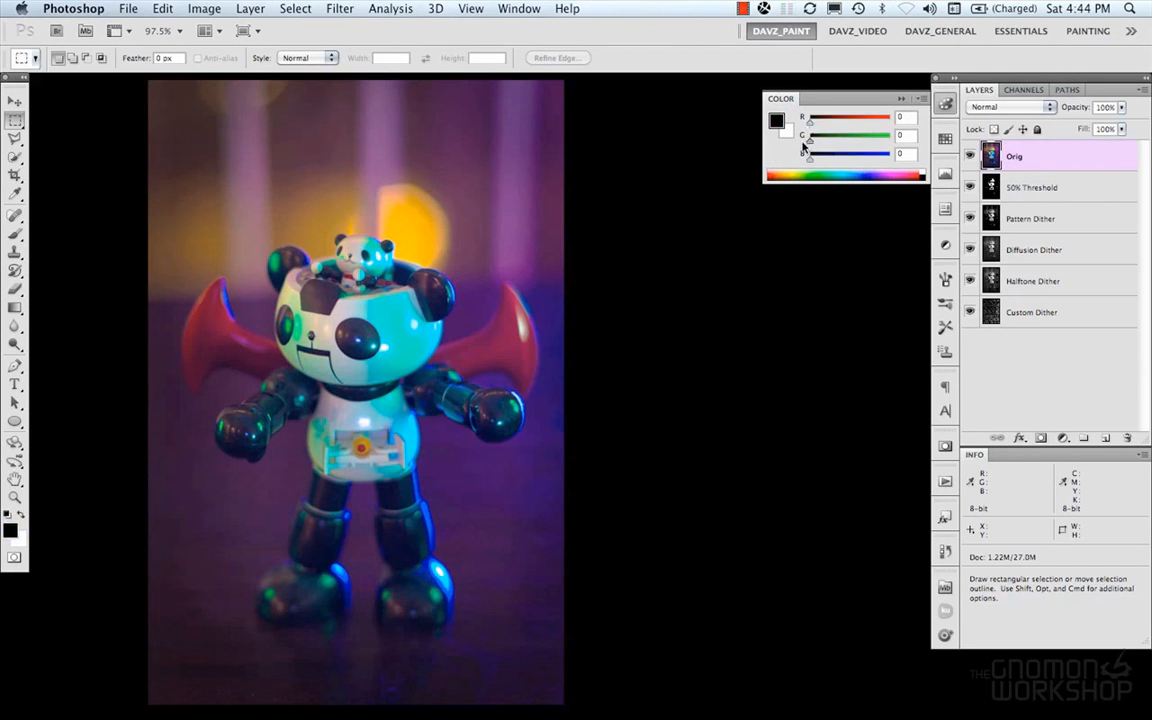
drag(808, 122, 870, 122)
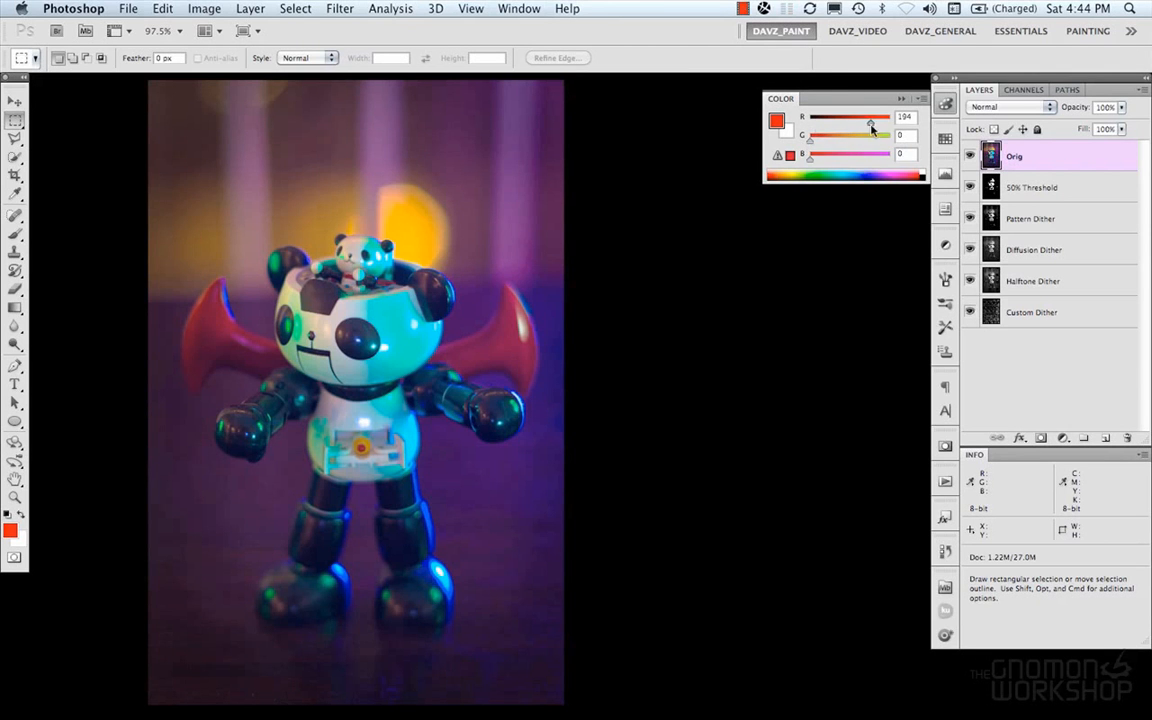
drag(870, 122, 888, 122)
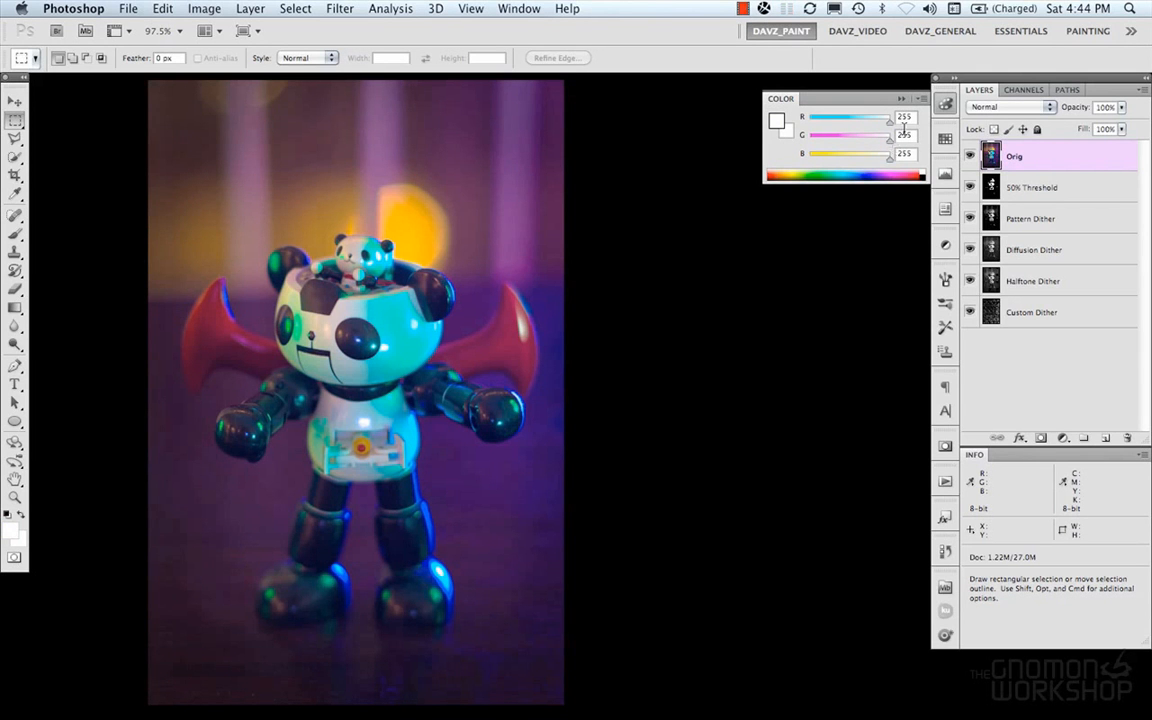
drag(888, 118, 848, 118)
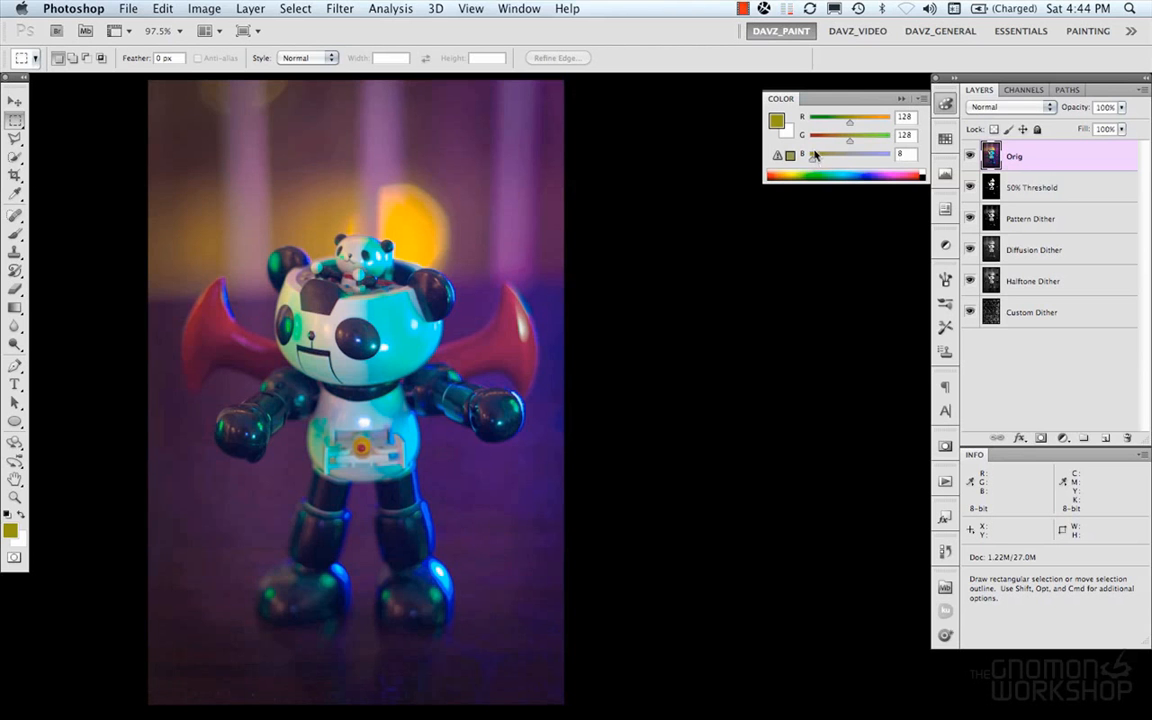
click(810, 174)
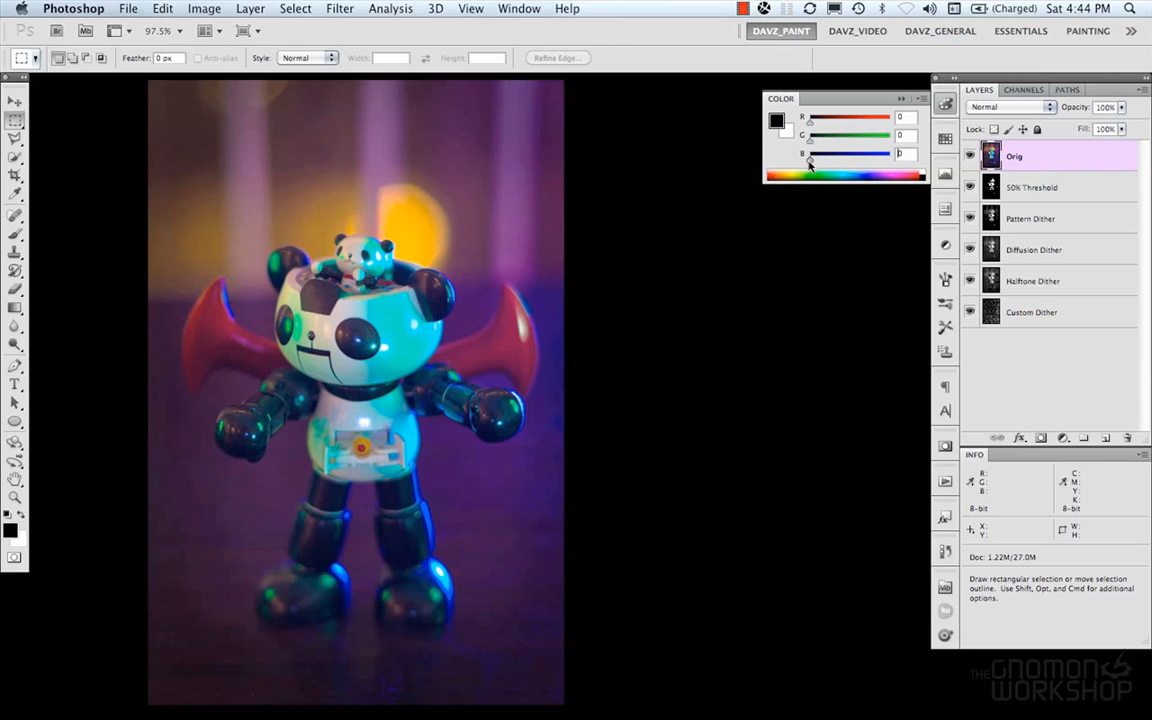
click(204, 8)
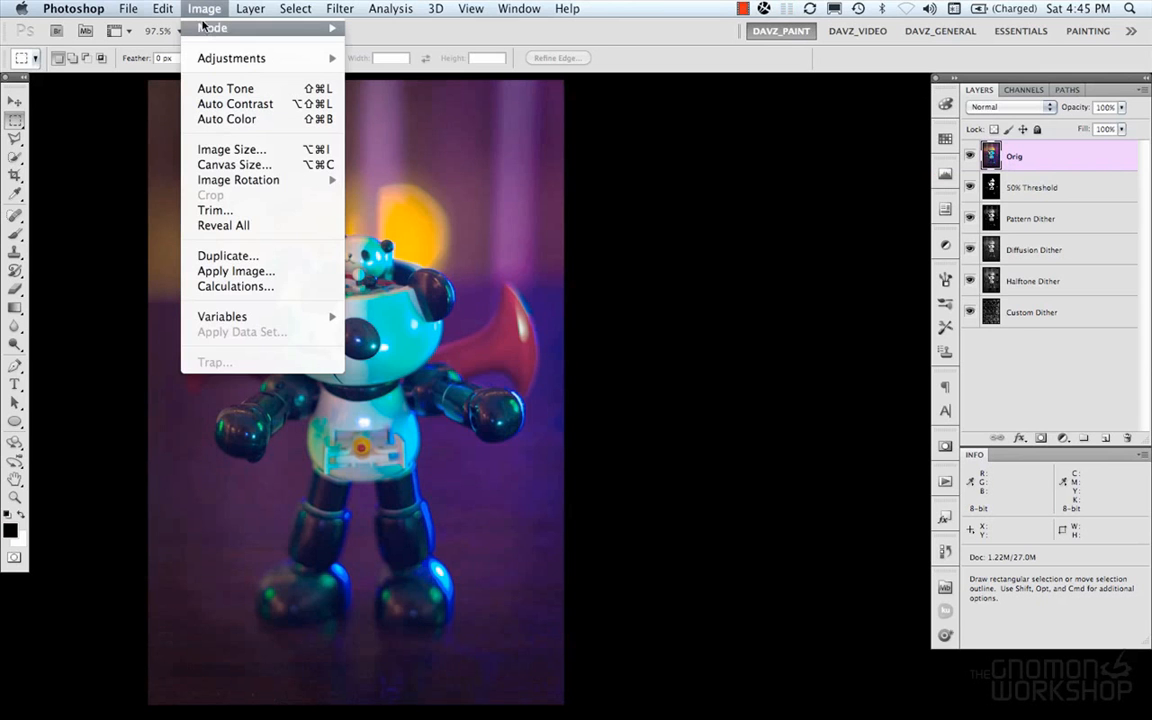
click(212, 28)
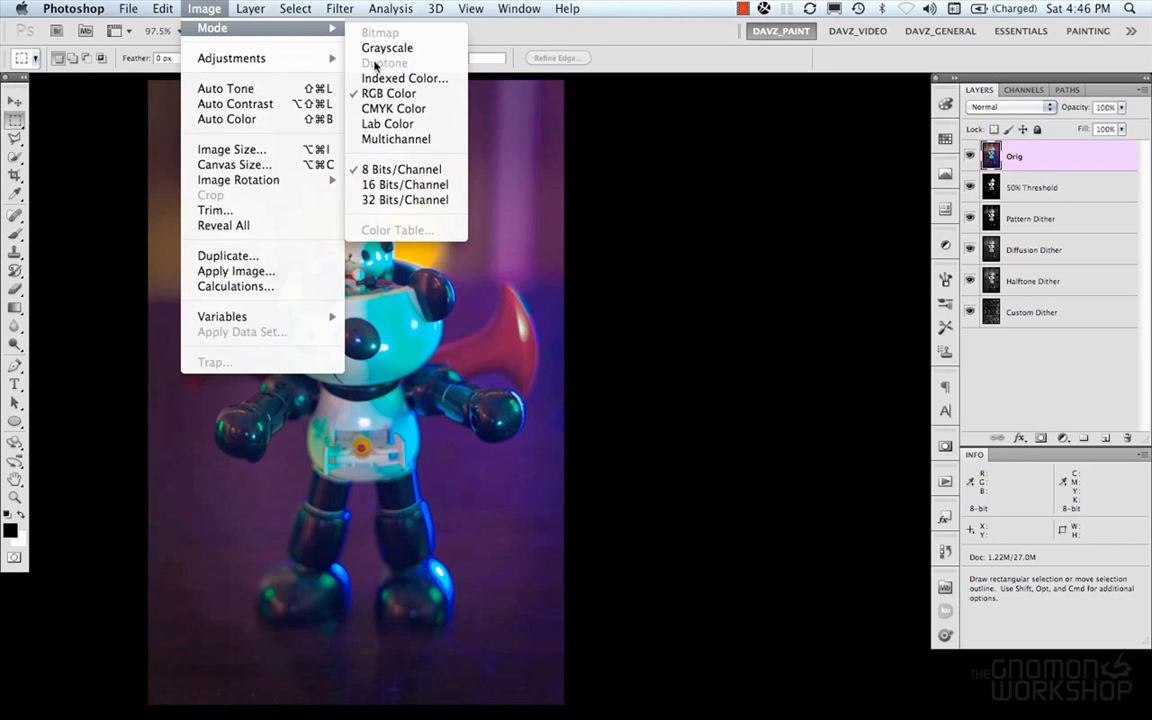
mouse_move(386, 48)
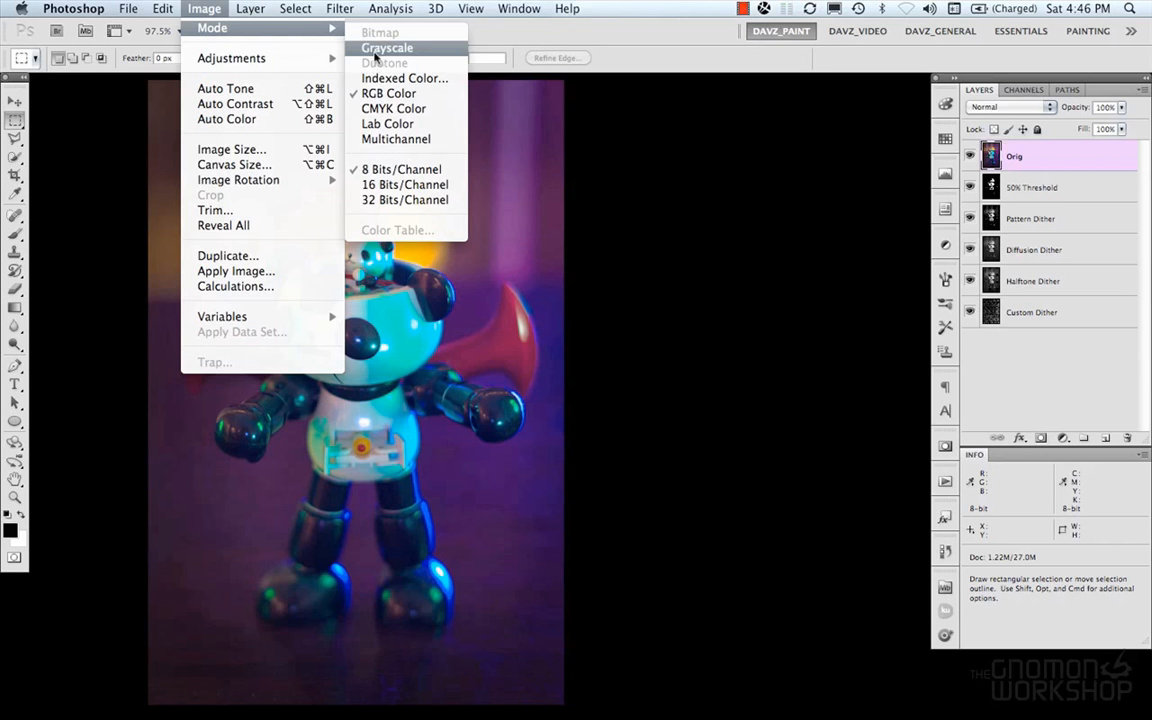
click(386, 48)
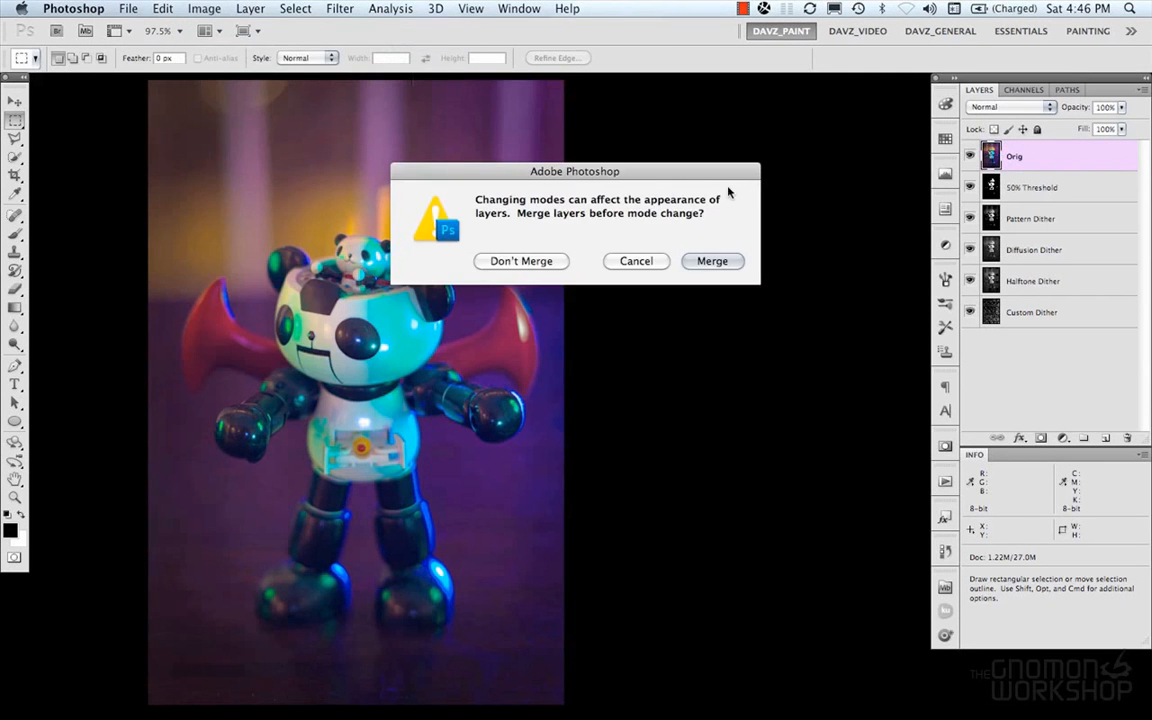
mouse_move(684, 268)
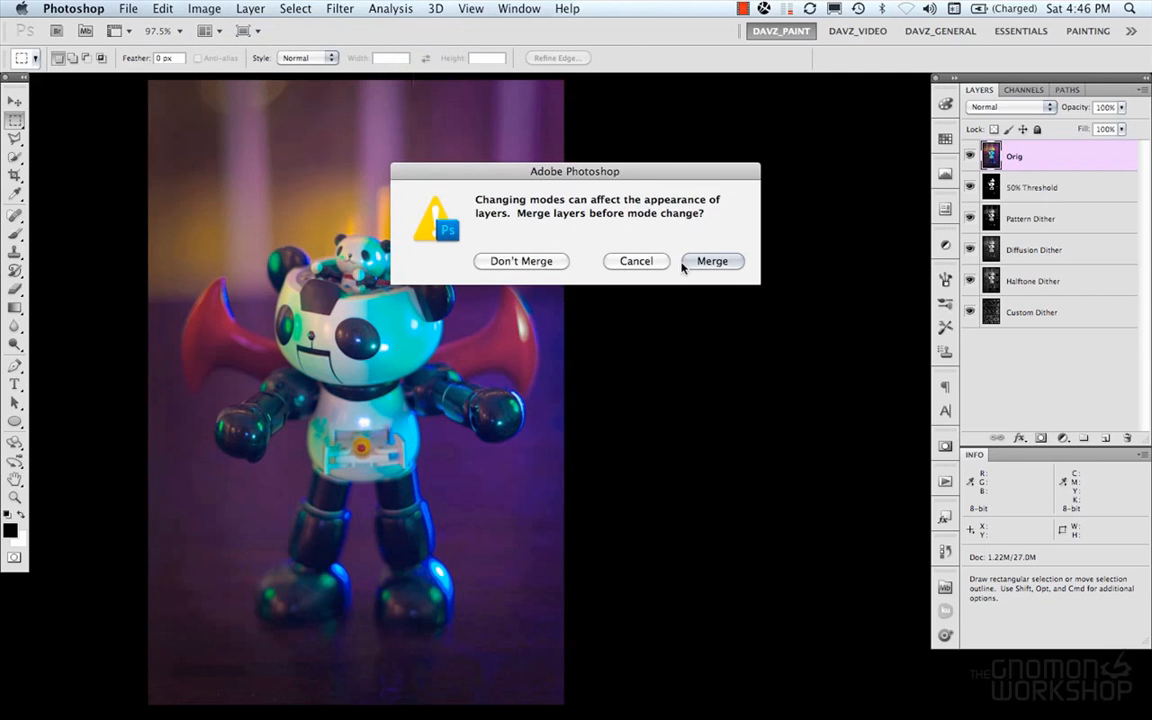
mouse_move(540, 264)
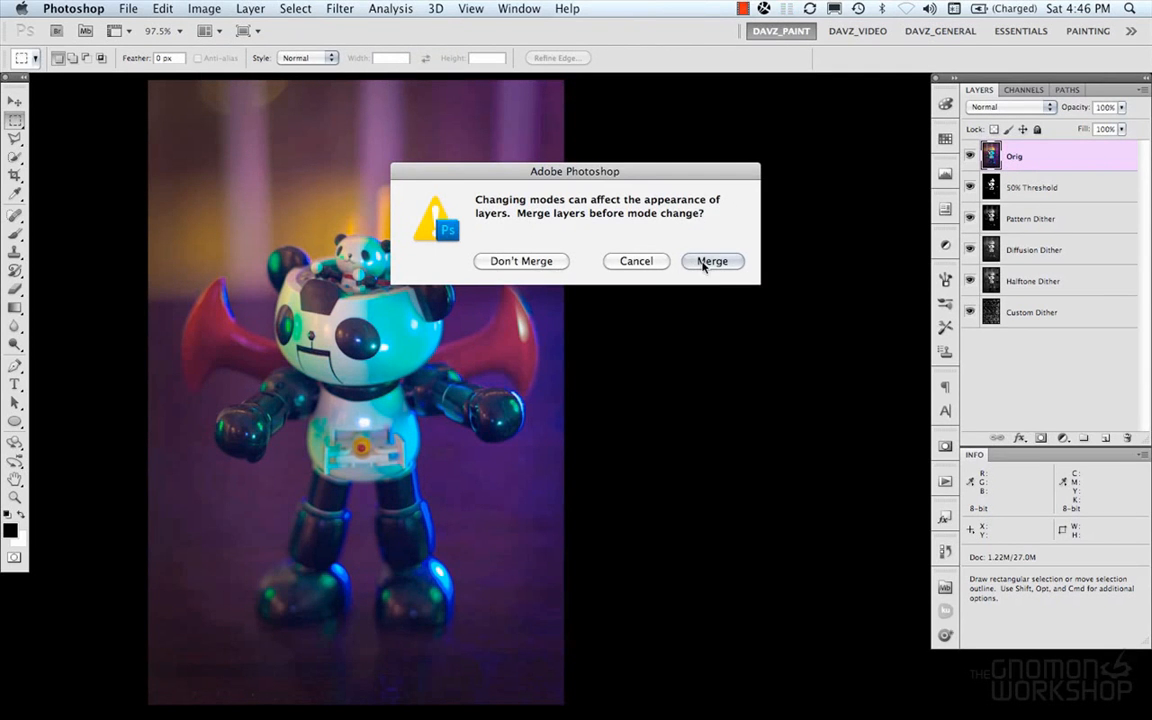
click(712, 260)
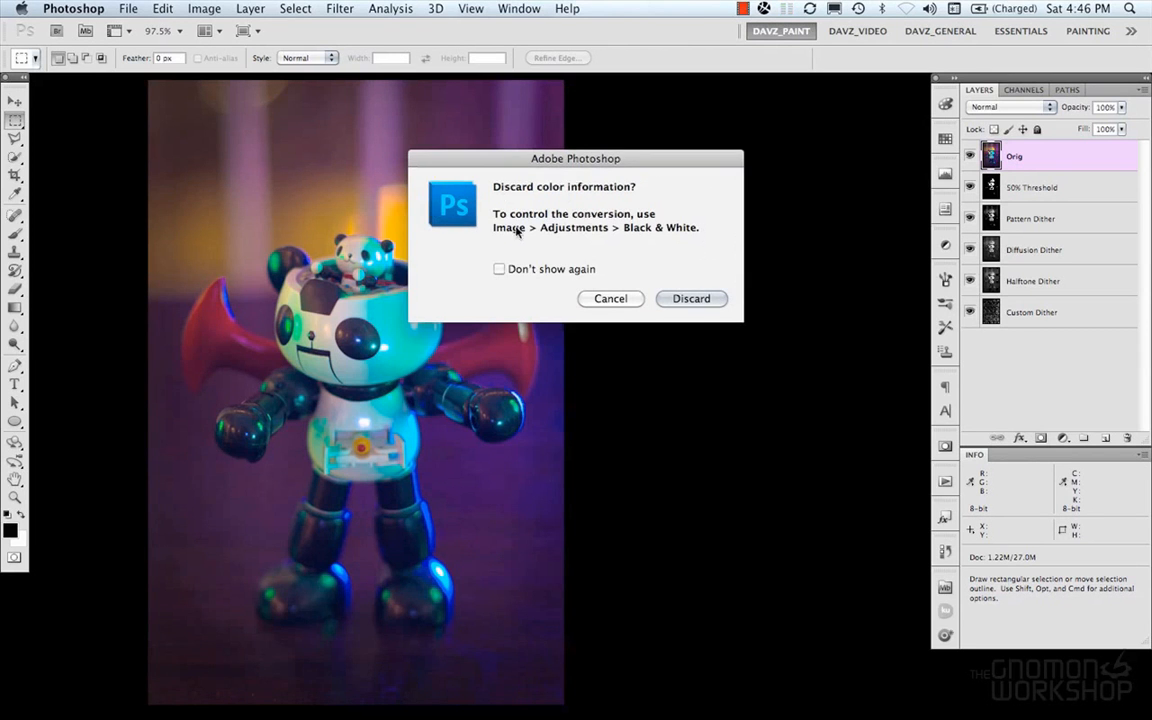
mouse_move(672, 228)
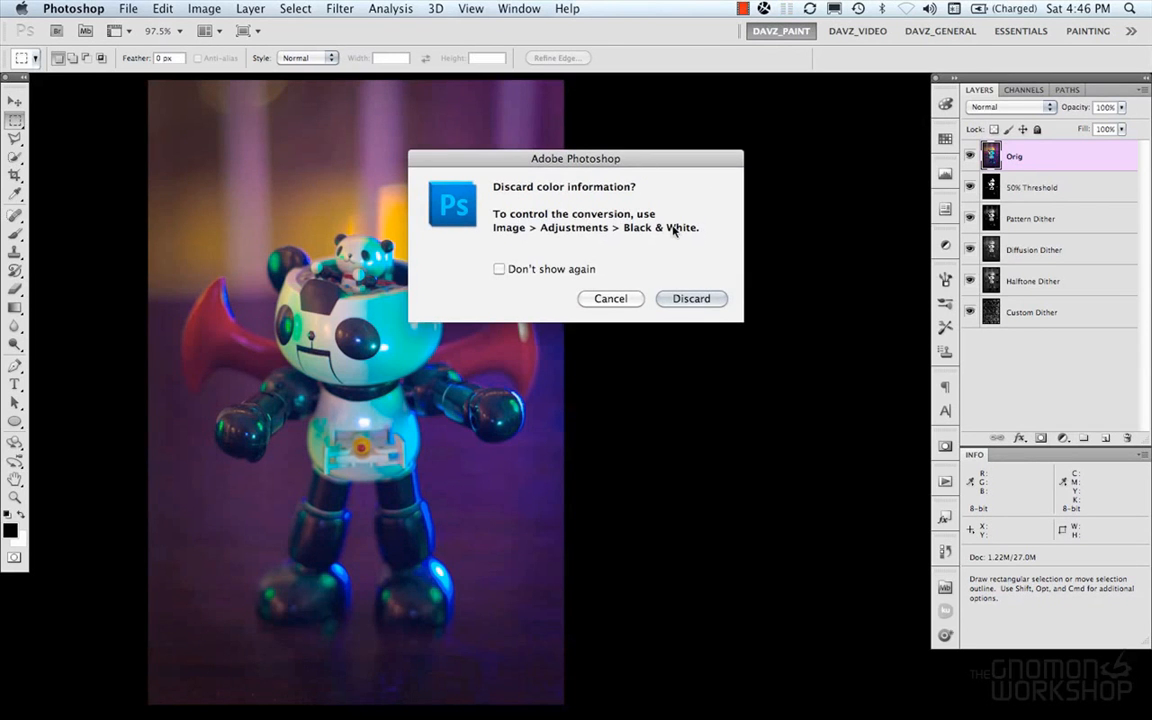
mouse_move(522, 236)
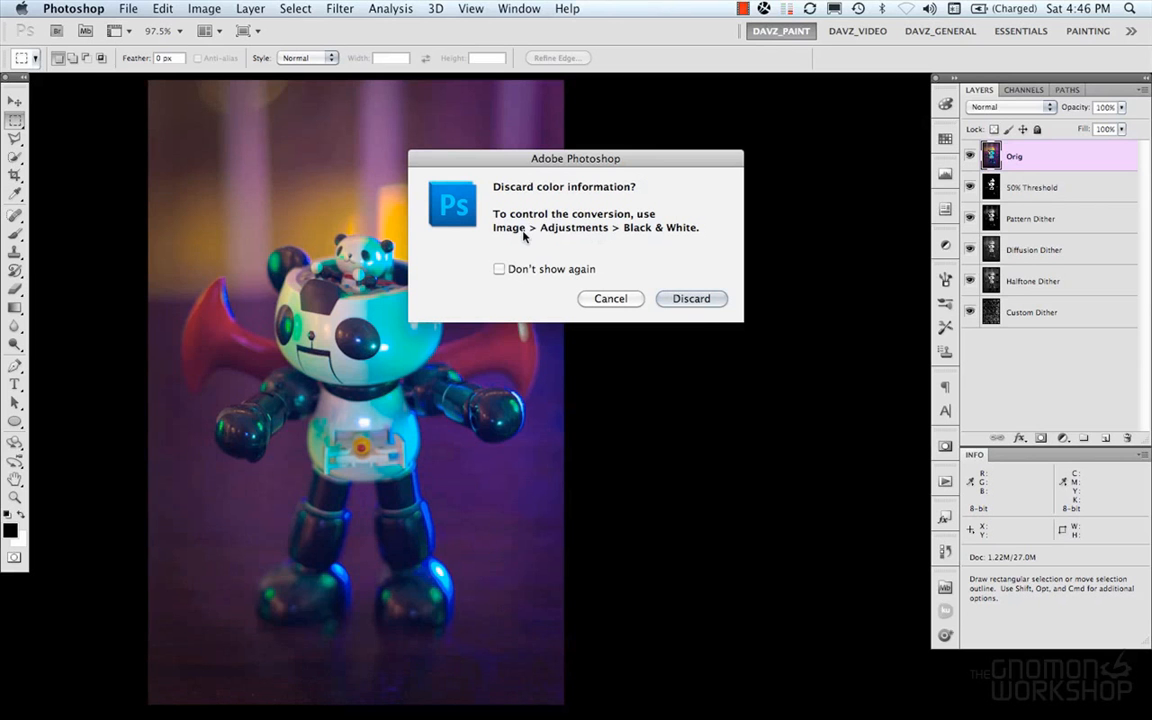
mouse_move(680, 236)
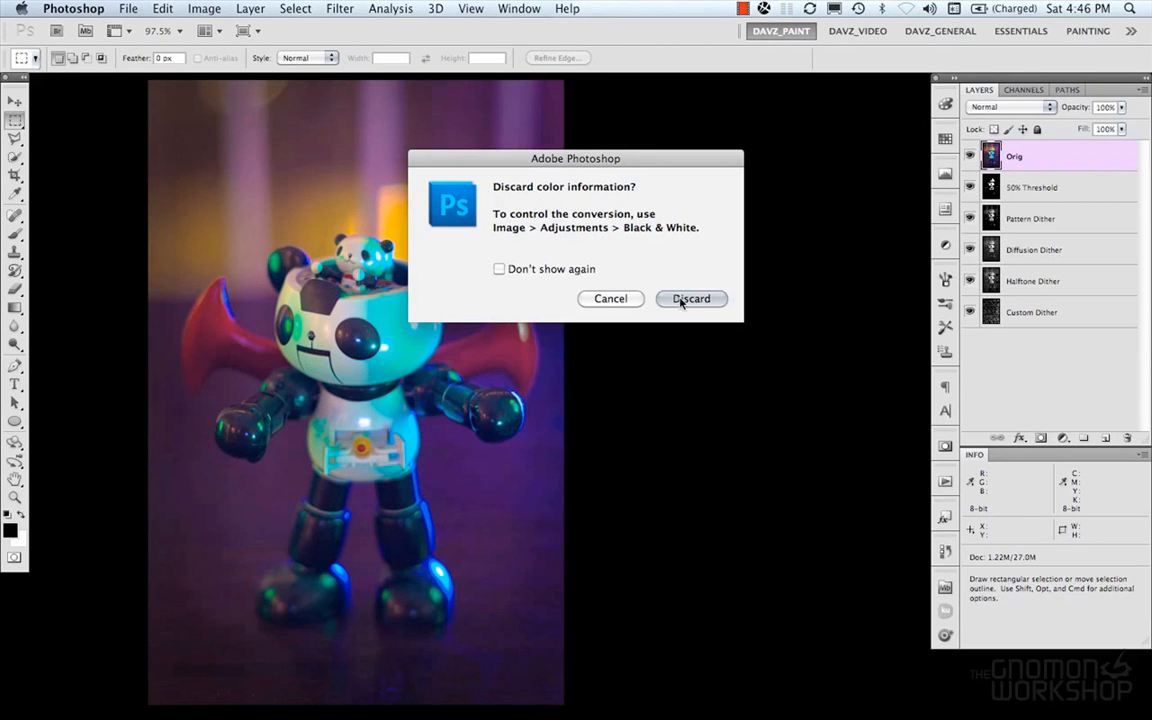
click(690, 298)
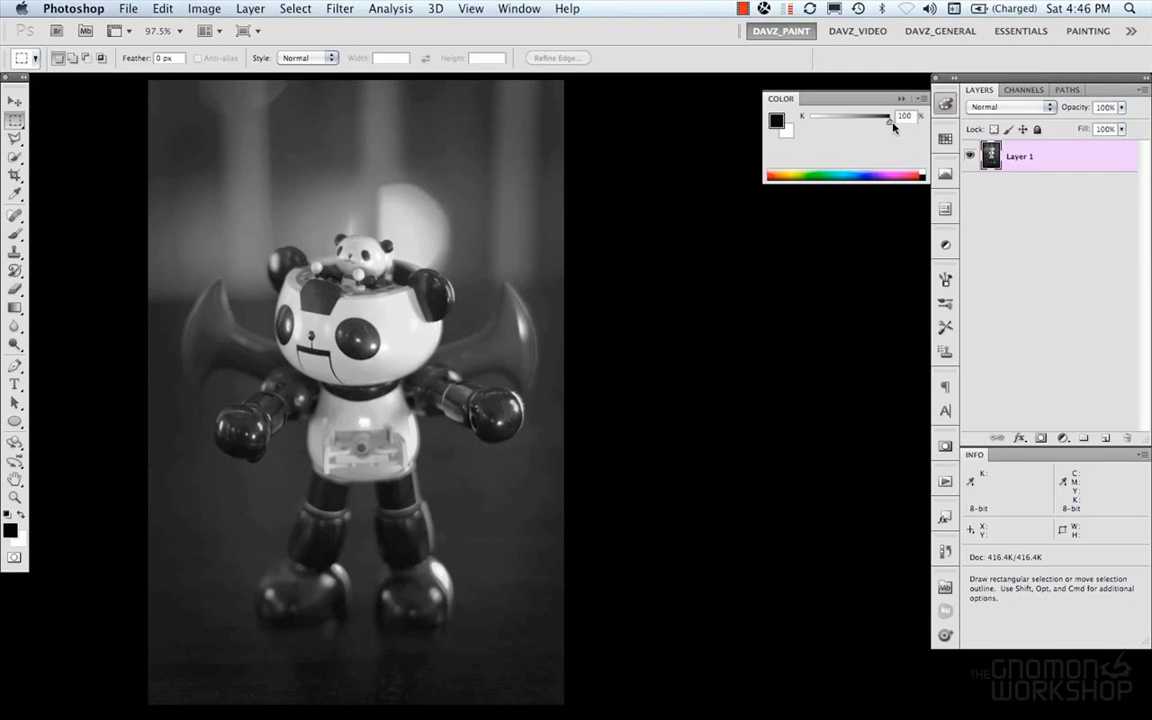
click(900, 98)
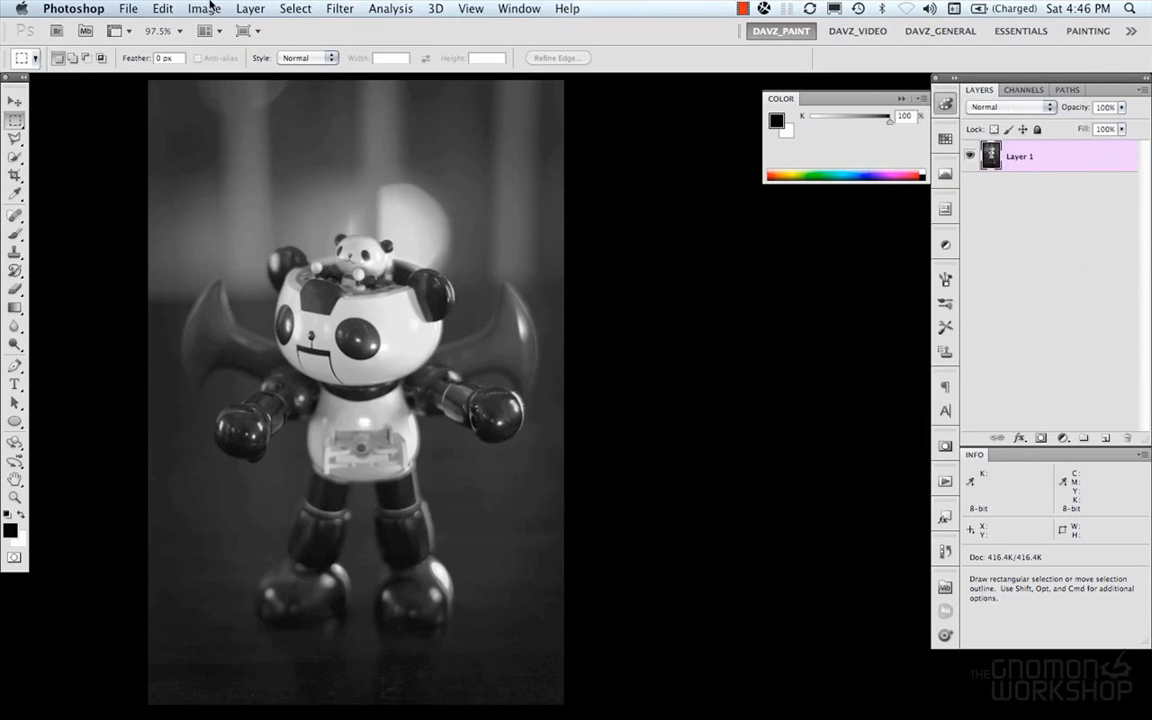
click(204, 8)
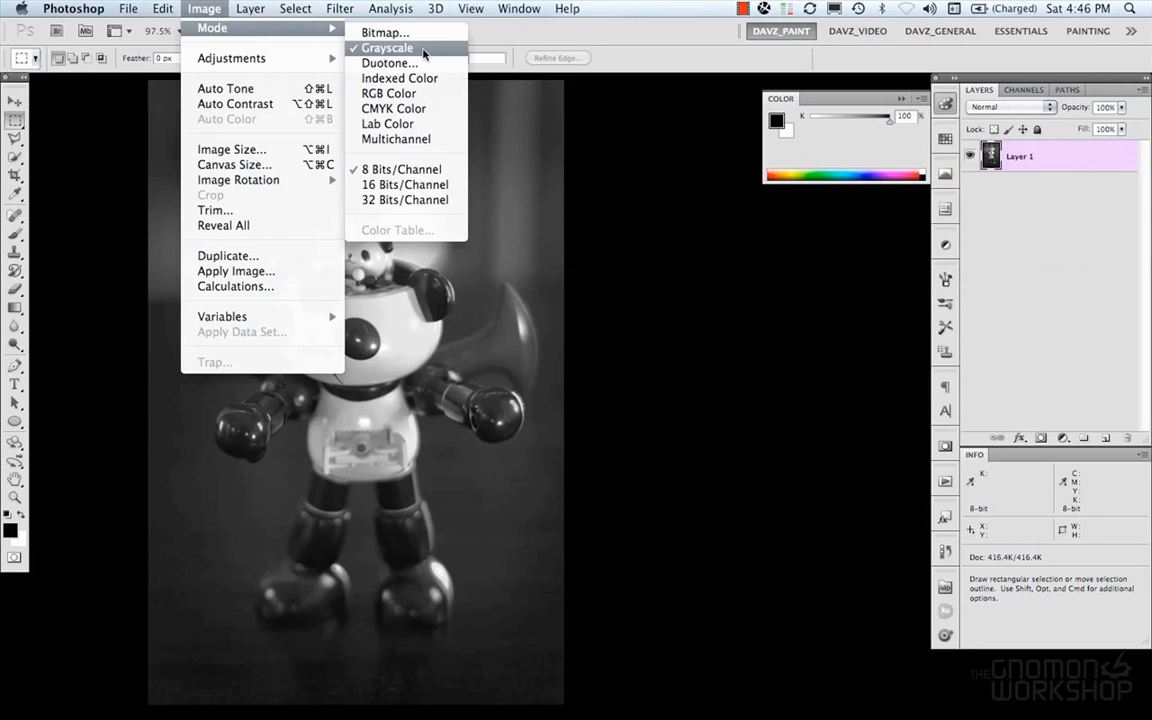
mouse_move(424, 124)
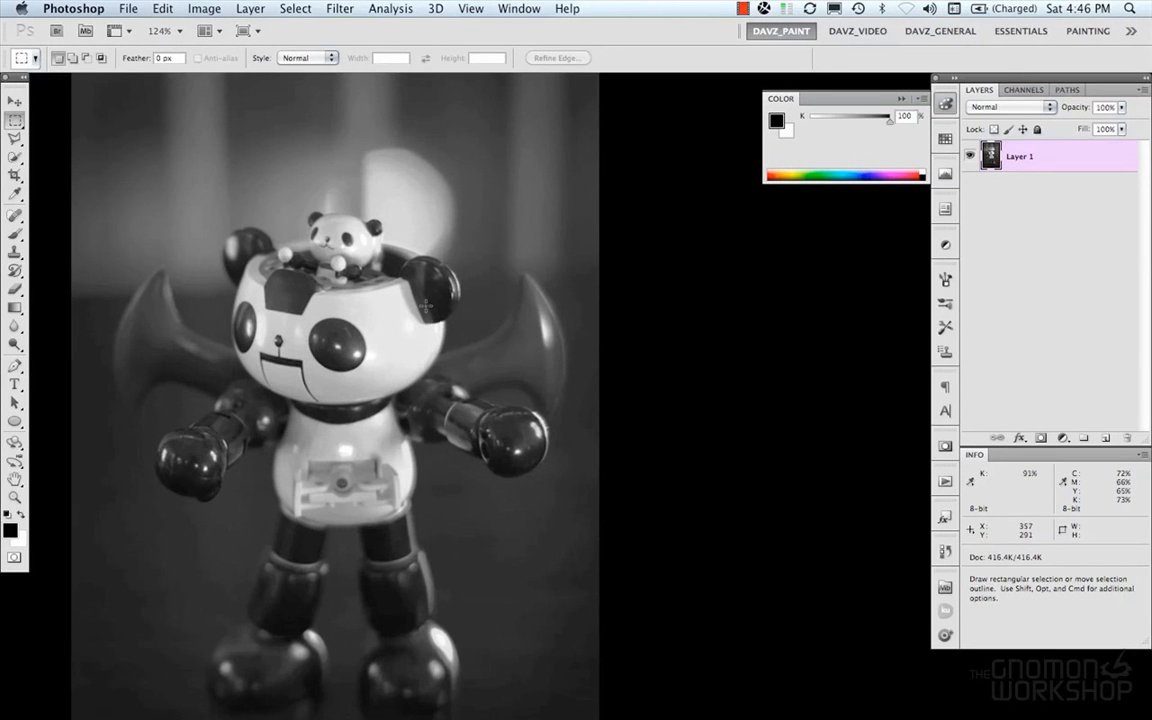
mouse_move(284, 30)
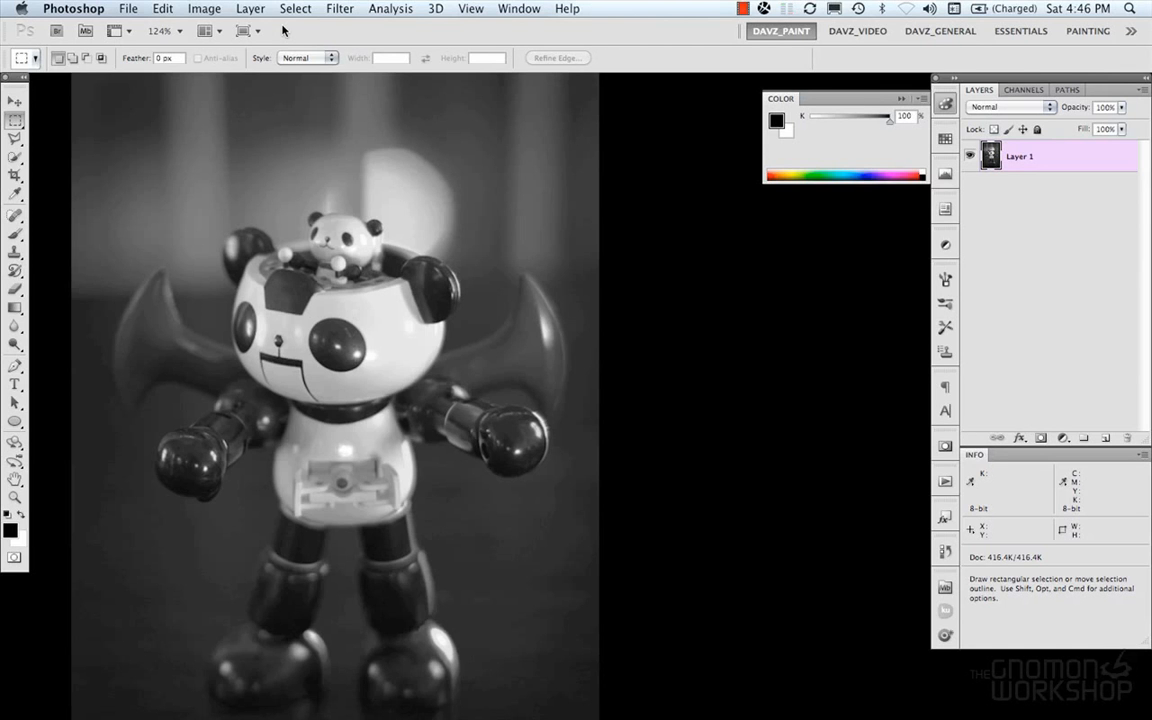
mouse_move(892, 128)
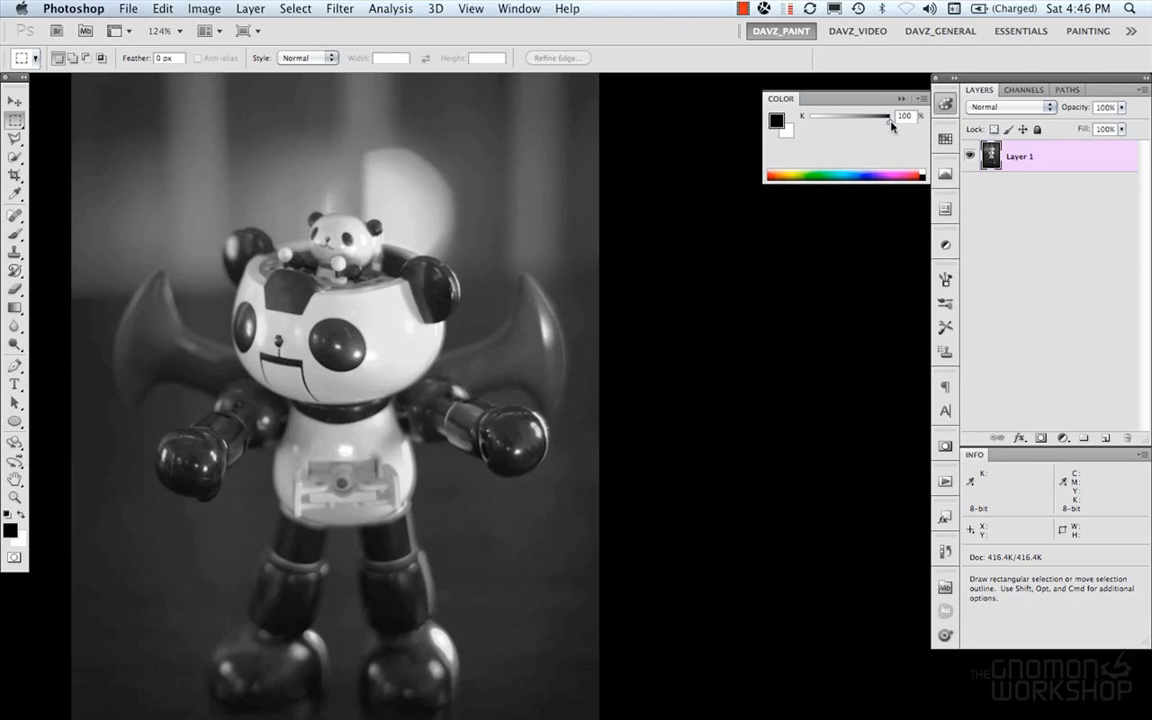
drag(890, 120, 872, 120)
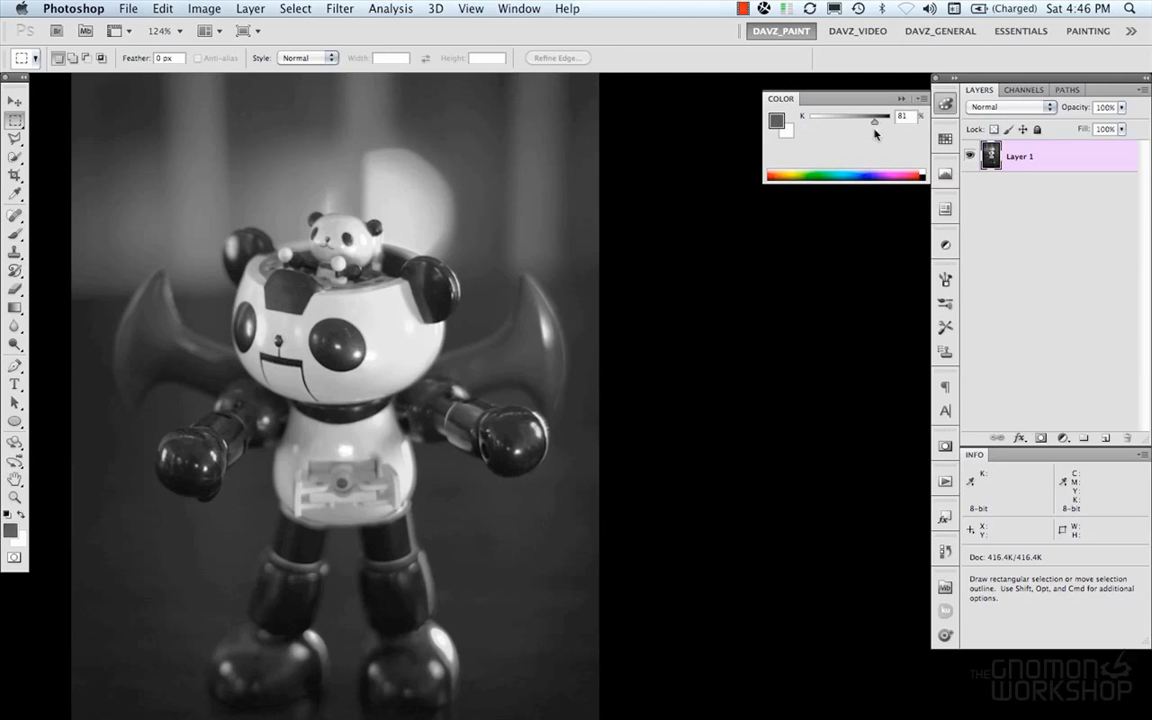
drag(872, 122, 888, 122)
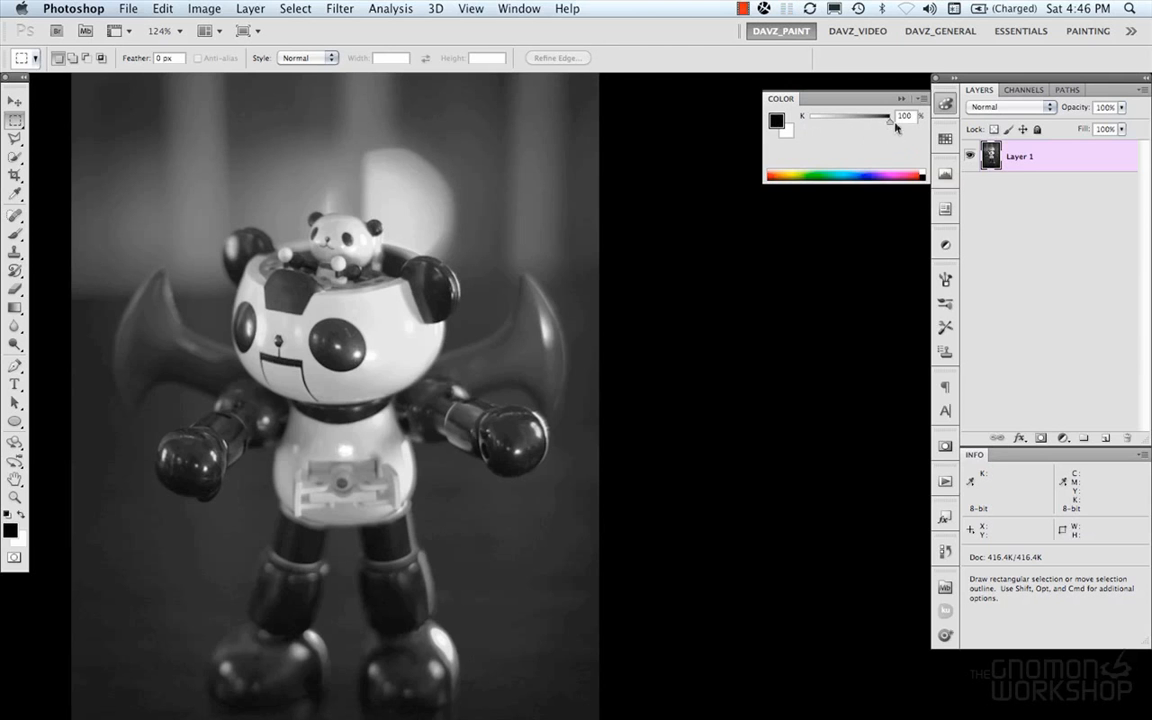
mouse_move(896, 136)
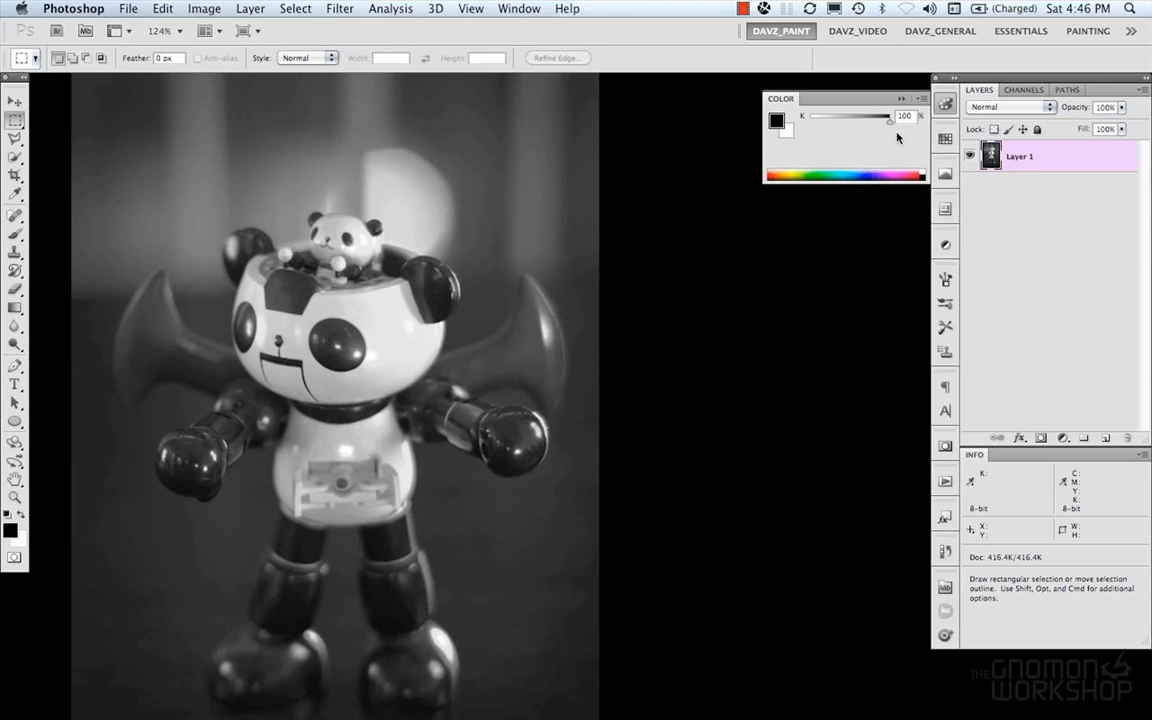
click(944, 104)
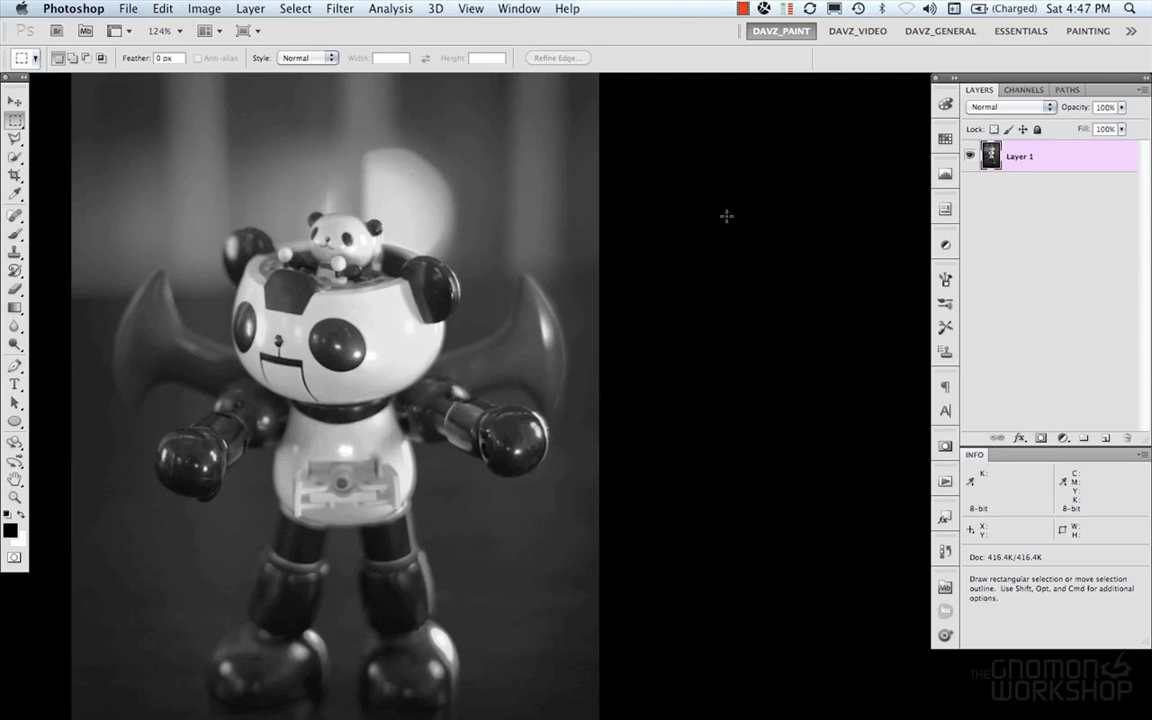
Switch to the colour robot photo and add a Black & White adjustment layer with the Default preset
click(128, 8)
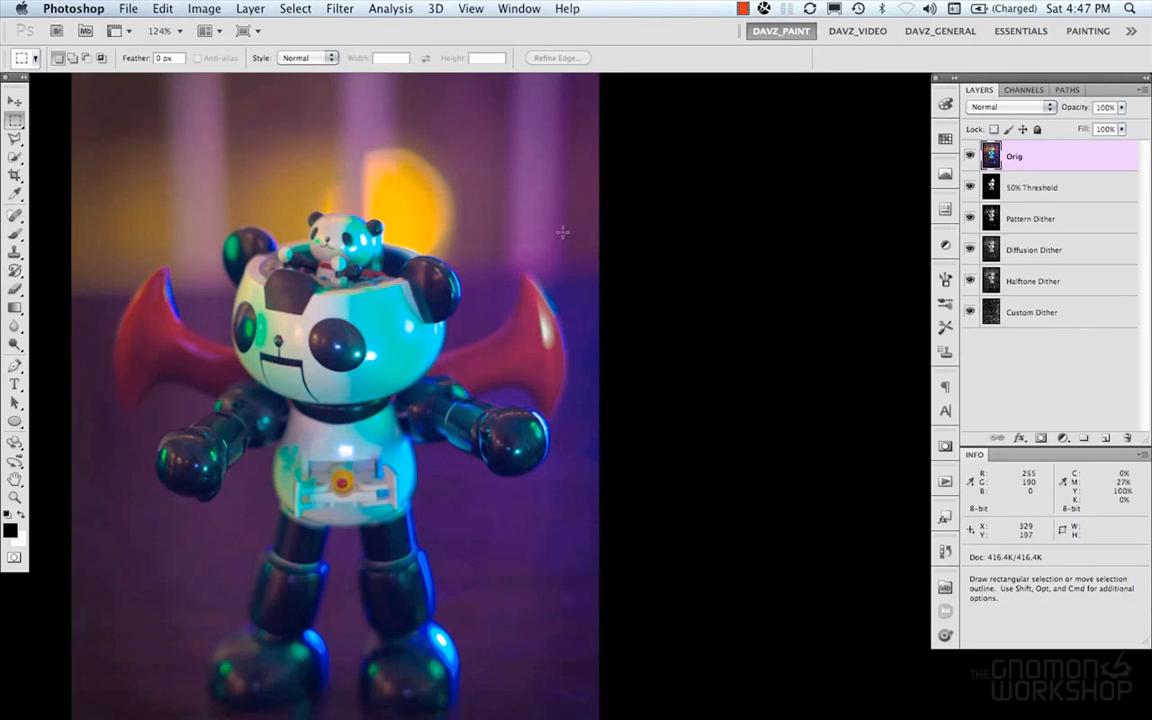
mouse_move(848, 276)
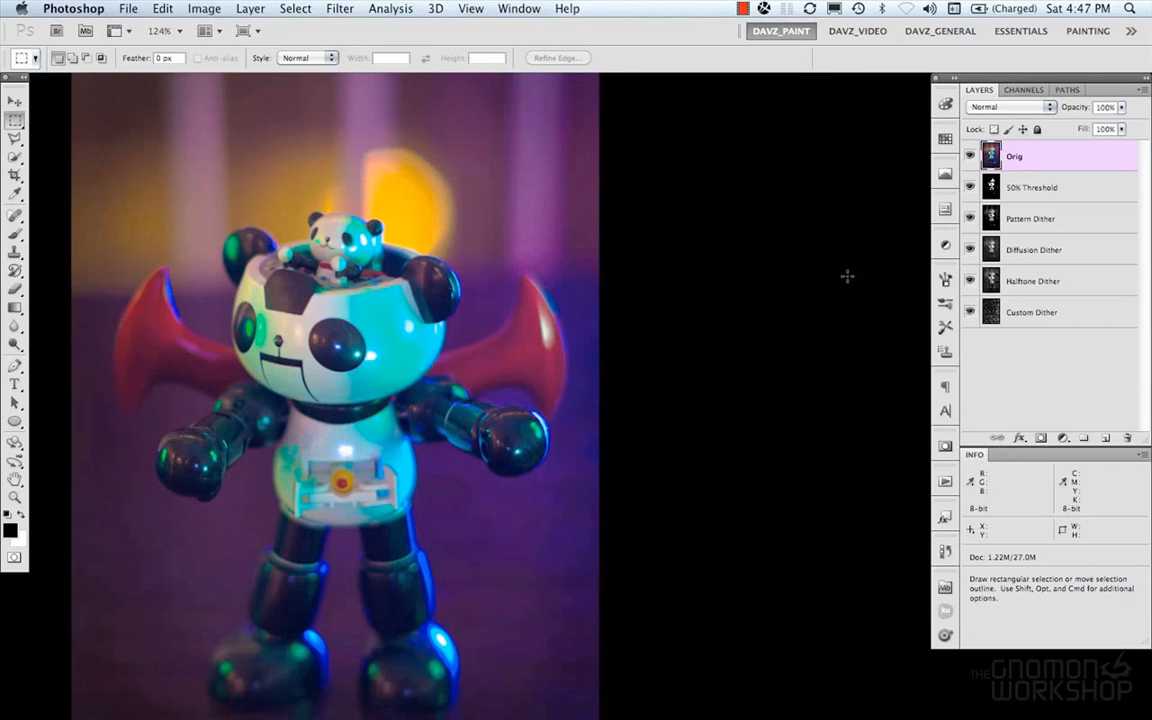
click(1062, 438)
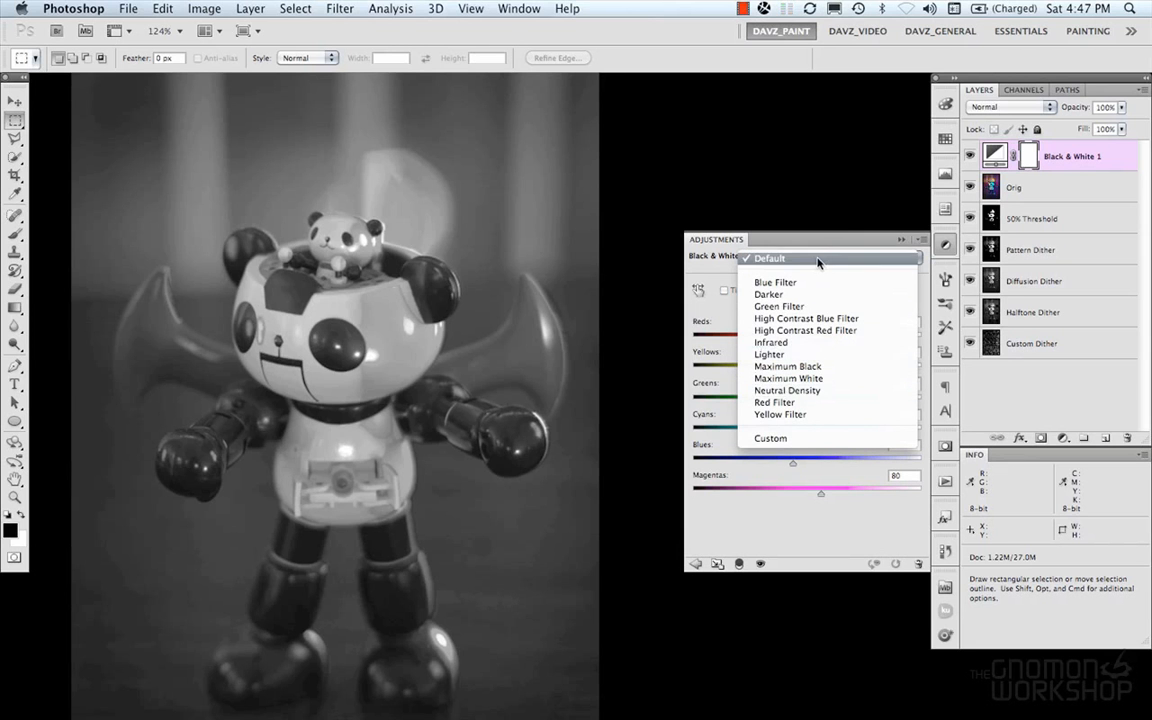
click(768, 256)
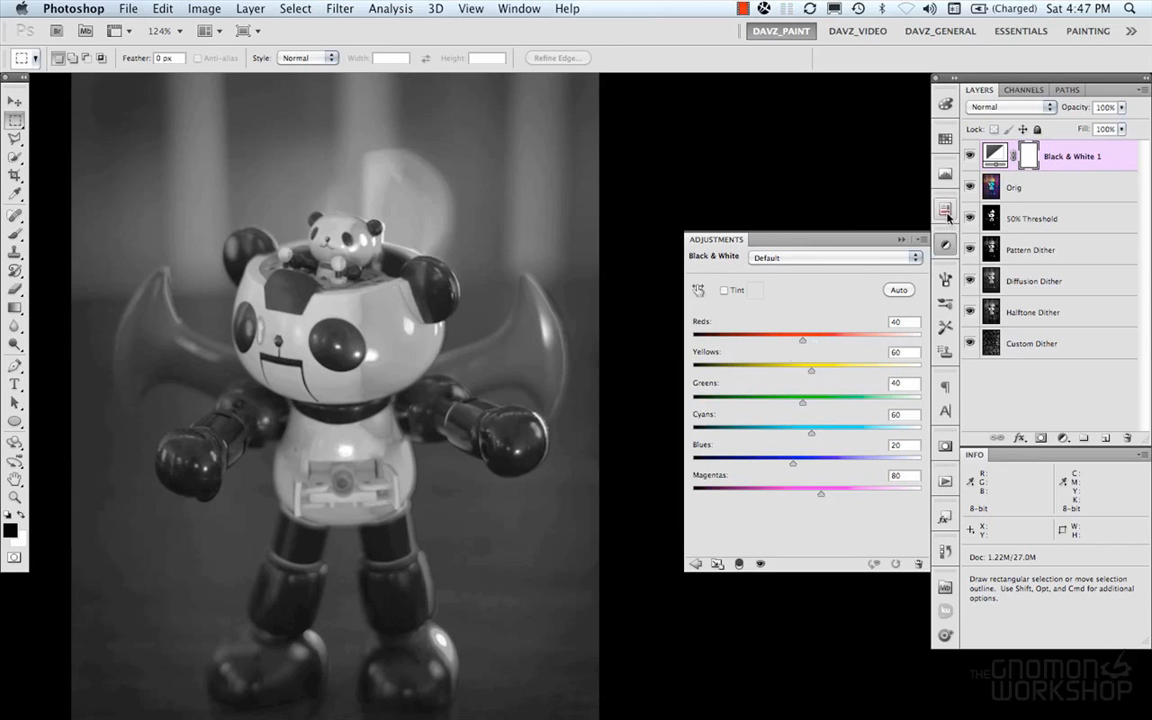
click(968, 156)
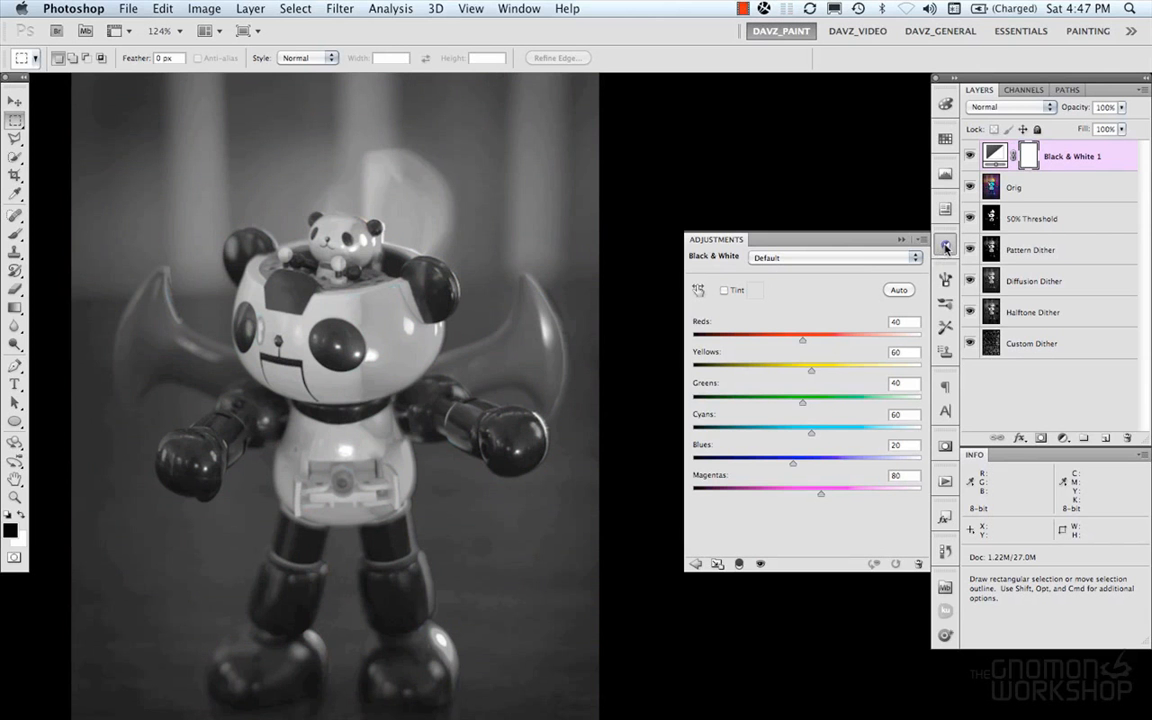
mouse_move(944, 246)
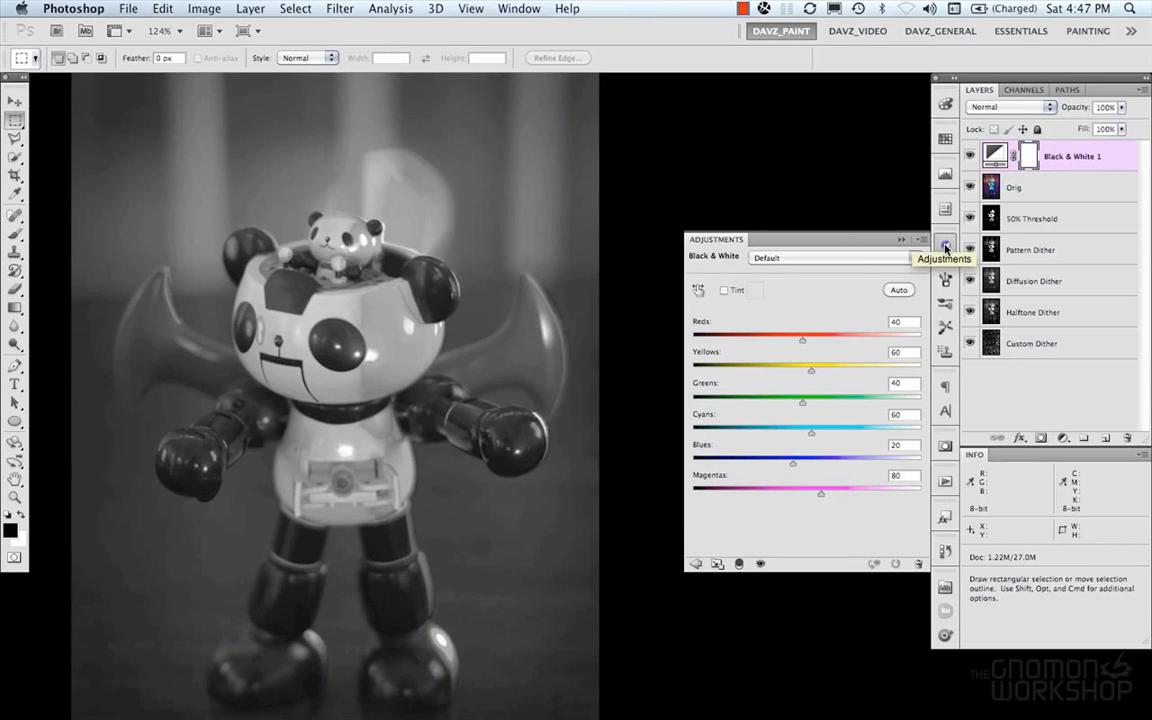
Add a Hue/Saturation adjustment layer, glance at the Image adjustment commands, and show the Black & White adjustment again
click(944, 244)
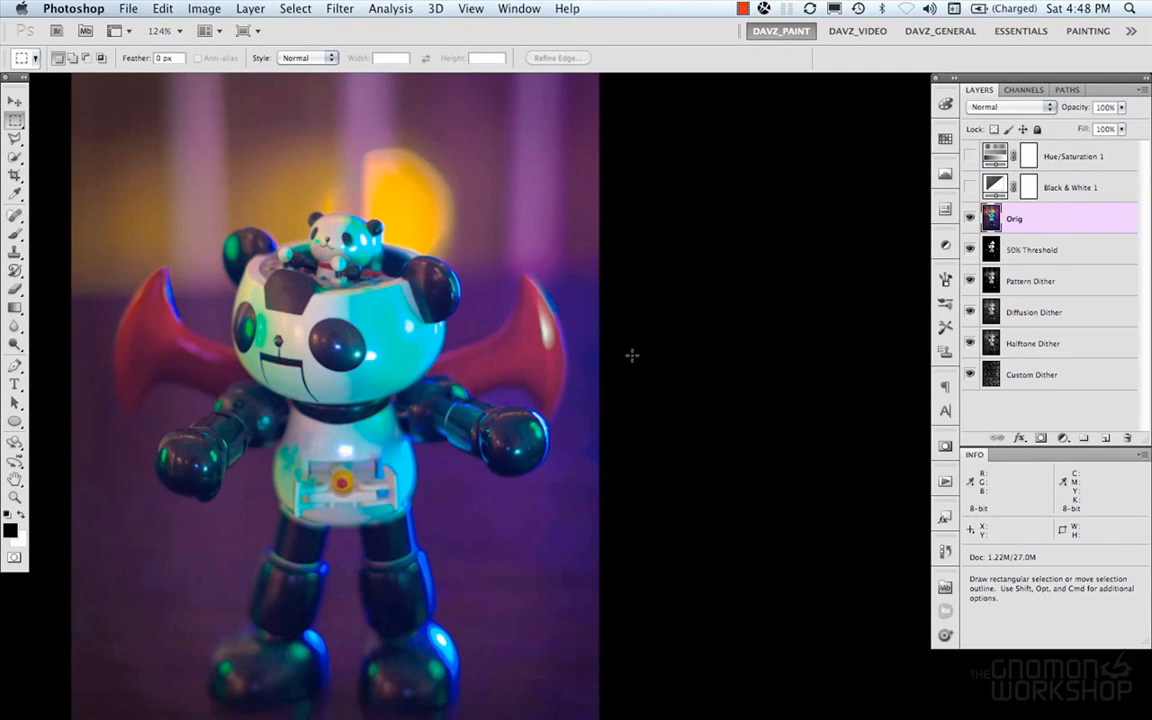
click(204, 8)
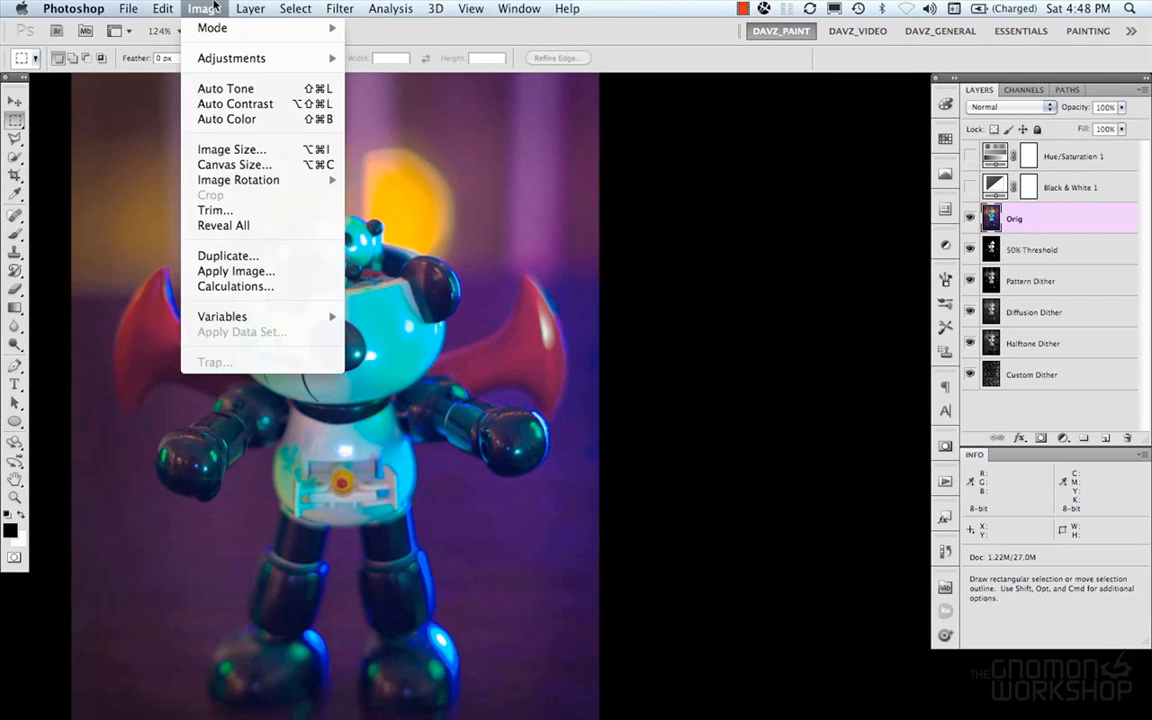
mouse_move(232, 56)
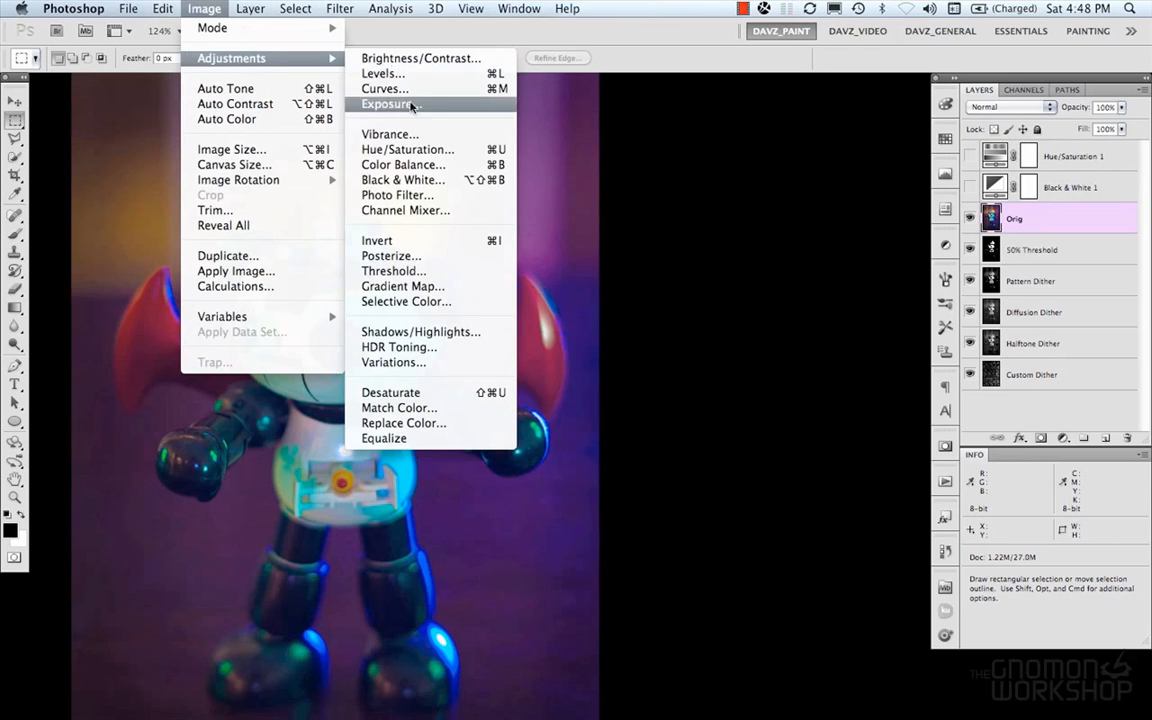
mouse_move(392, 272)
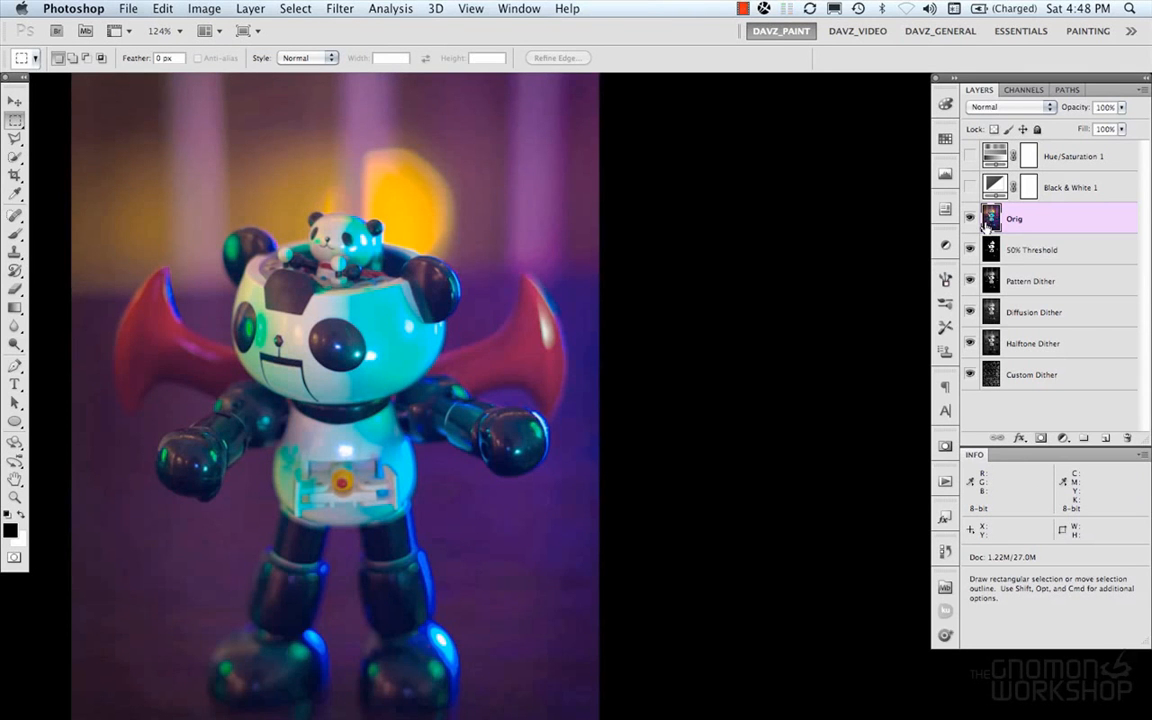
click(968, 188)
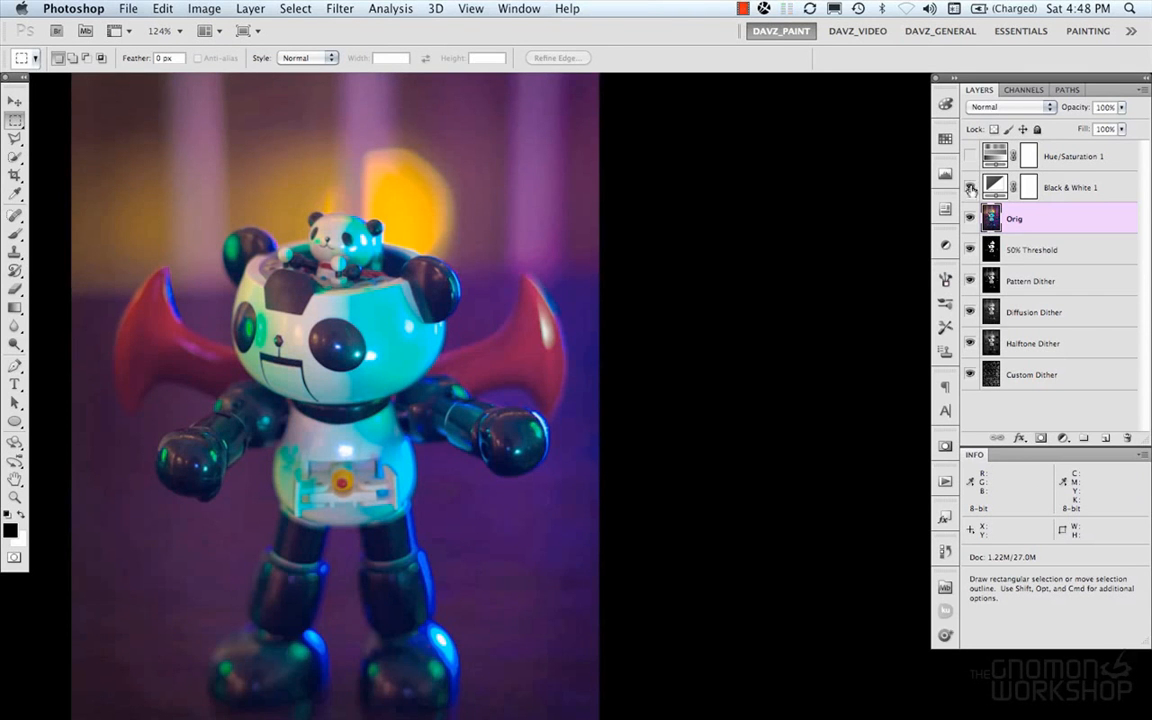
click(968, 188)
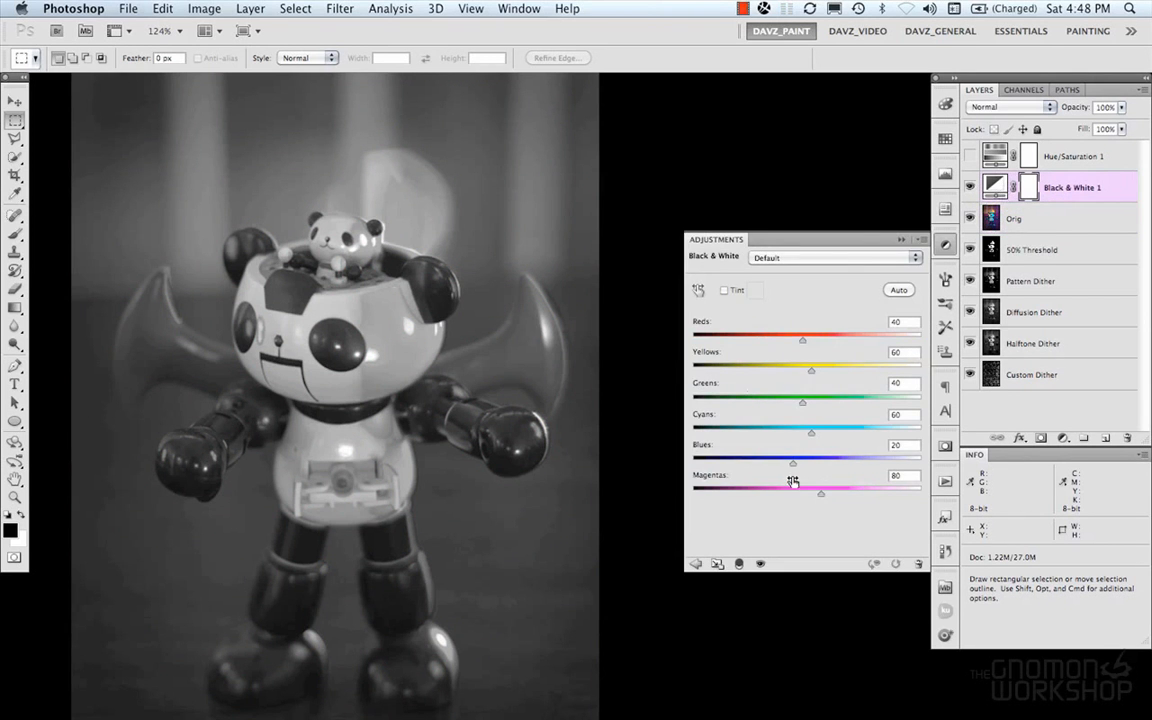
Convert the grayscale robot photo to Bitmap at 300 ppi using the 50% Threshold method
click(204, 8)
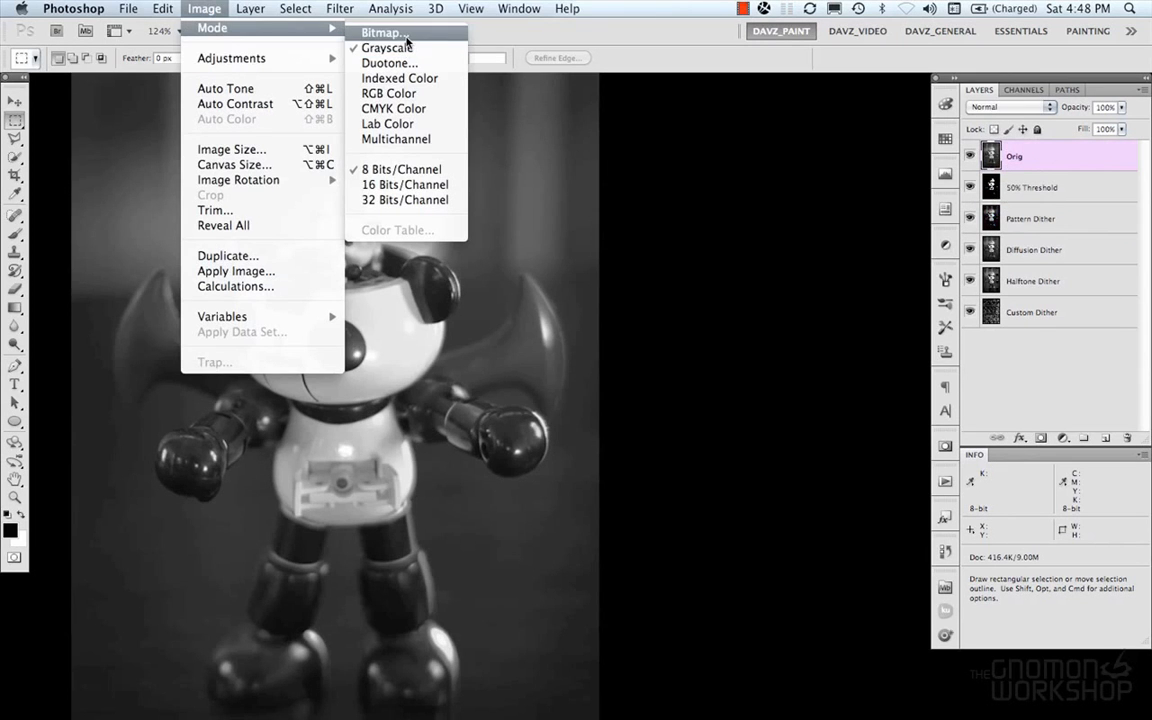
click(384, 32)
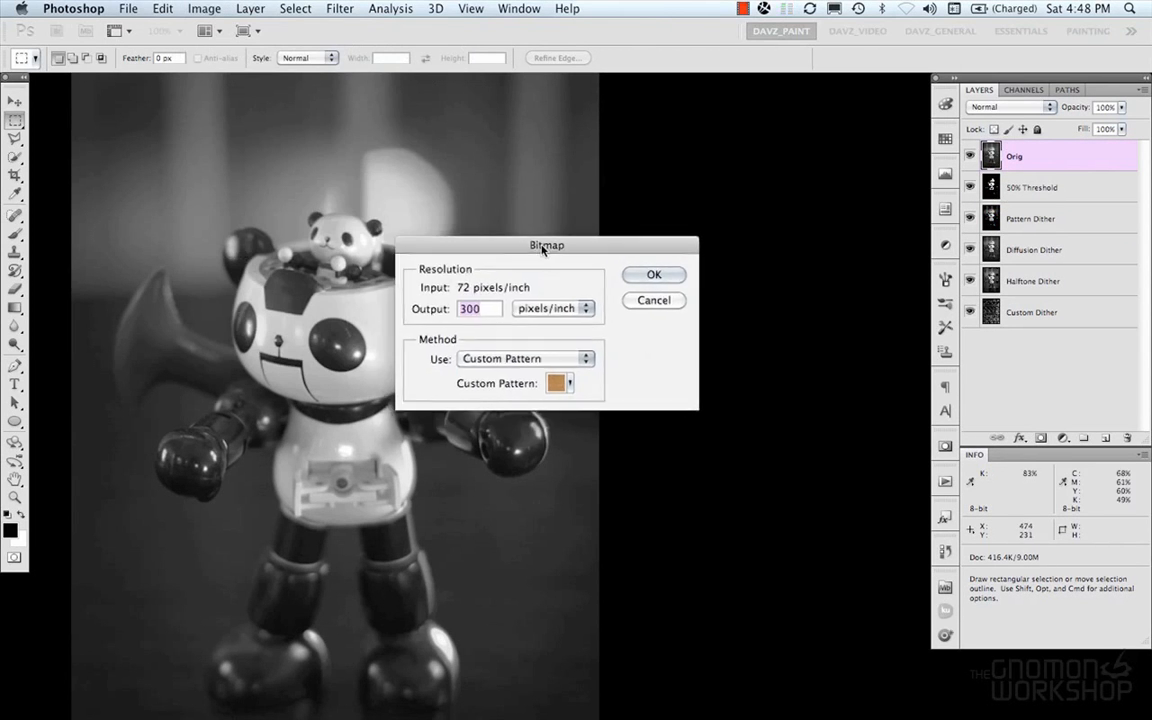
drag(546, 244, 556, 222)
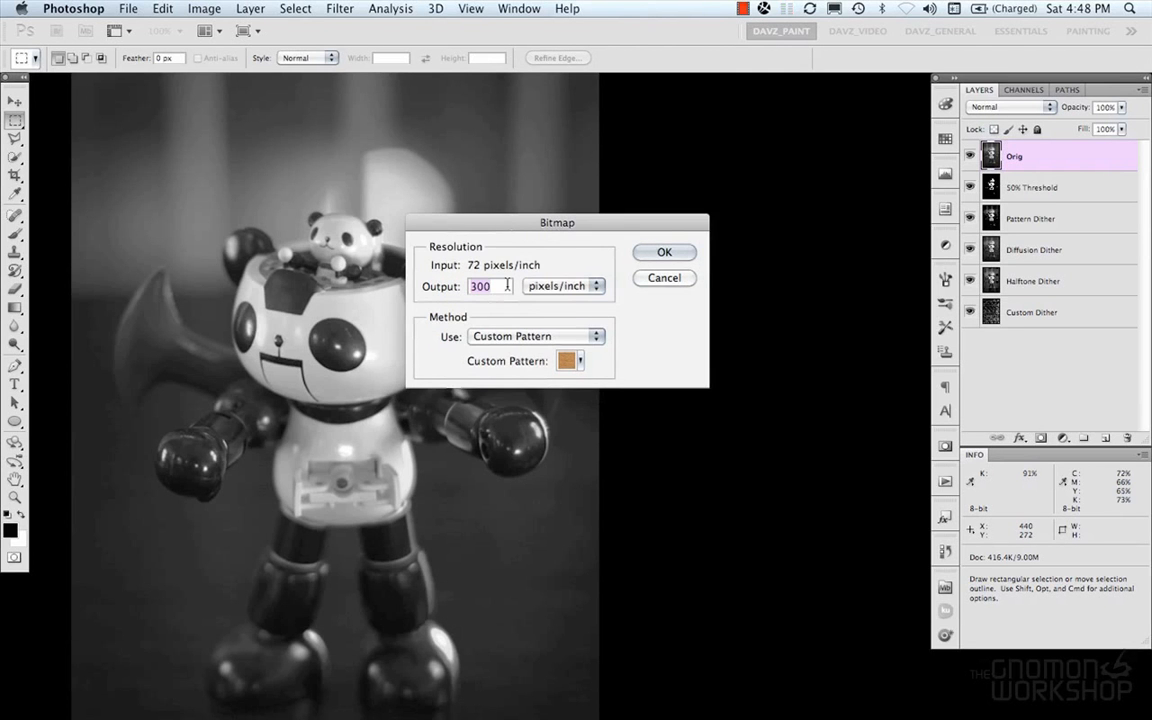
click(536, 336)
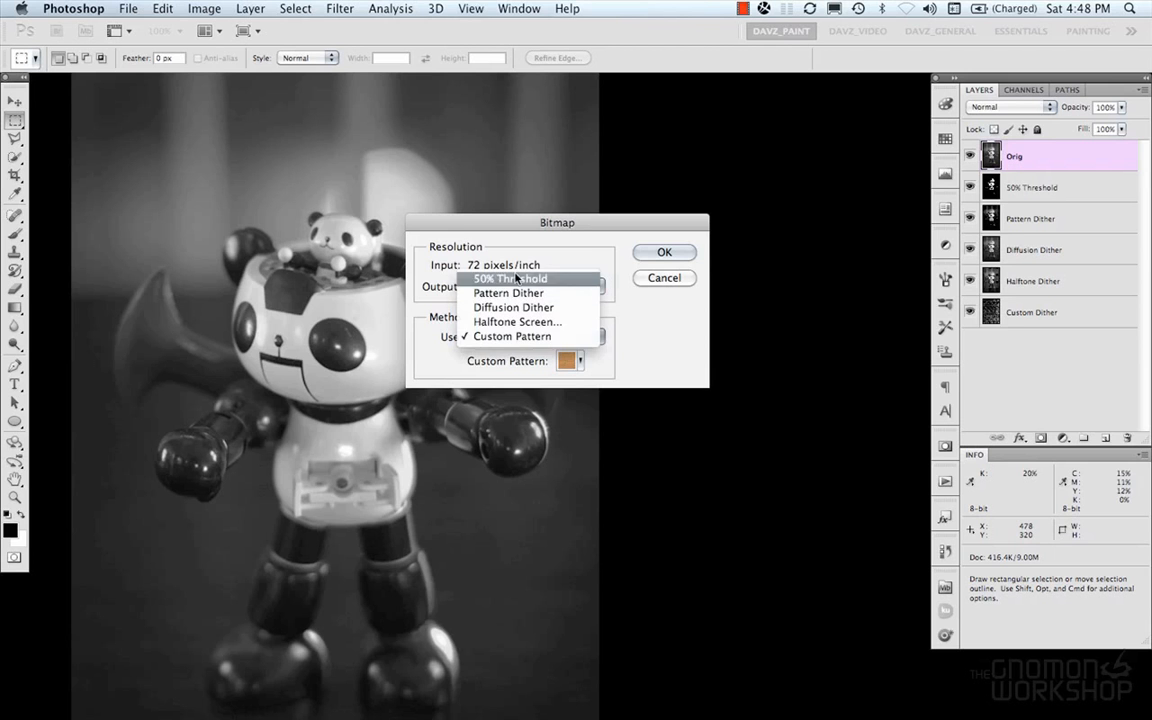
click(510, 278)
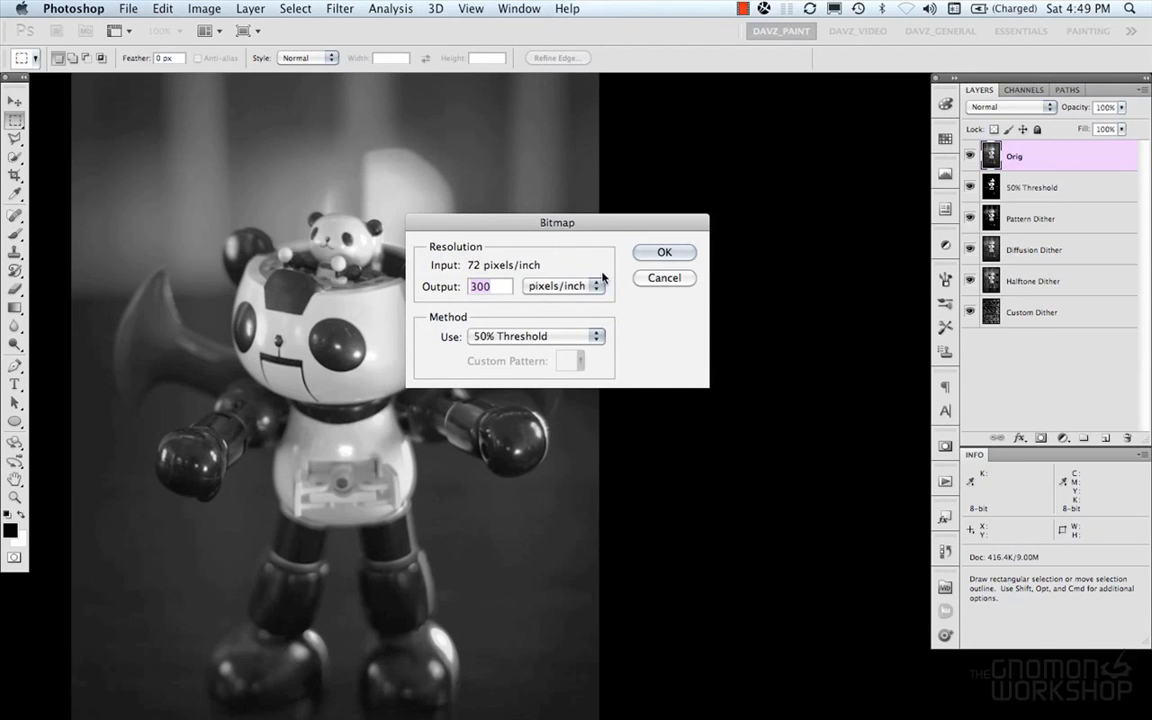
click(664, 252)
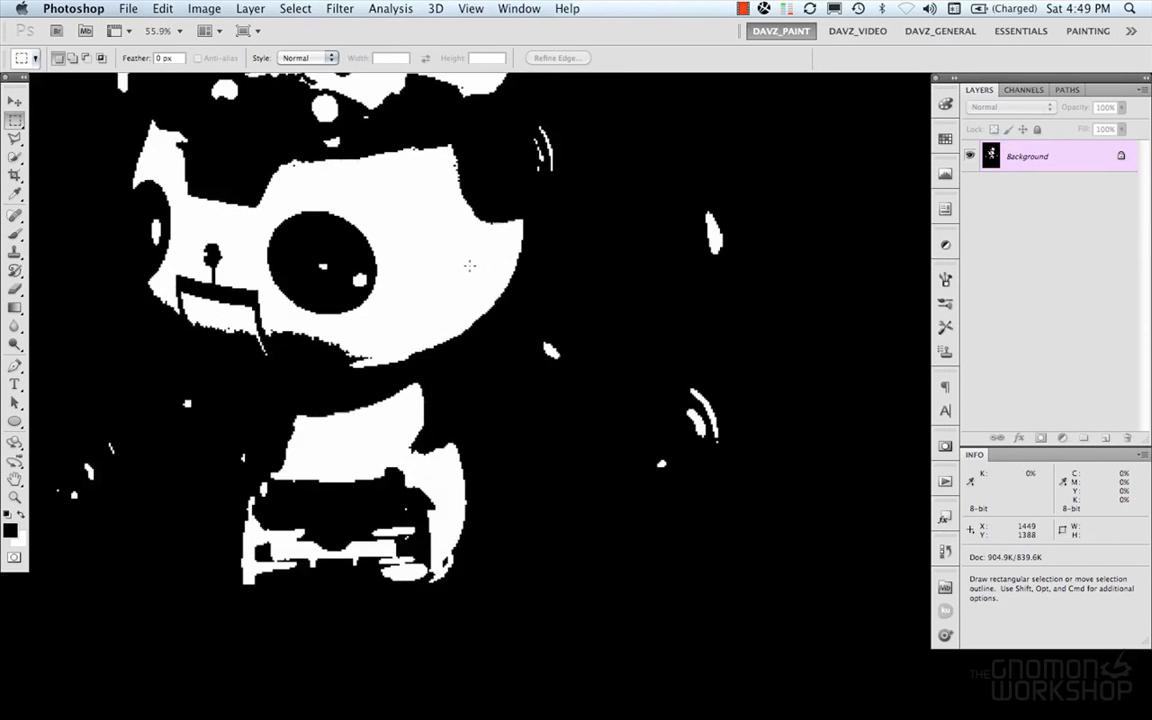
Try the Halftone Screen method, then step through dither variants ending on the halftone-dot rendering
click(128, 8)
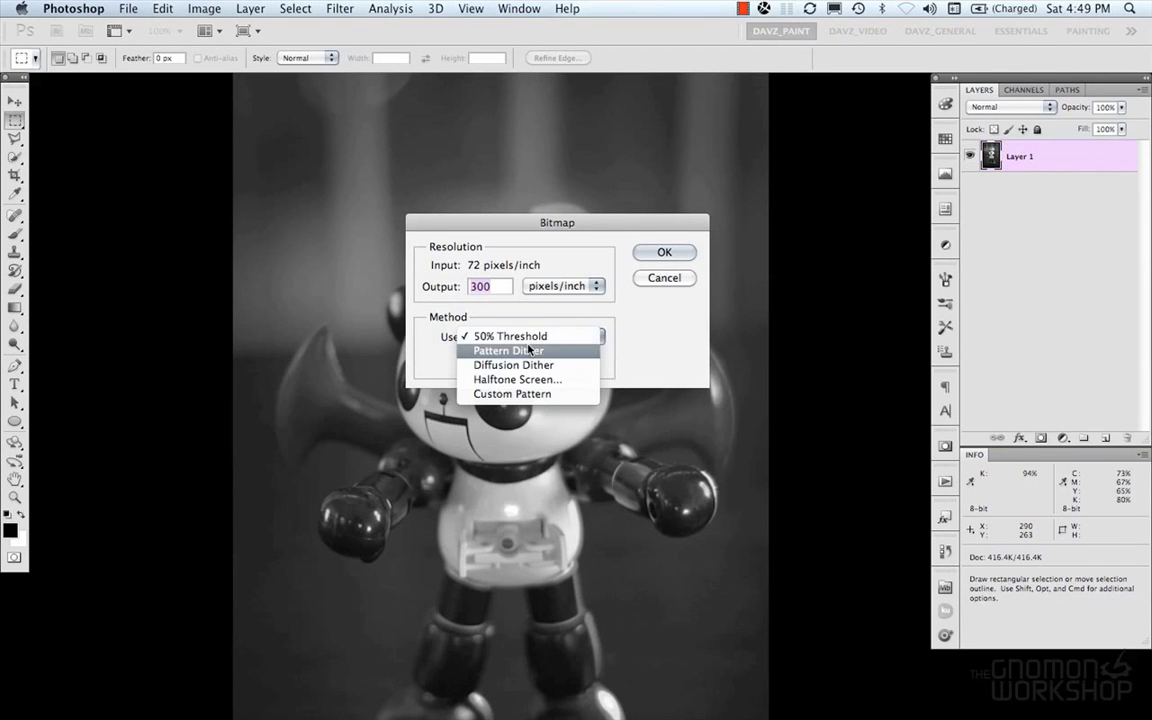
mouse_move(512, 364)
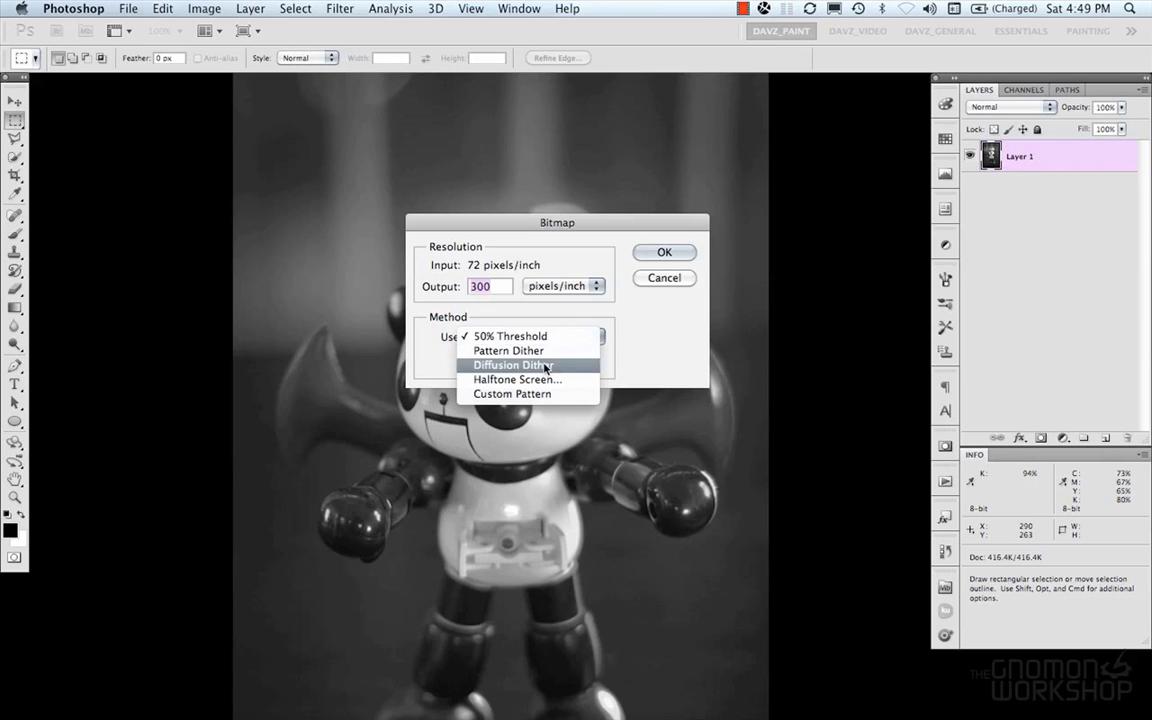
mouse_move(516, 380)
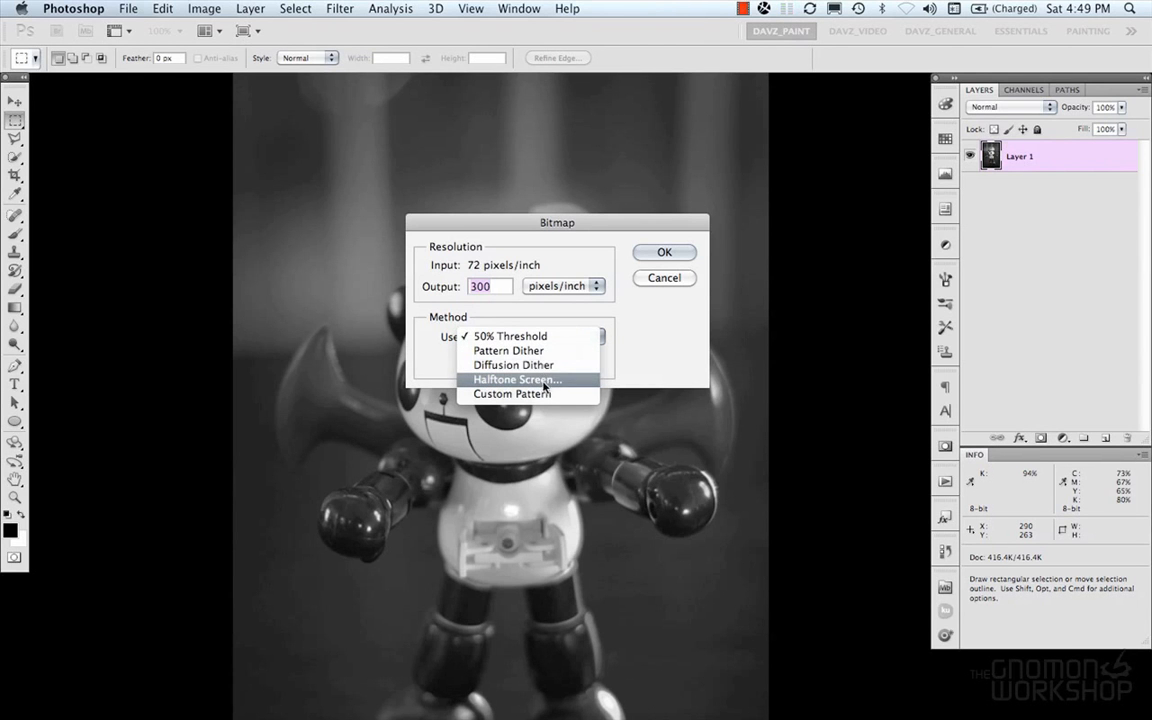
click(510, 336)
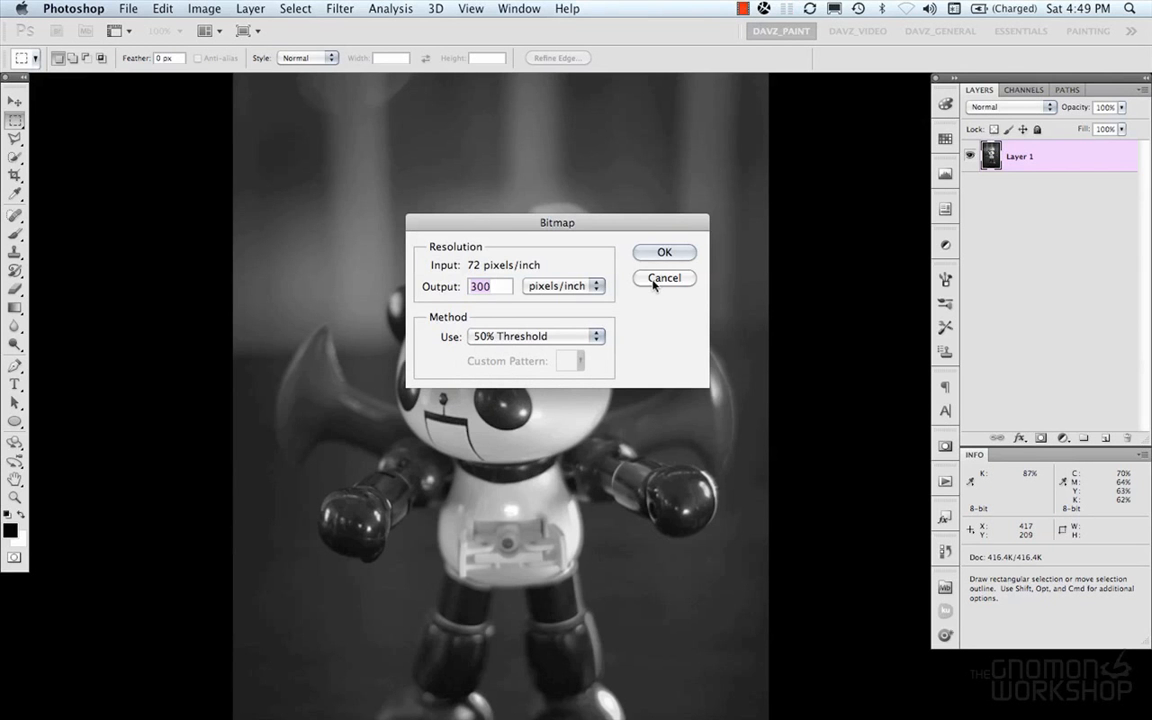
click(664, 252)
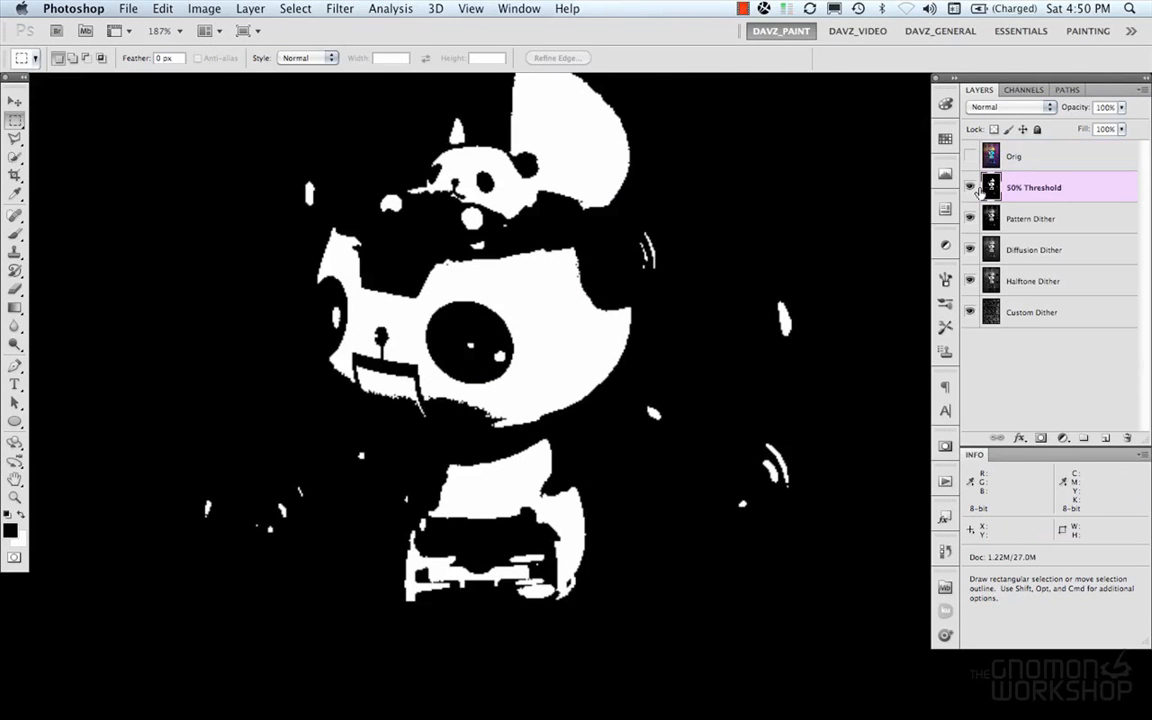
click(968, 218)
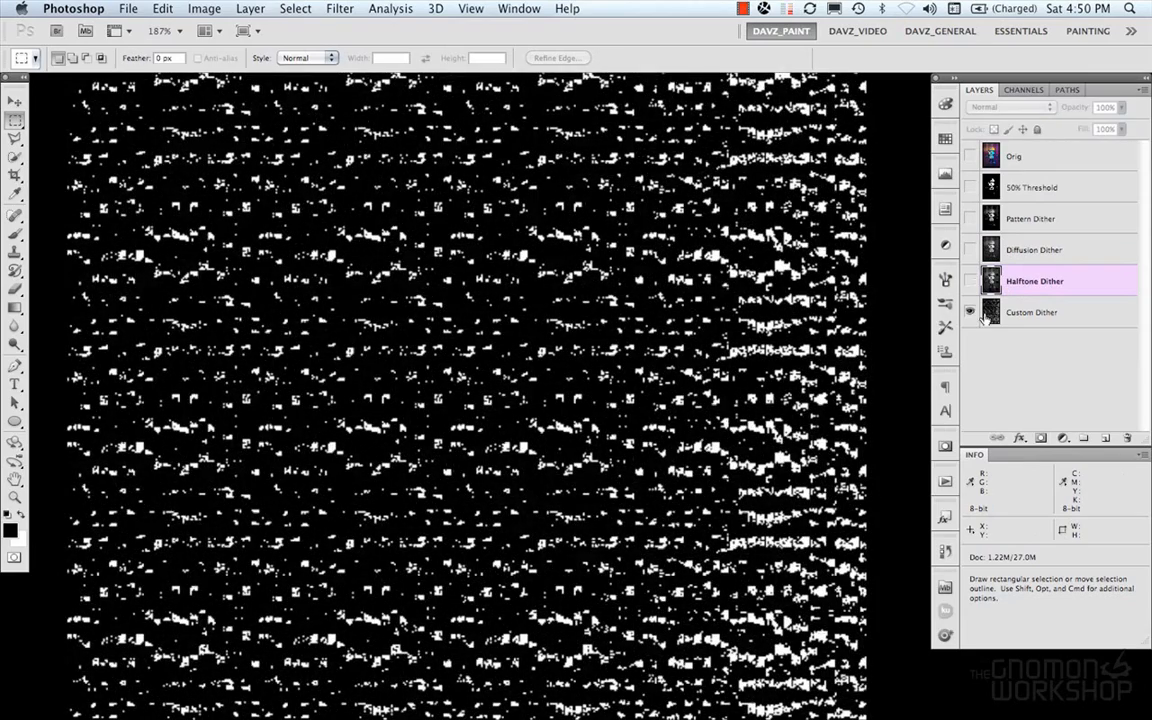
click(968, 280)
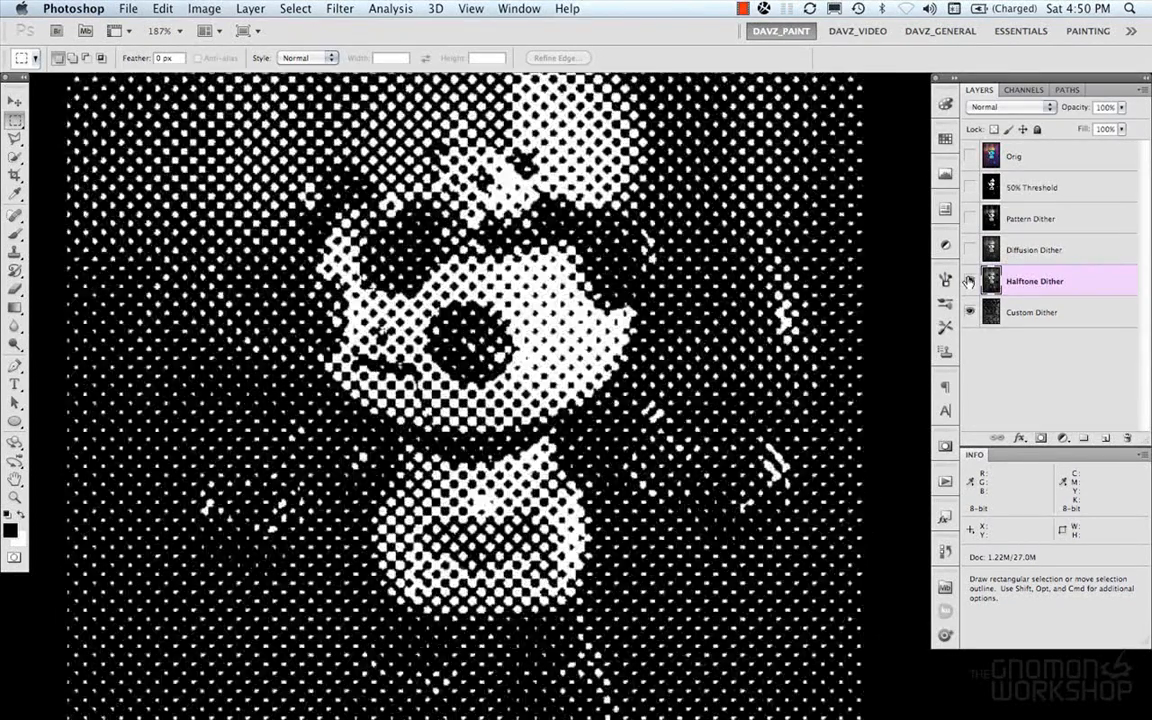
Switch the photo to Duotone mode and load the magenta-and-black duotone preset
click(204, 8)
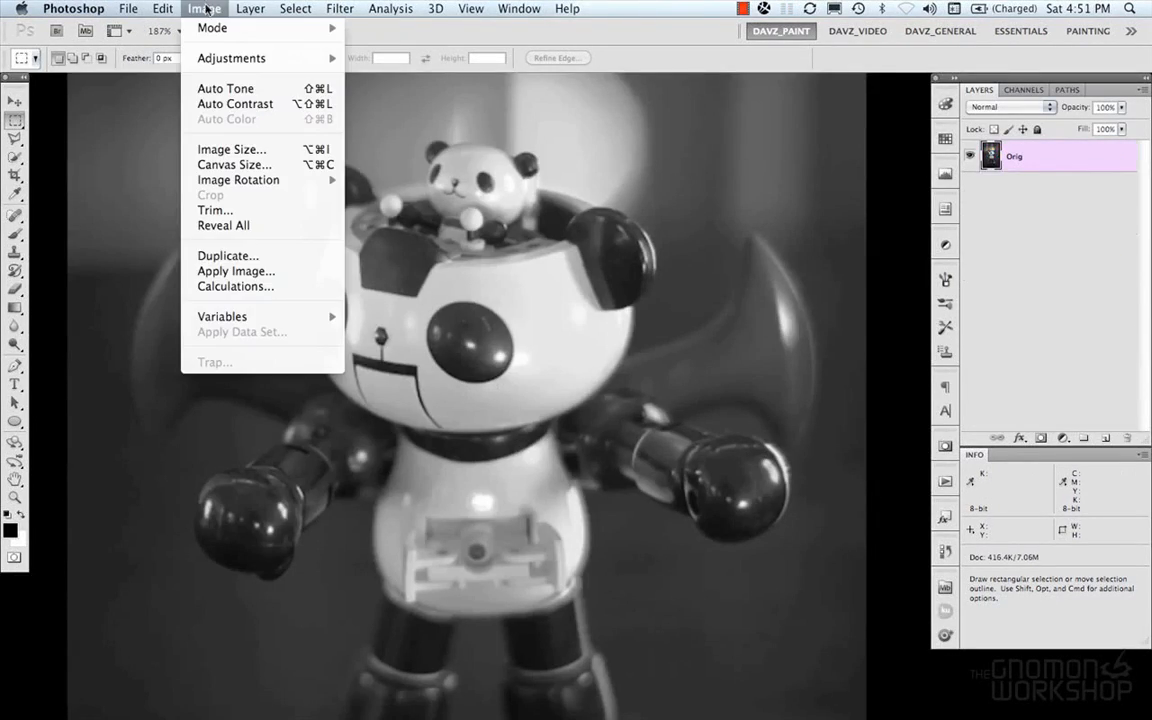
click(212, 28)
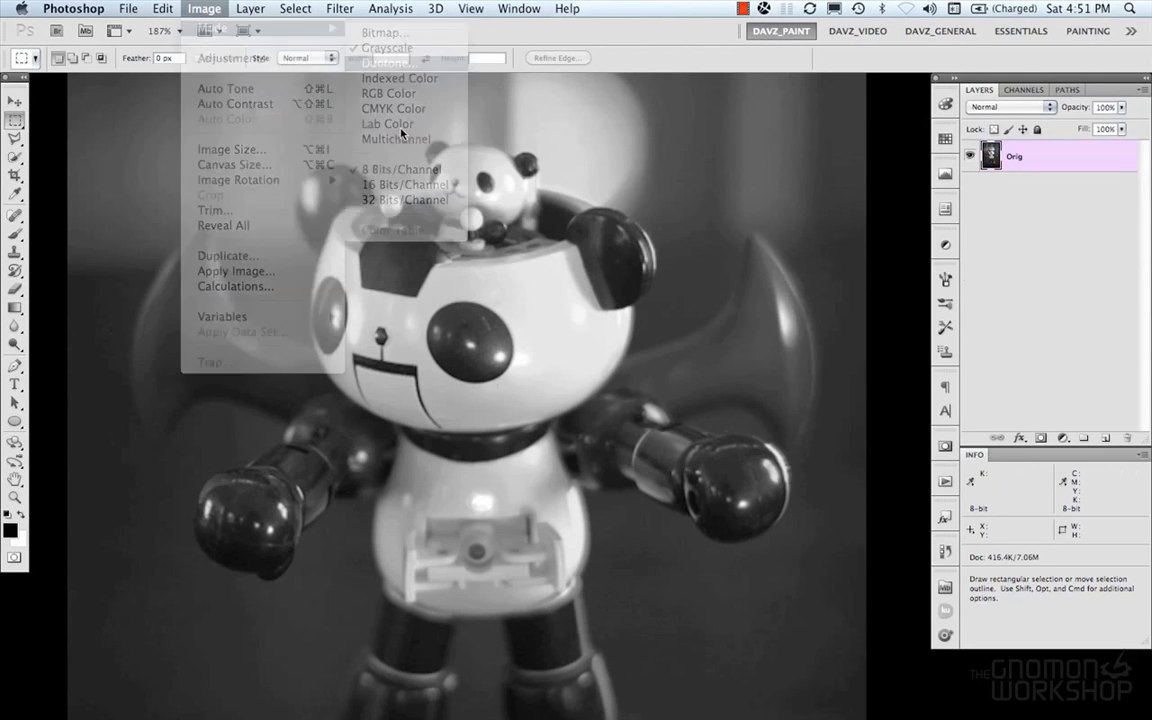
click(384, 62)
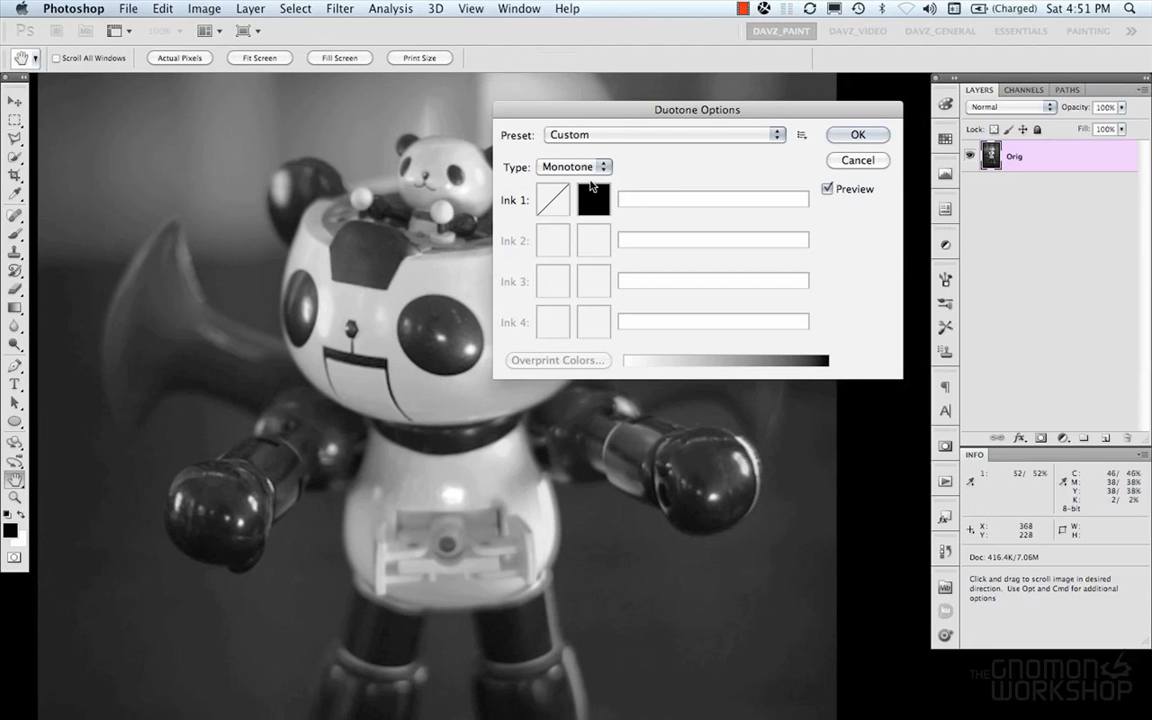
click(572, 166)
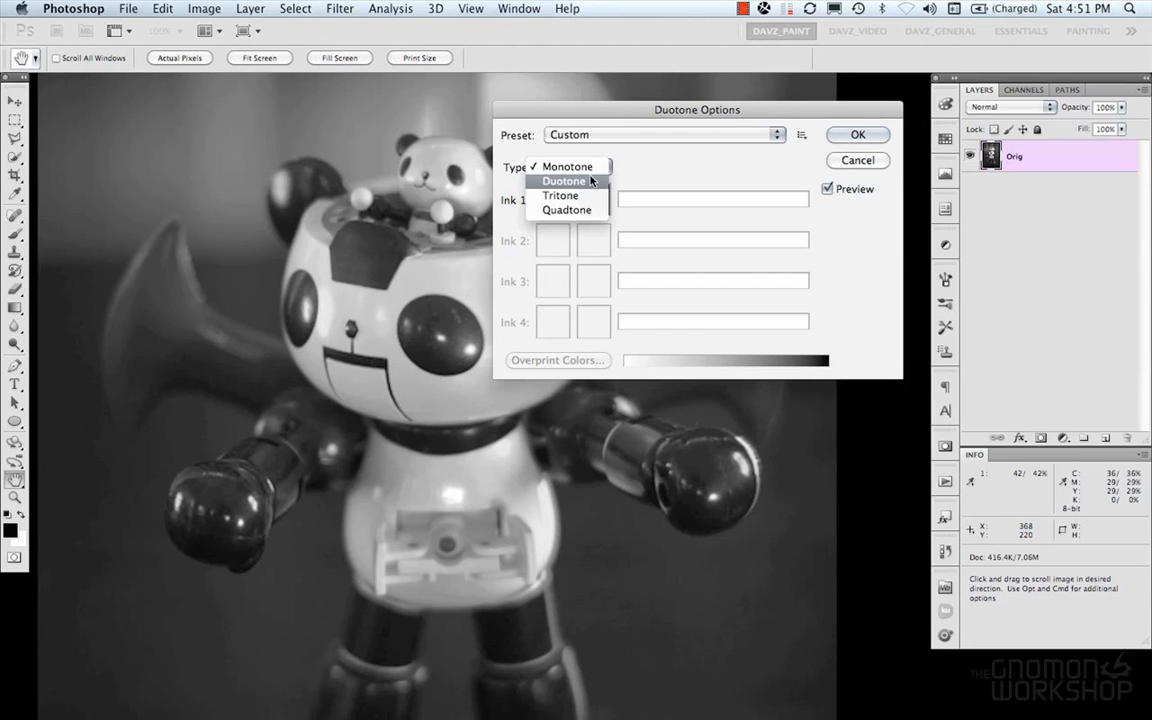
mouse_move(568, 166)
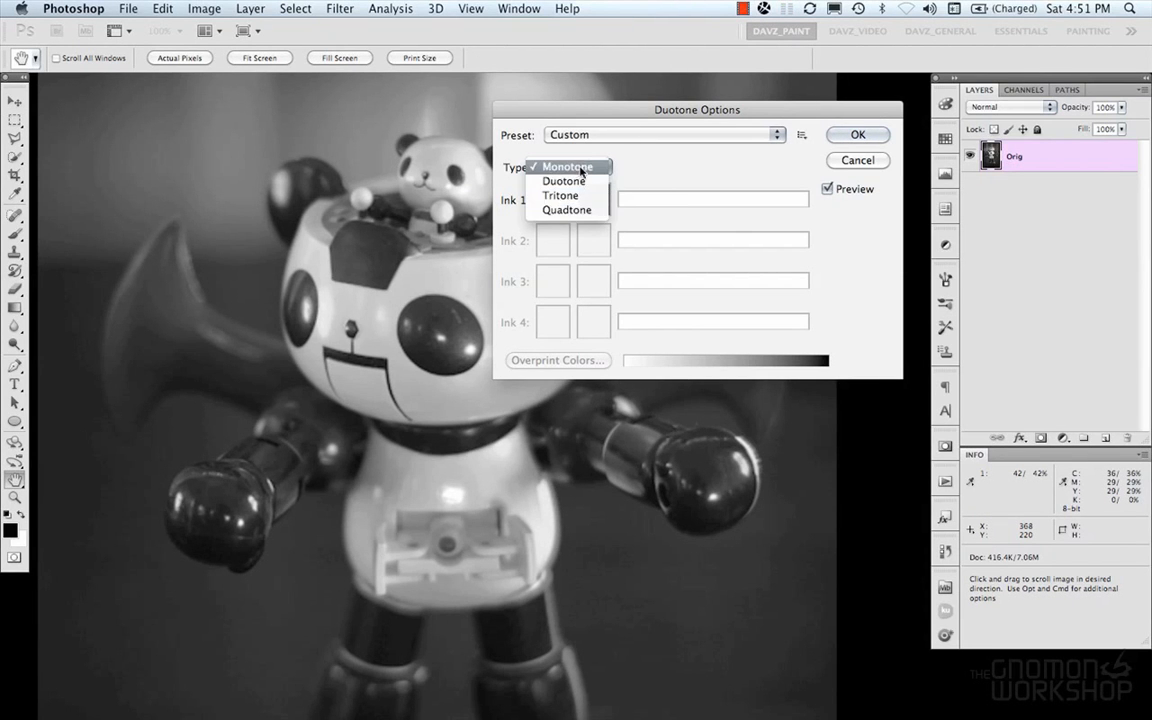
click(776, 134)
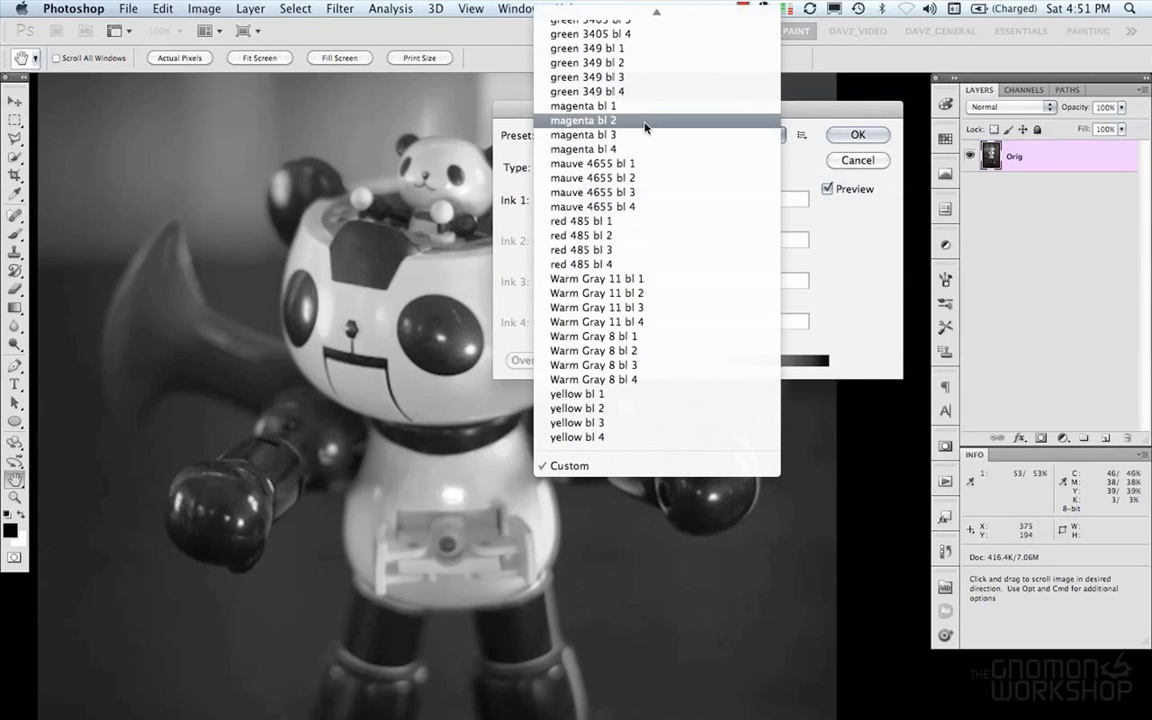
click(584, 104)
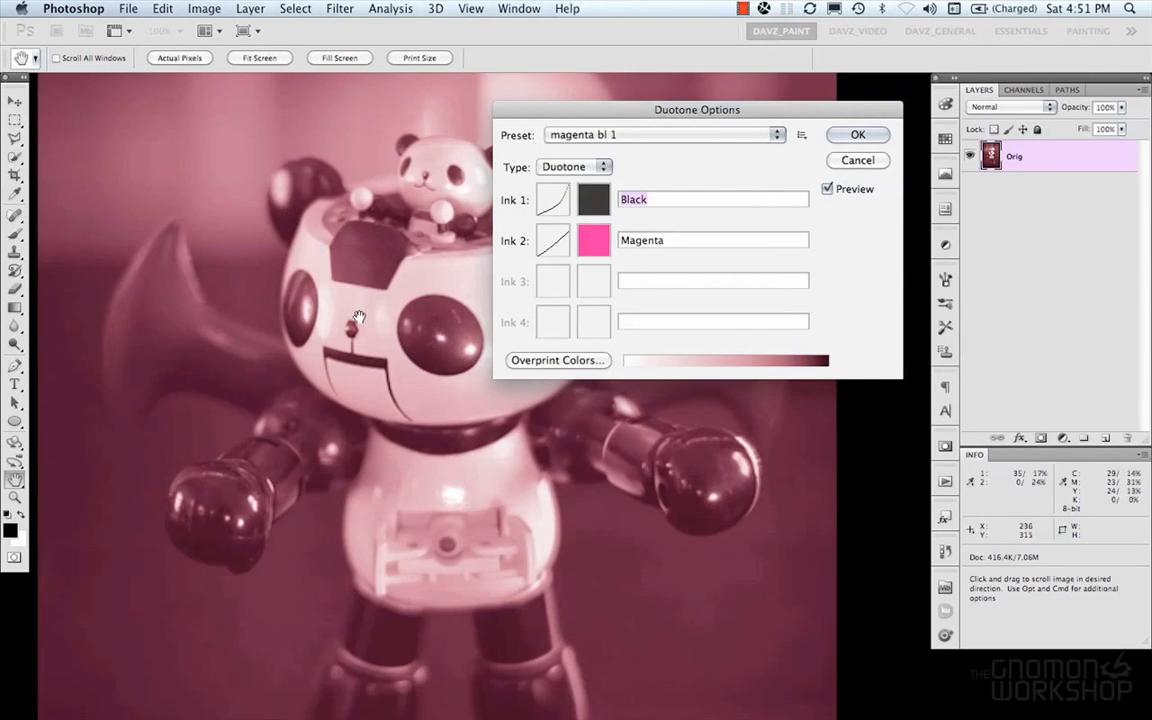
click(572, 166)
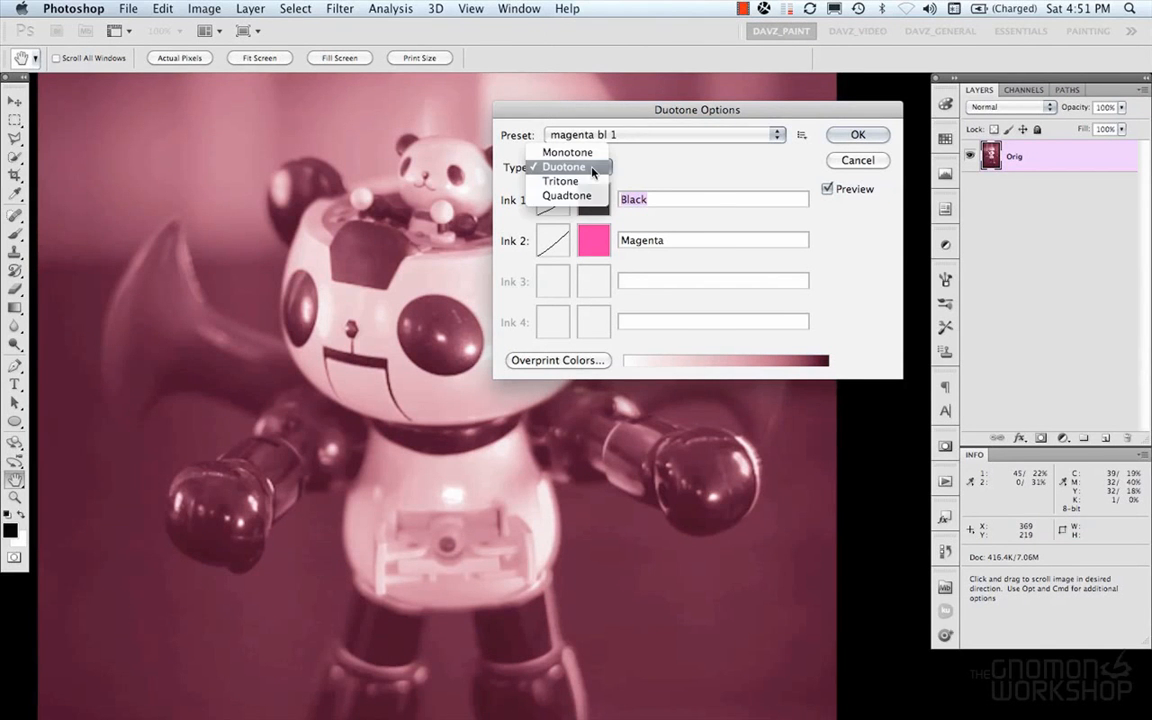
Leave Ink 1 black and change Ink 2 to a blue in the colour picker
click(552, 200)
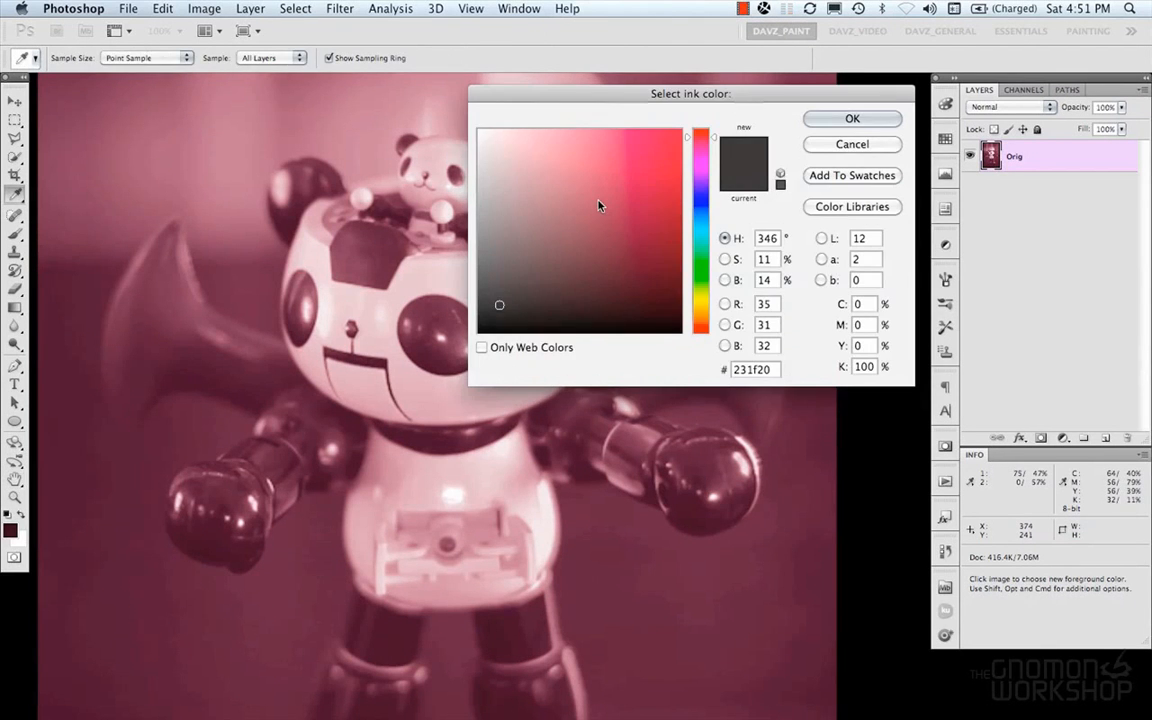
click(852, 118)
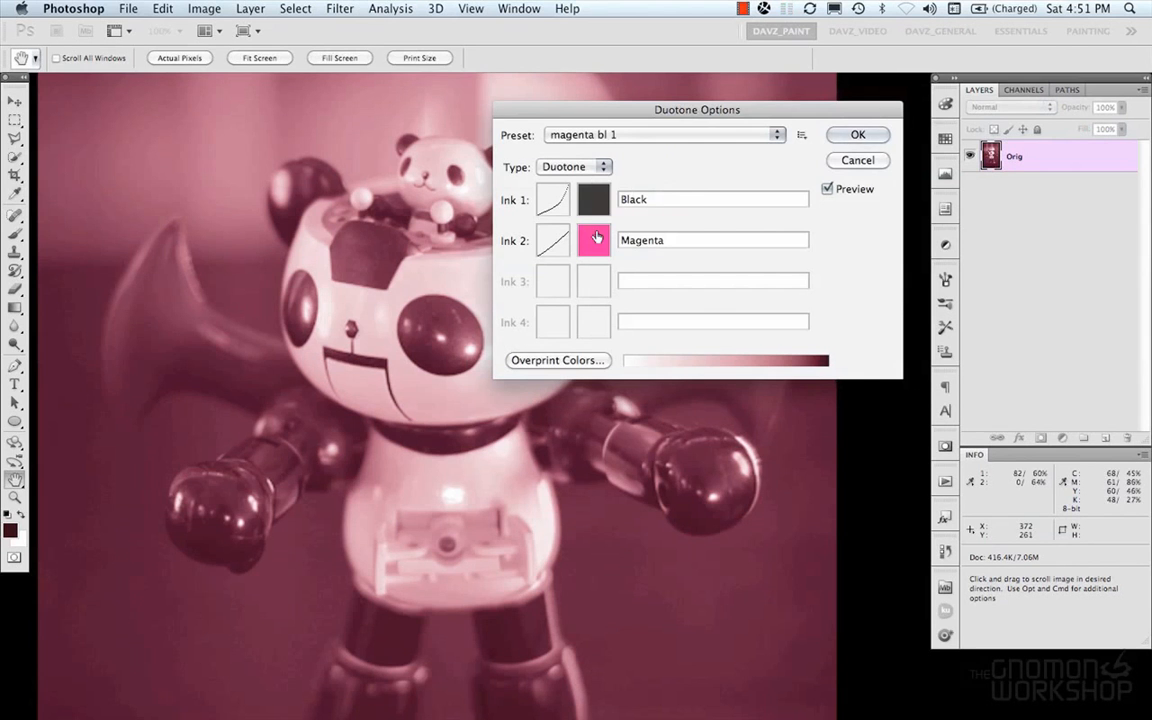
click(592, 240)
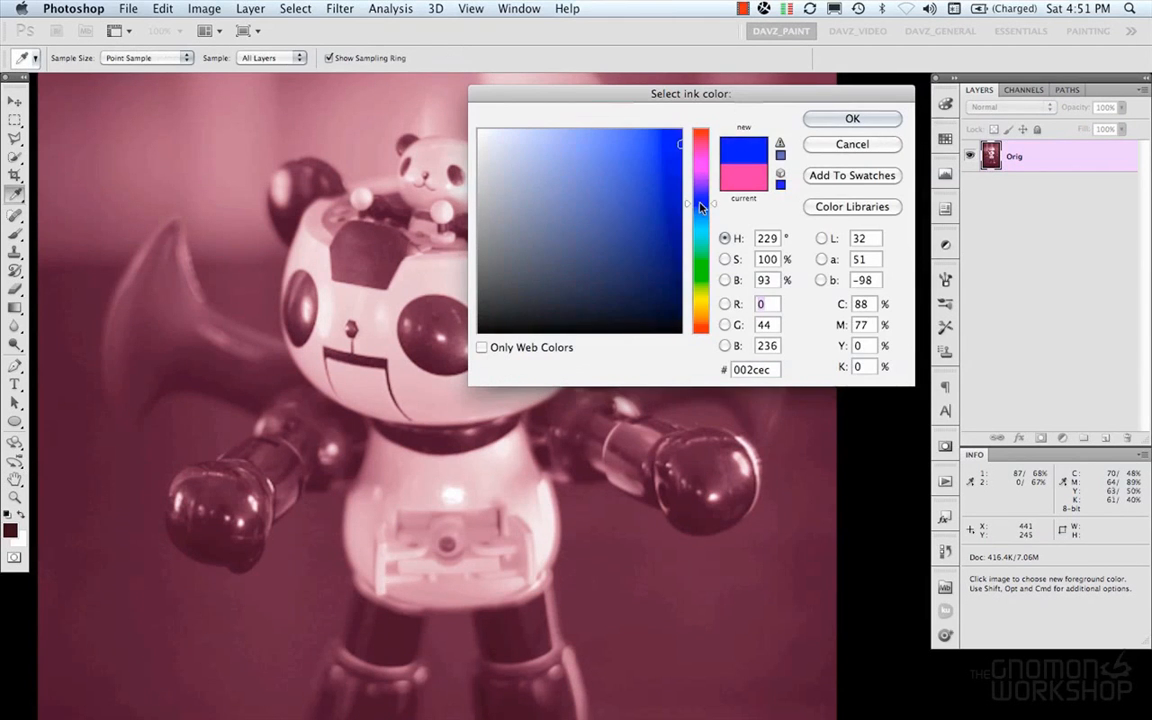
click(852, 118)
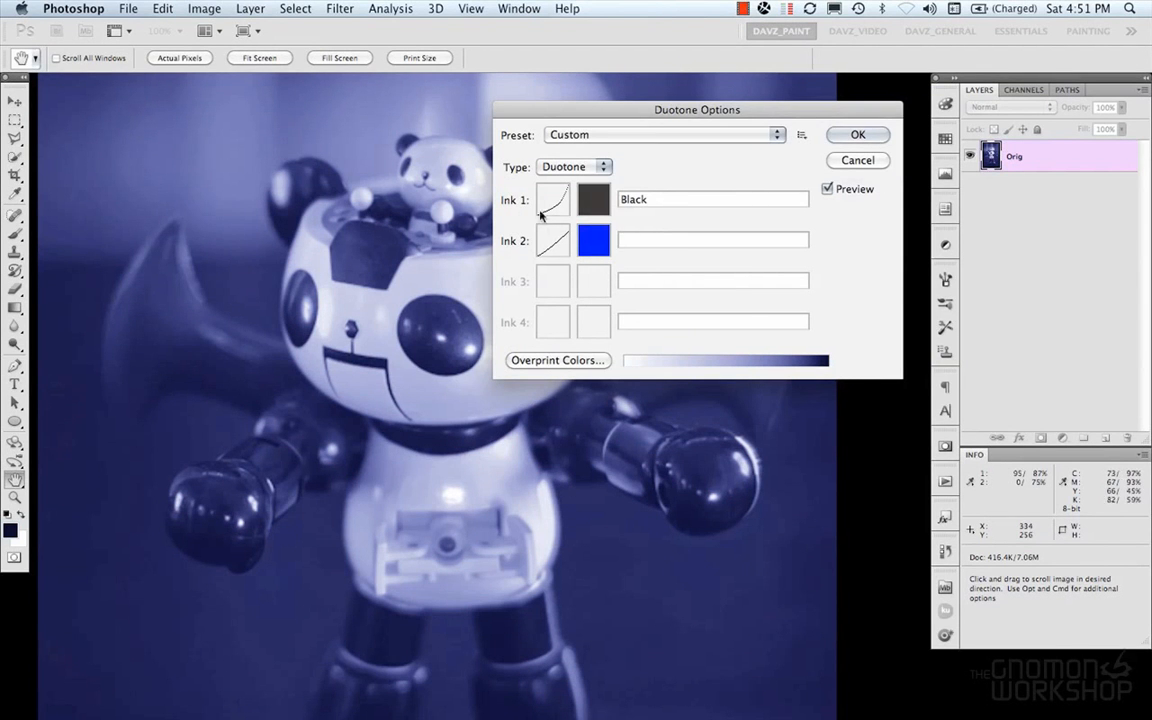
Reshape the black ink's midtone curve and confirm a cyan second ink, tinting the robot teal
click(552, 200)
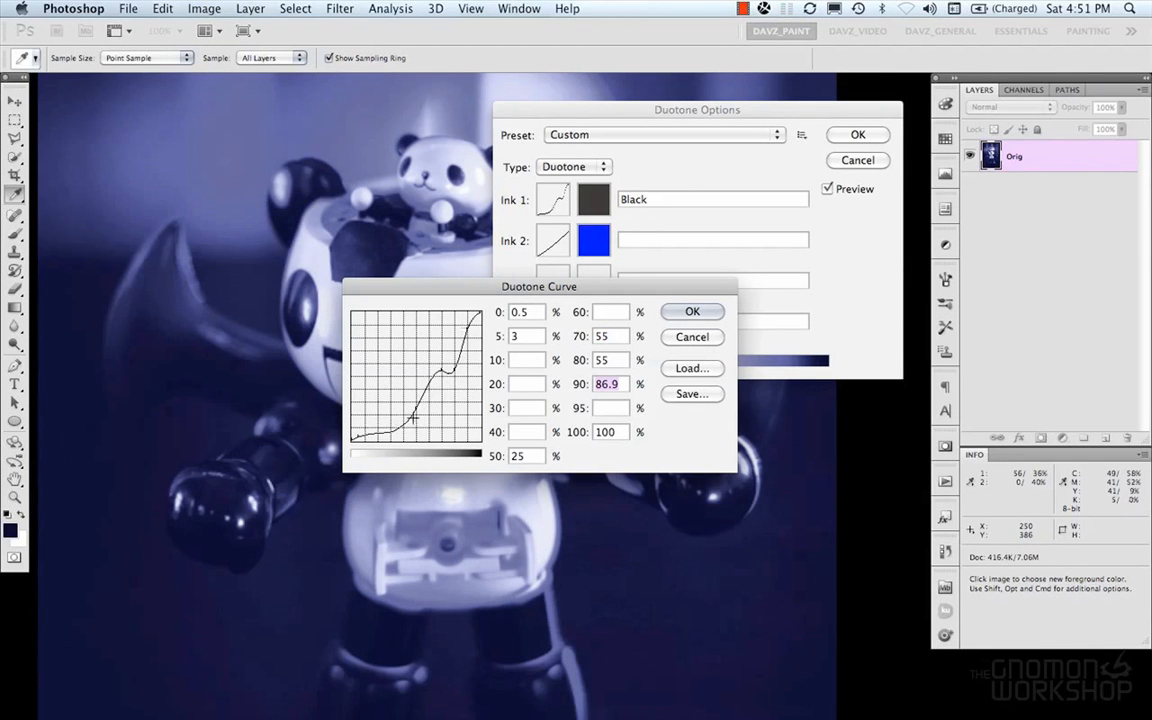
drag(410, 410, 408, 404)
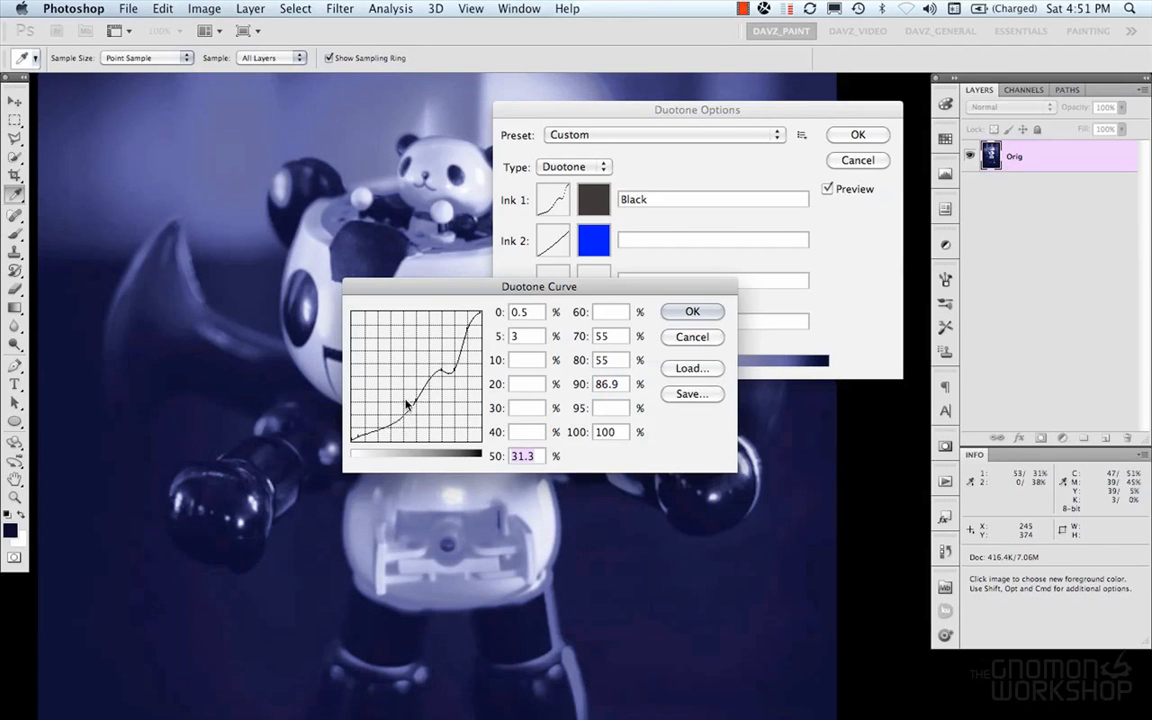
drag(540, 286, 600, 296)
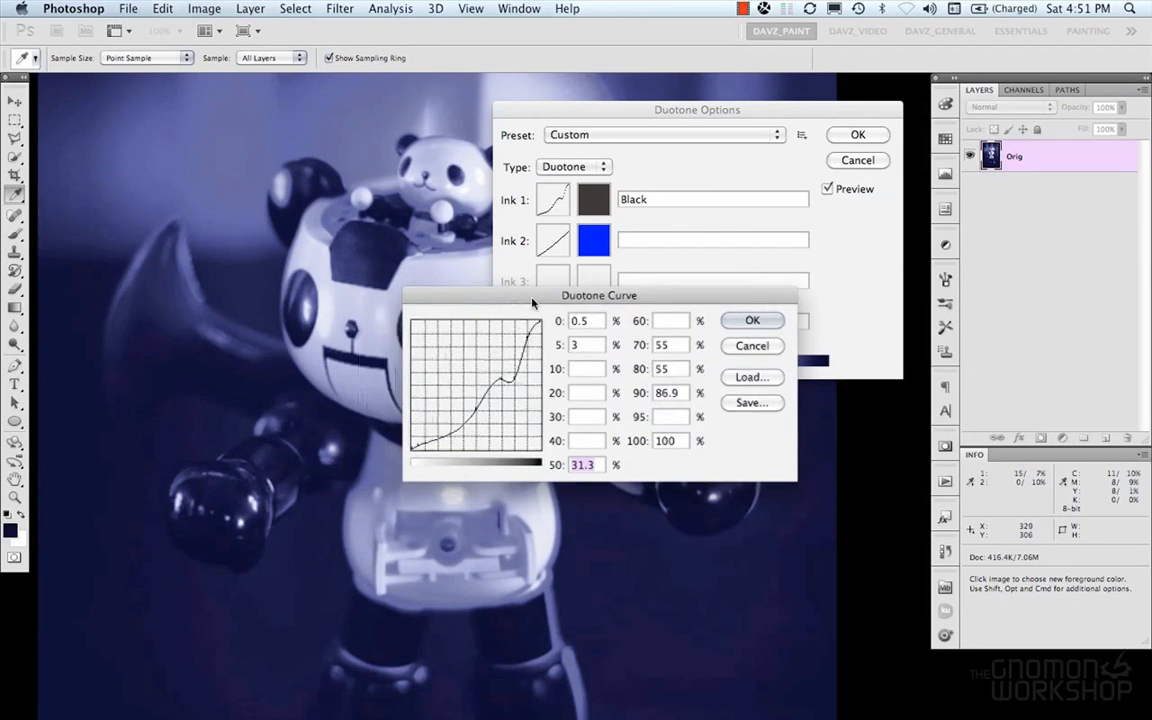
click(752, 320)
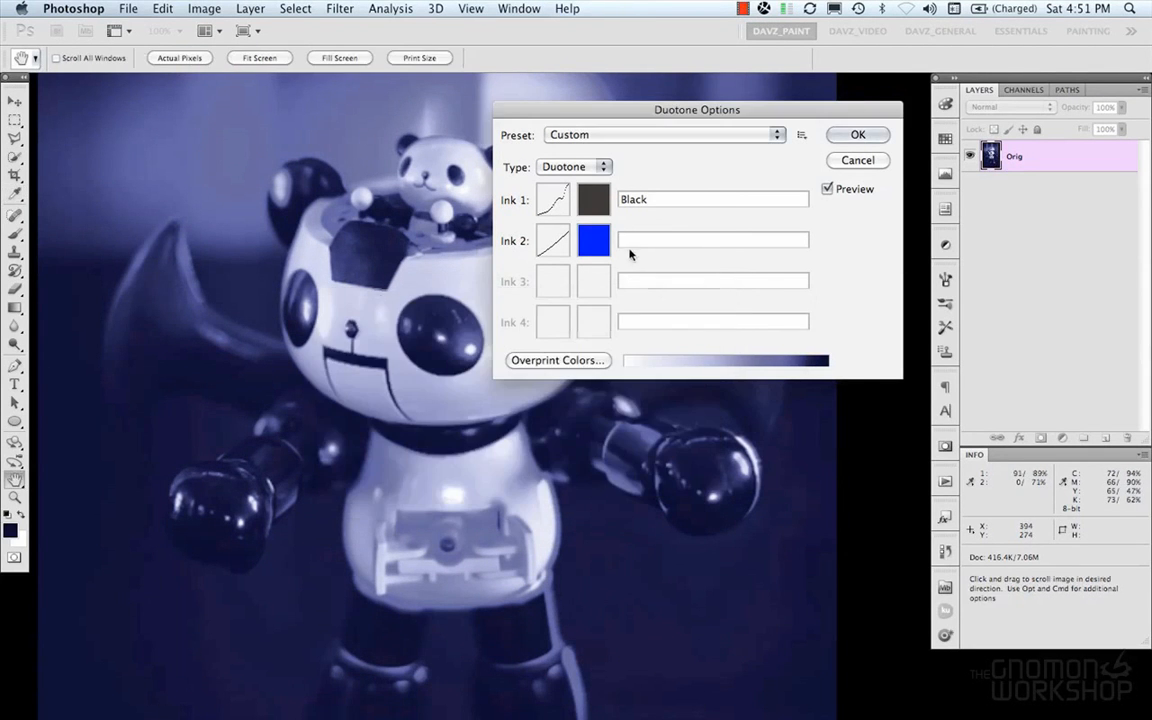
click(592, 240)
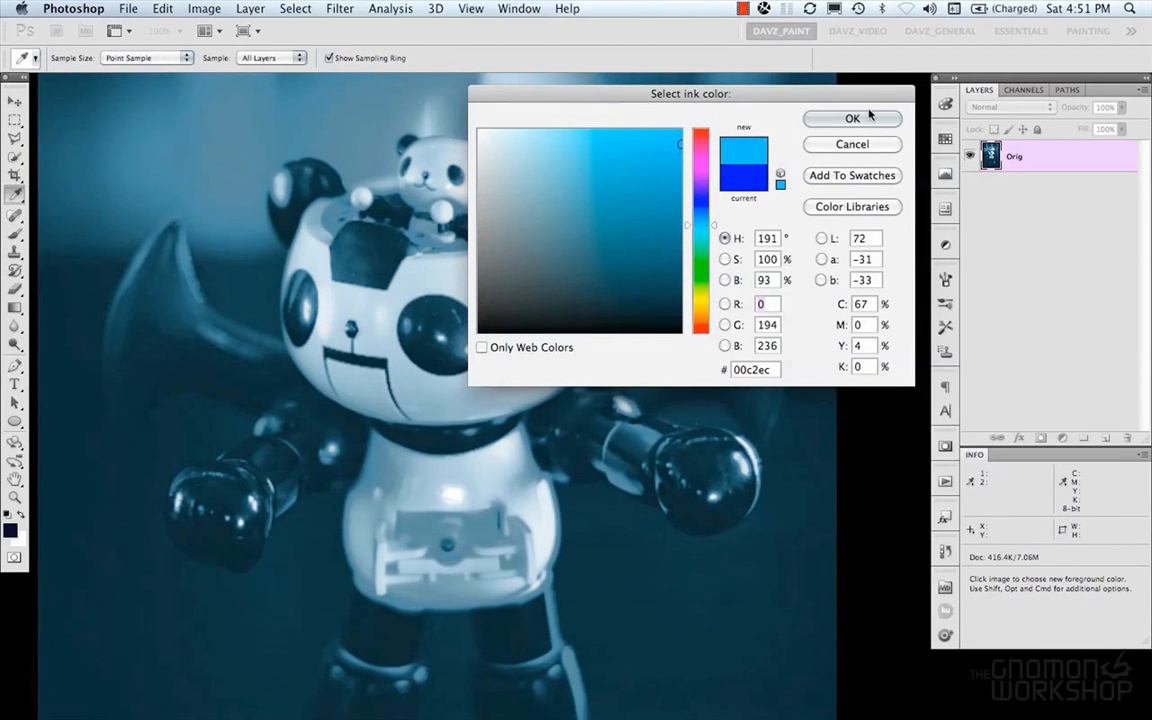
click(852, 118)
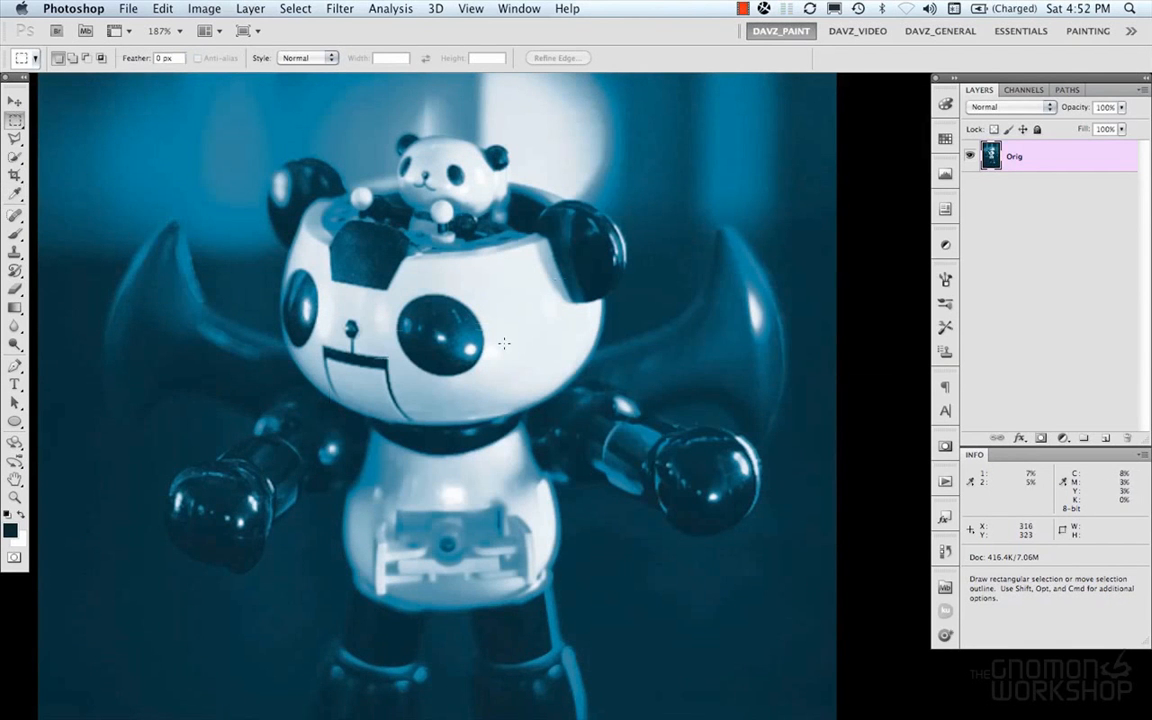
mouse_move(474, 264)
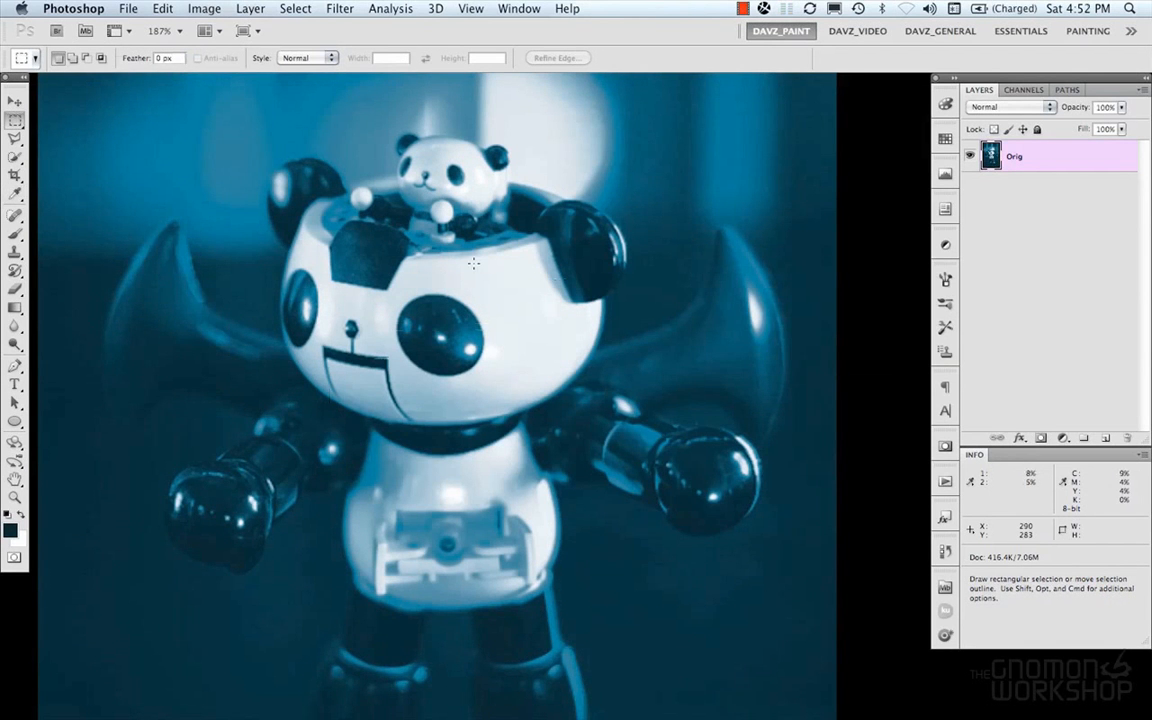
click(204, 8)
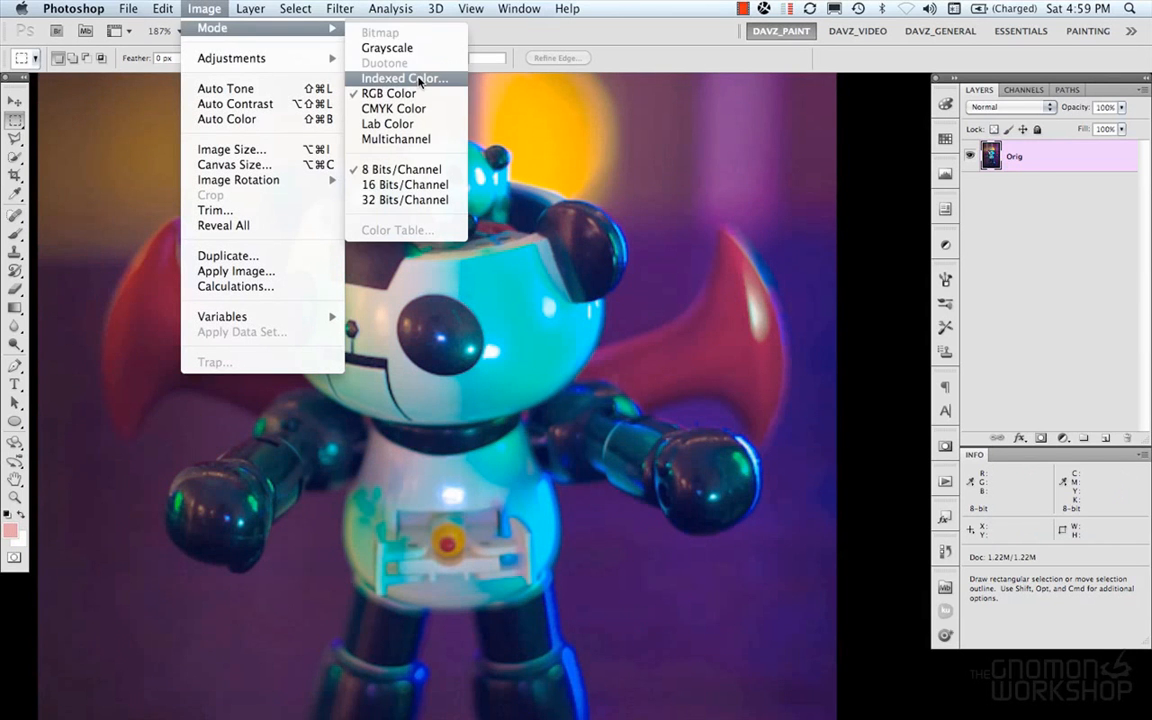
click(404, 78)
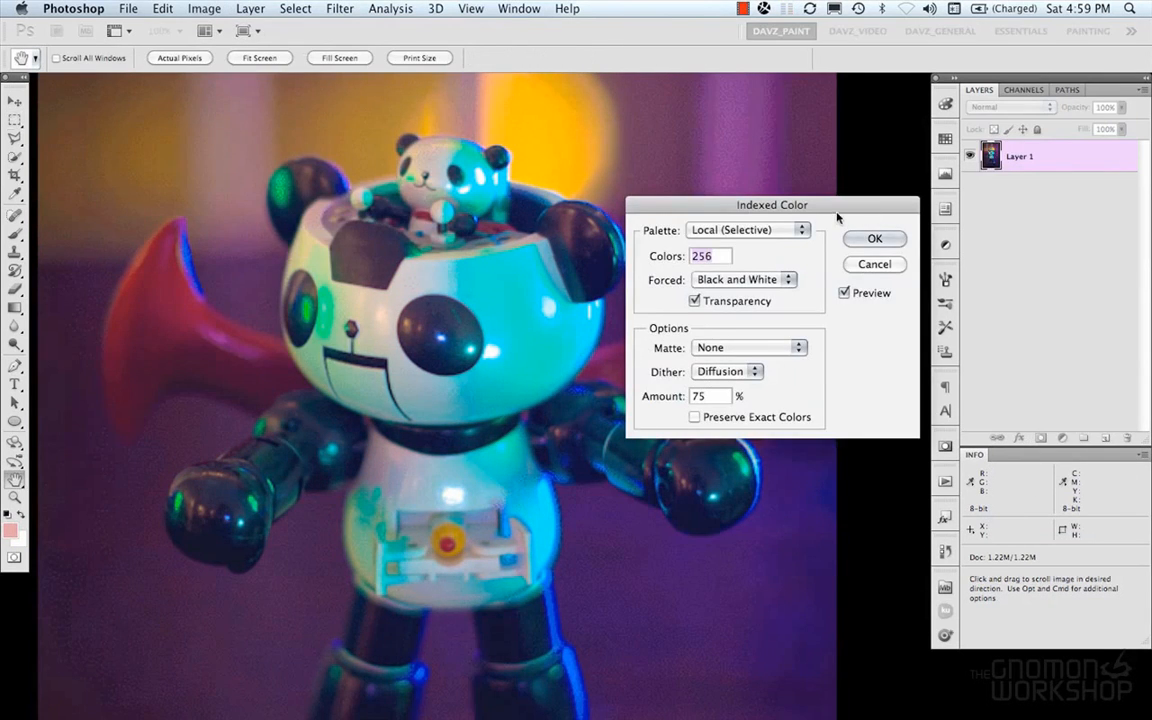
drag(772, 204, 764, 102)
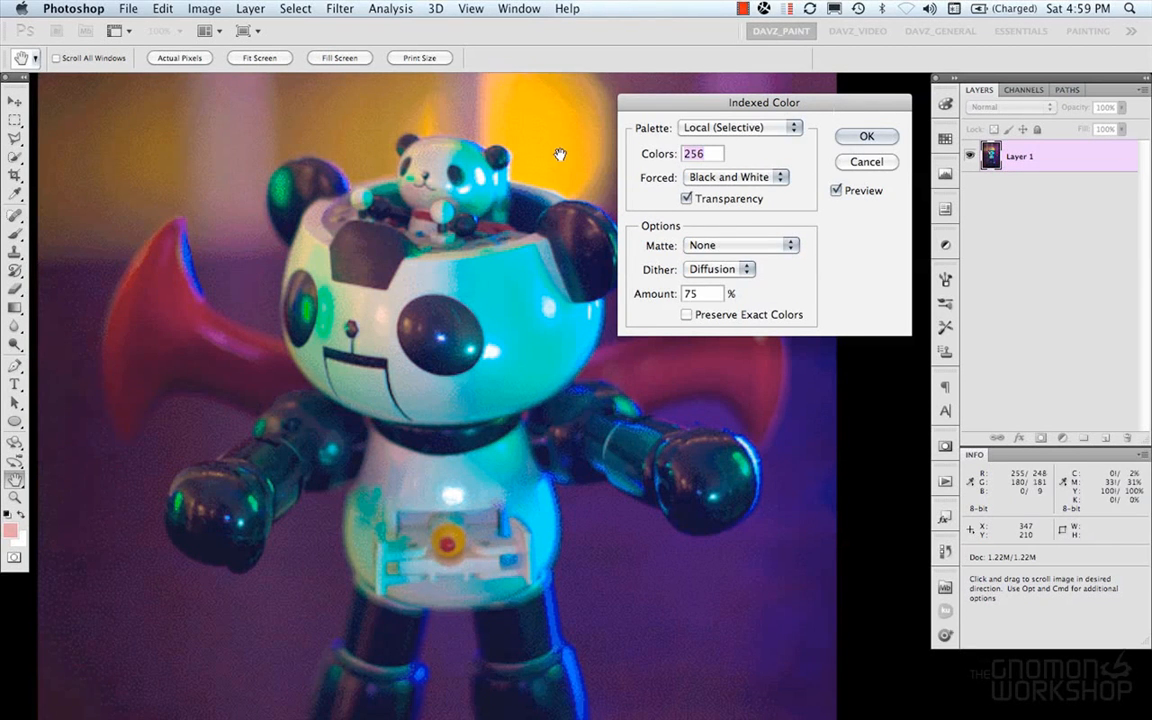
mouse_move(348, 148)
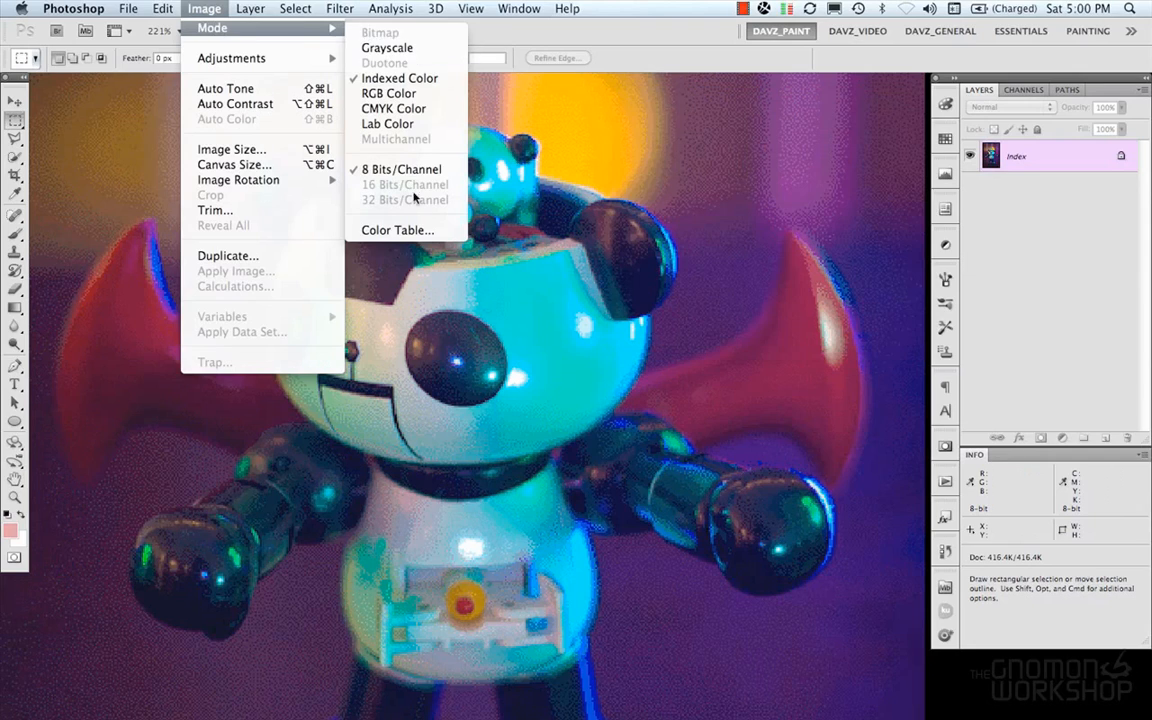
mouse_move(396, 230)
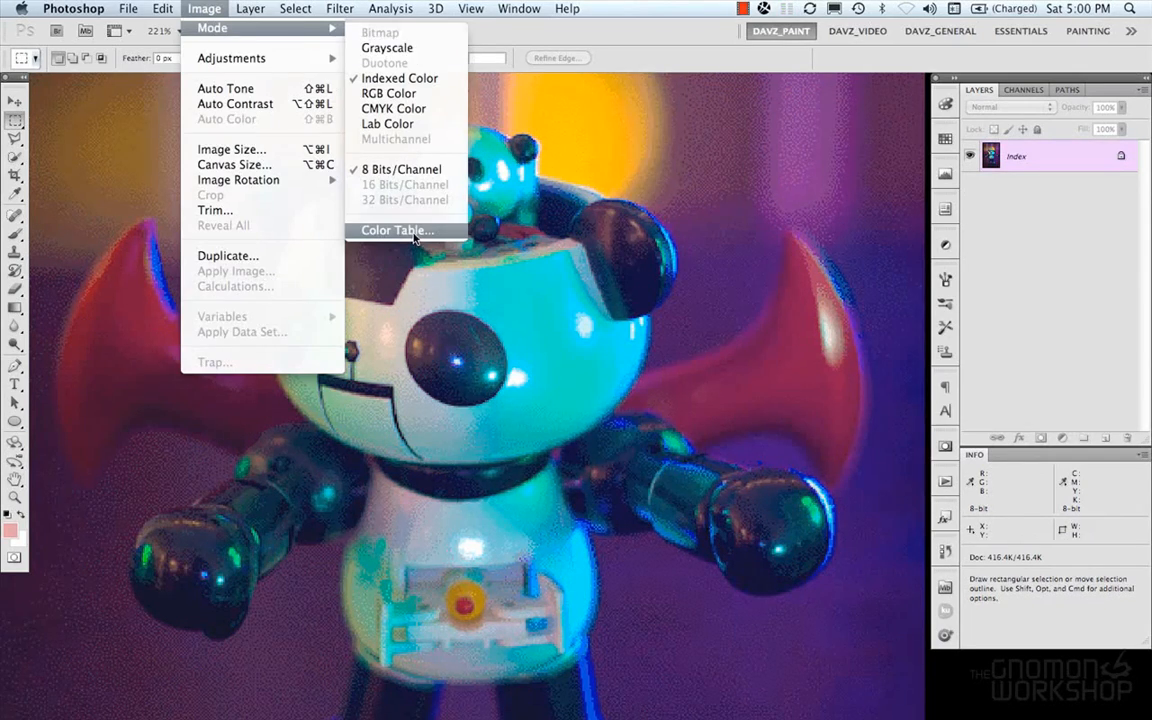
click(396, 230)
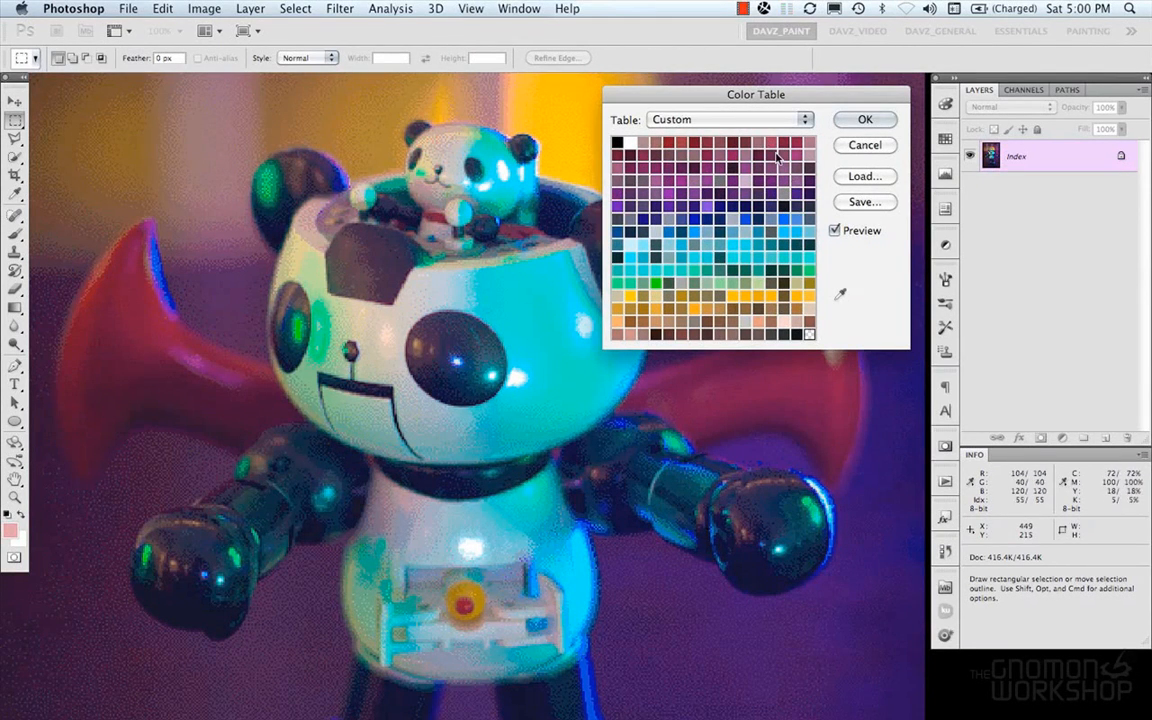
mouse_move(786, 228)
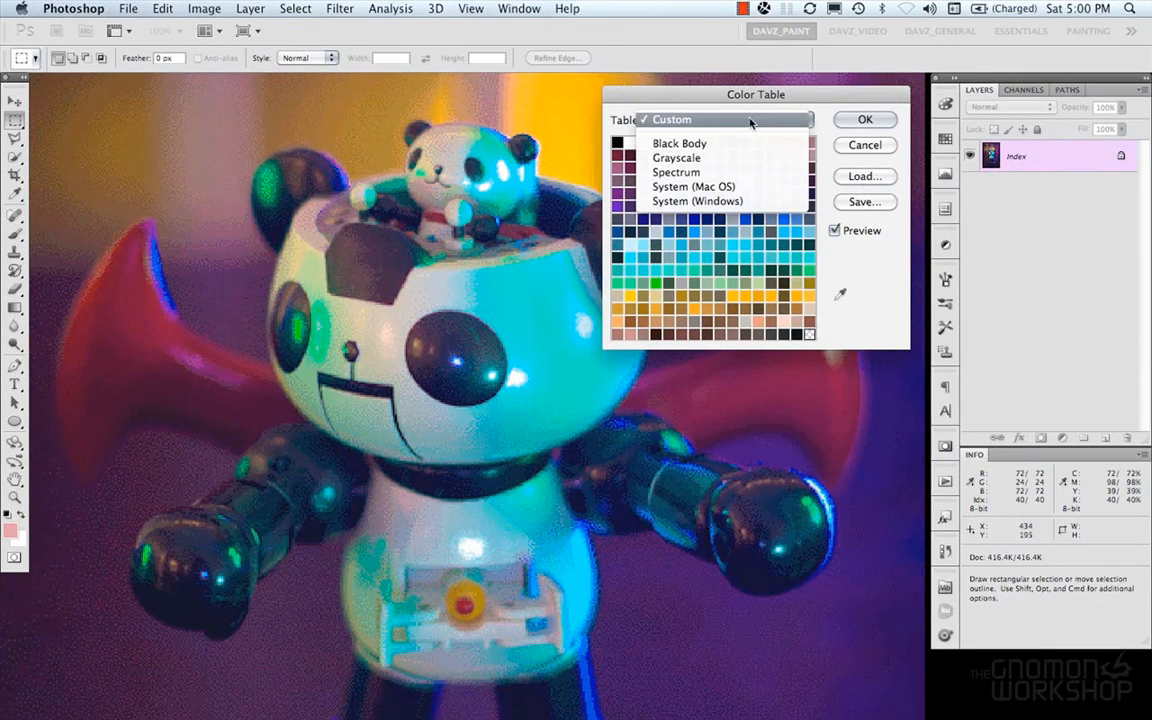
mouse_move(746, 126)
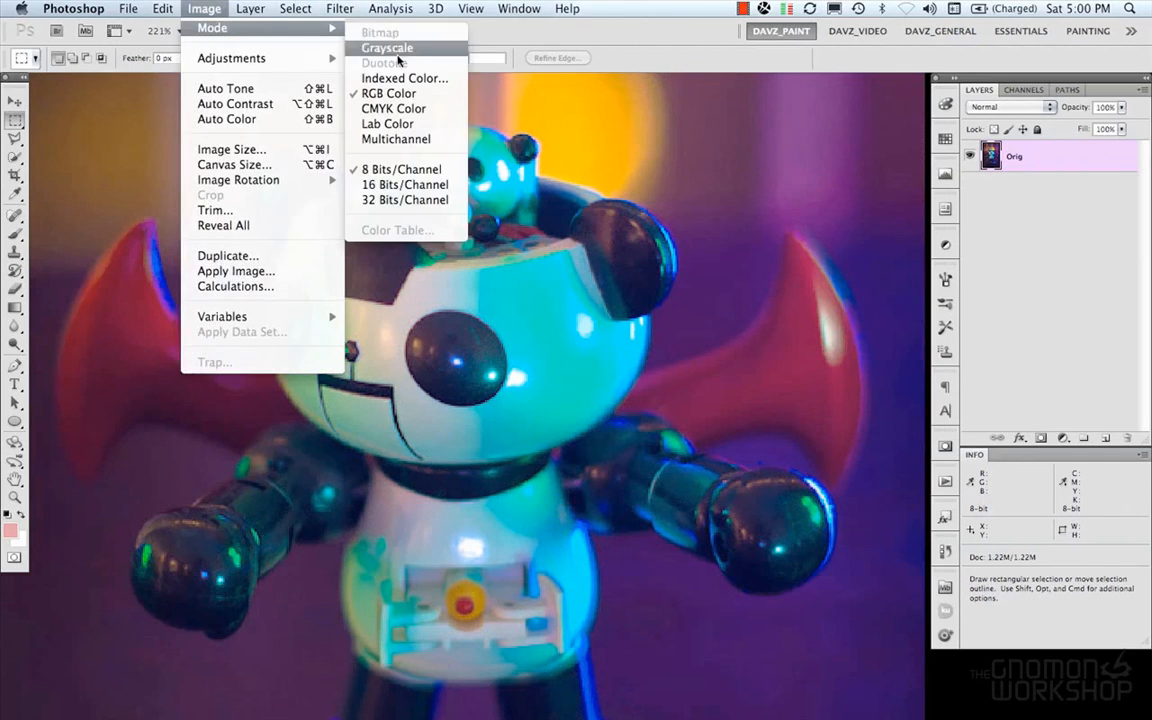
click(404, 78)
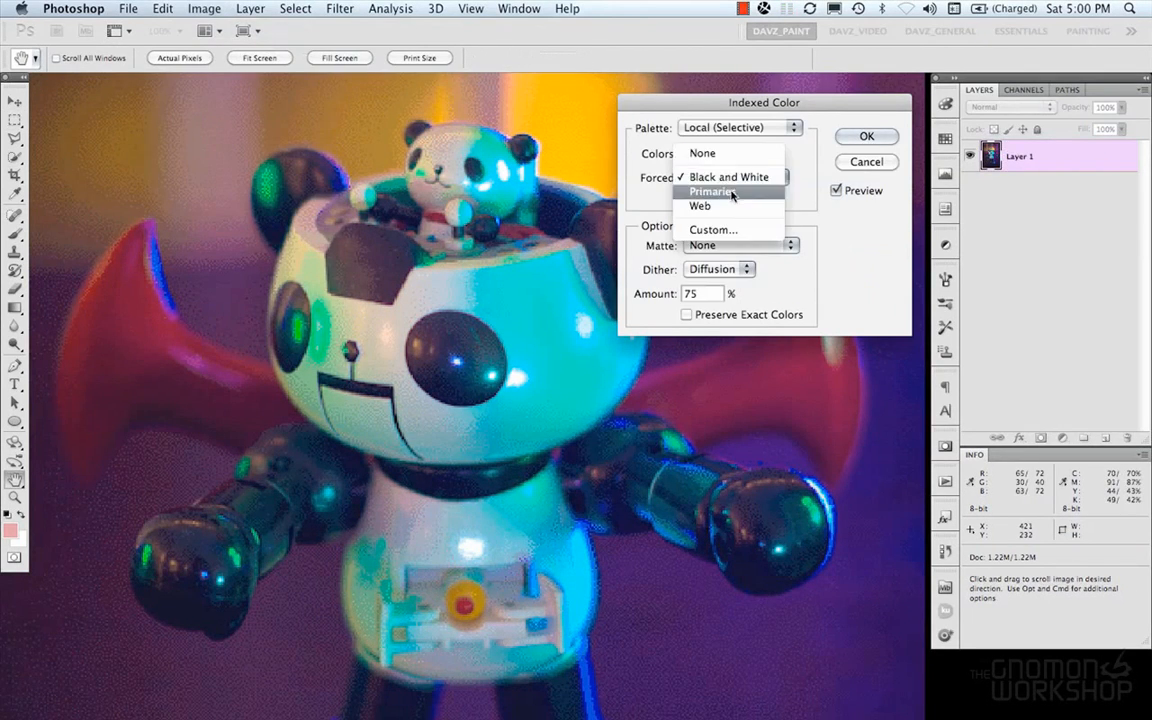
mouse_move(730, 176)
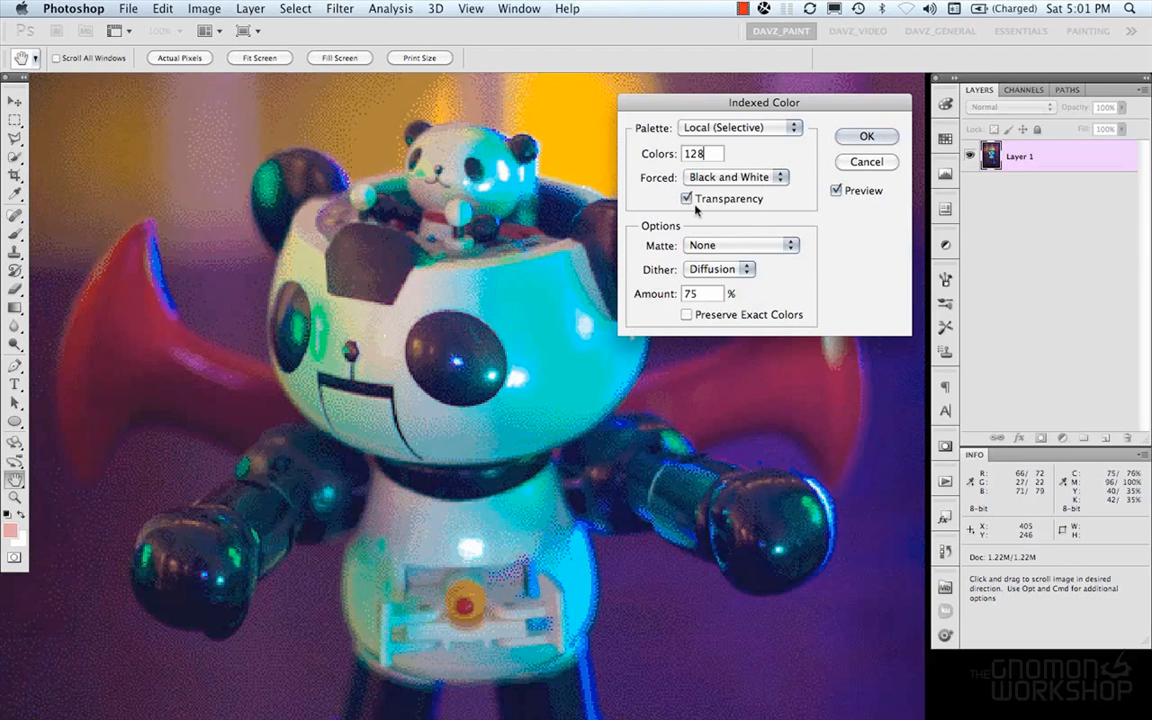
click(740, 244)
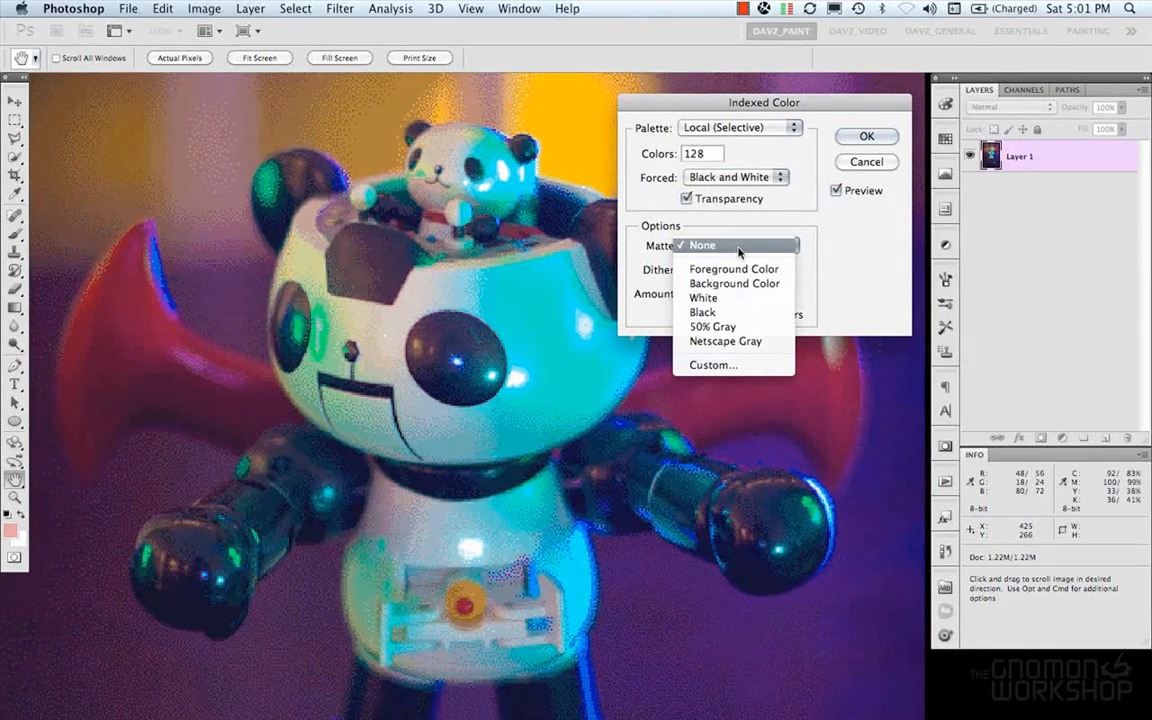
click(702, 244)
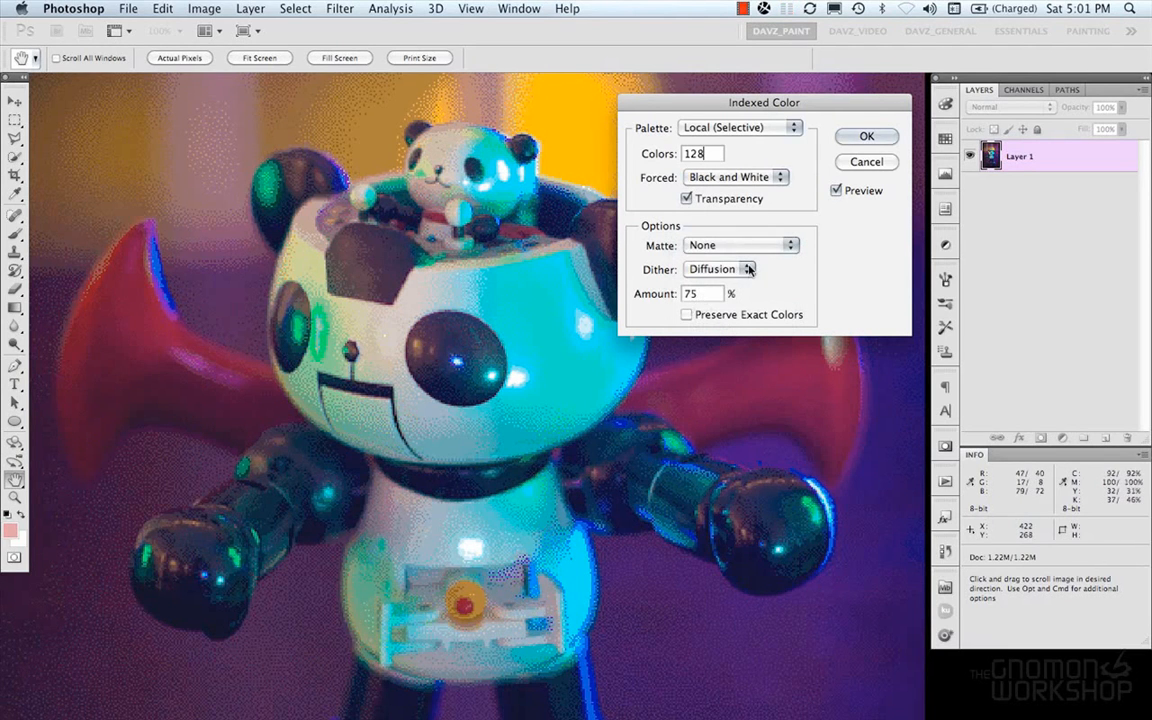
click(720, 268)
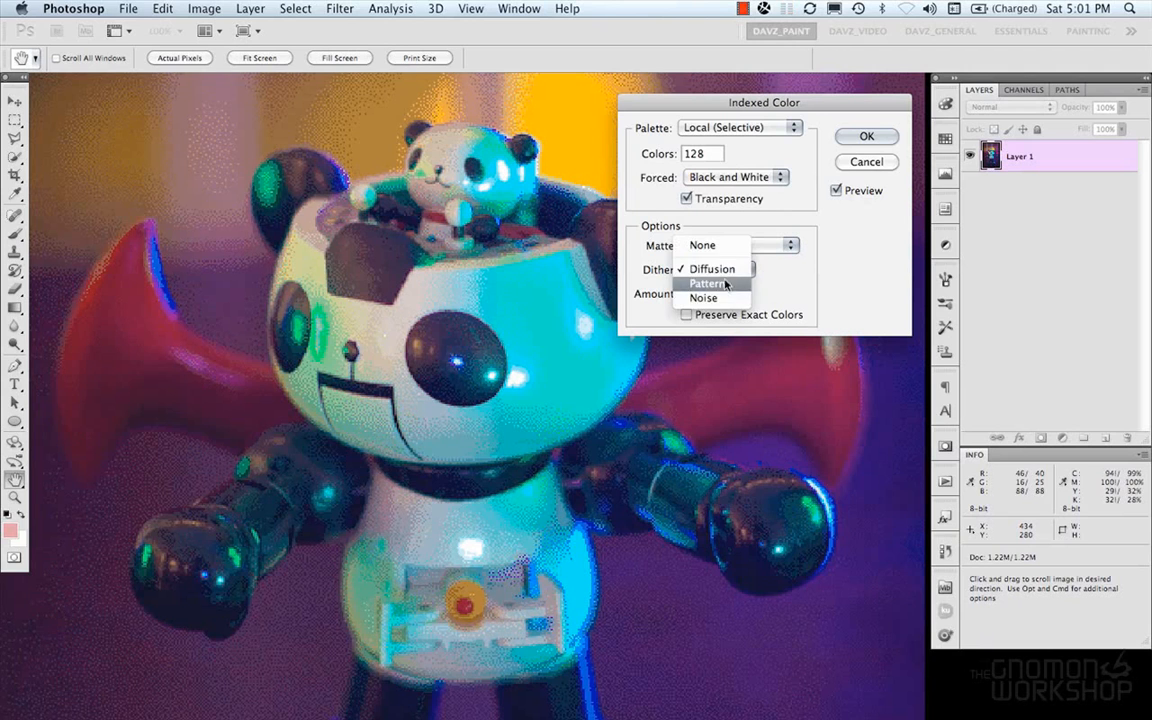
click(712, 268)
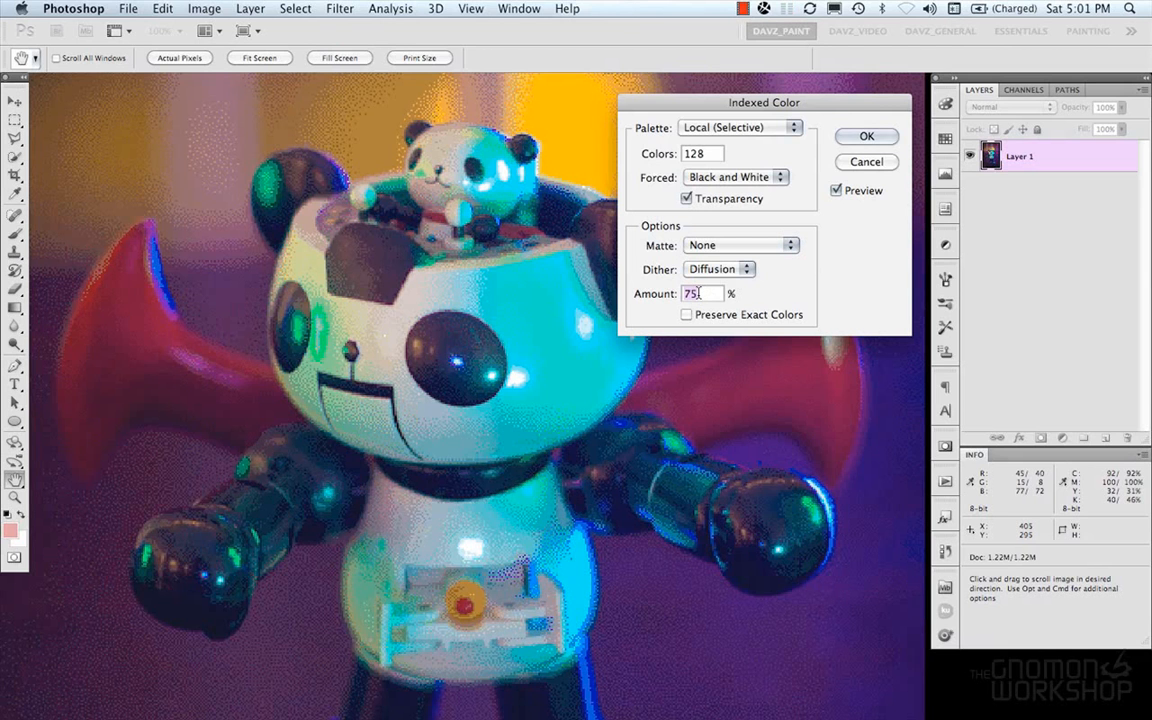
text(25)
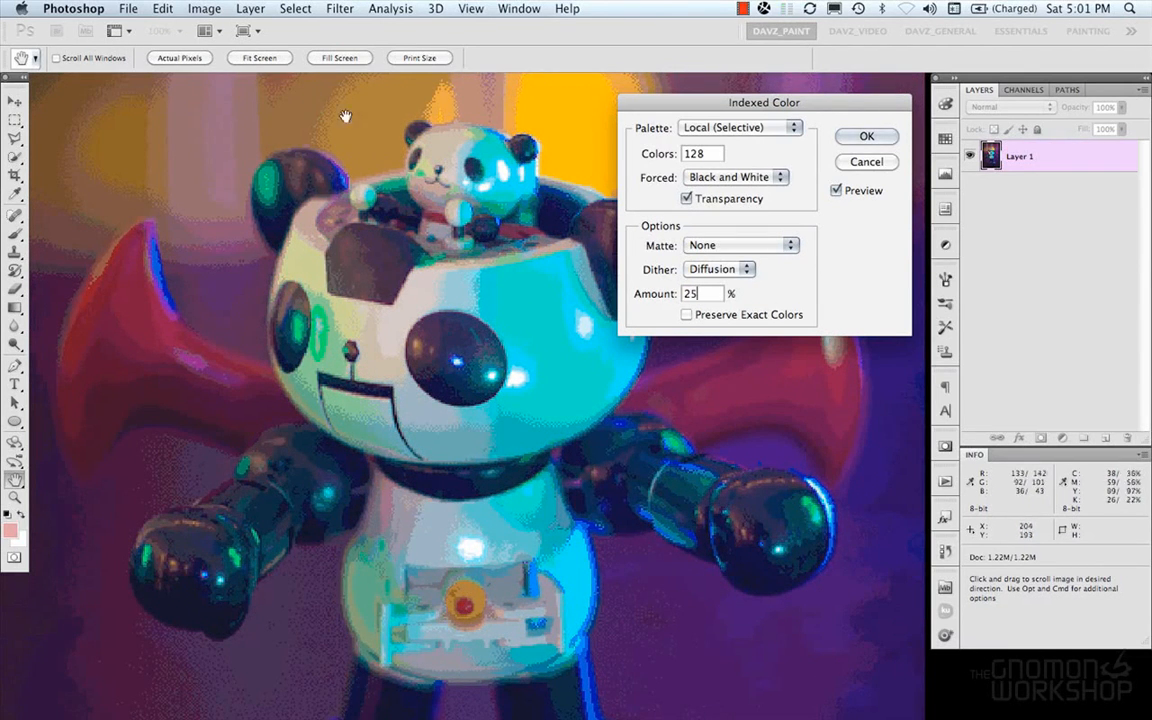
mouse_move(412, 122)
text(75)
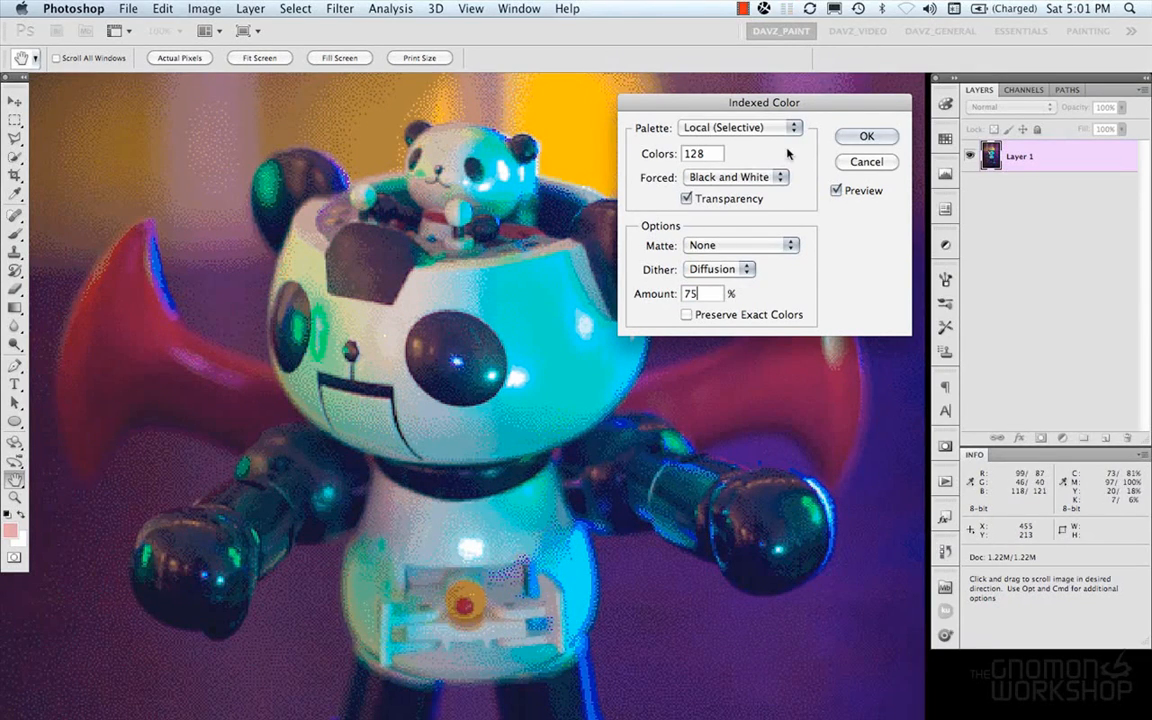
Convert the photo to CMYK Color, accepting the default press profile warning
click(204, 8)
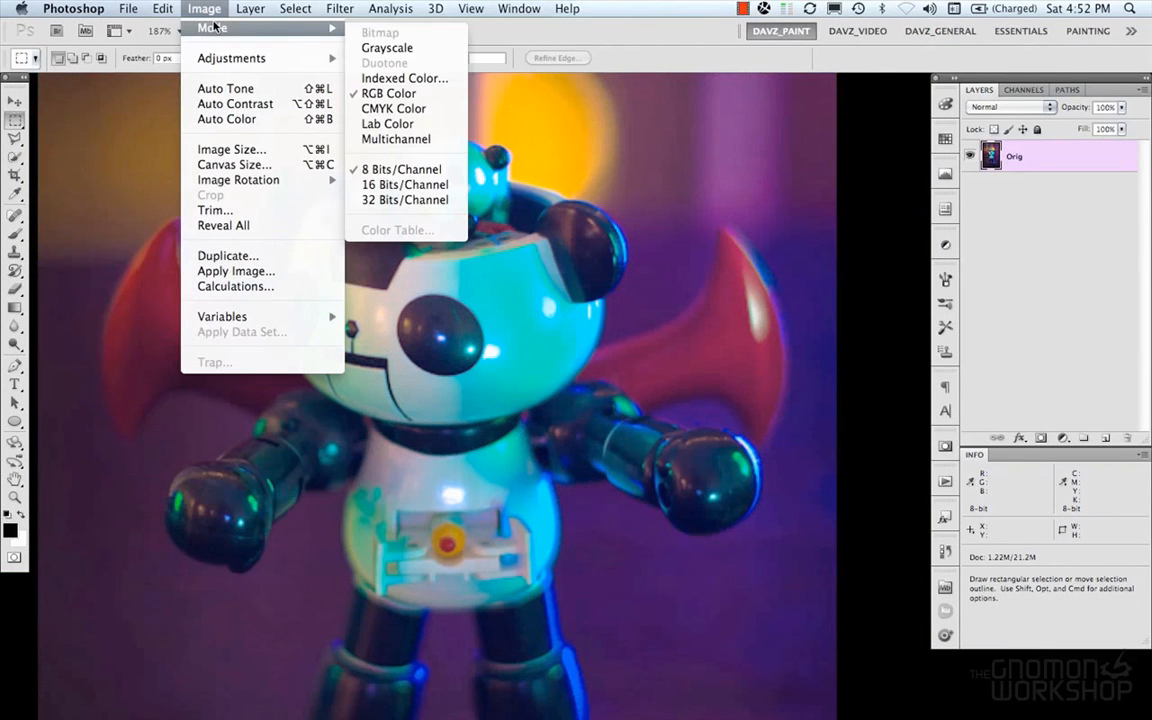
mouse_move(388, 94)
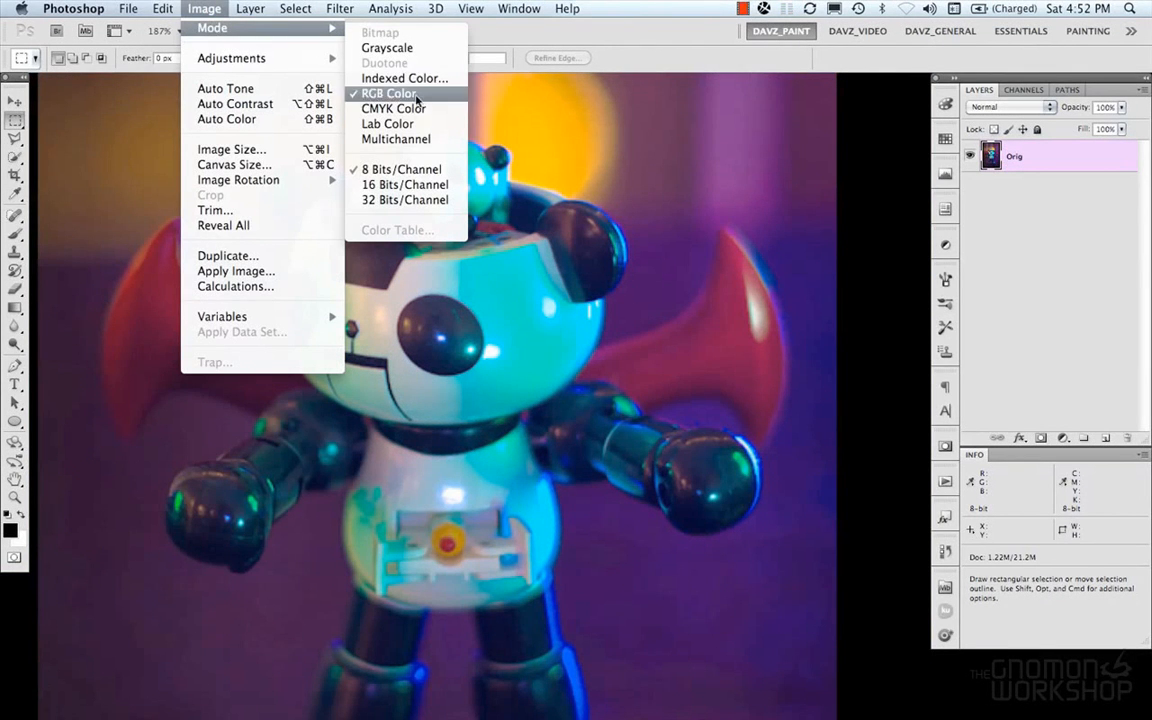
click(392, 108)
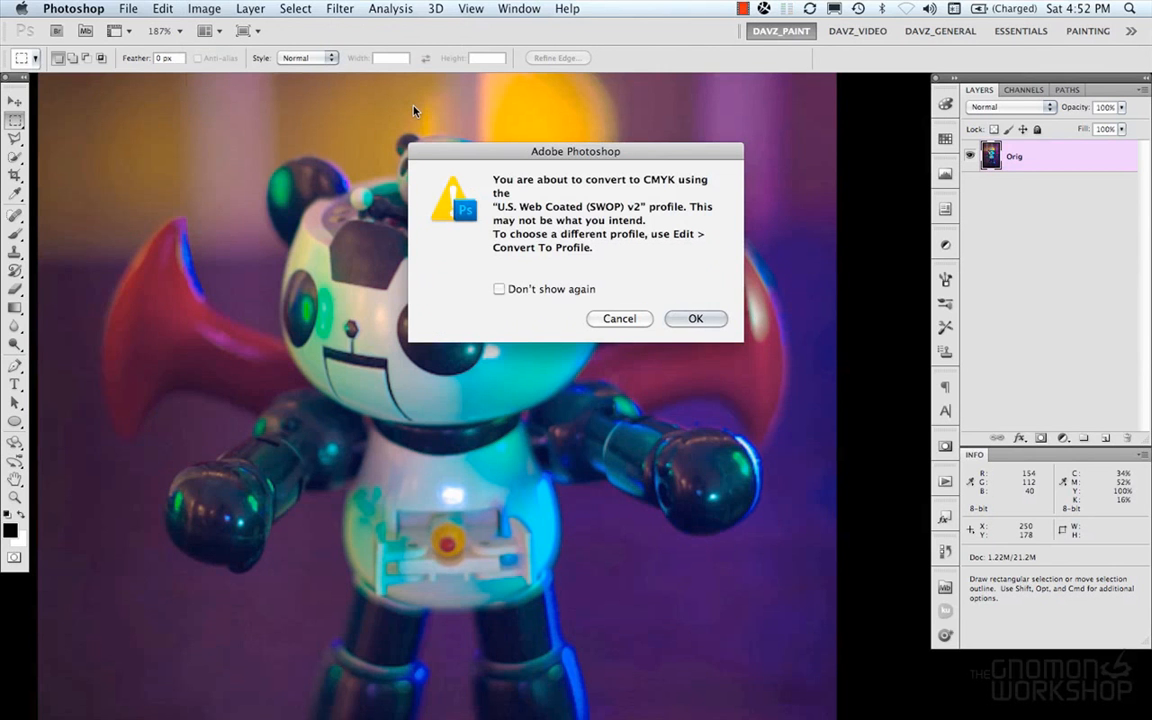
mouse_move(608, 180)
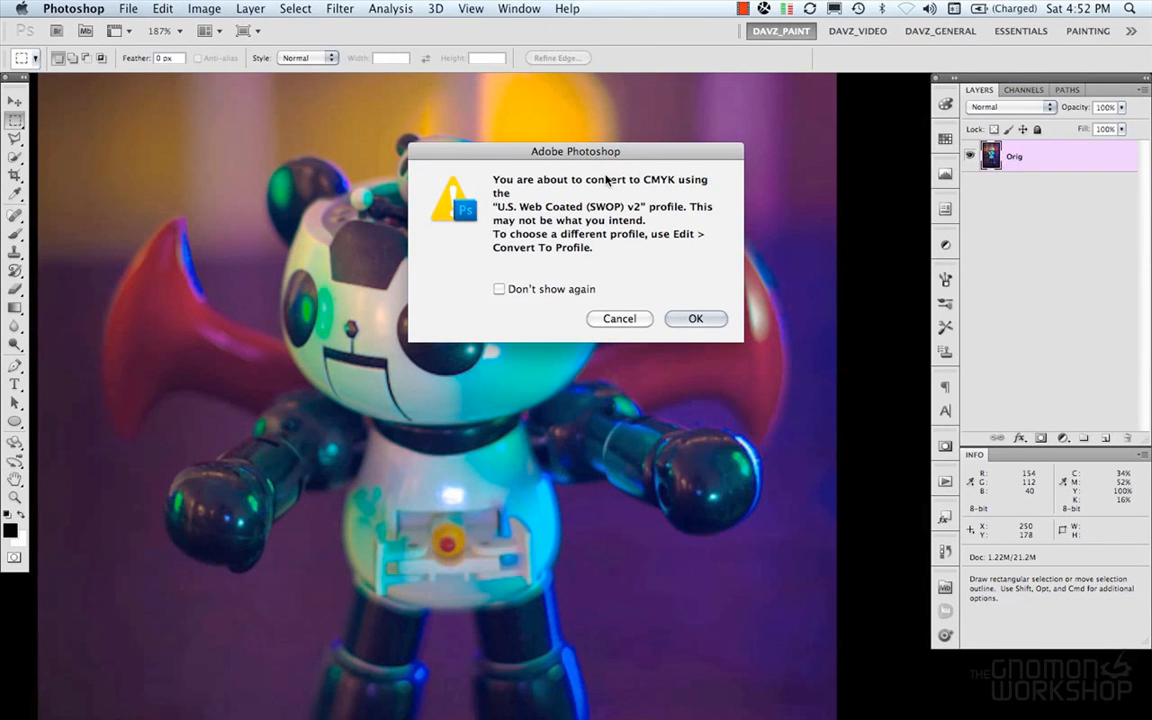
mouse_move(582, 164)
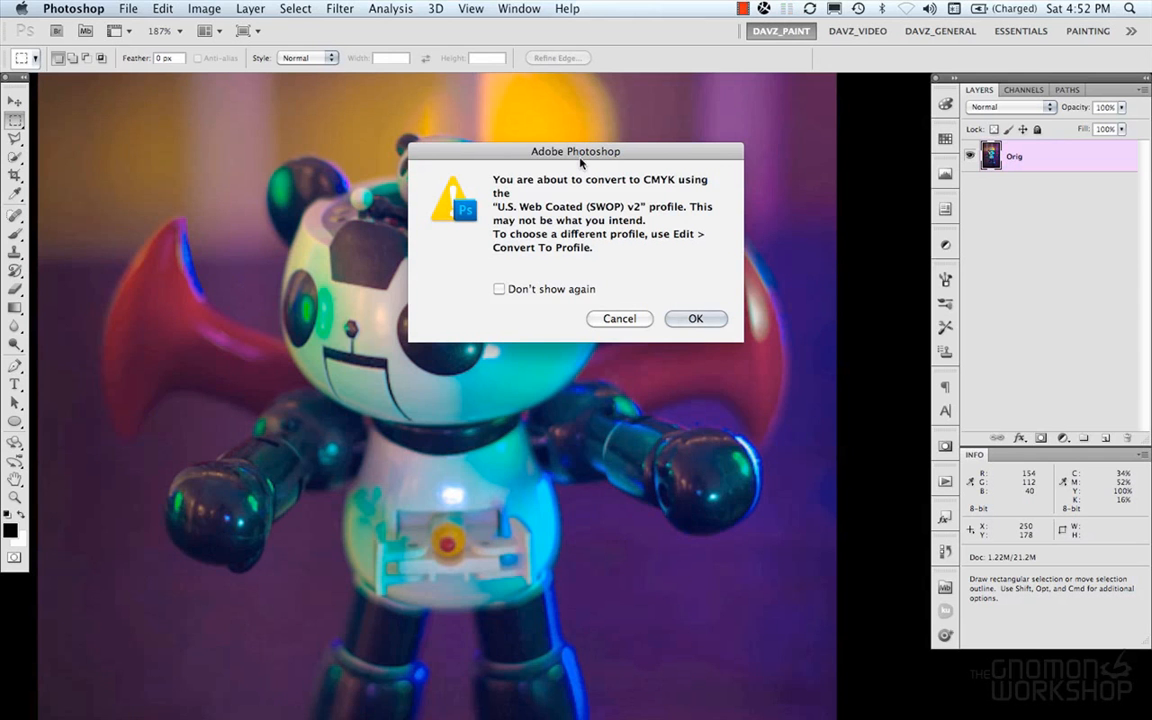
click(696, 318)
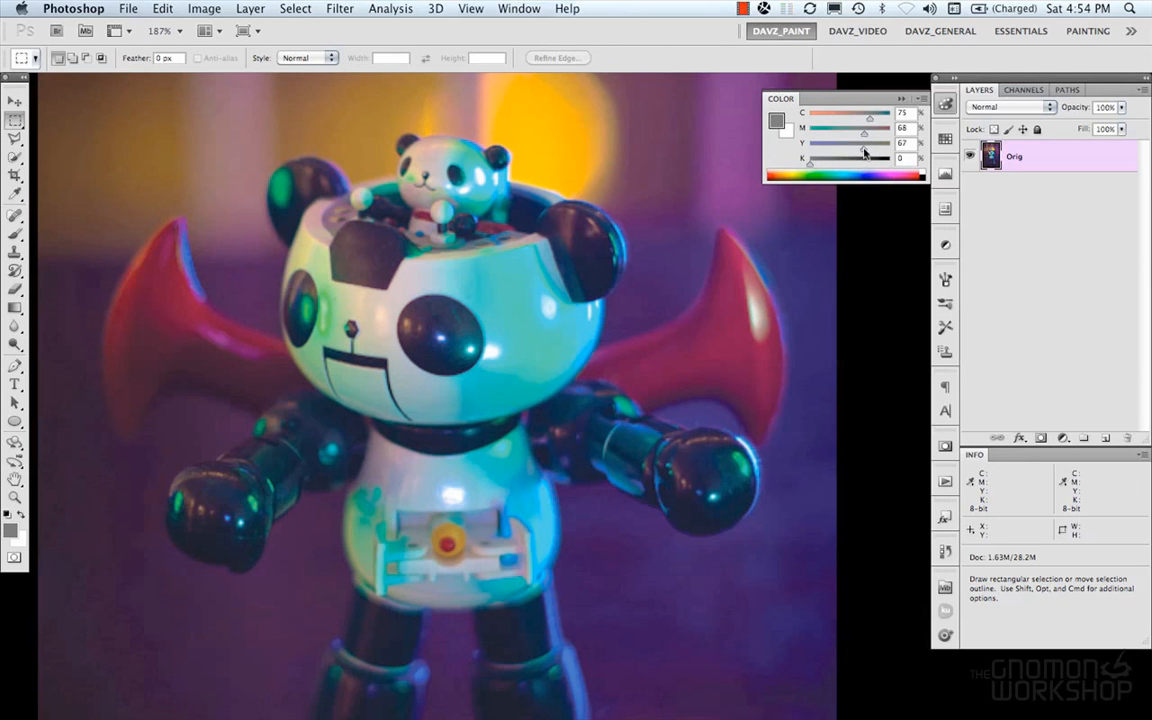
Mix a foreground colour by dragging the CMYK ink sliders in the Color panel, then hide the panel
drag(870, 142, 862, 136)
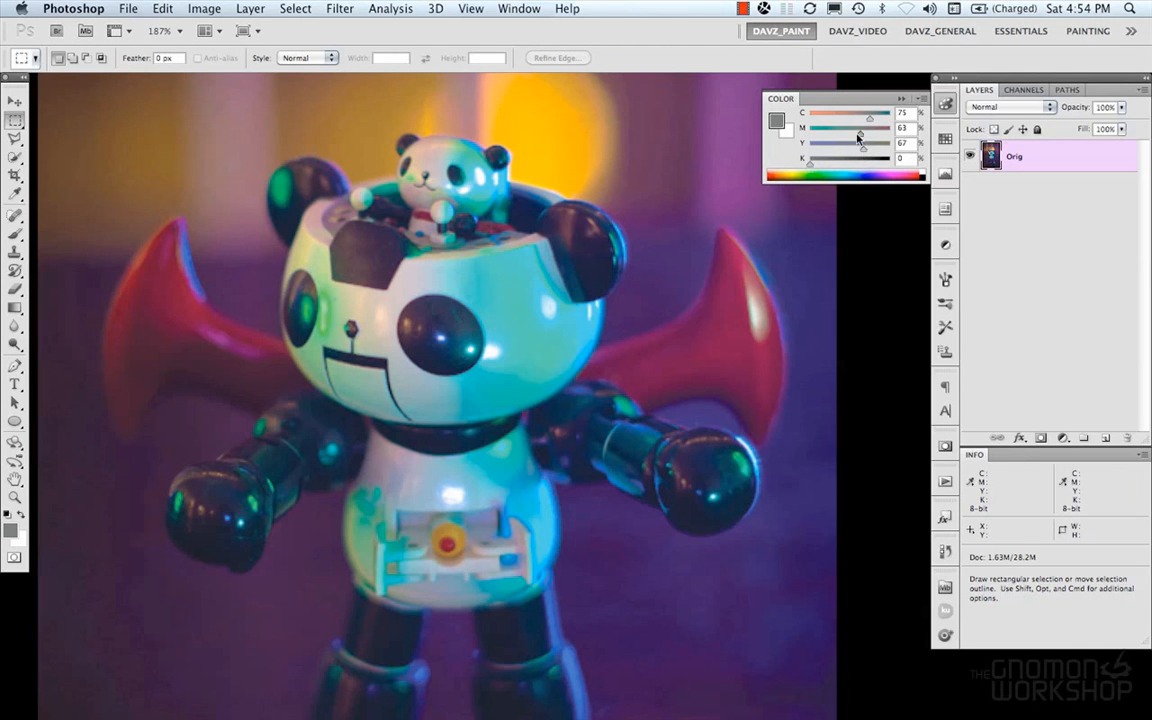
drag(860, 142, 836, 142)
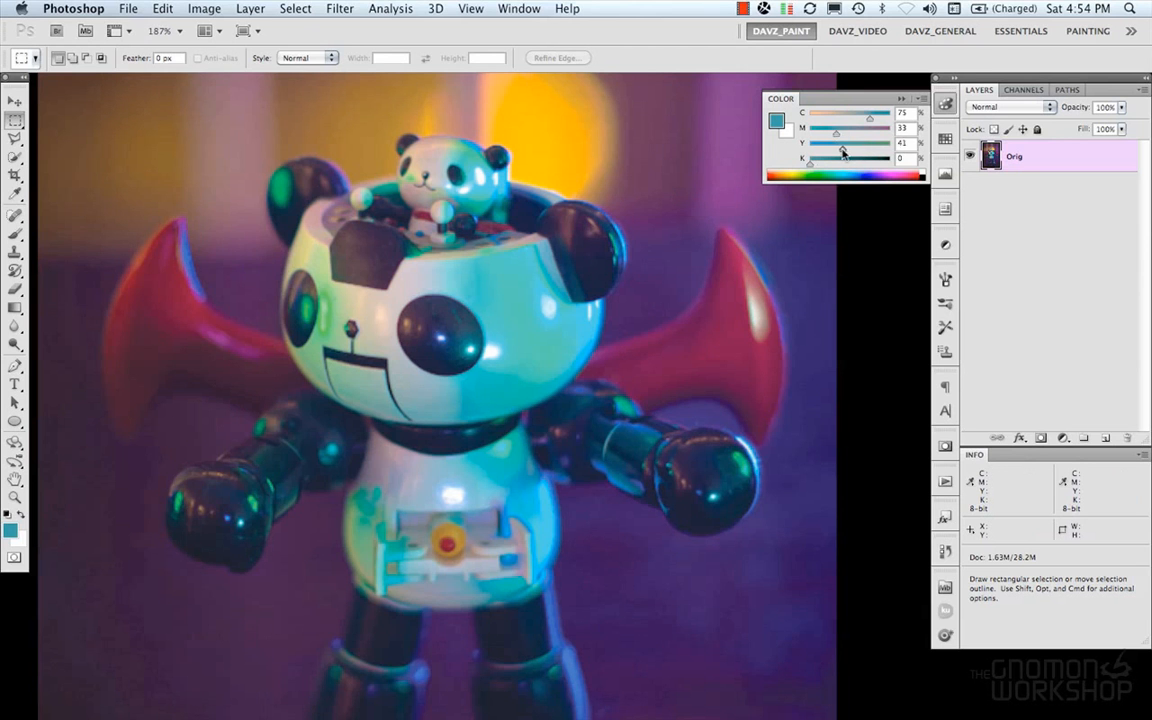
drag(870, 120, 834, 120)
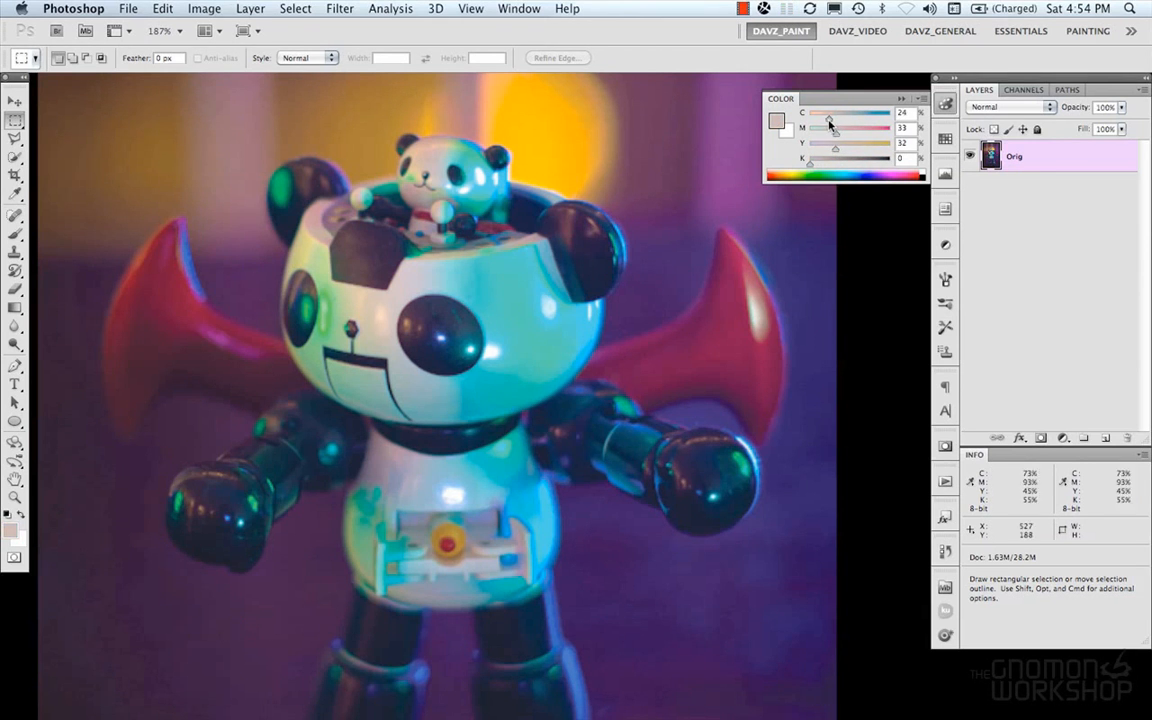
drag(830, 128, 852, 136)
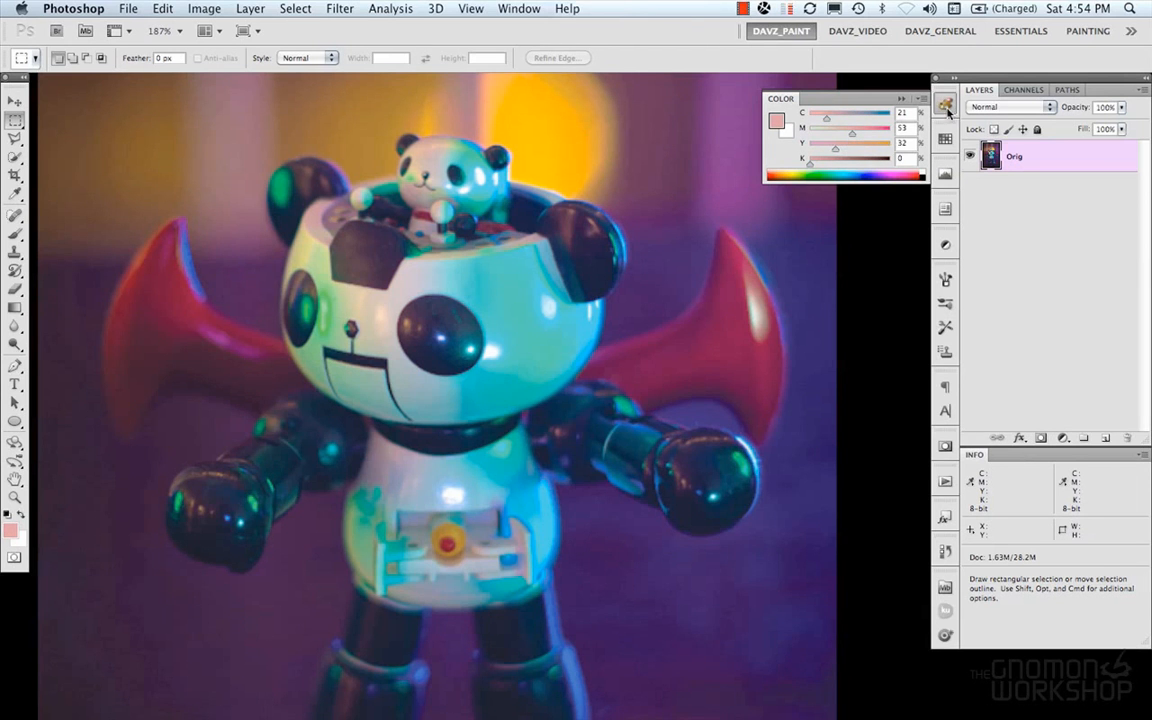
click(944, 104)
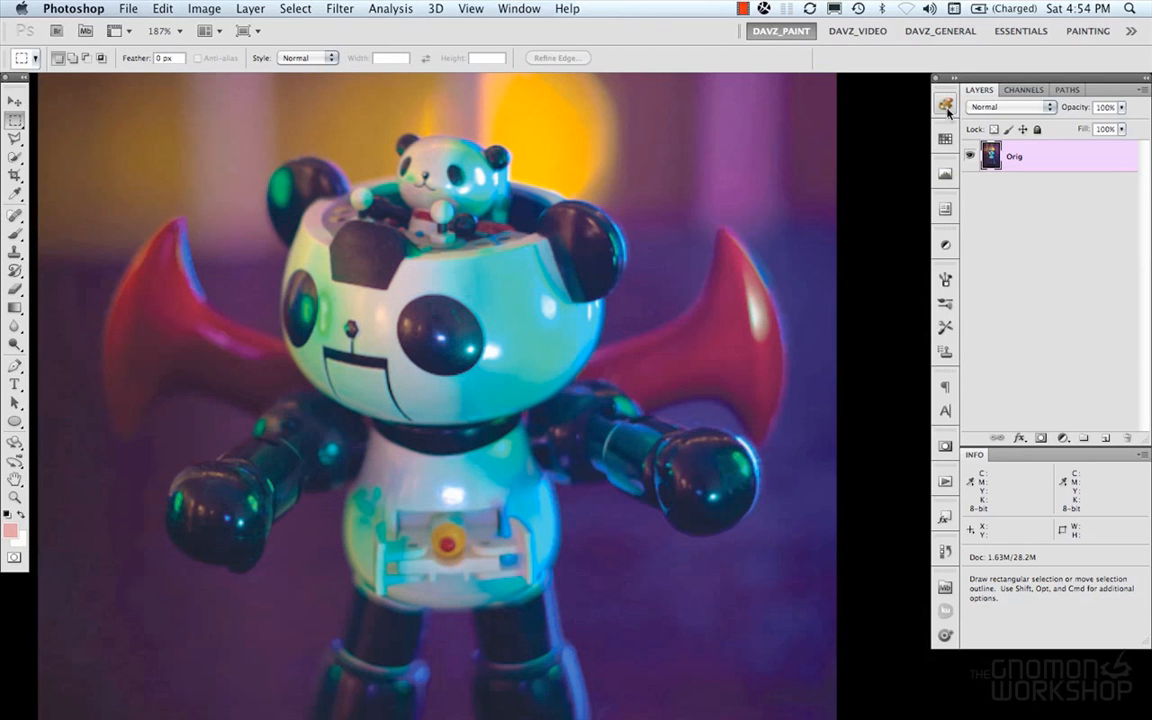
mouse_move(944, 104)
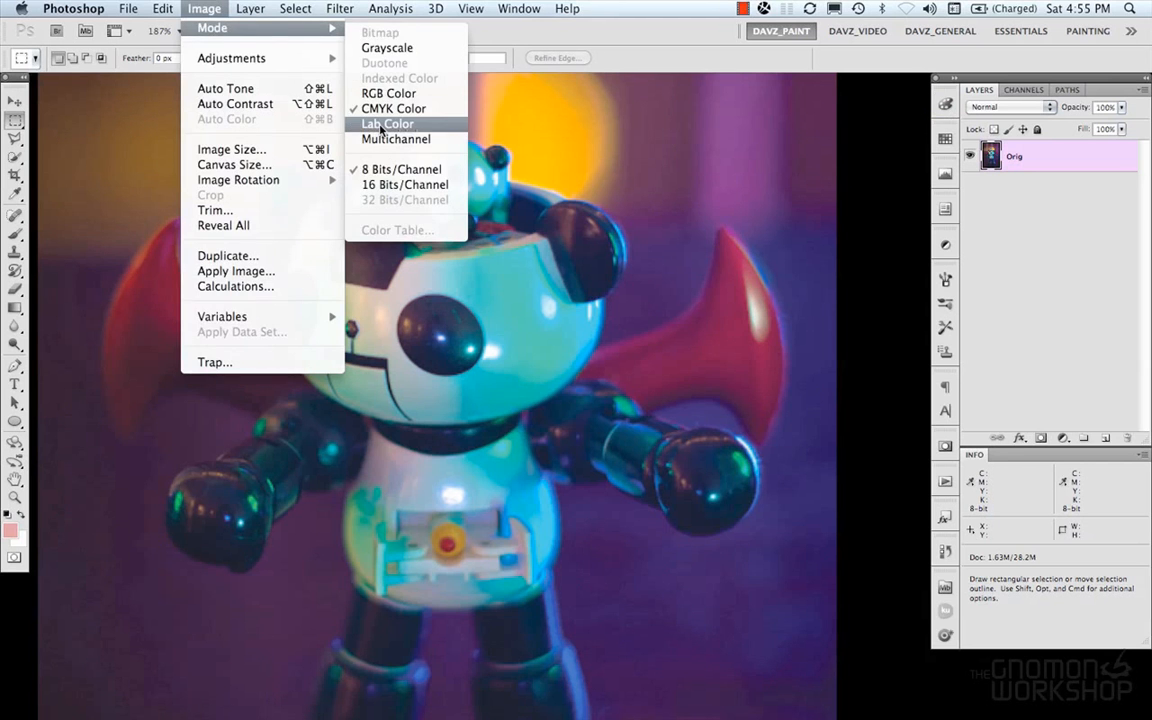
Convert the photo to Lab Color and set the Color panel to Lab Sliders
click(388, 124)
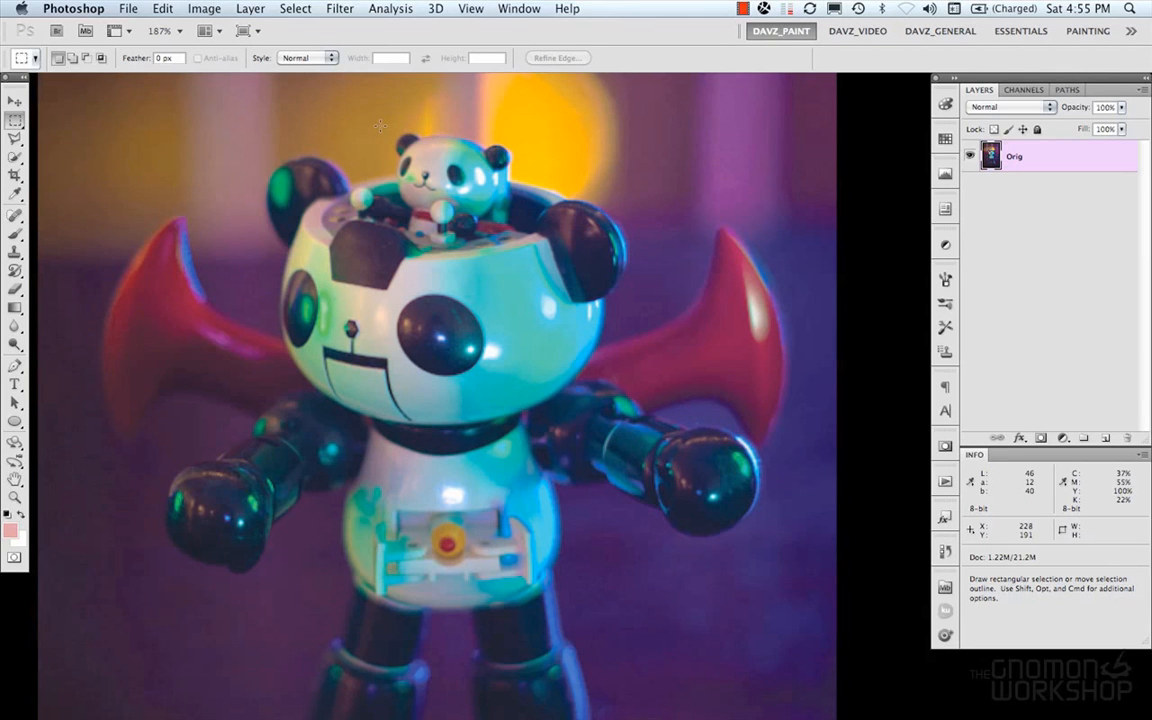
click(944, 104)
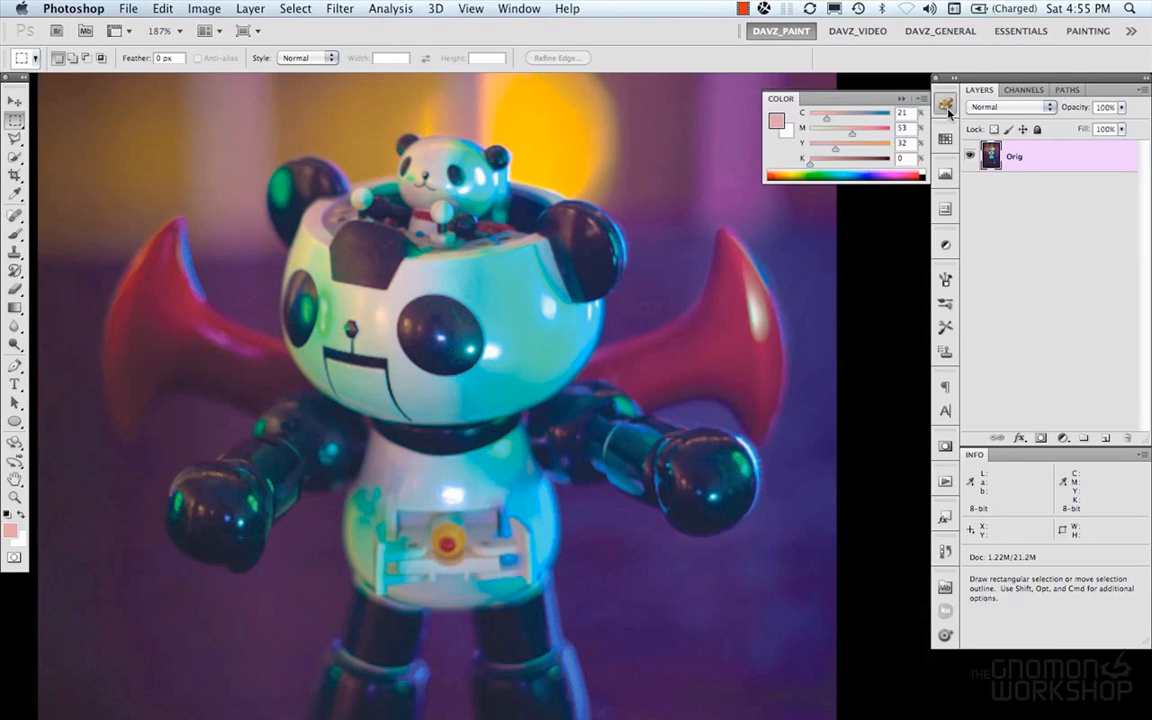
click(946, 104)
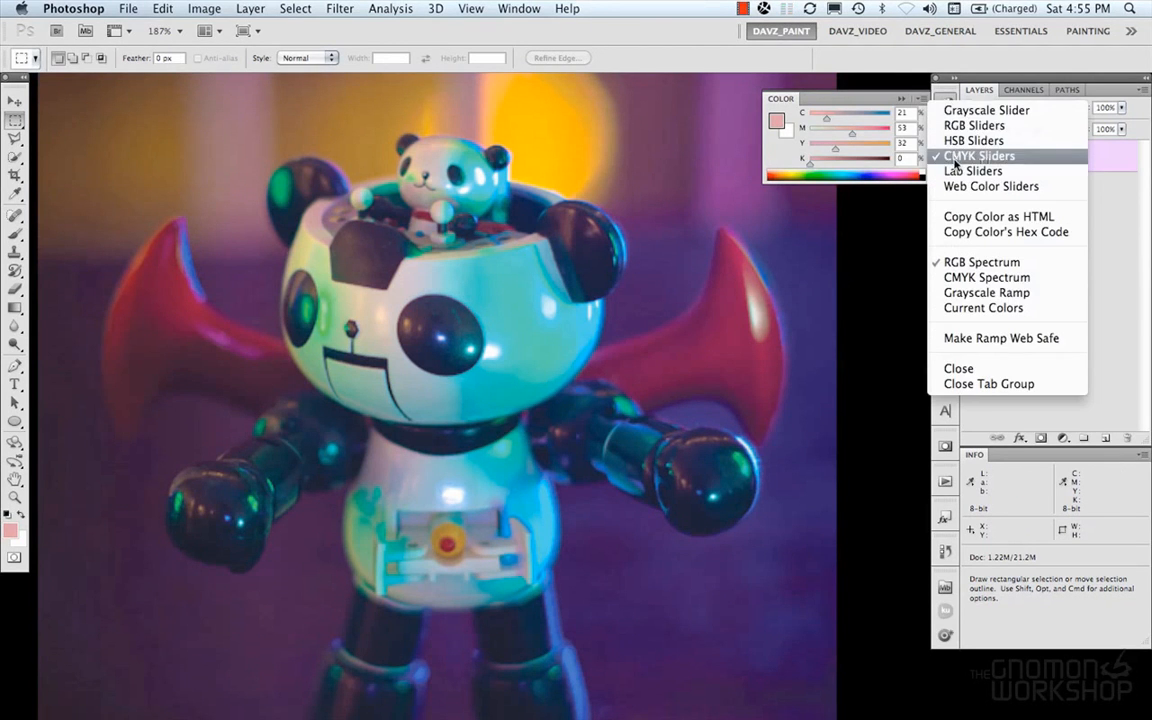
click(972, 170)
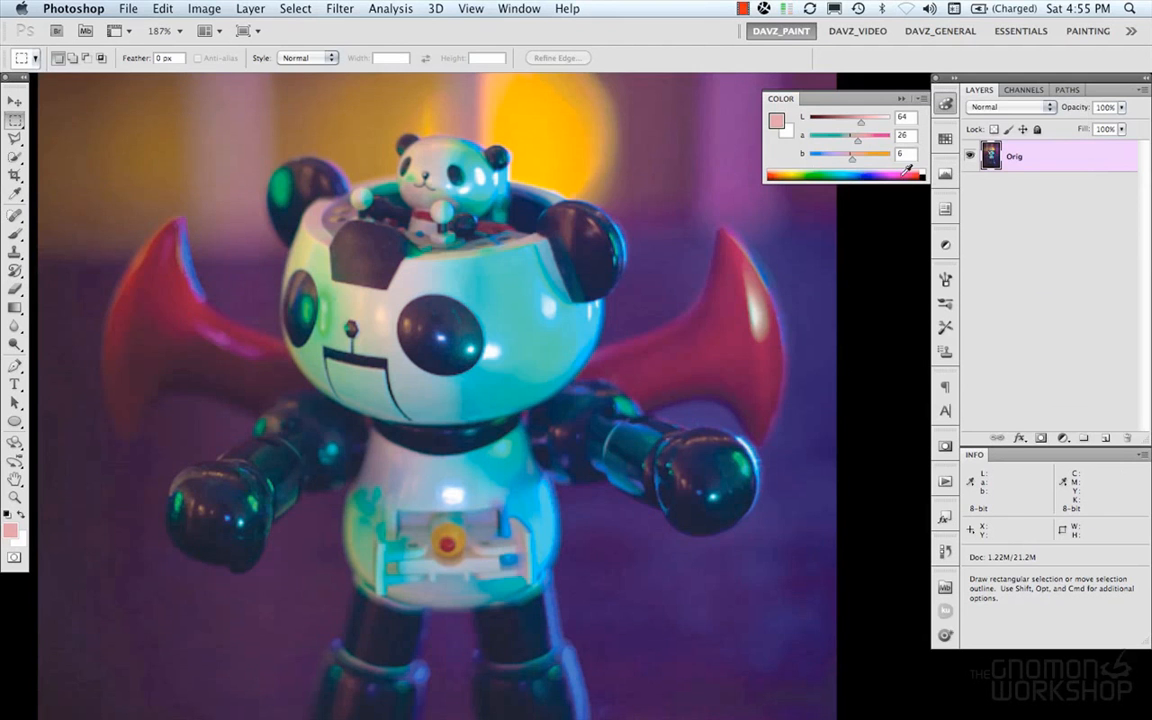
In the foreground Color Picker, arrange colours by the L, a and b components in turn, then close it
click(776, 120)
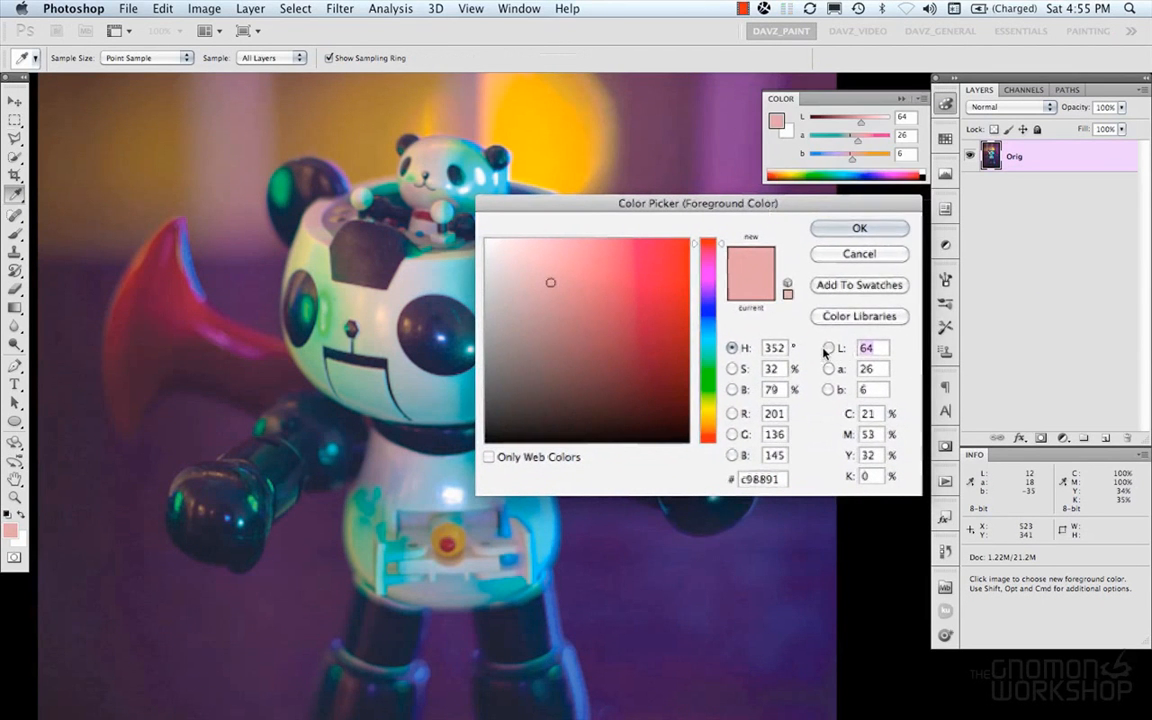
click(828, 388)
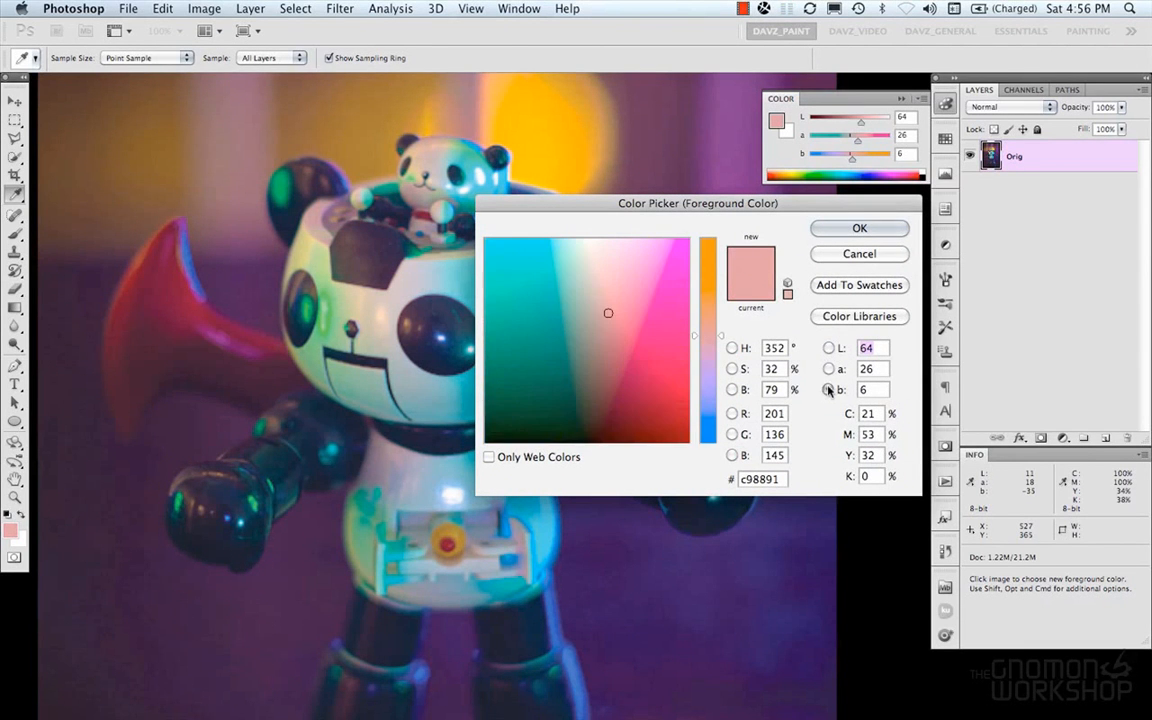
click(828, 368)
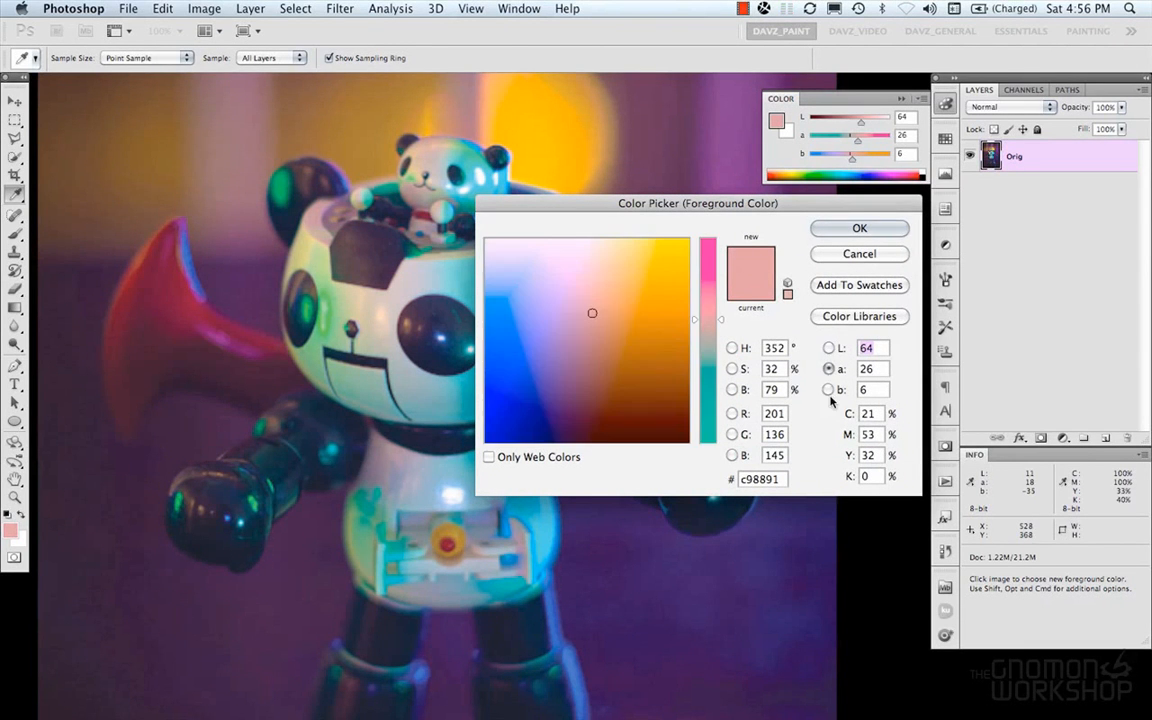
click(830, 348)
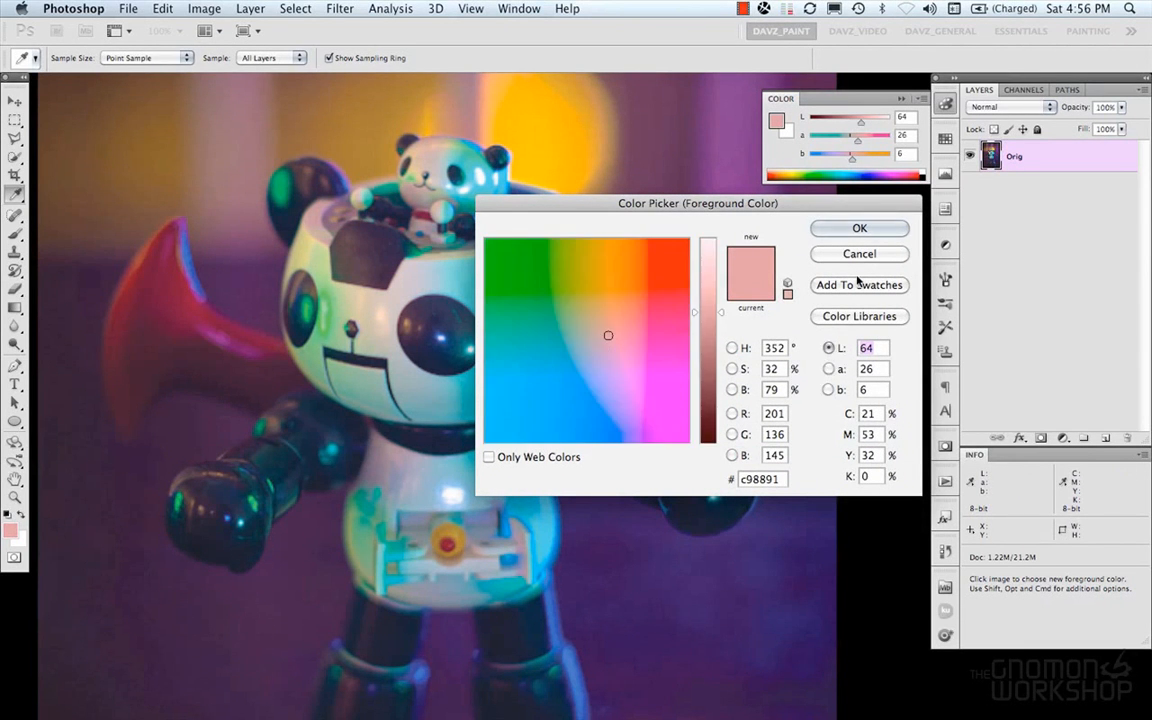
click(204, 8)
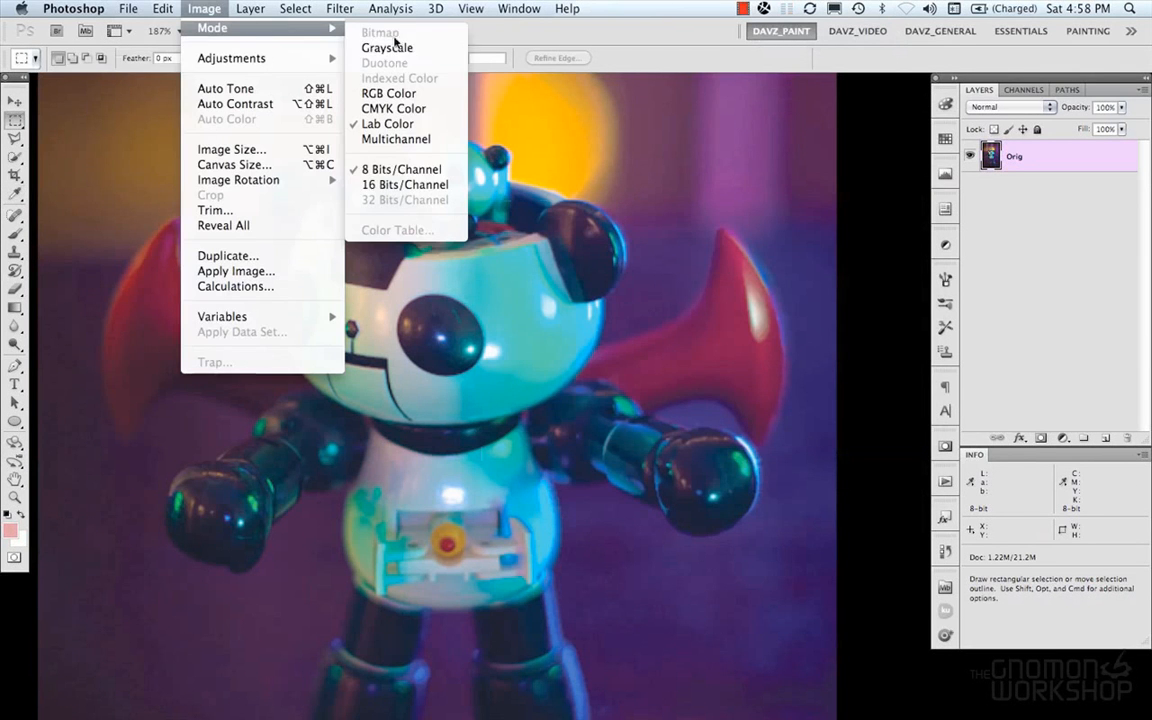
mouse_move(396, 140)
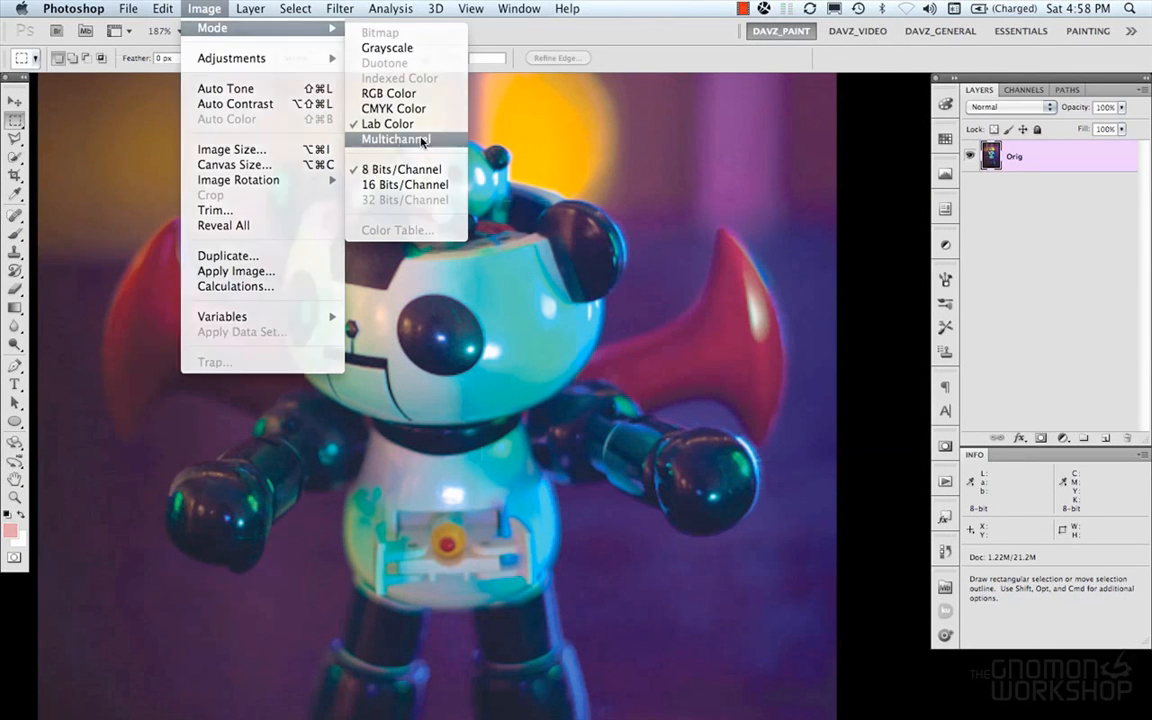
Convert the photo to Multichannel, turning it grey, then return to the mode list for RGB Color
click(388, 48)
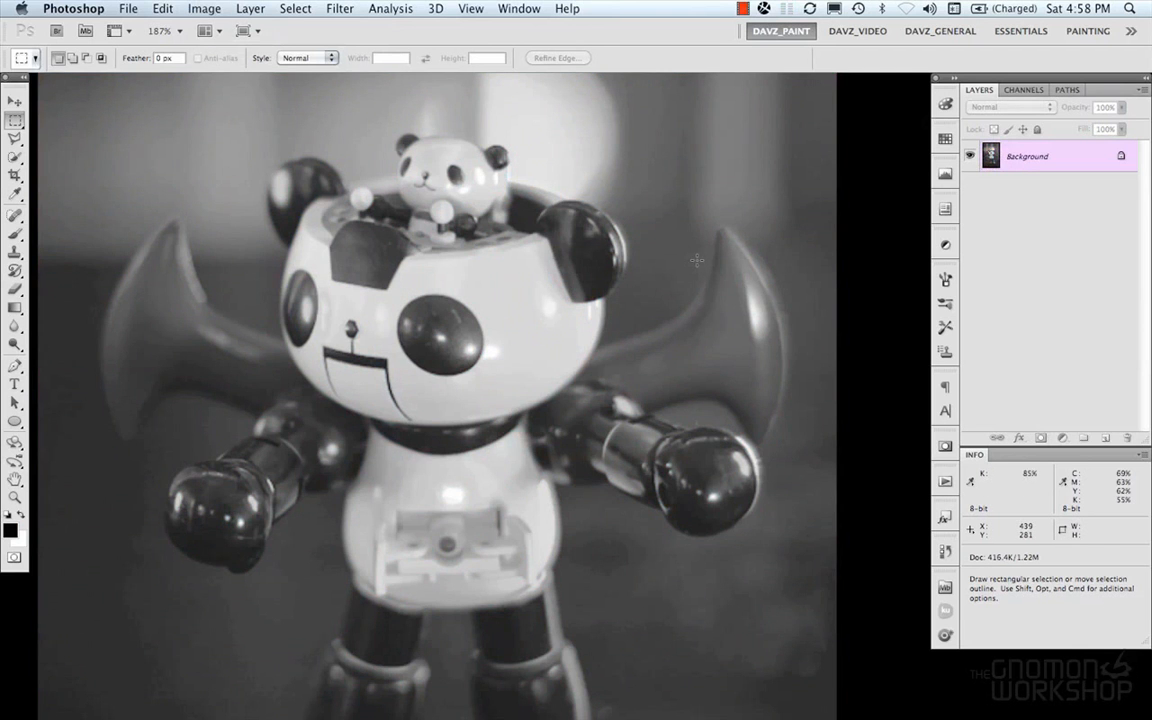
mouse_move(556, 206)
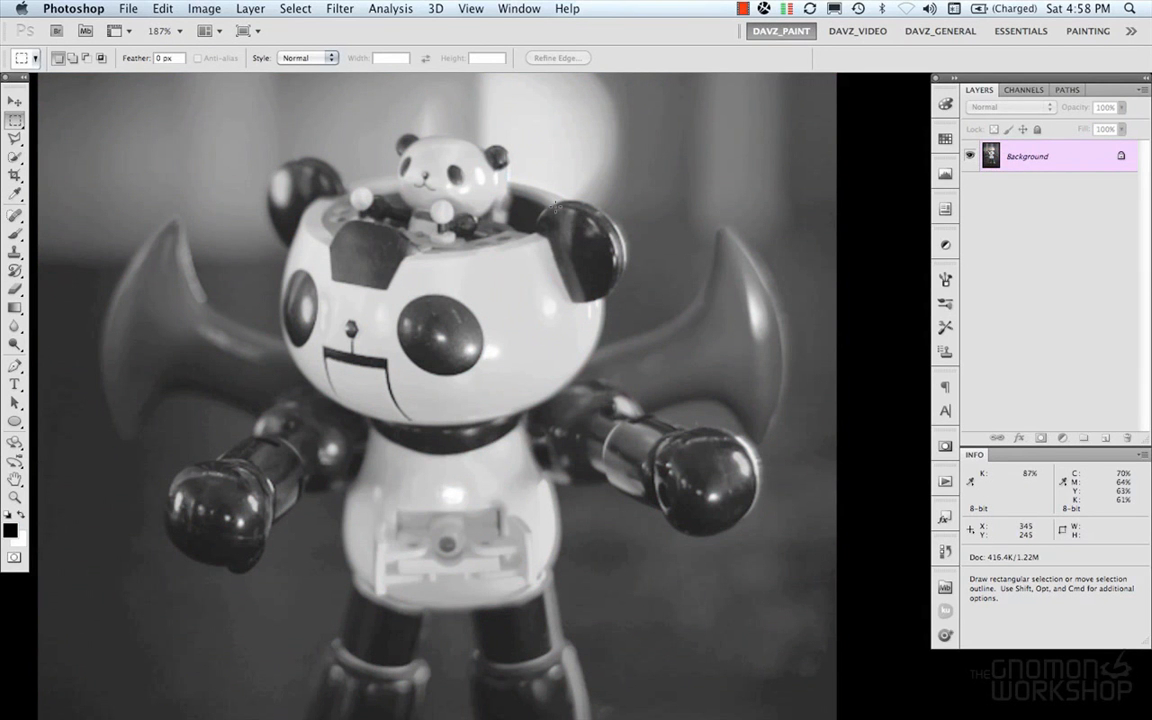
click(1024, 90)
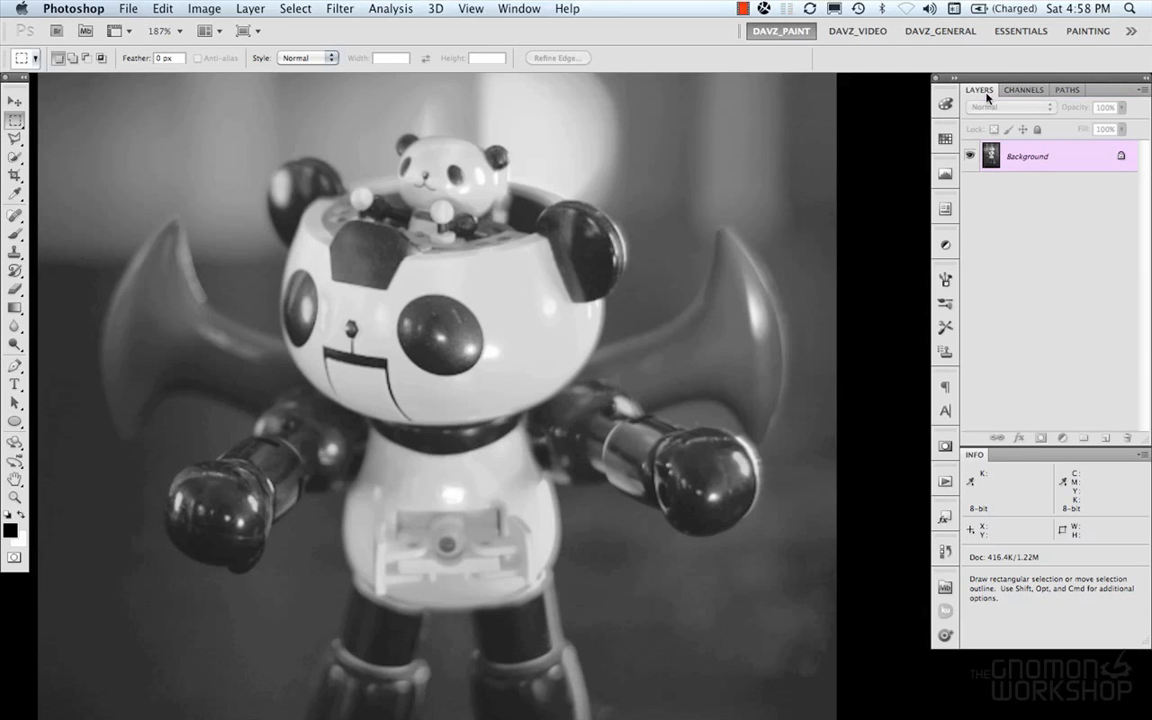
mouse_move(536, 288)
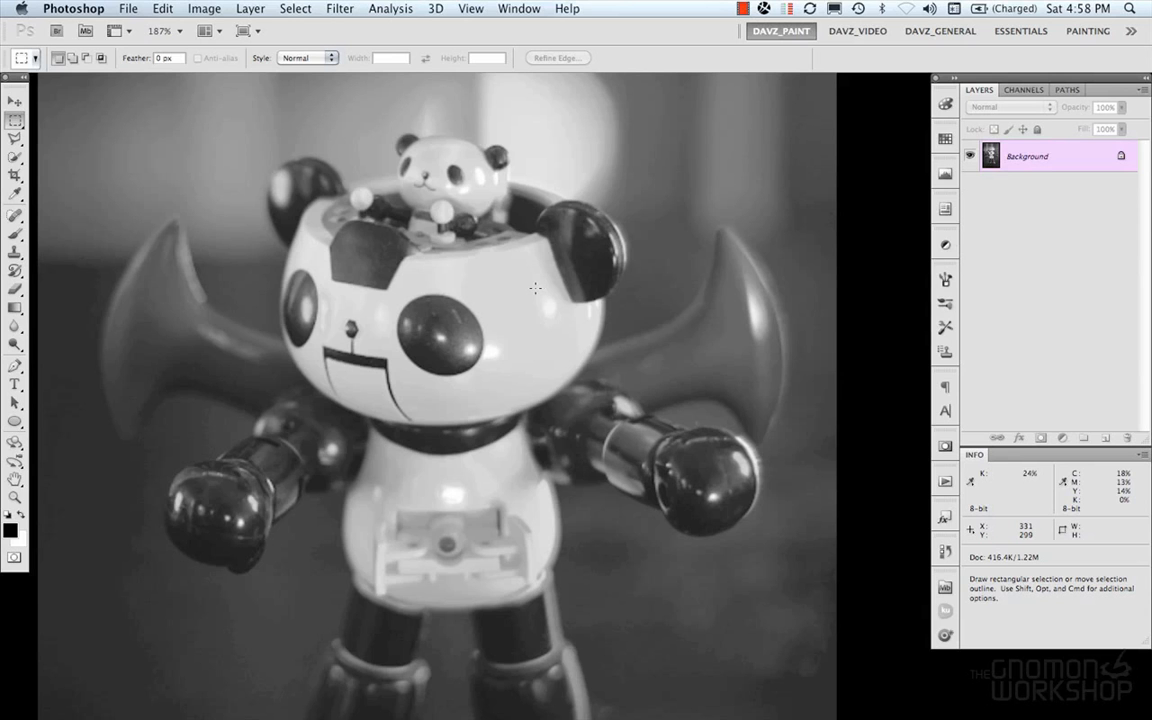
mouse_move(544, 288)
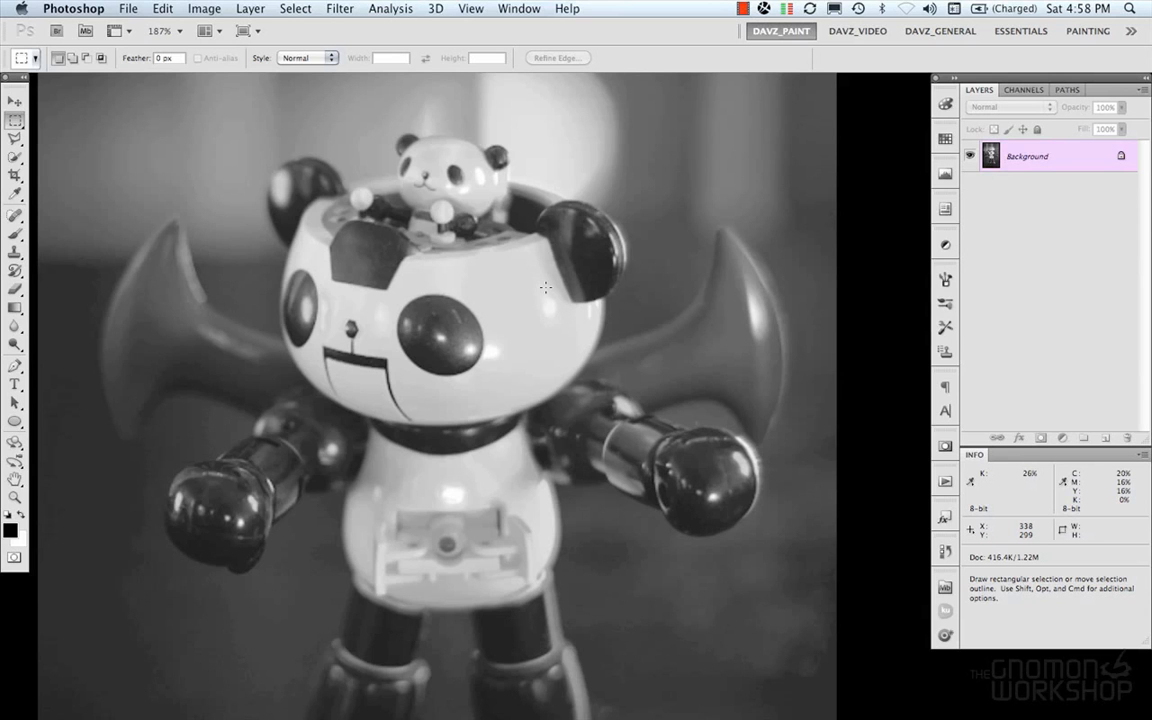
mouse_move(536, 288)
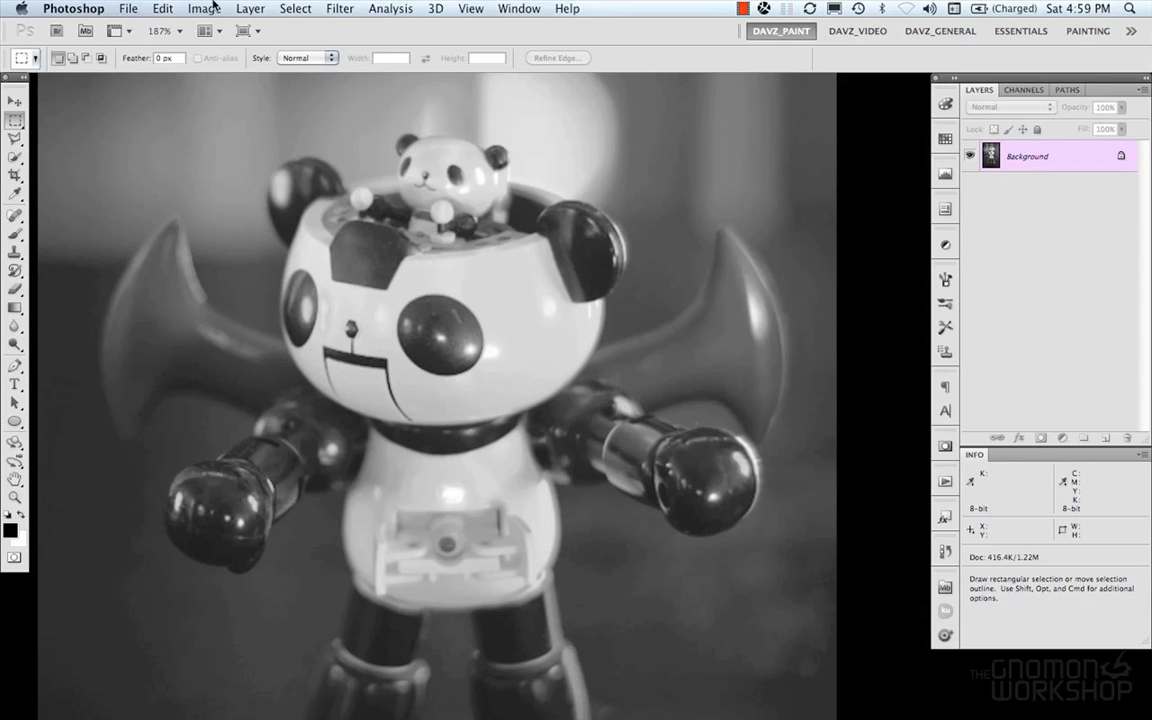
click(204, 8)
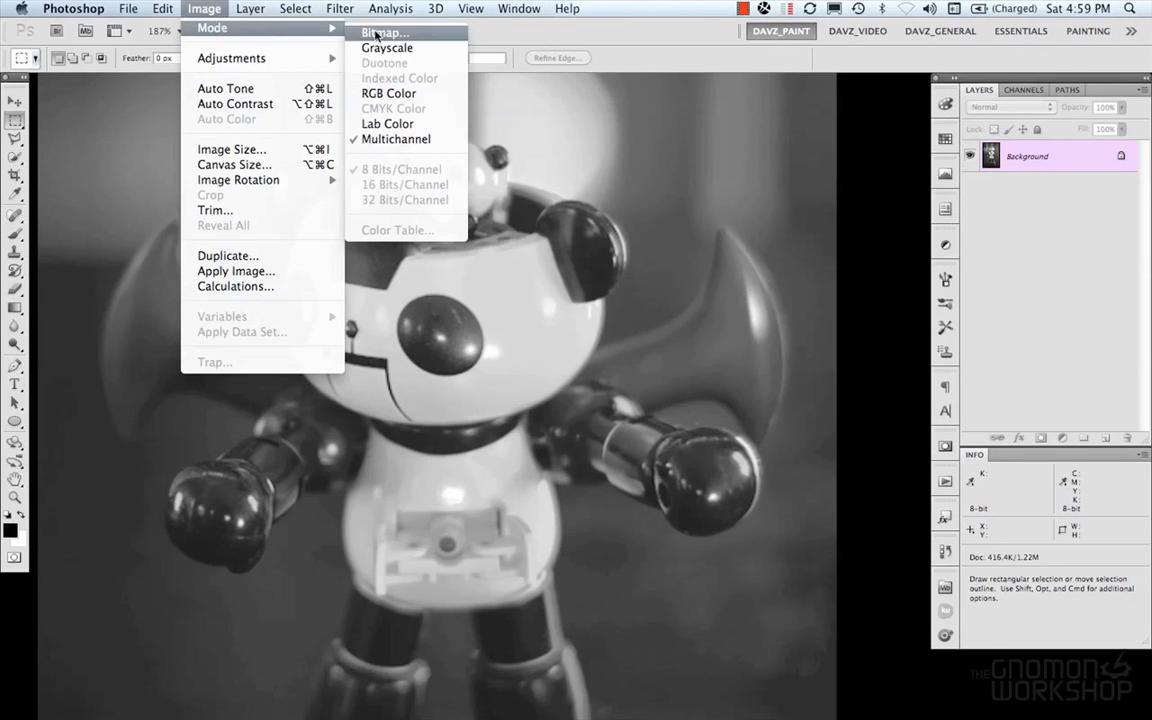
mouse_move(390, 62)
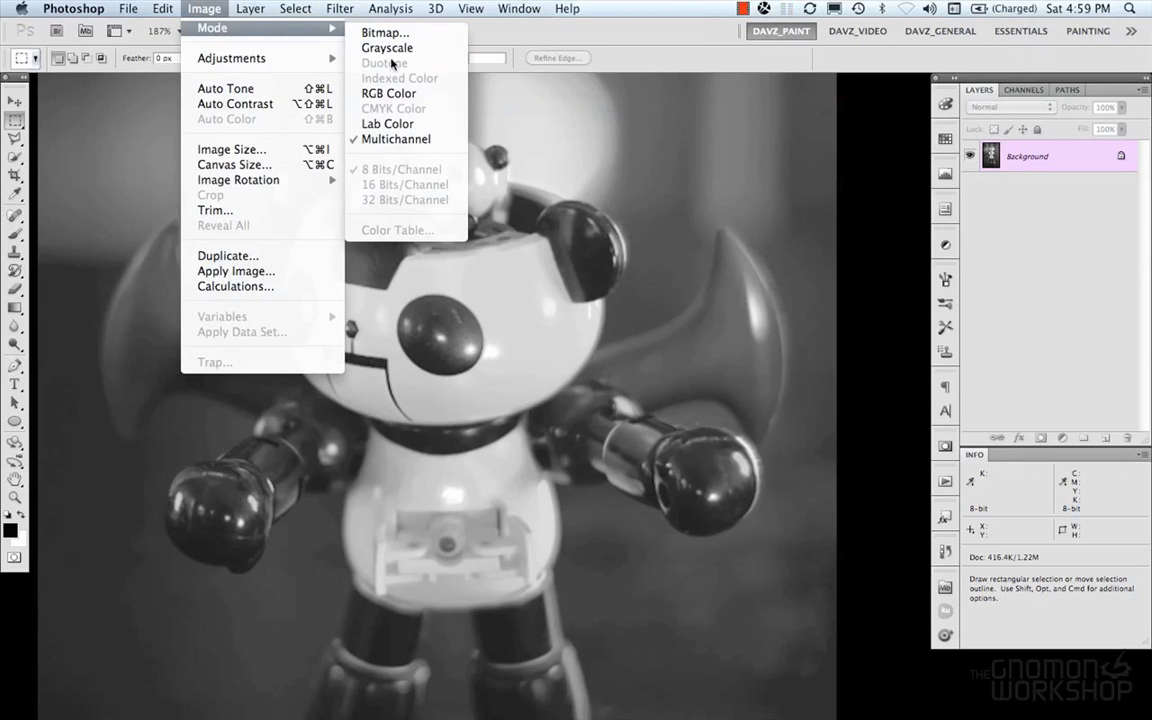
mouse_move(388, 94)
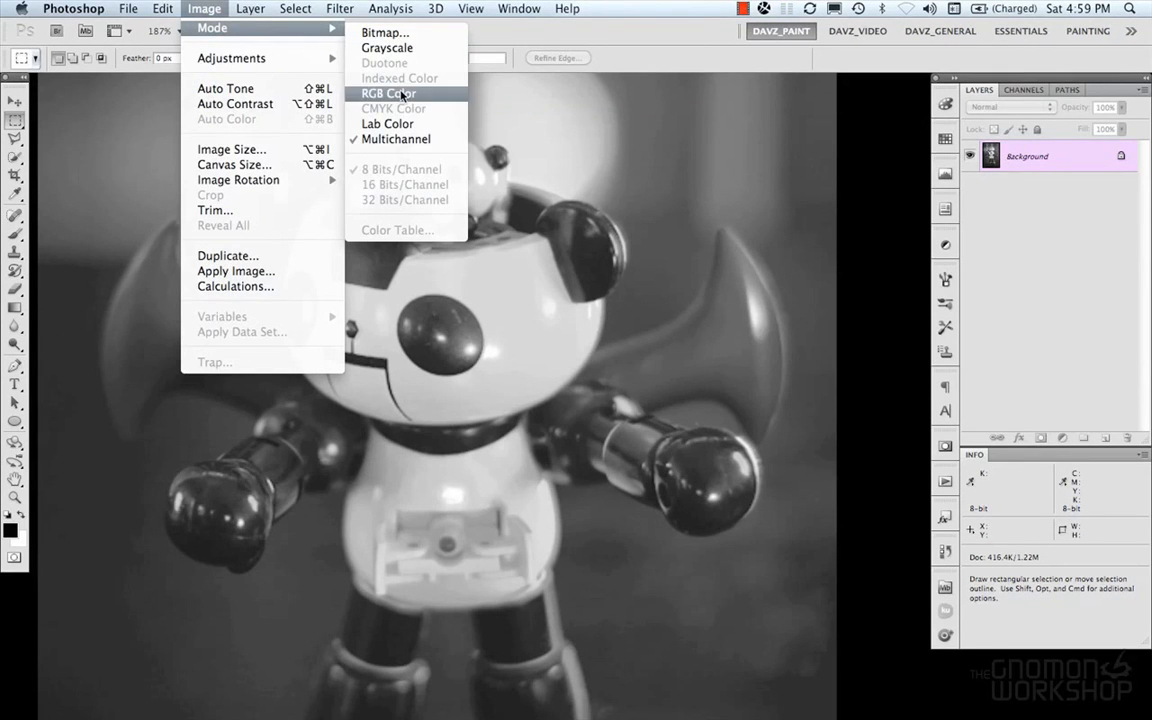
mouse_move(388, 48)
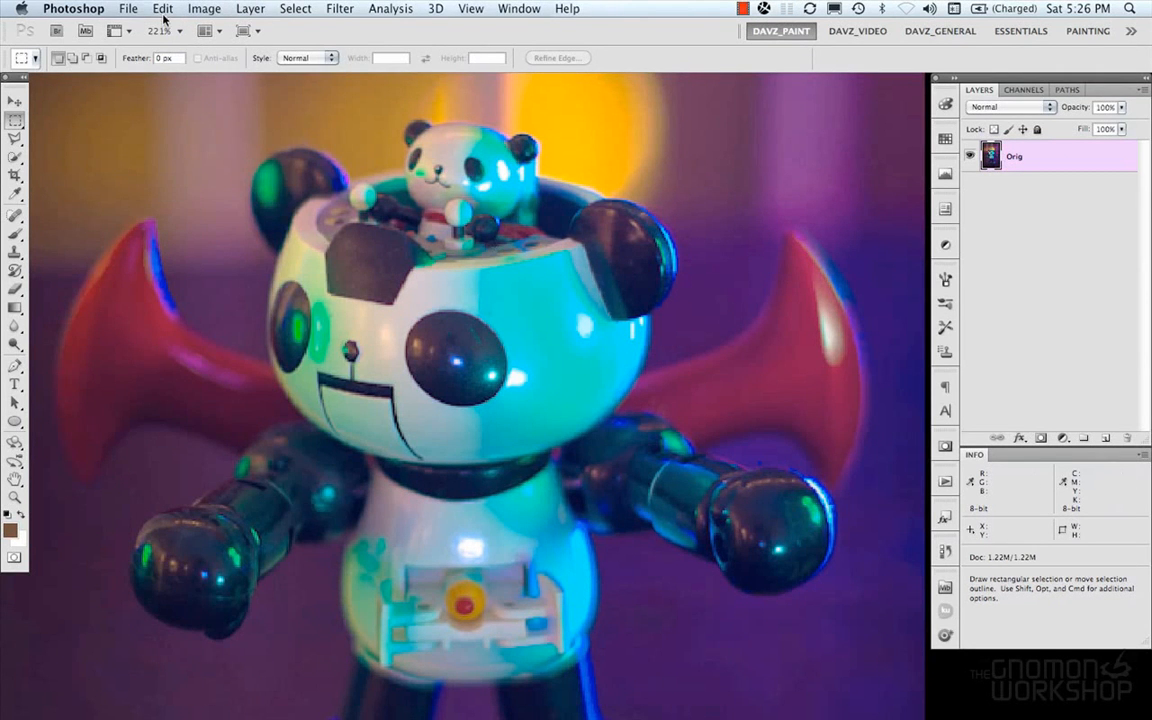
In Color Settings, try Monitor Color, return to North America General Purpose 2 and keep the CMYK working space
click(162, 8)
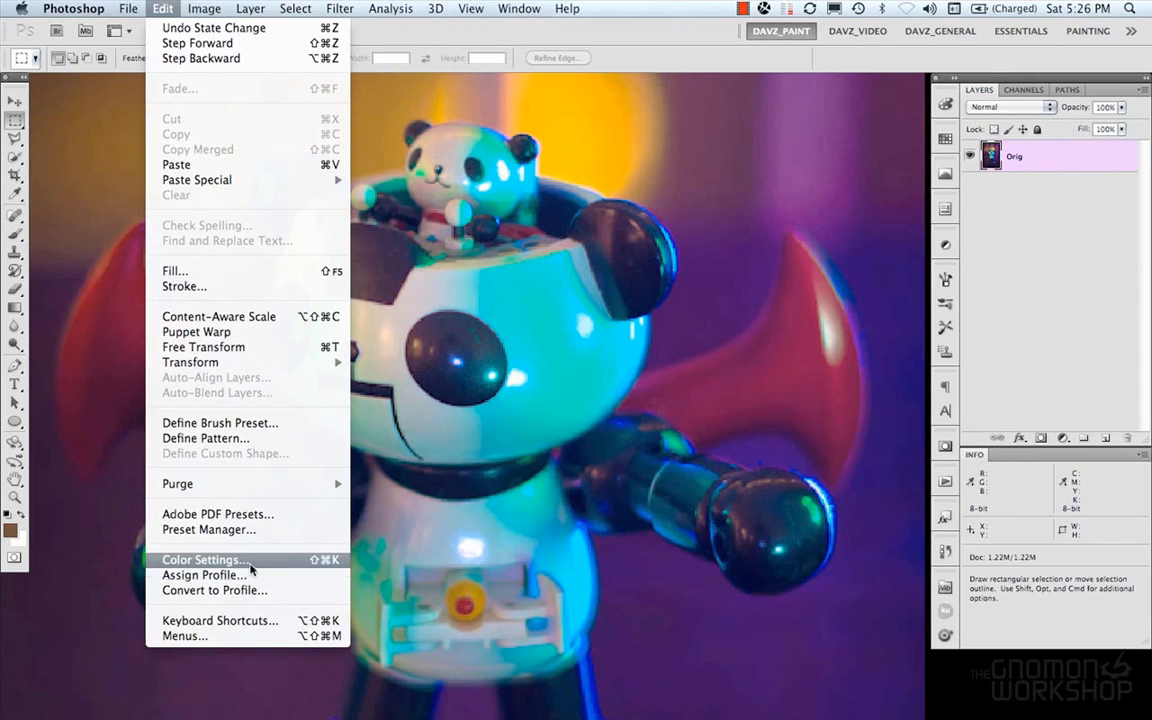
click(204, 560)
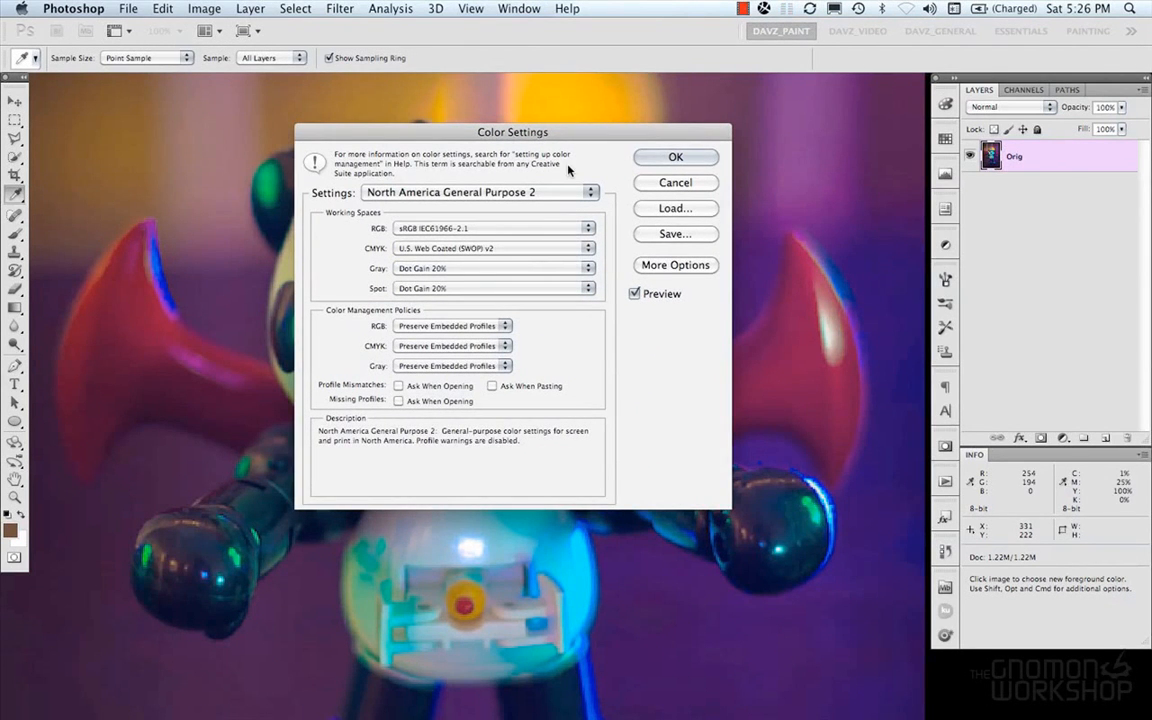
mouse_move(590, 168)
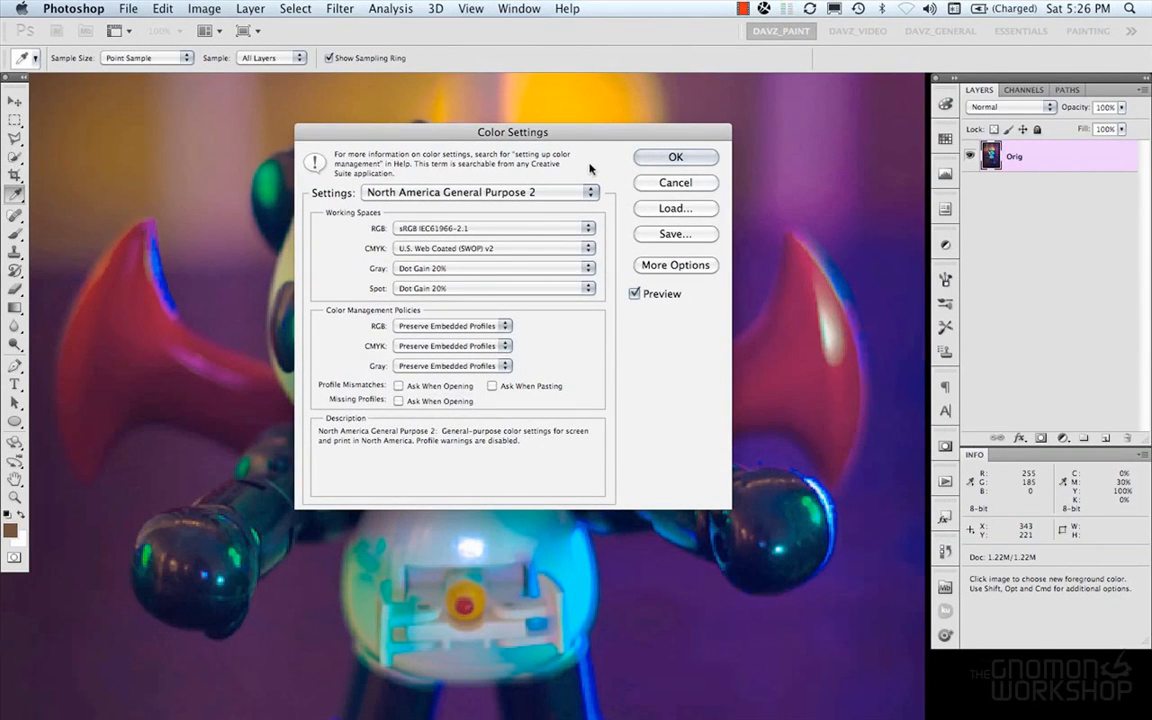
mouse_move(578, 176)
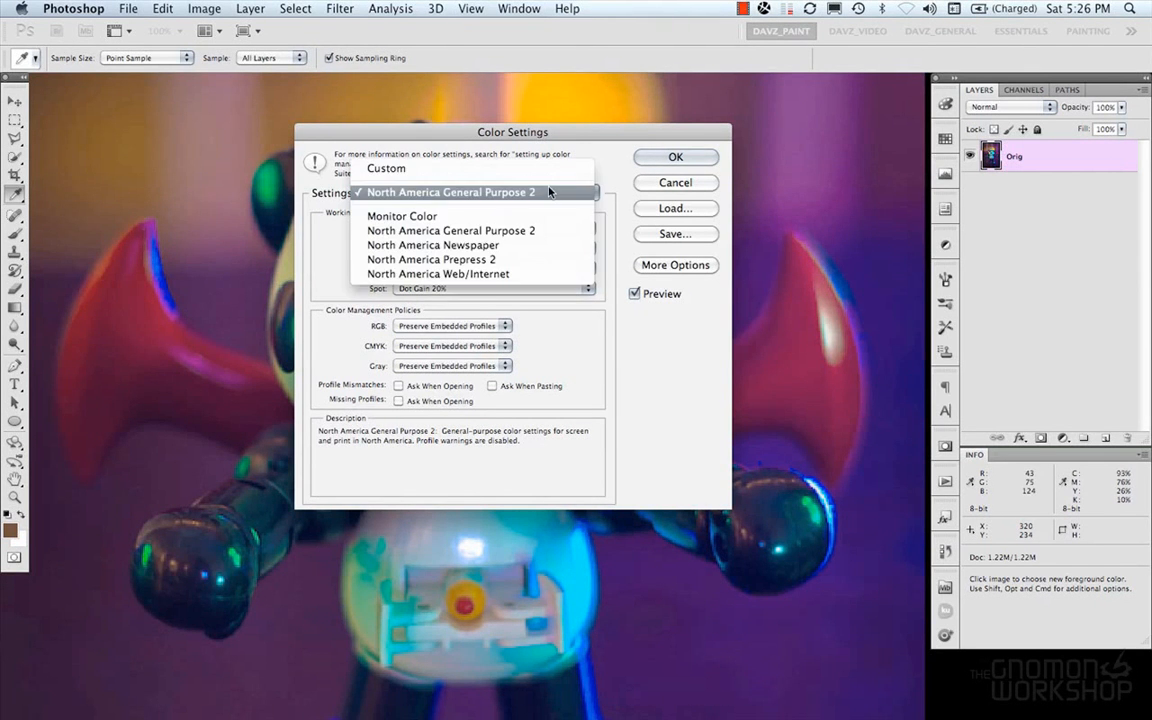
mouse_move(362, 200)
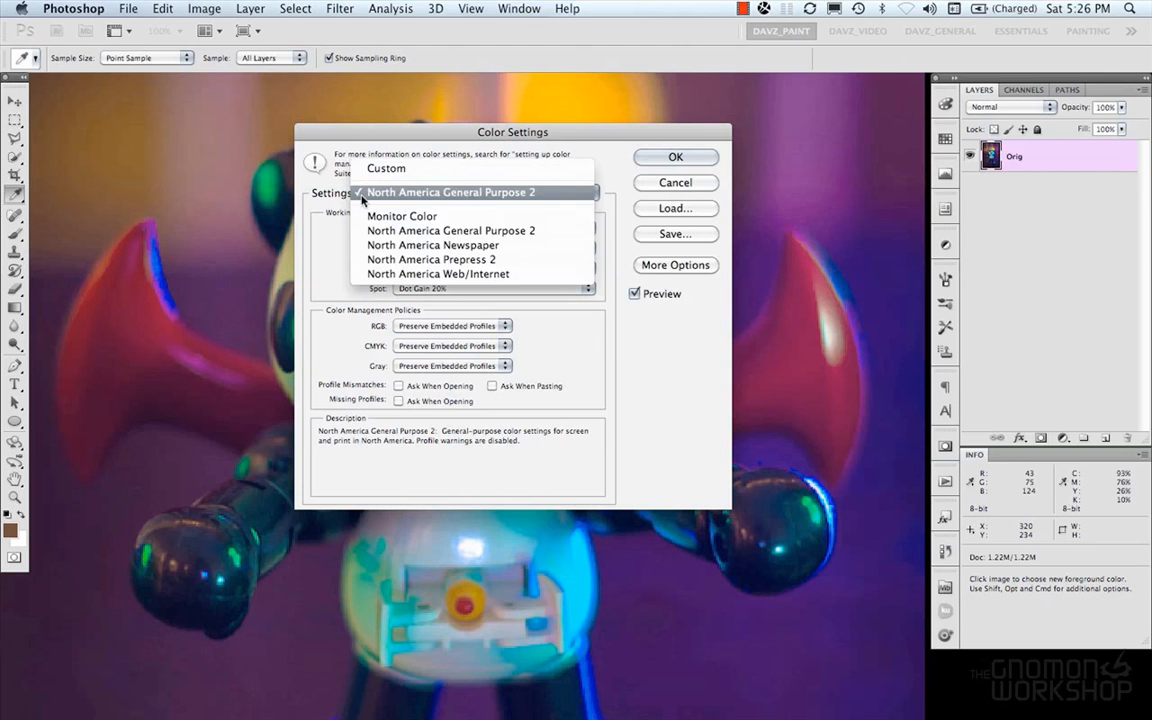
mouse_move(532, 198)
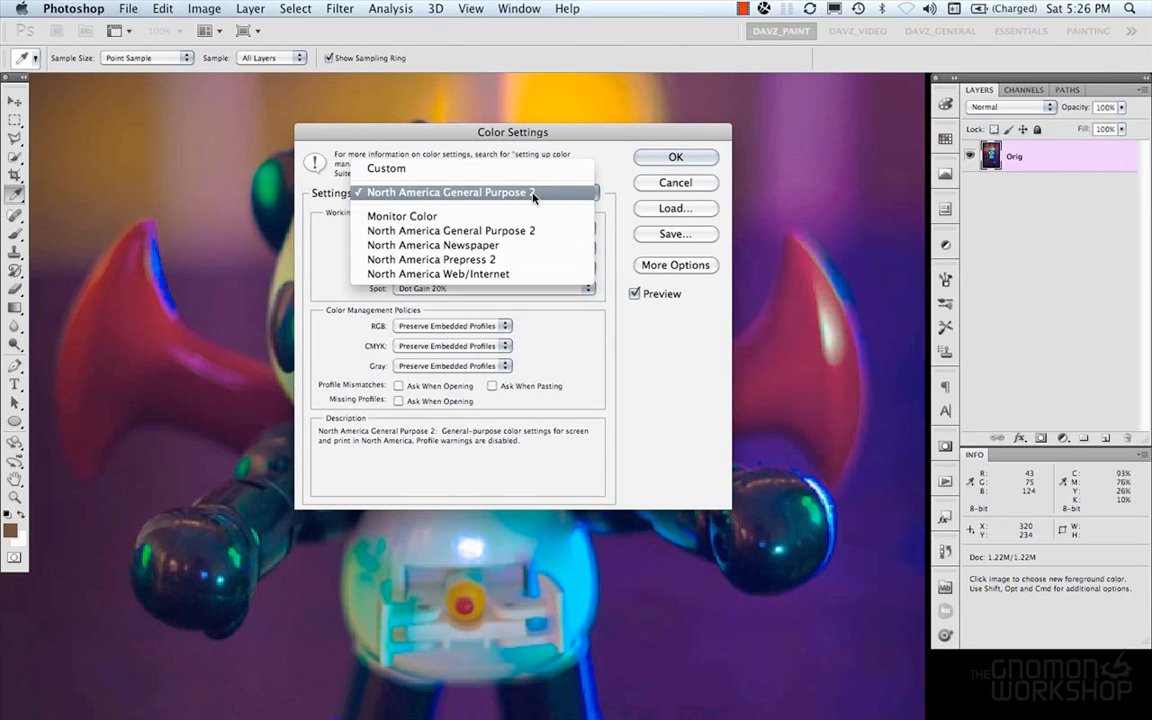
mouse_move(576, 198)
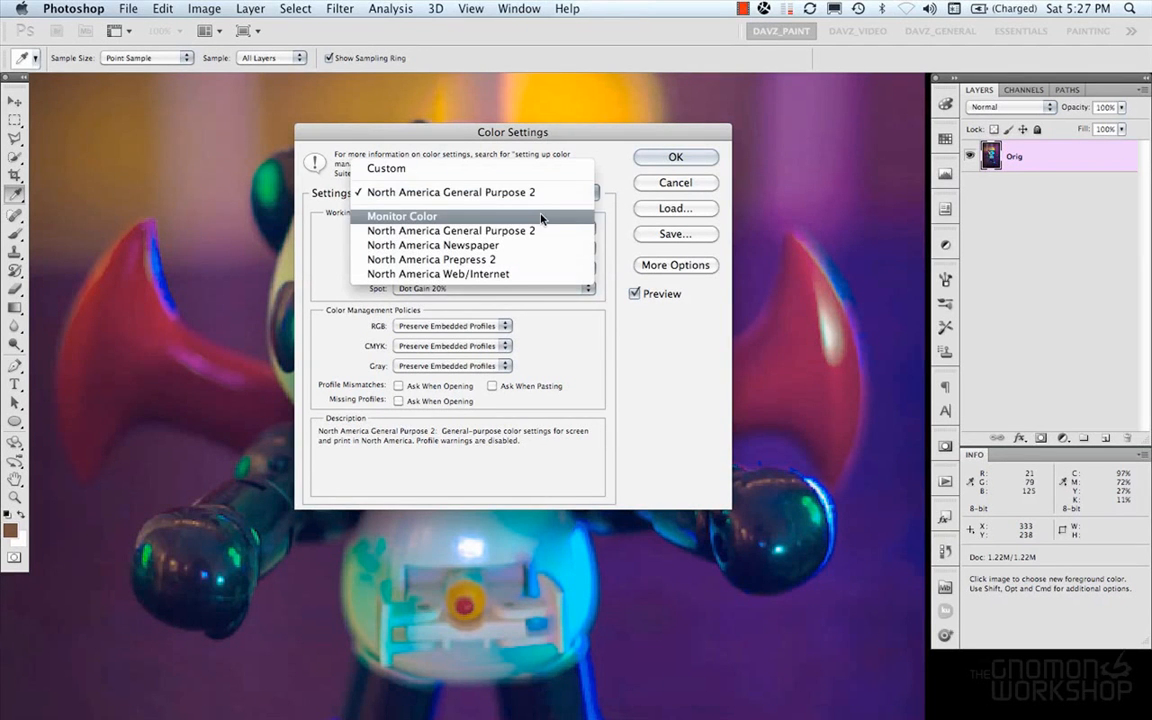
click(400, 216)
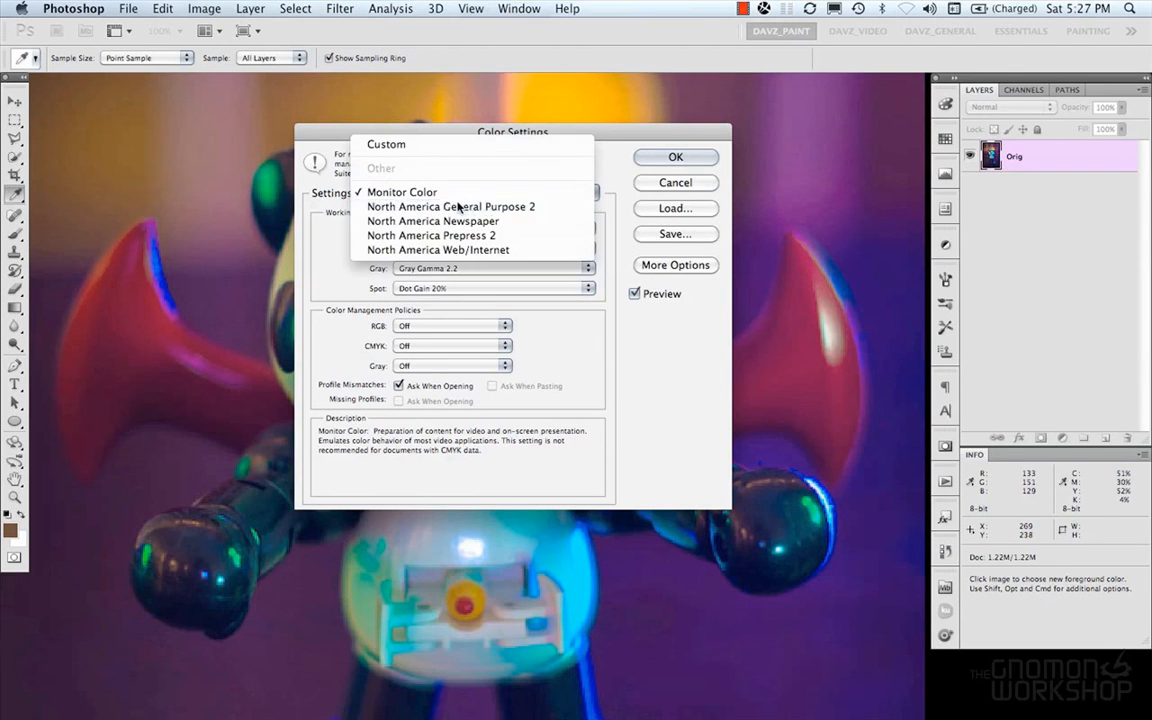
click(450, 206)
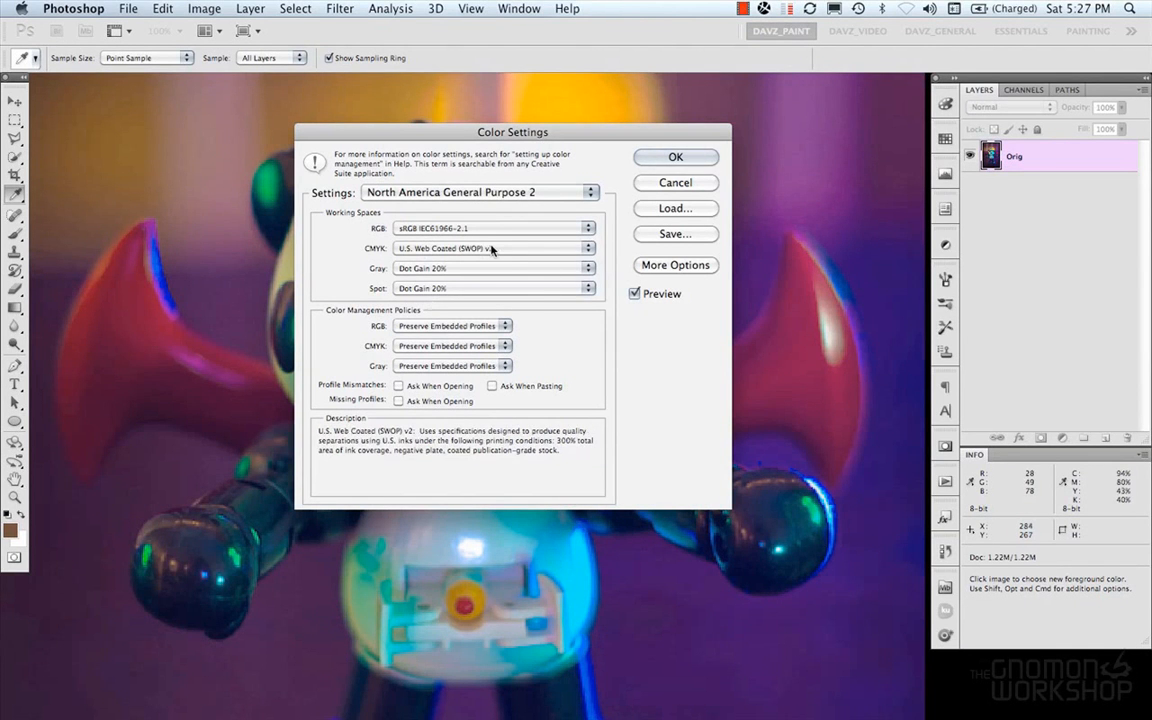
click(490, 248)
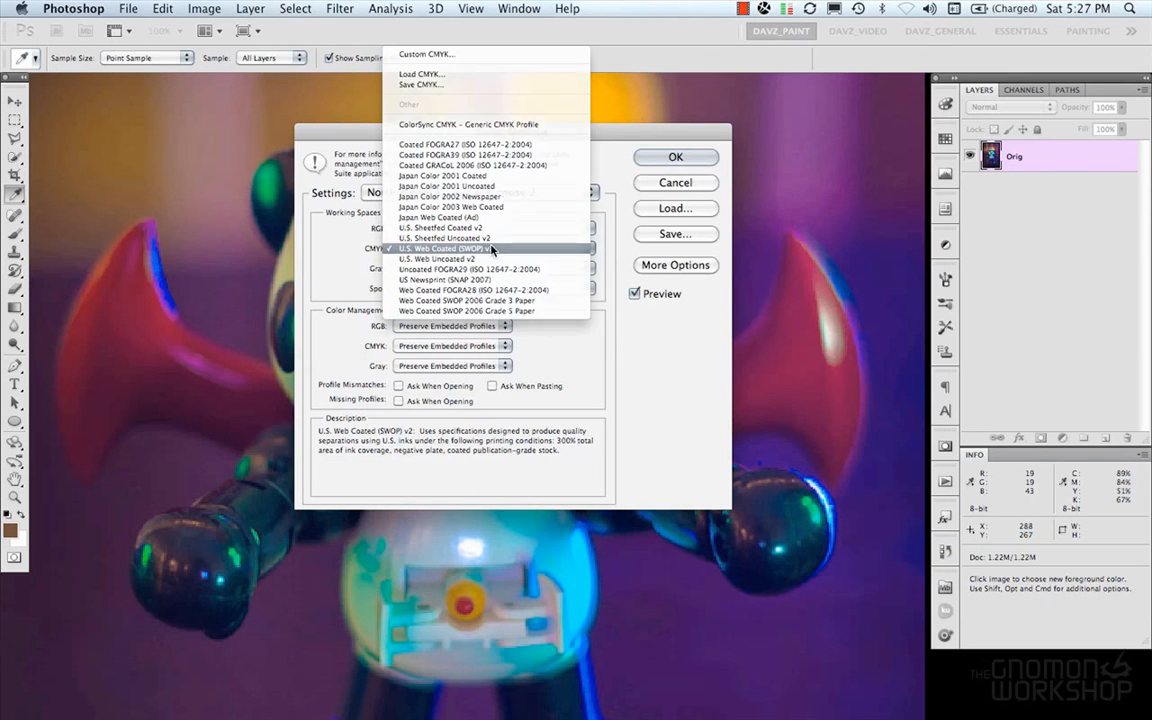
click(448, 248)
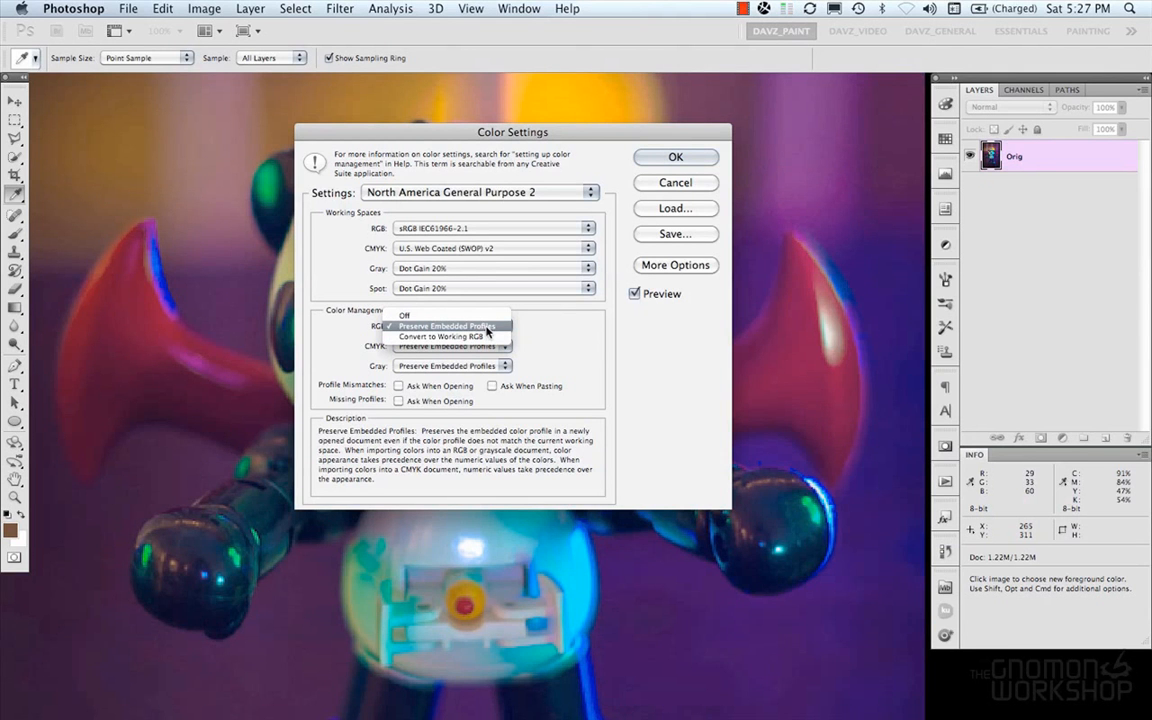
mouse_move(484, 336)
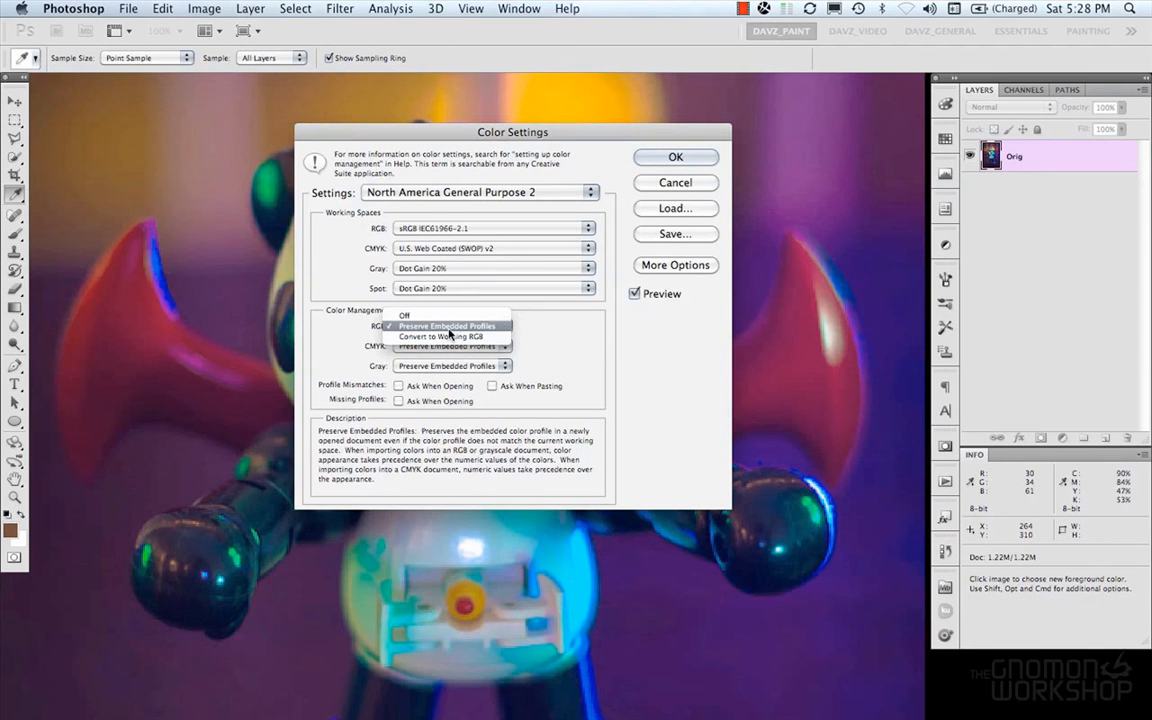
Keep embedded RGB and CMYK profiles preserved, enable Ask When Opening for mismatches, and apply the settings
click(448, 324)
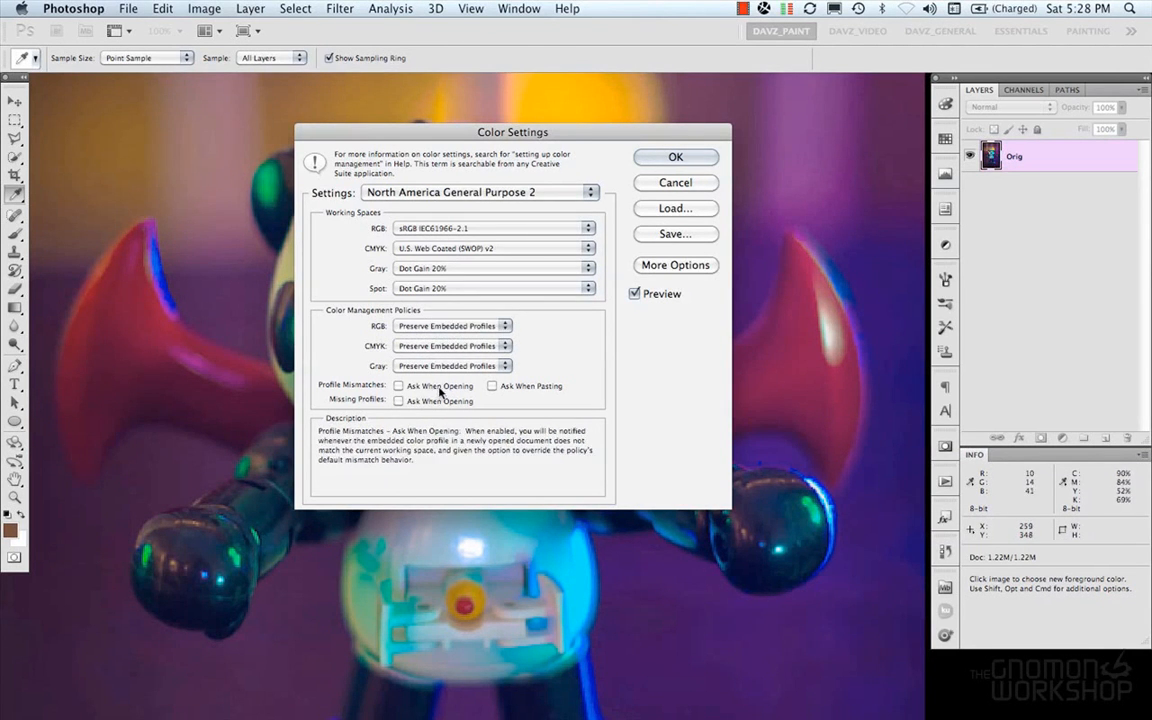
click(400, 384)
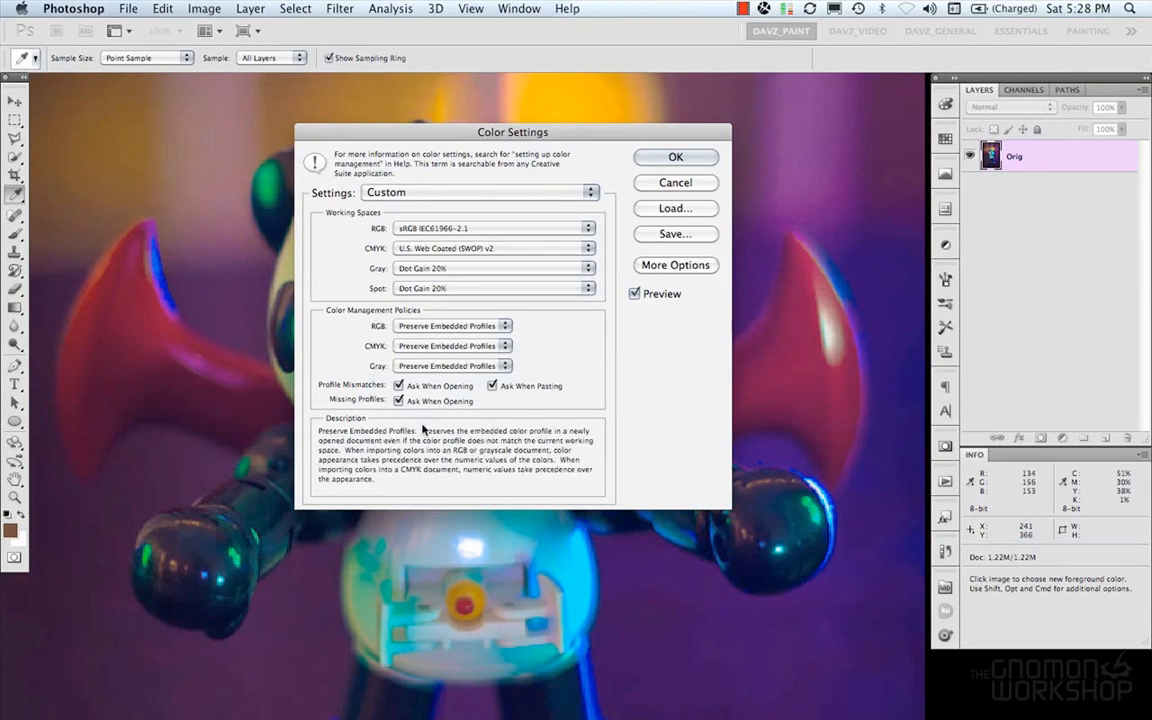
mouse_move(508, 388)
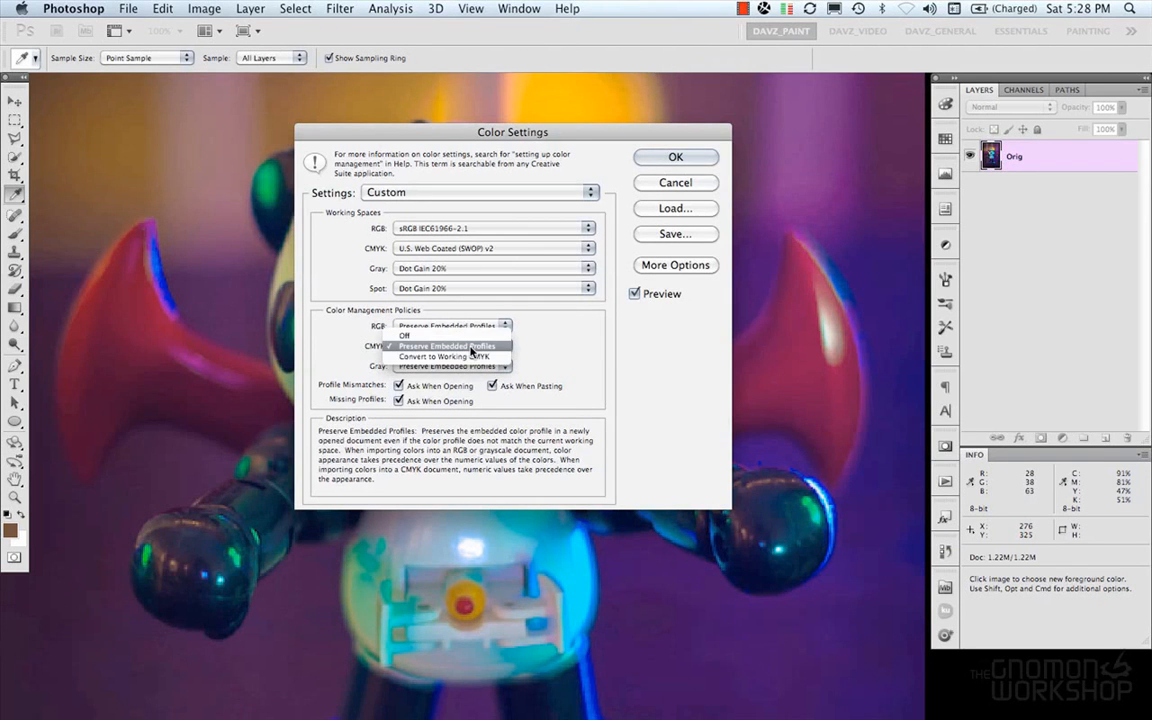
click(448, 344)
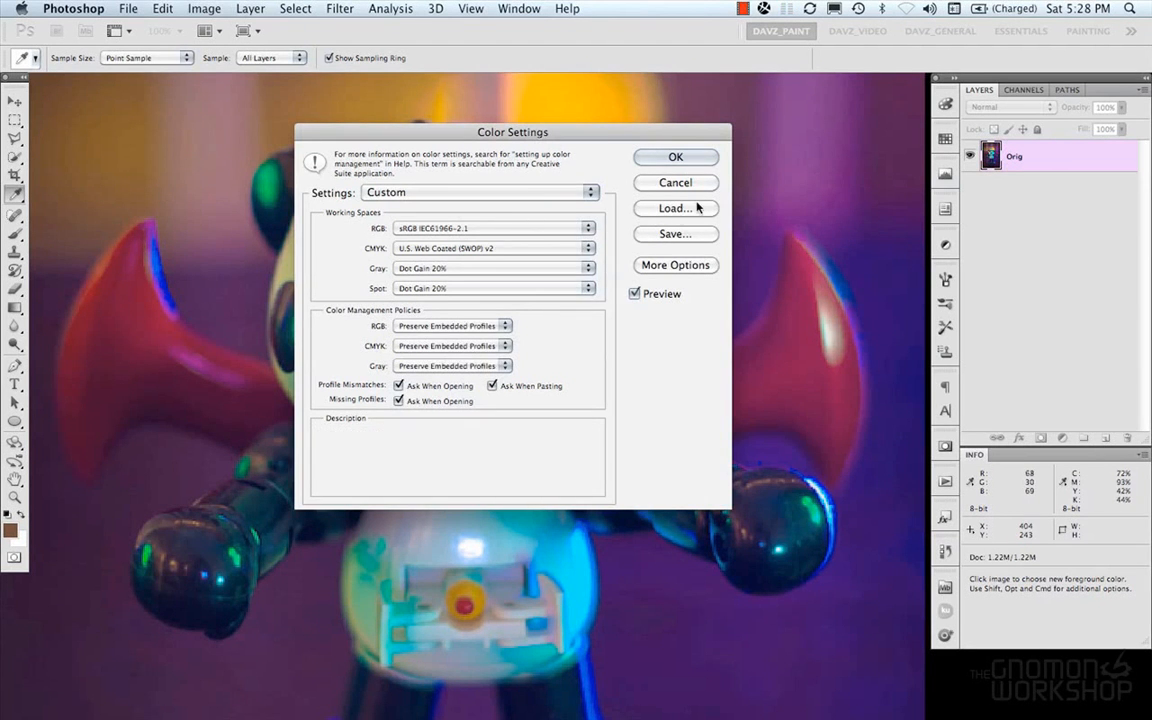
click(204, 8)
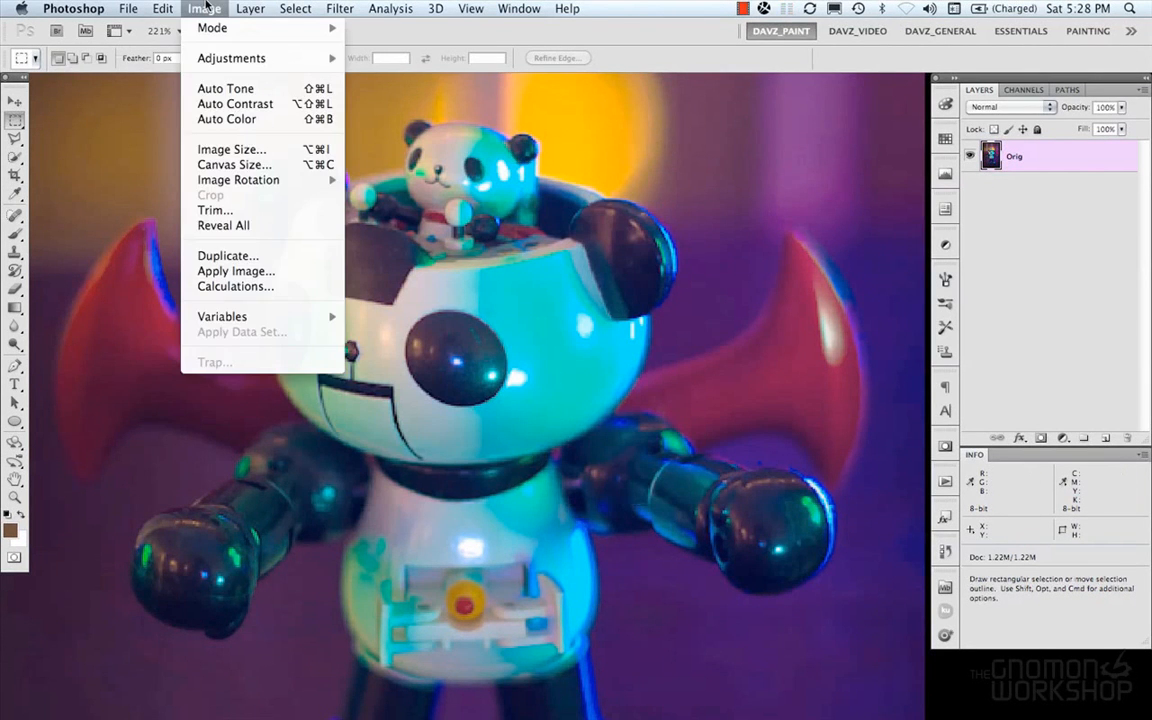
Via Assign Profile, pass the warning and tag the photo with Adobe RGB (1998) rather than unmanaged or sRGB
click(162, 8)
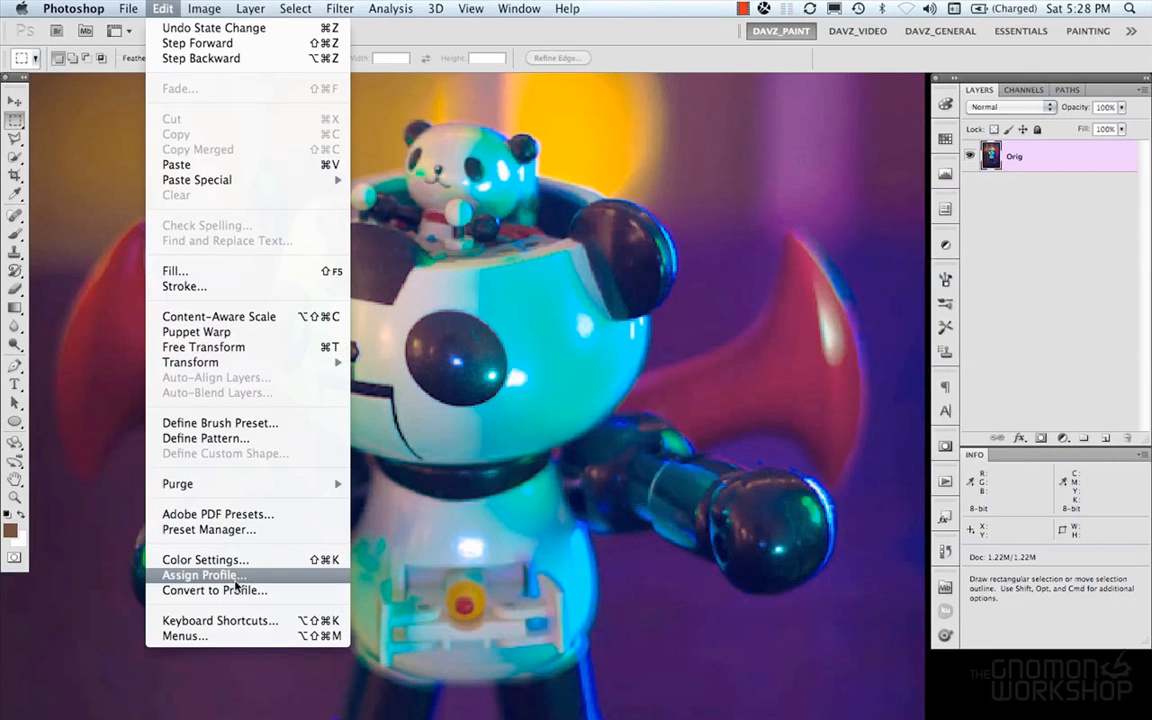
mouse_move(240, 590)
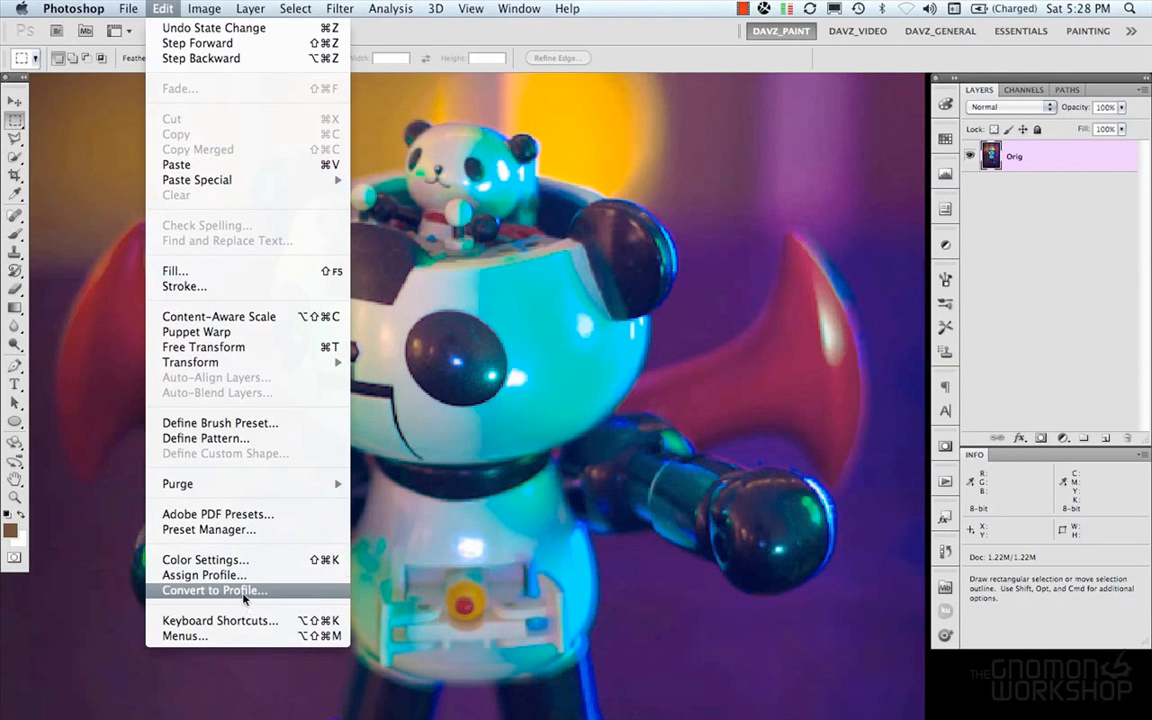
click(214, 590)
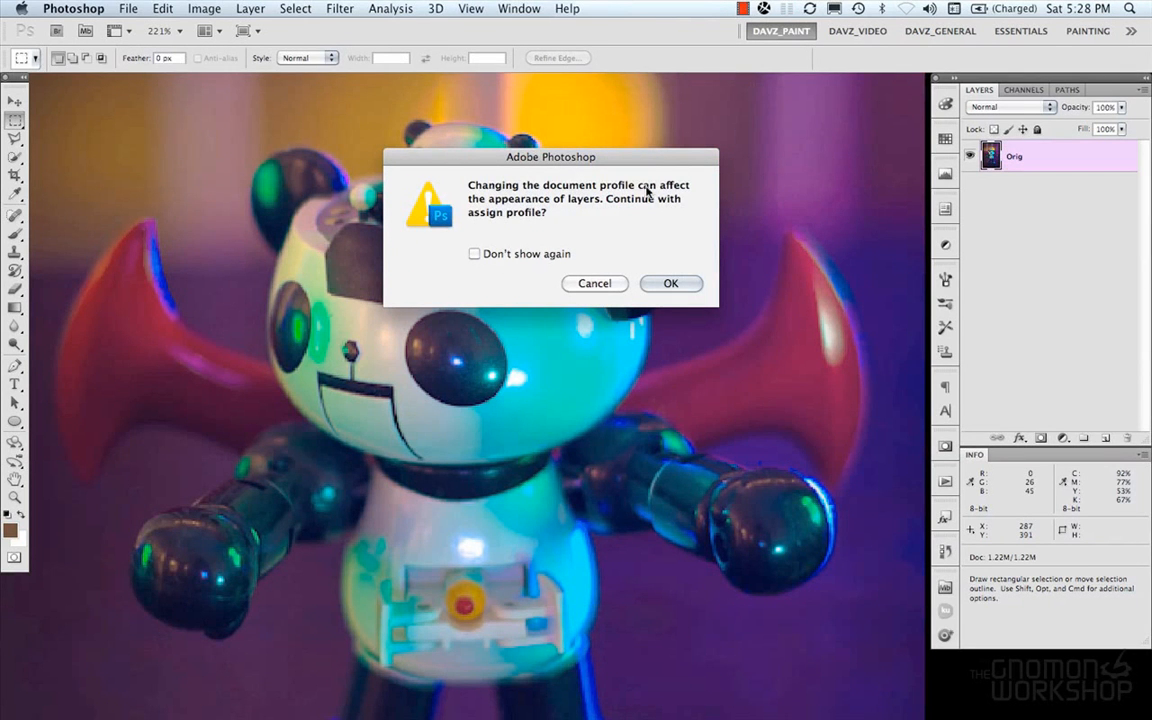
mouse_move(550, 218)
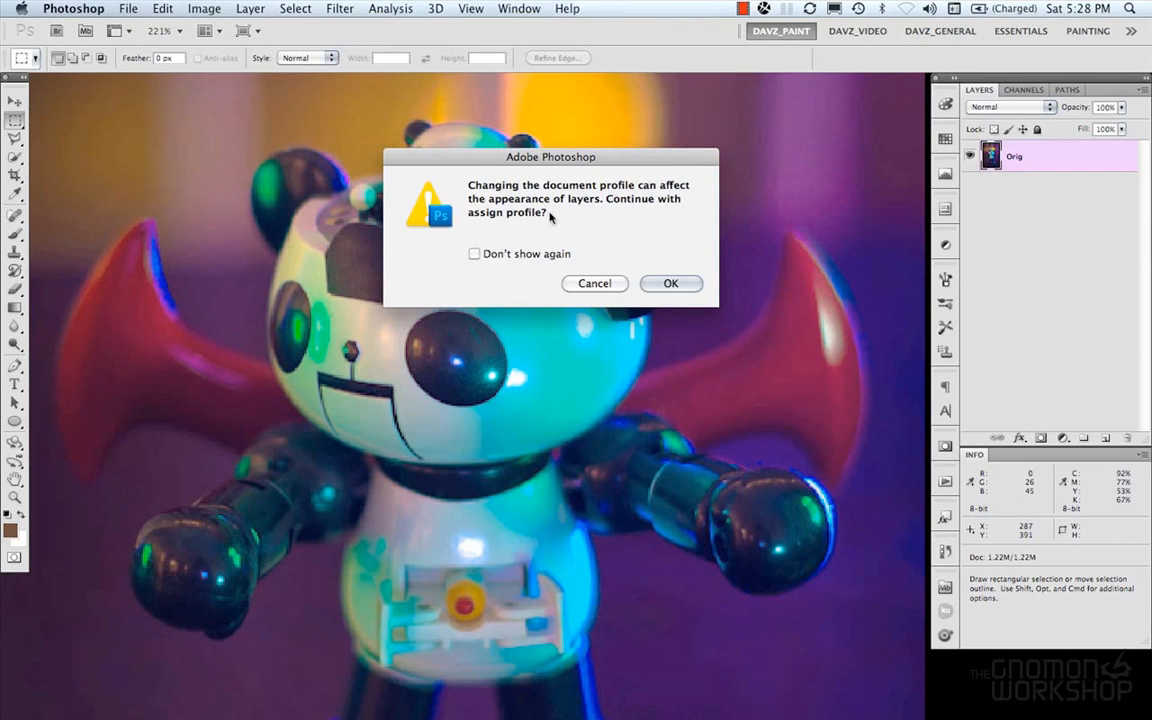
click(672, 284)
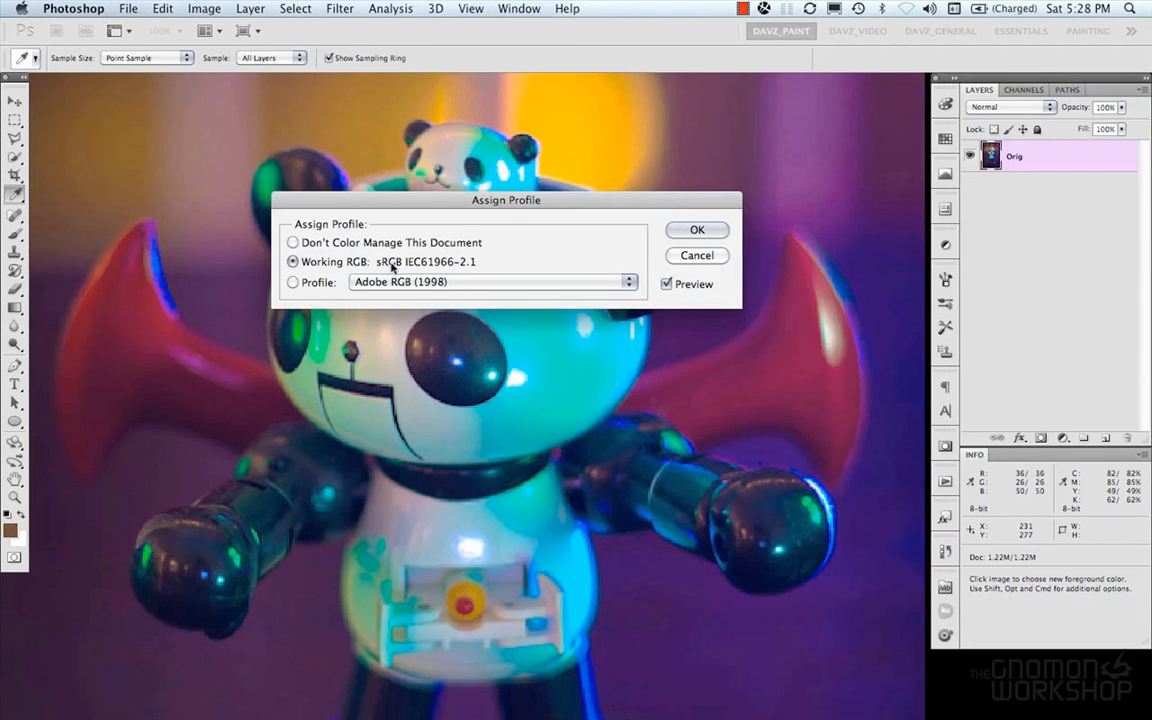
click(292, 242)
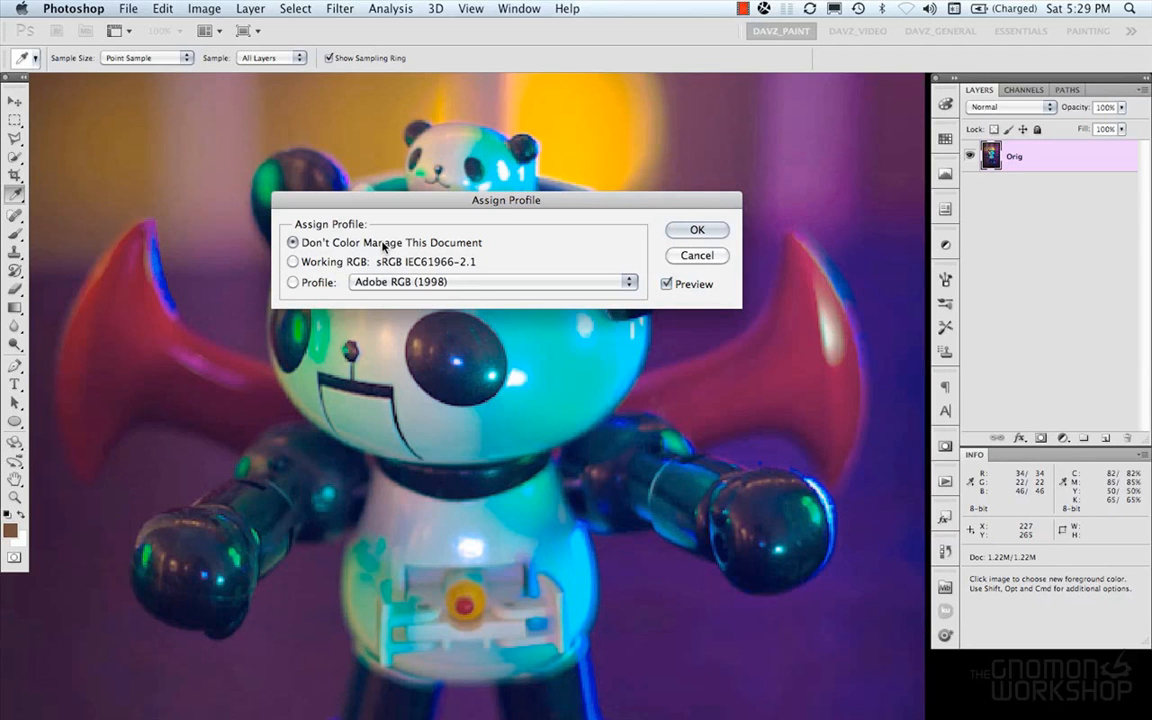
click(292, 260)
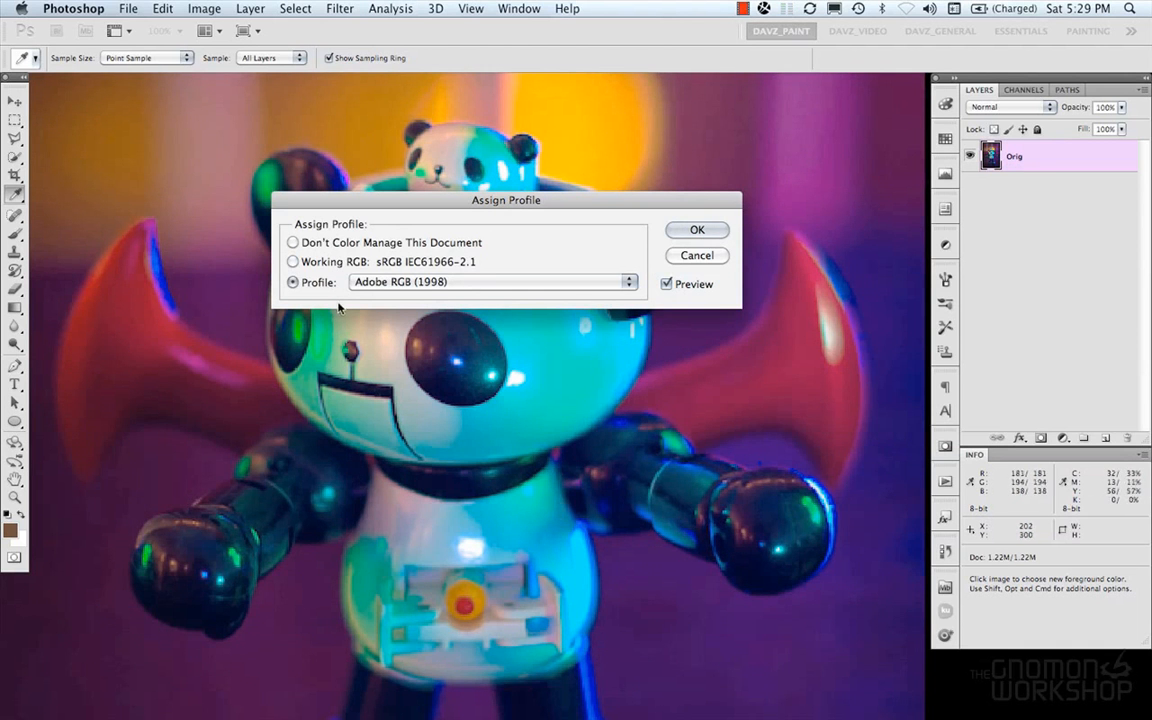
click(292, 260)
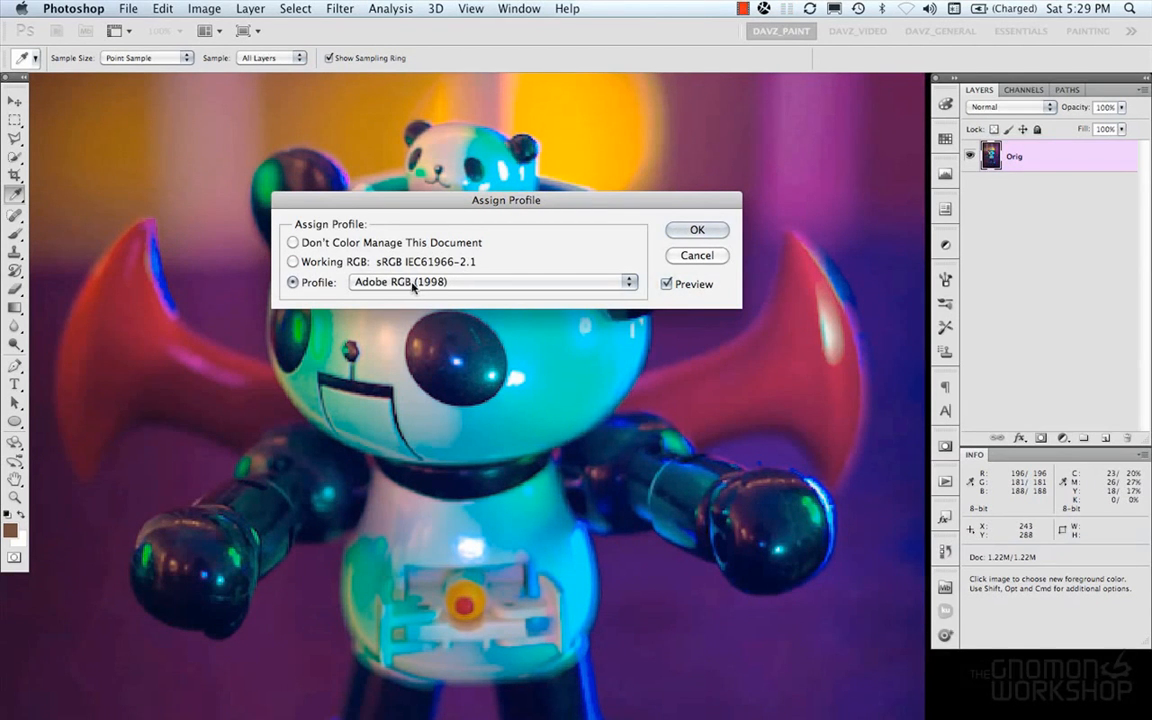
mouse_move(500, 328)
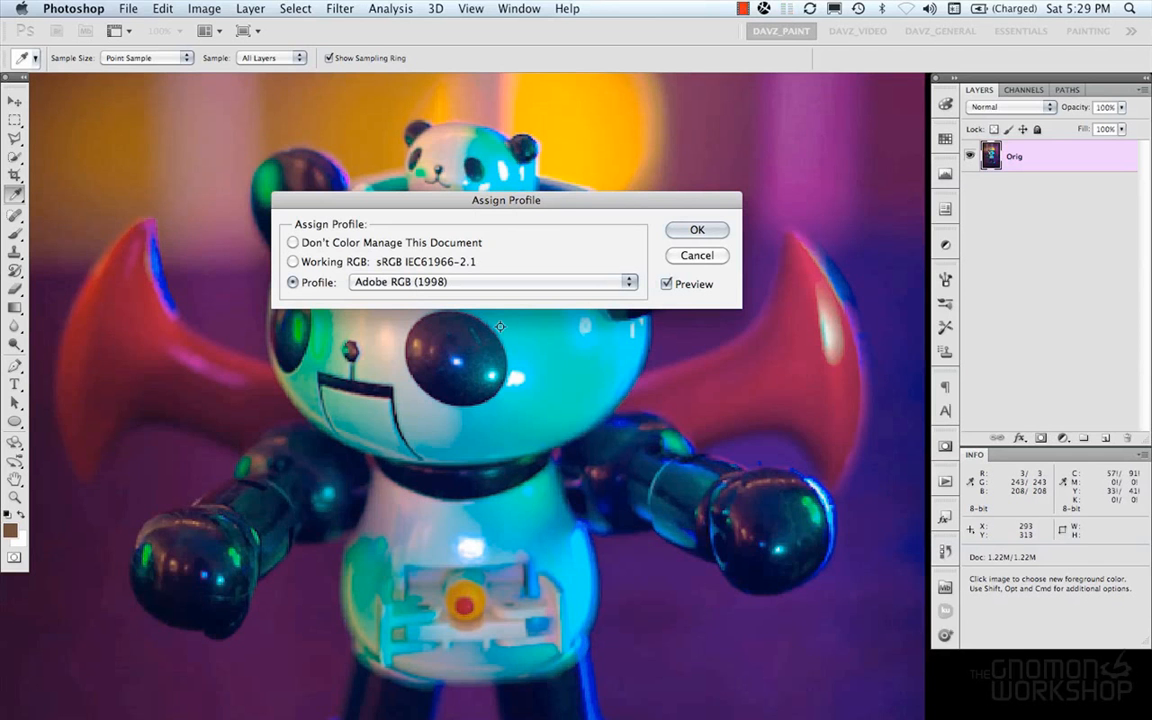
mouse_move(532, 320)
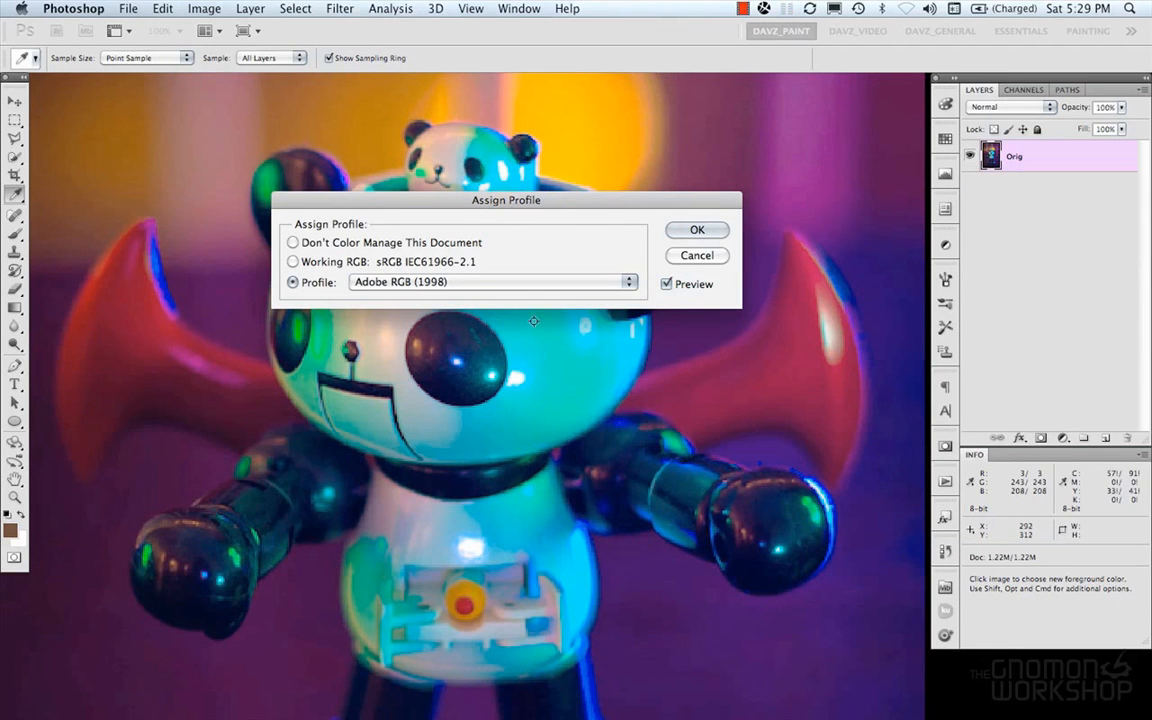
mouse_move(684, 236)
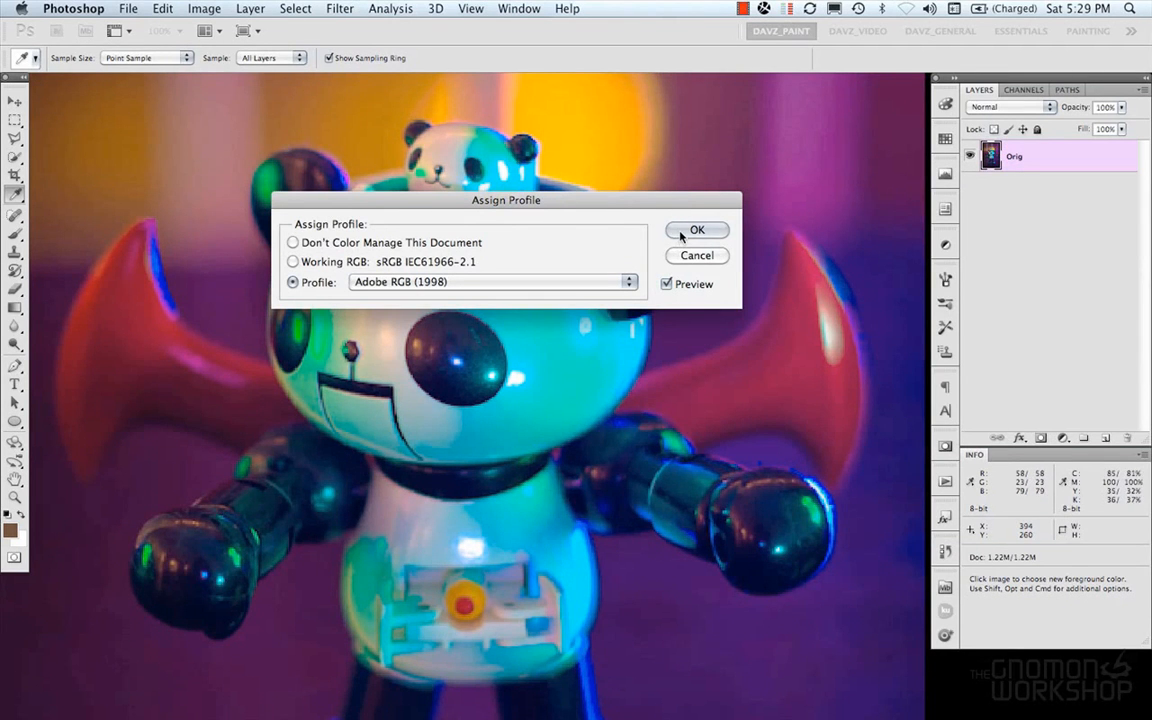
click(696, 230)
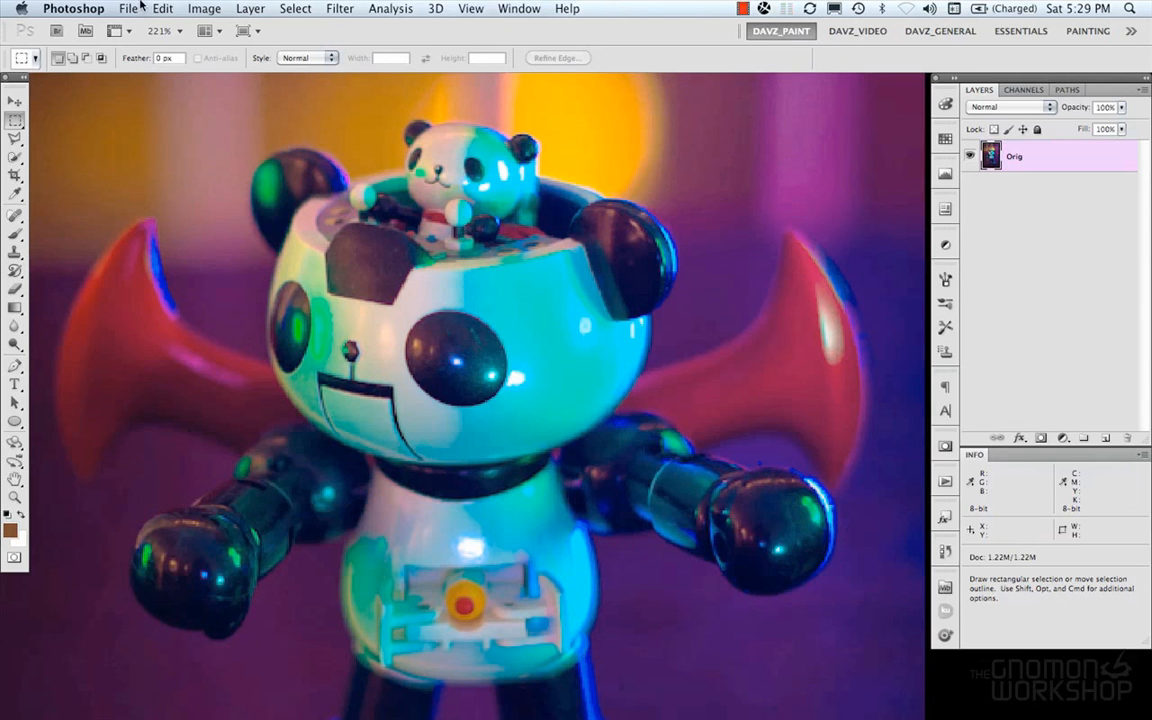
click(128, 8)
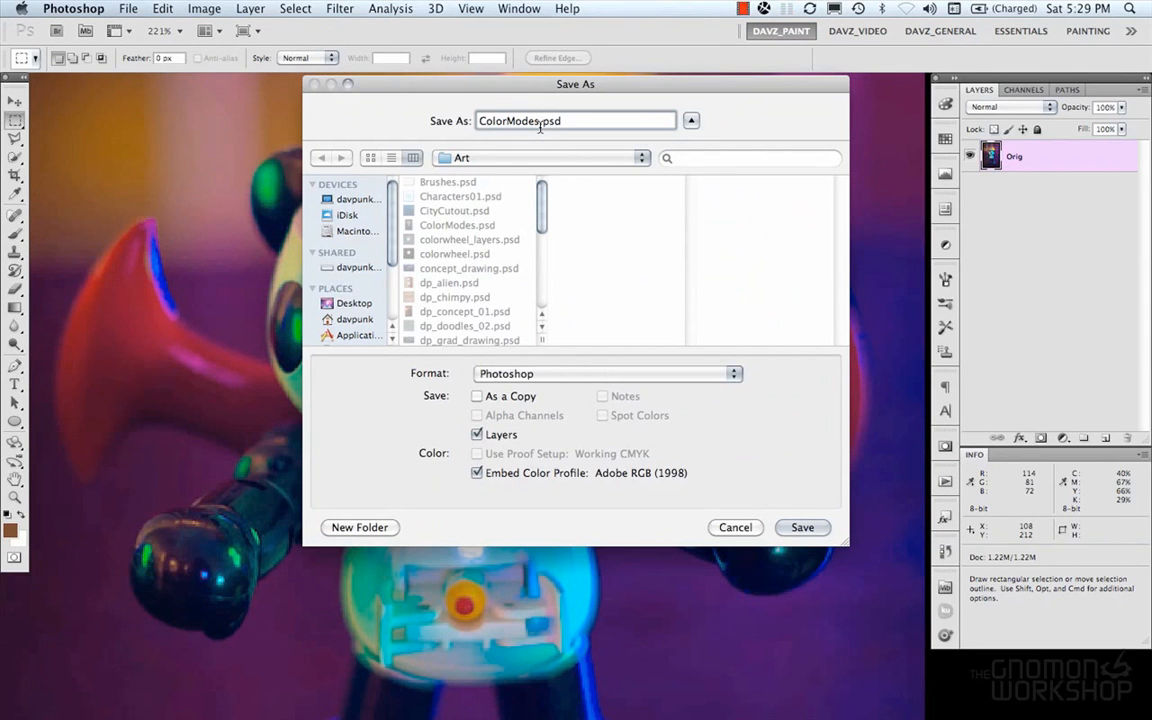
Save the photo as ColorModes_Adobe1998.psd with the Adobe RGB (1998) profile embedded
text(_Adobe)
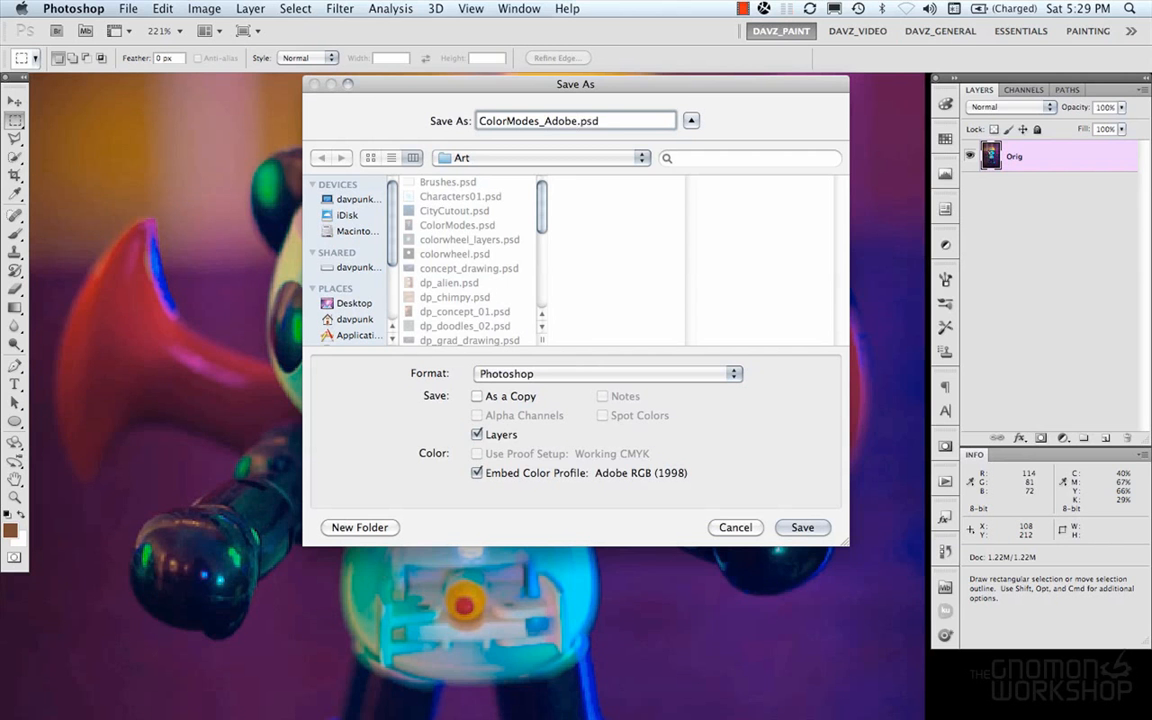
text(1998)
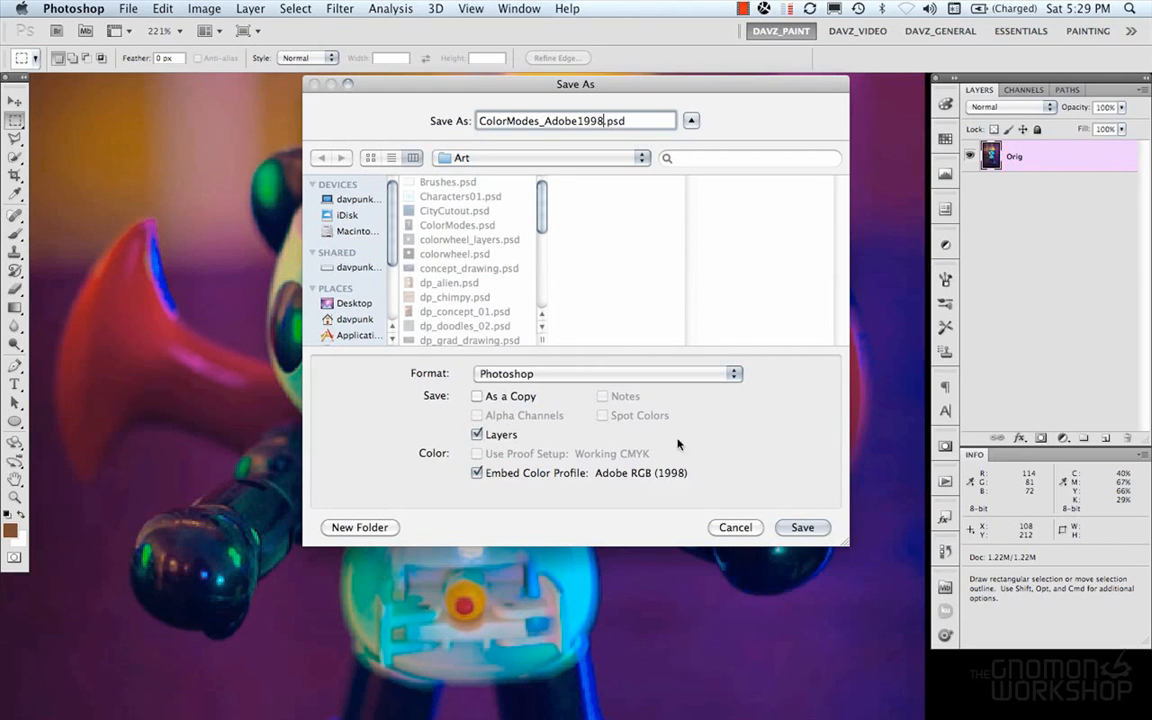
mouse_move(736, 522)
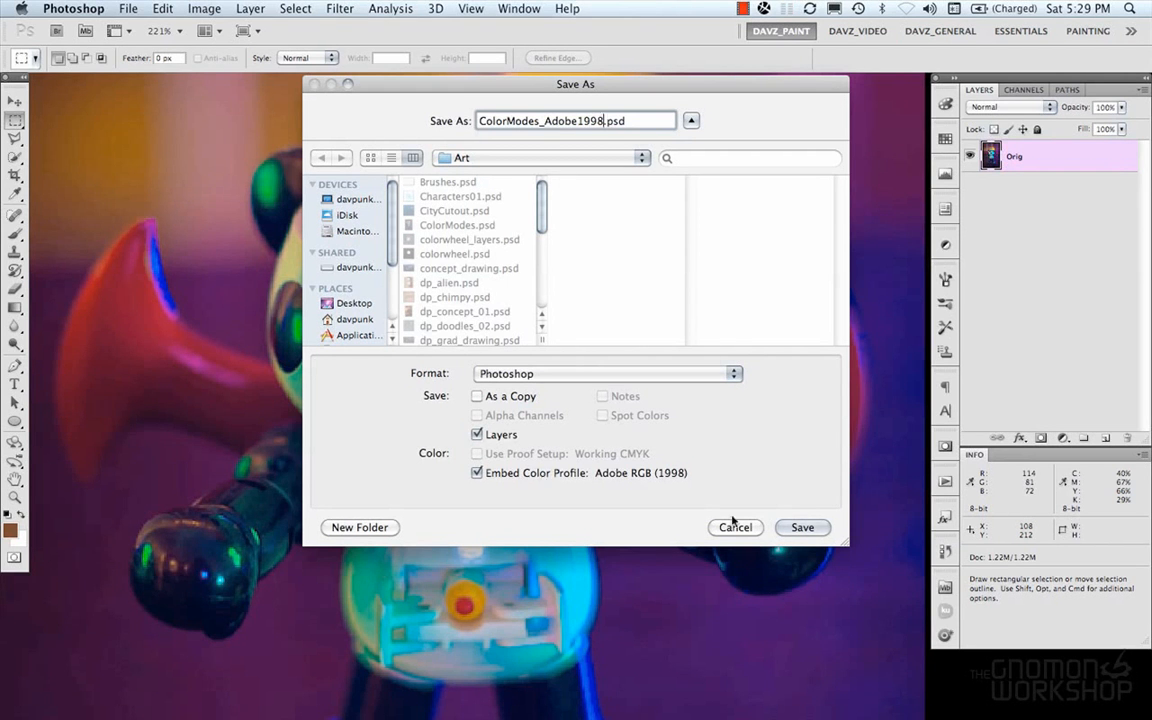
click(802, 528)
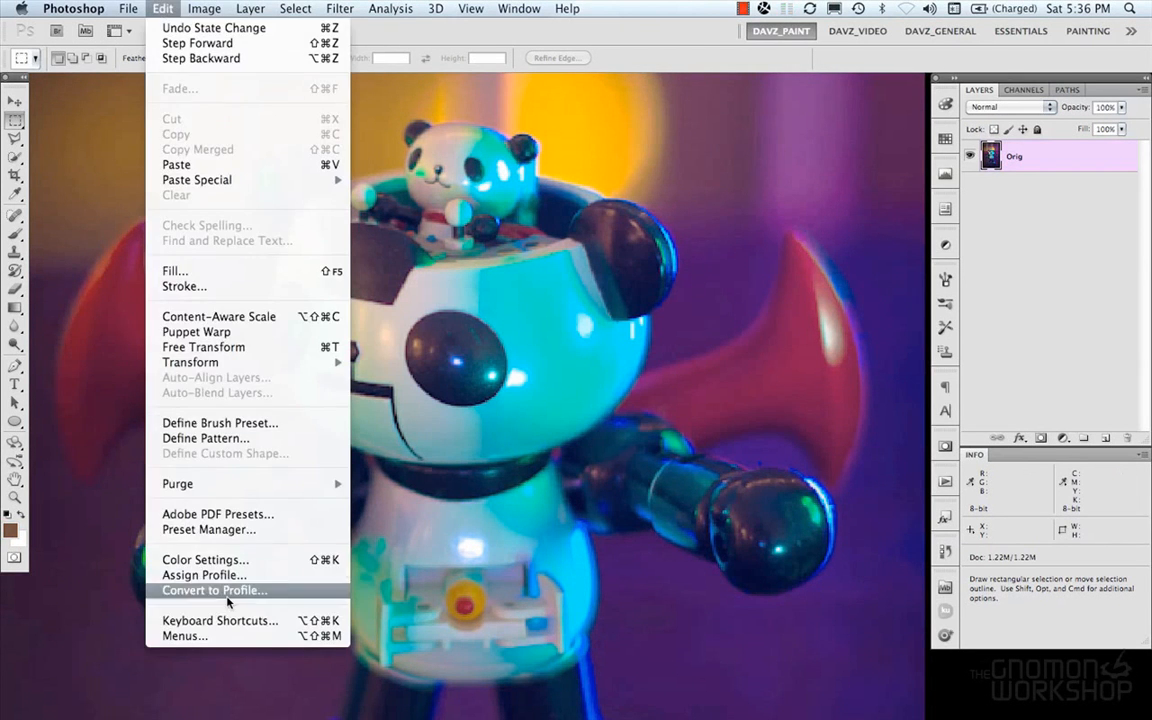
In Convert to Profile, review the engine list and pick a CMYK destination colour space for the sRGB photo
click(214, 590)
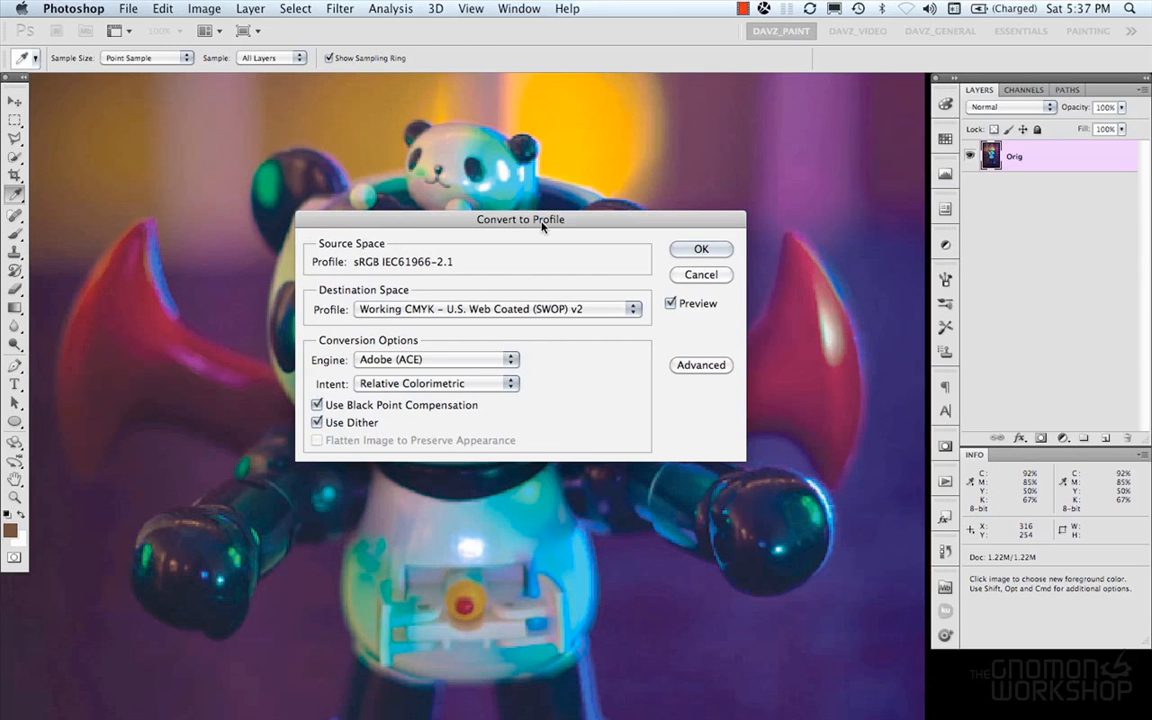
mouse_move(460, 280)
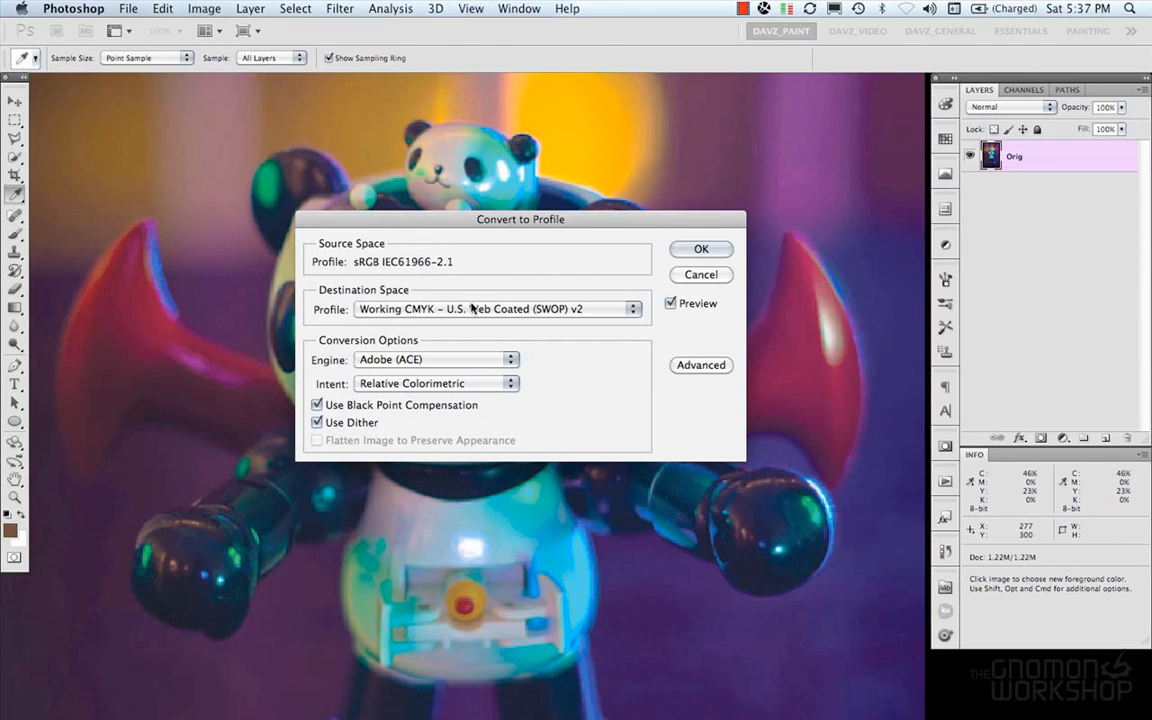
mouse_move(476, 368)
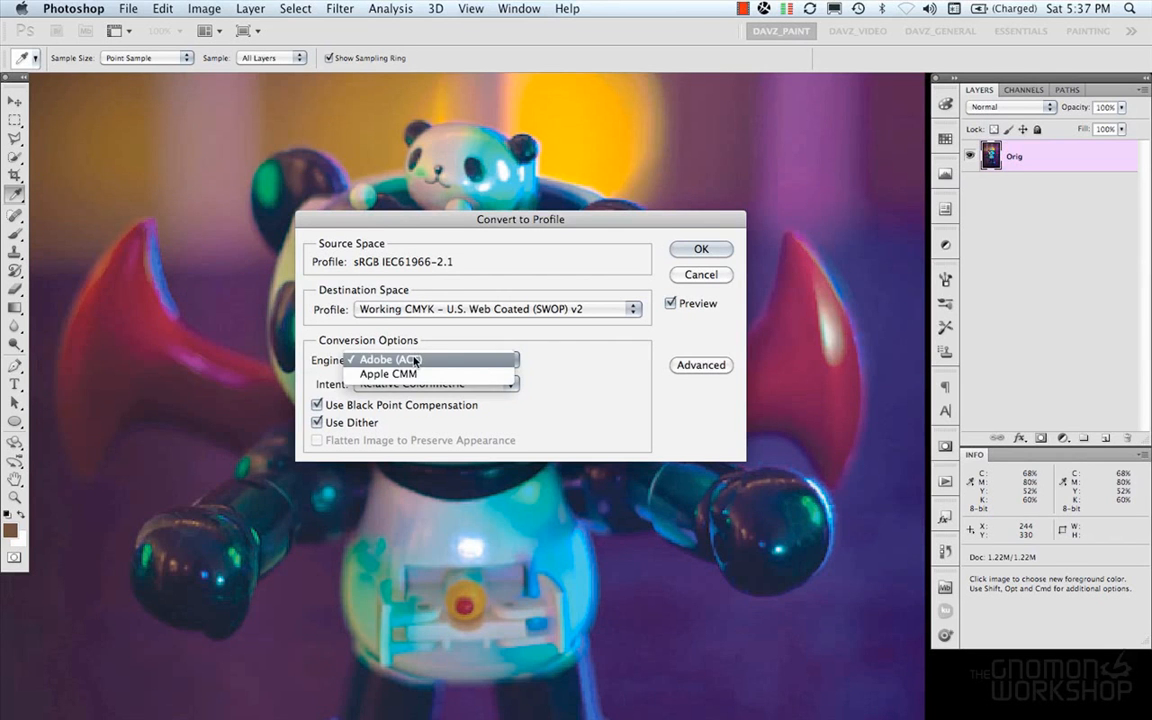
click(390, 360)
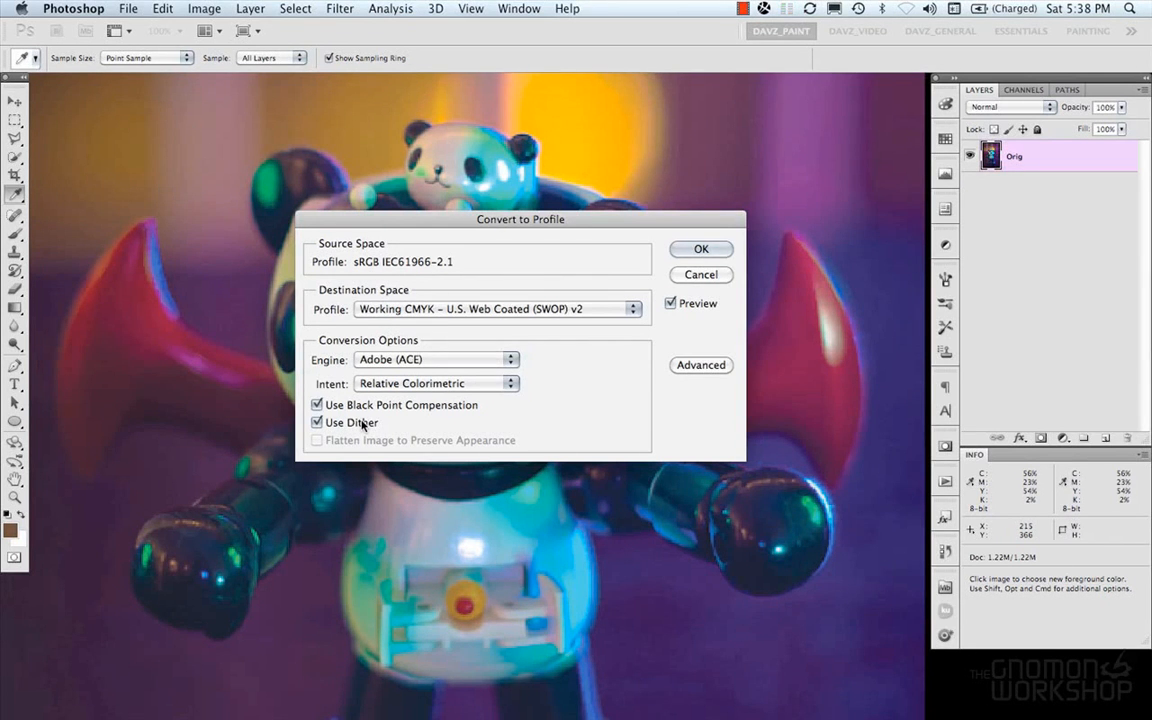
mouse_move(616, 358)
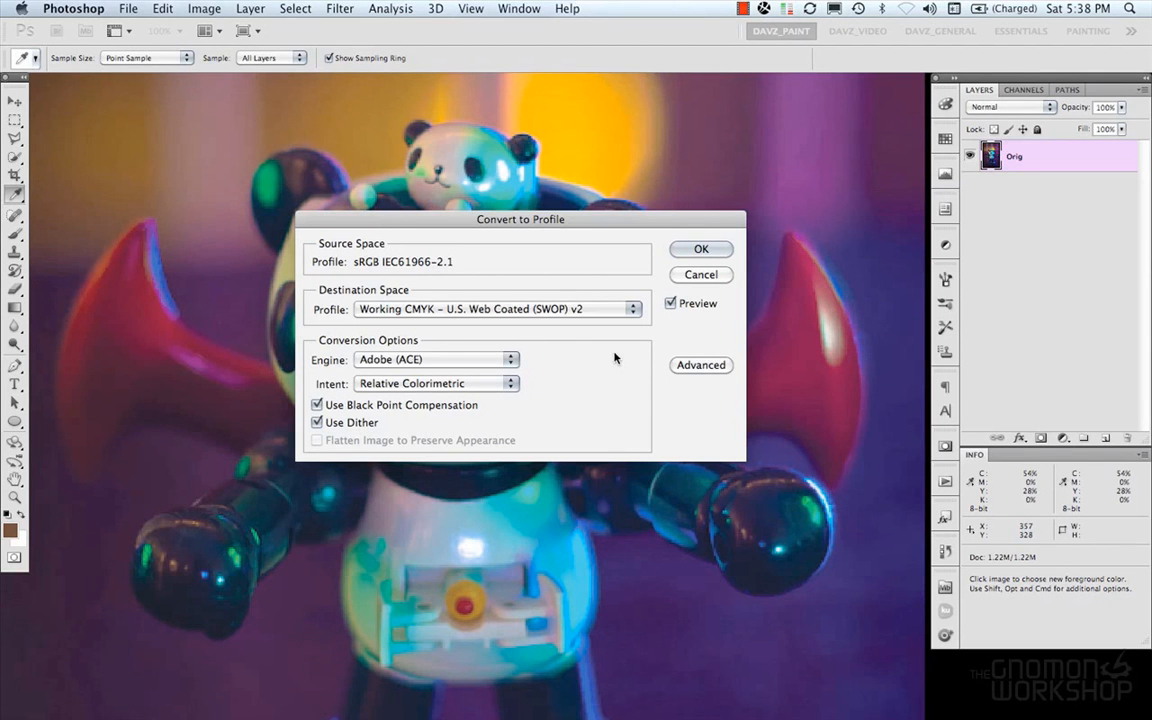
mouse_move(508, 256)
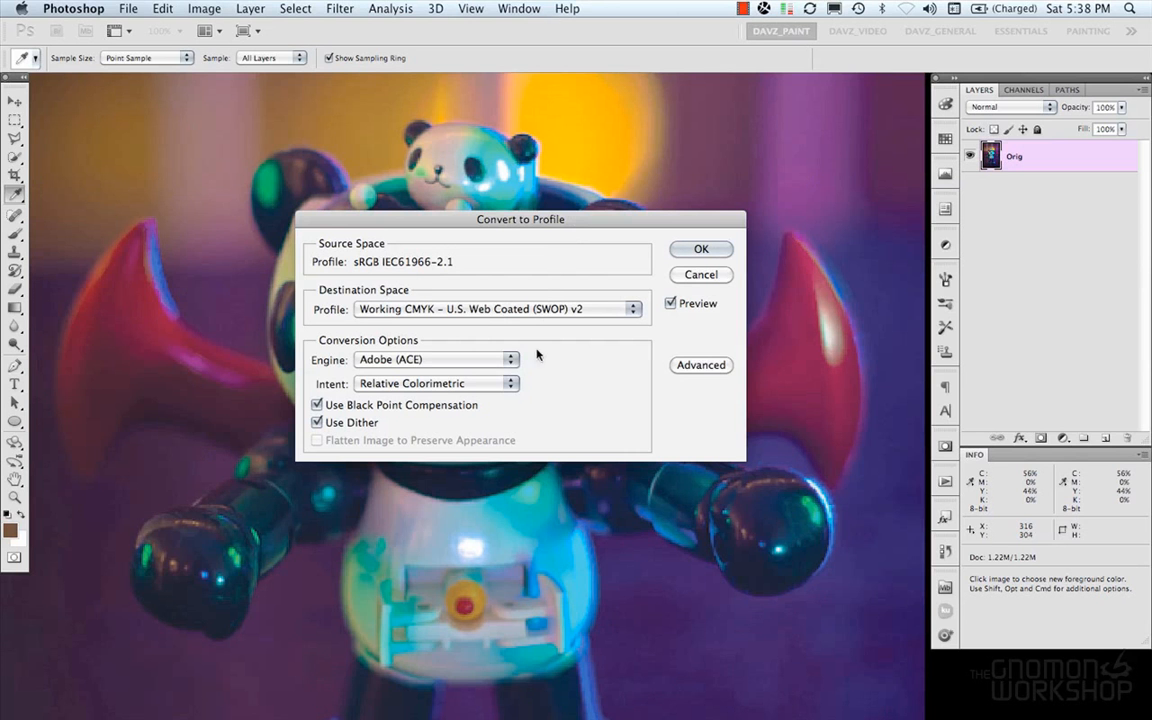
click(632, 308)
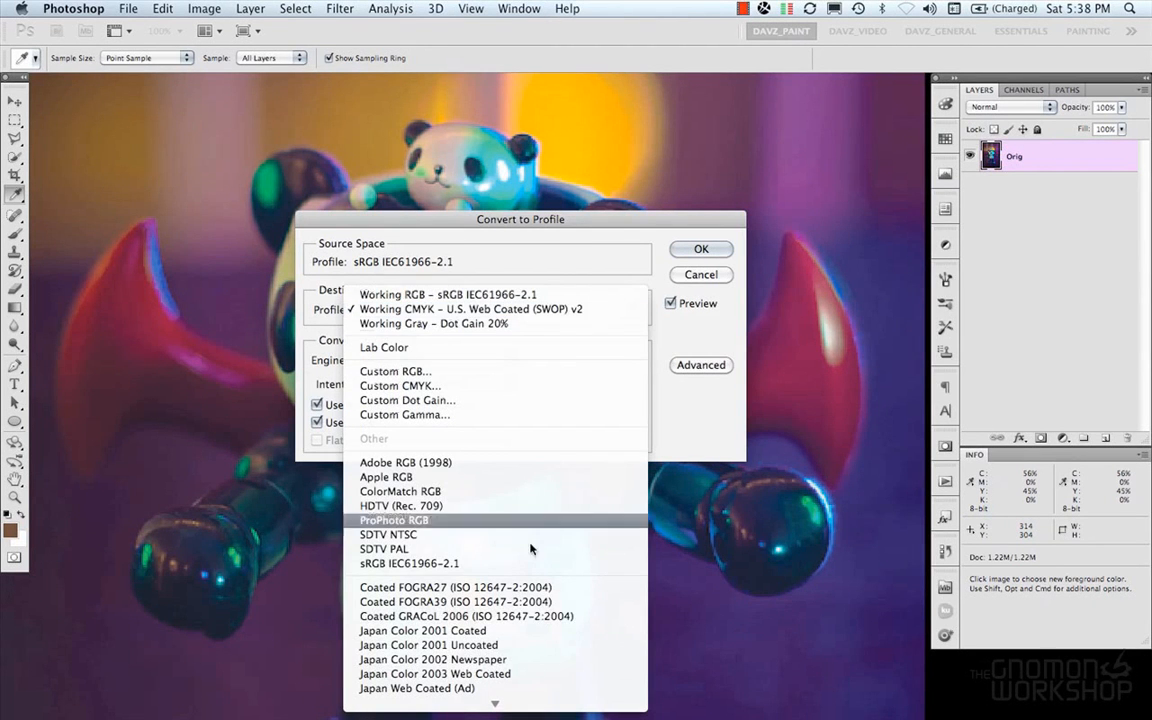
mouse_move(664, 342)
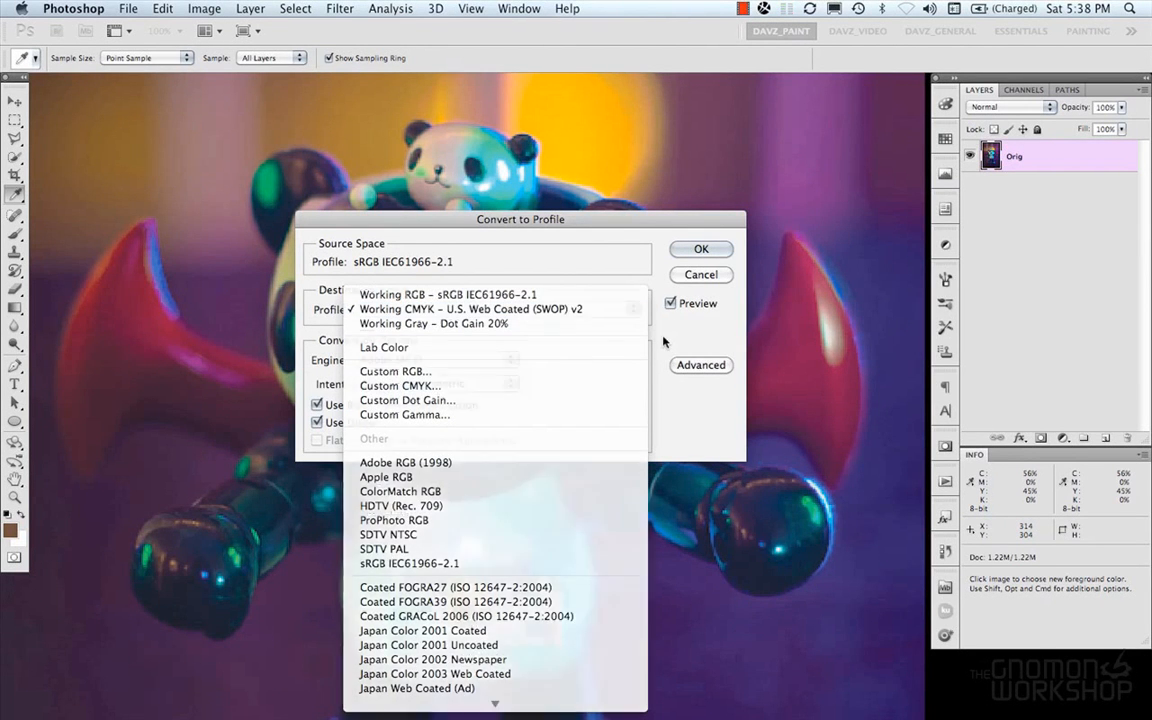
click(470, 308)
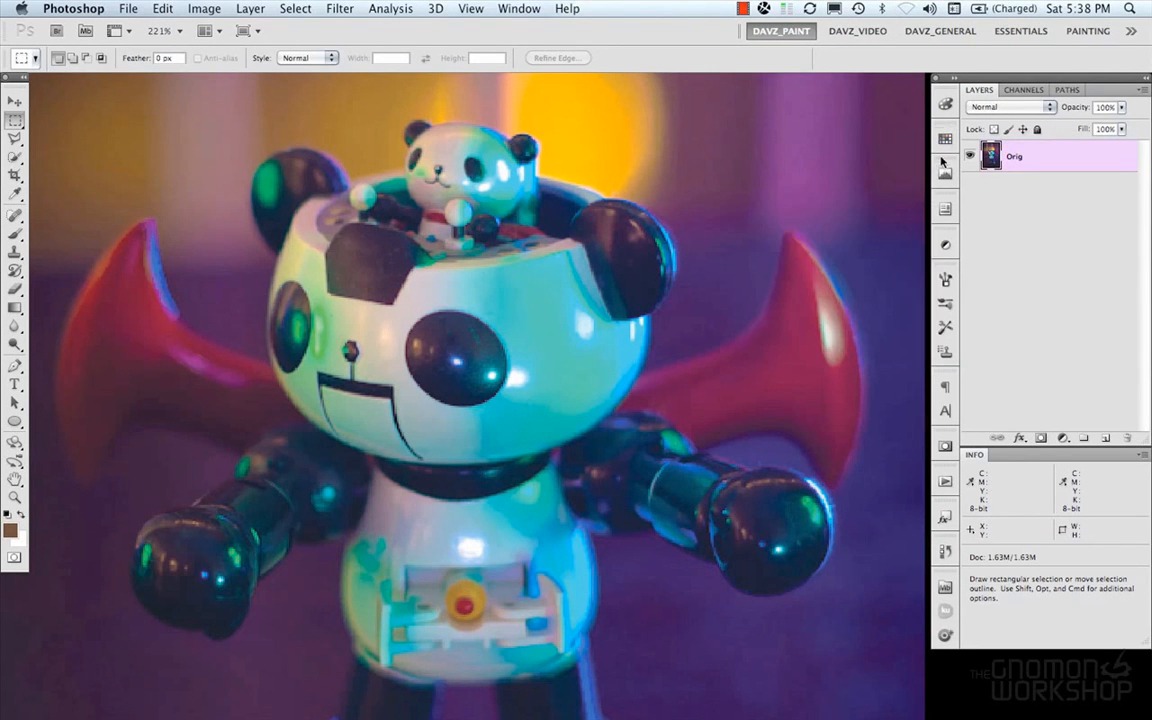
click(944, 172)
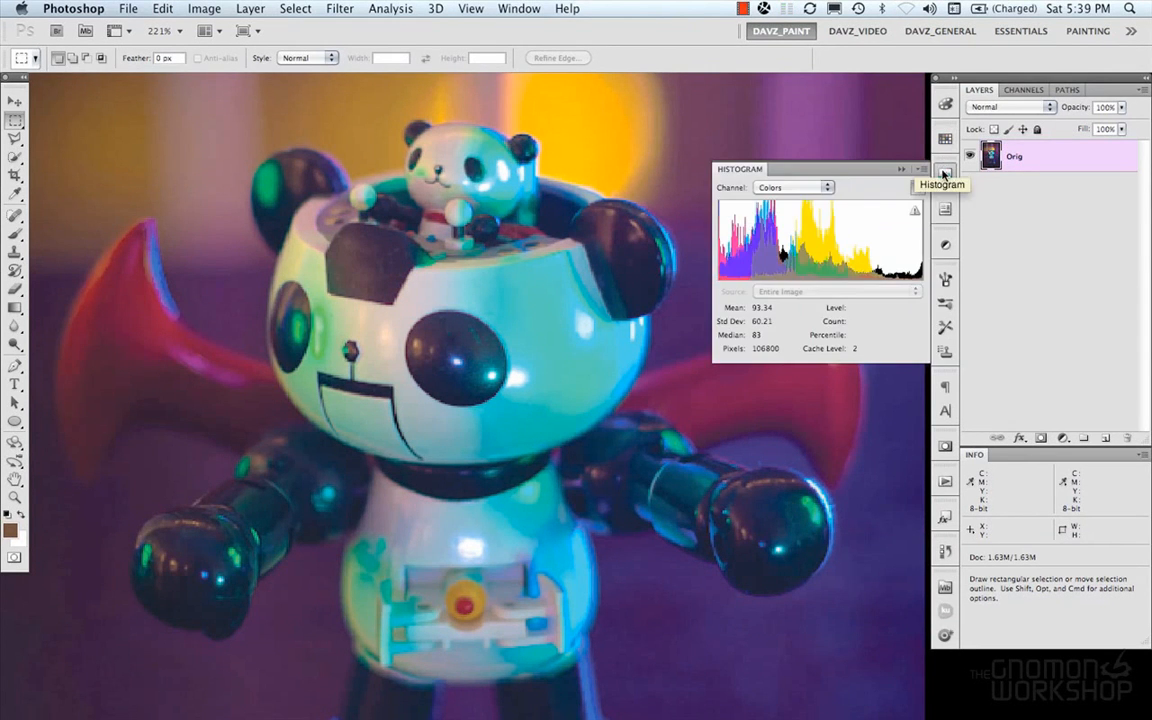
click(520, 8)
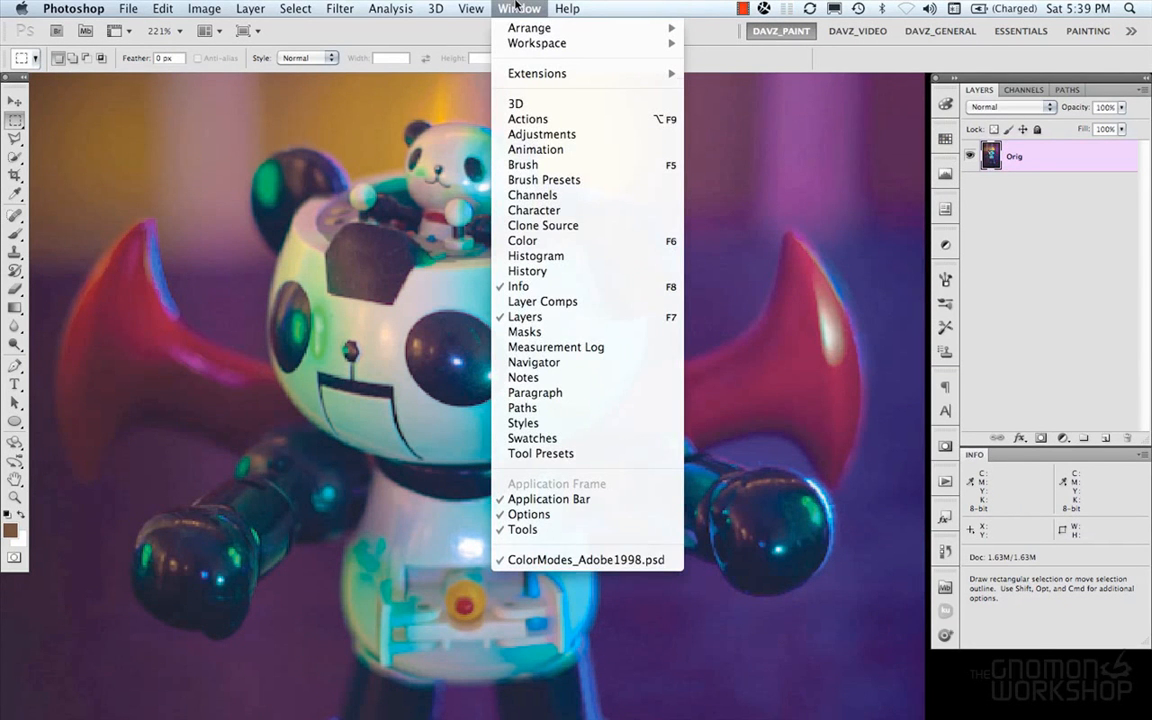
click(204, 8)
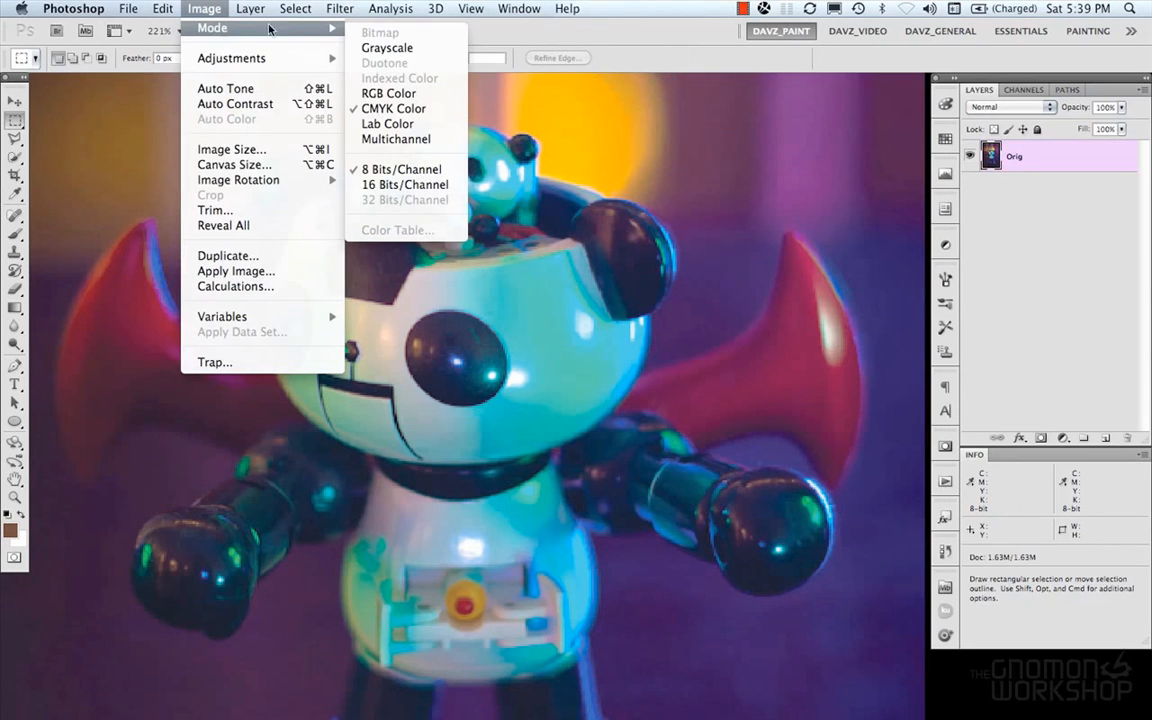
mouse_move(404, 184)
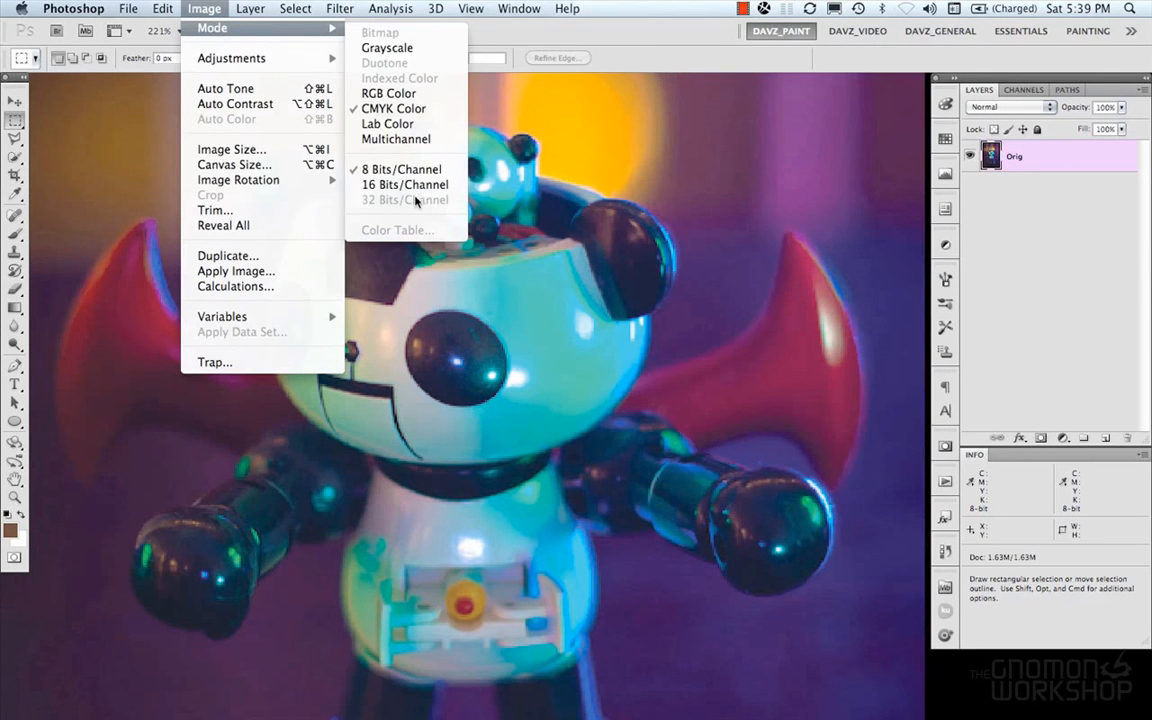
click(164, 8)
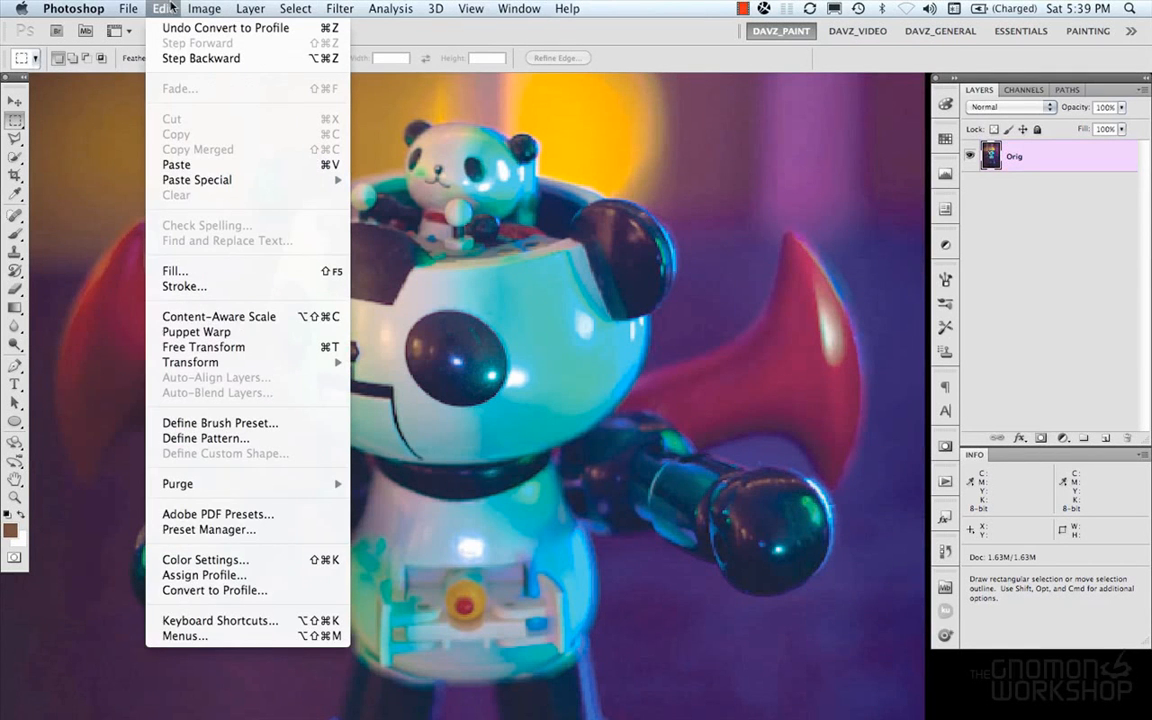